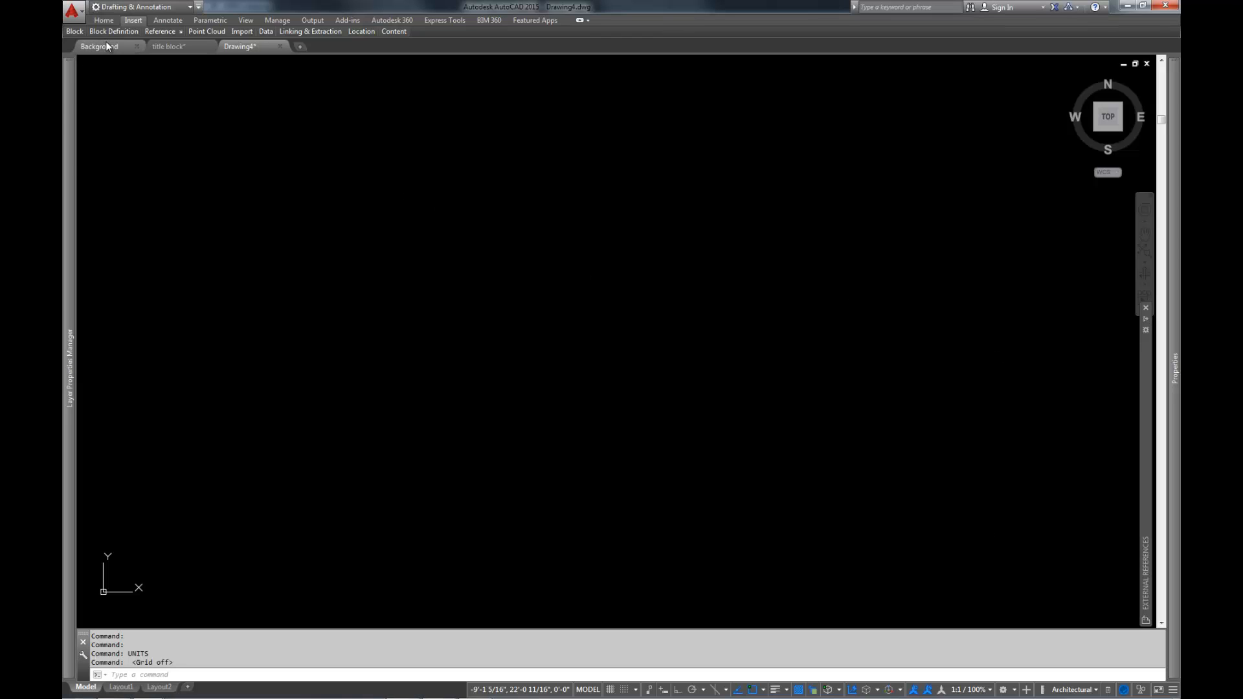
- Check the Background and title block drawings, then save the new drawing as model.dwg
click(114, 31)
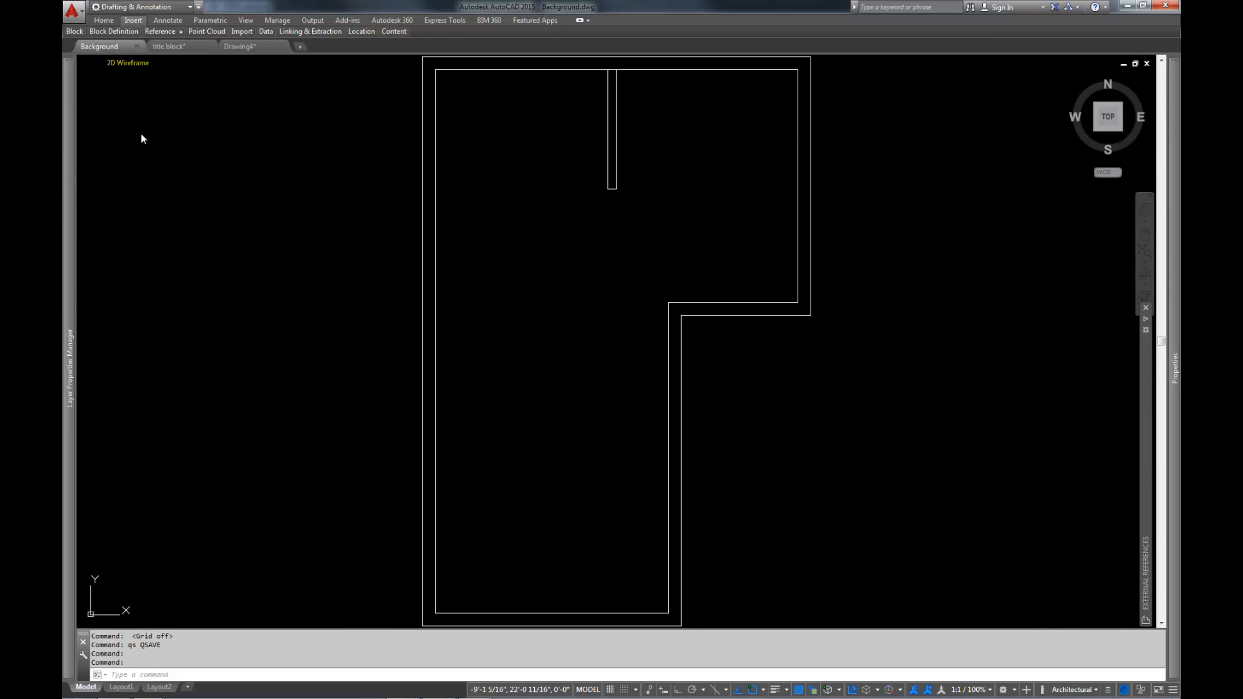
mouse_move(783, 185)
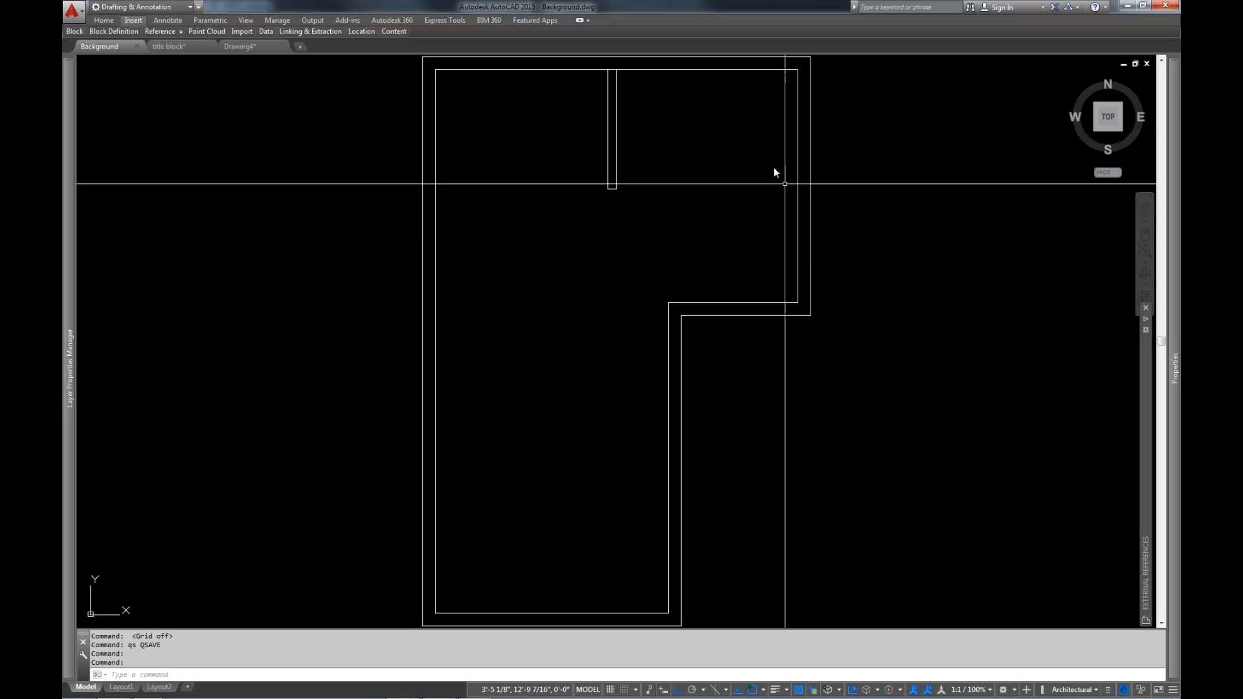
click(167, 46)
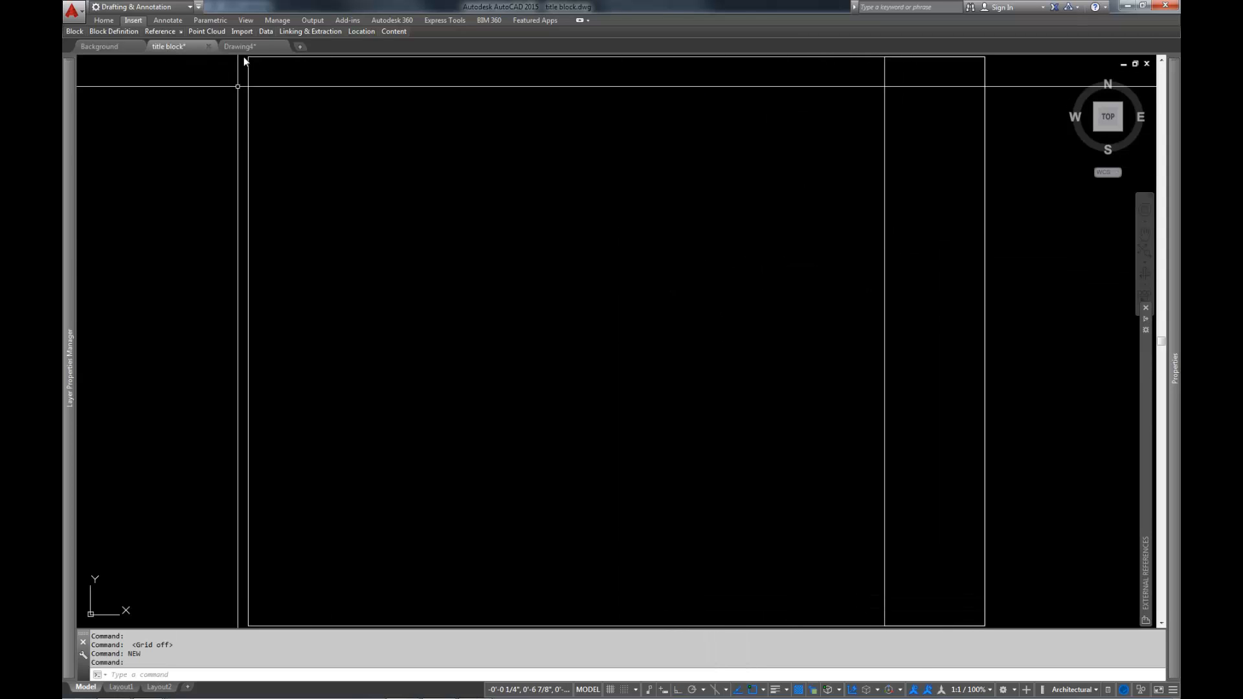
mouse_move(299, 102)
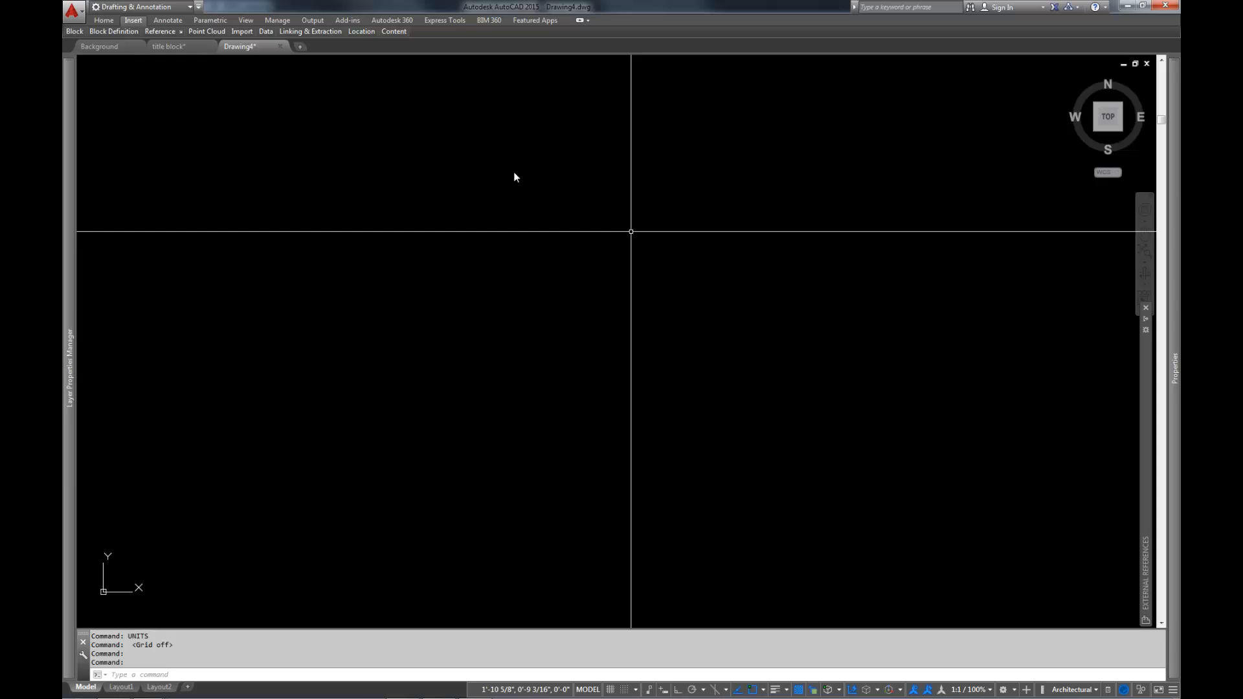
mouse_move(575, 310)
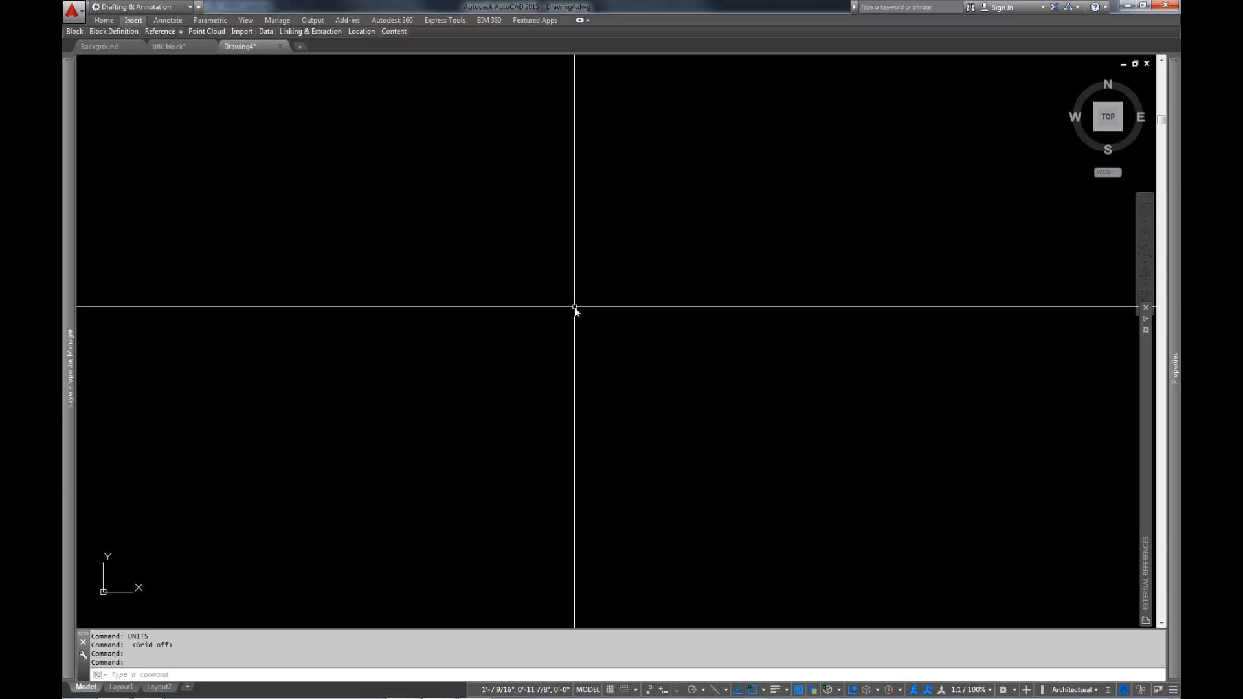
mouse_move(687, 243)
text(SA)
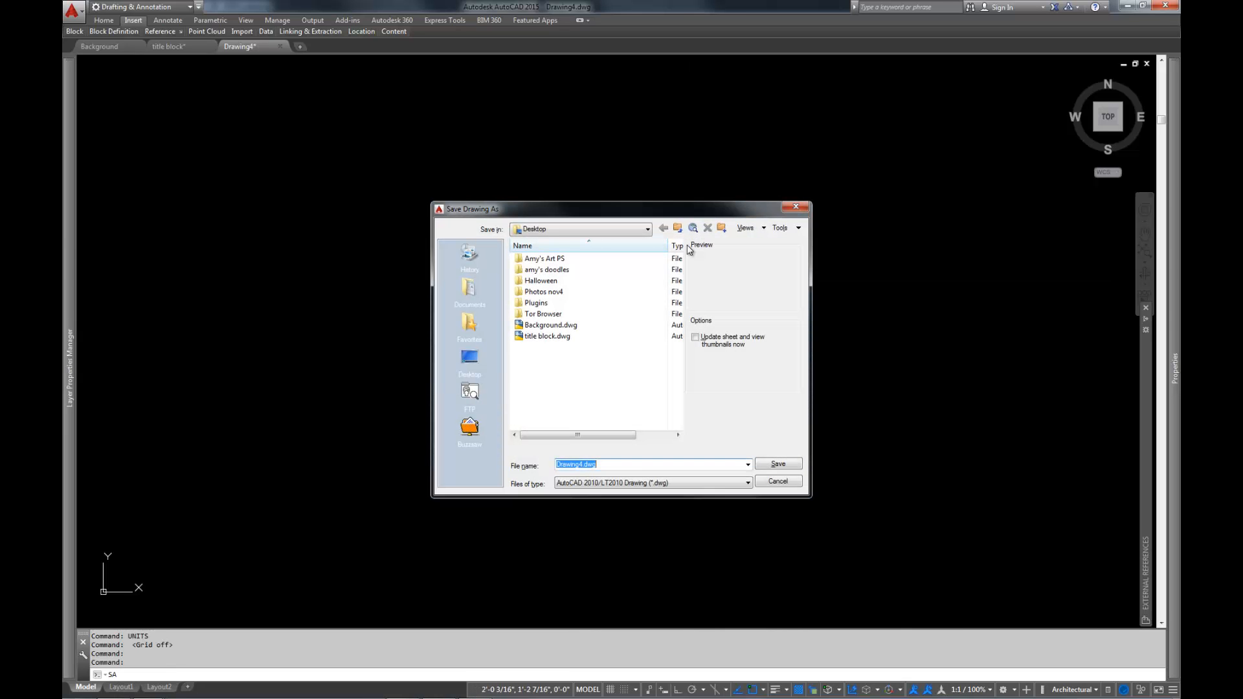
mouse_move(633, 450)
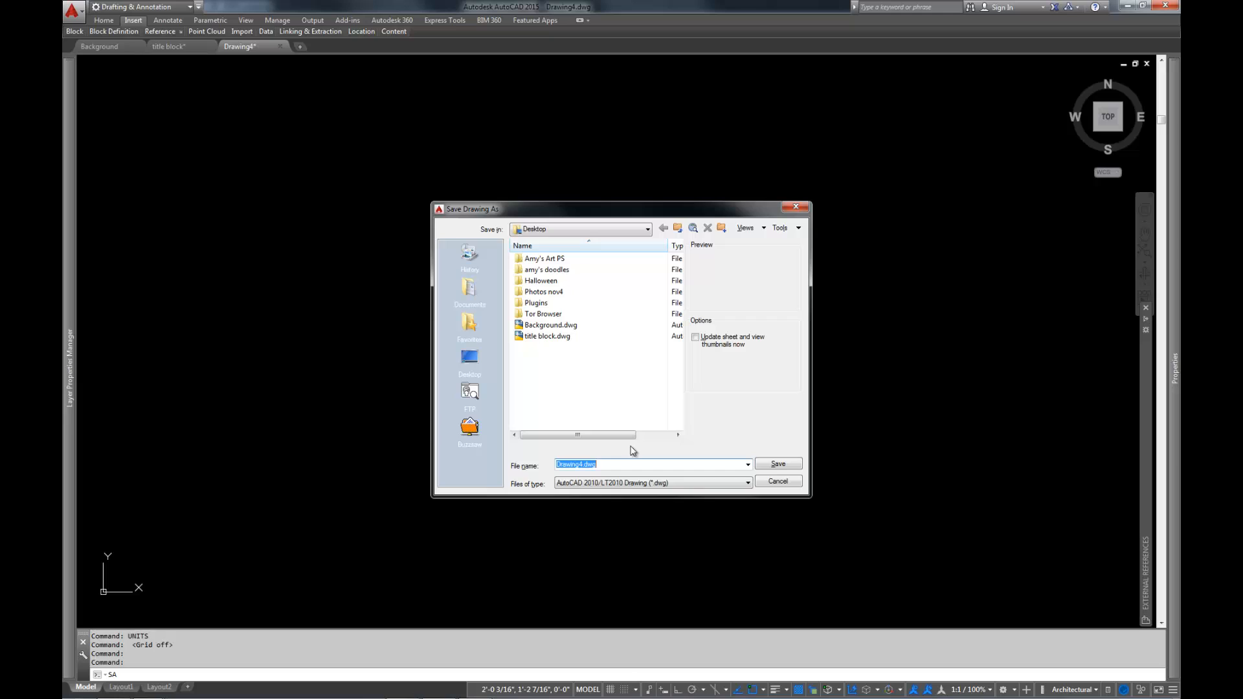
mouse_move(822, 242)
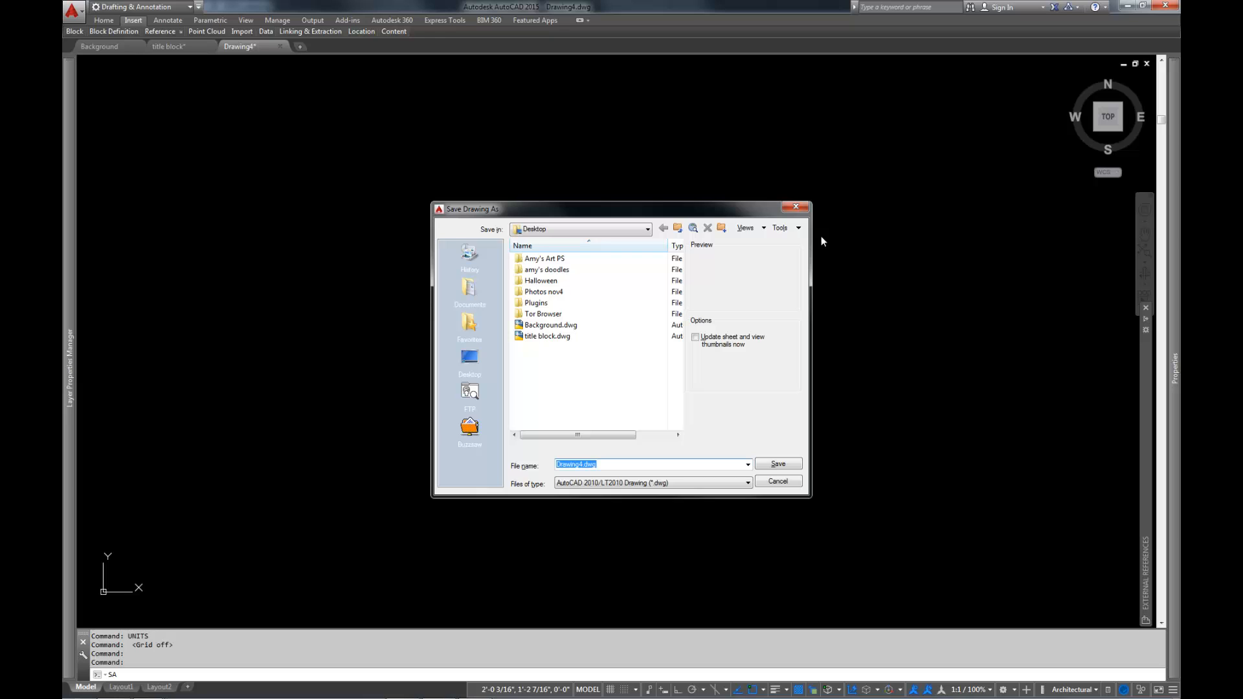
click(777, 464)
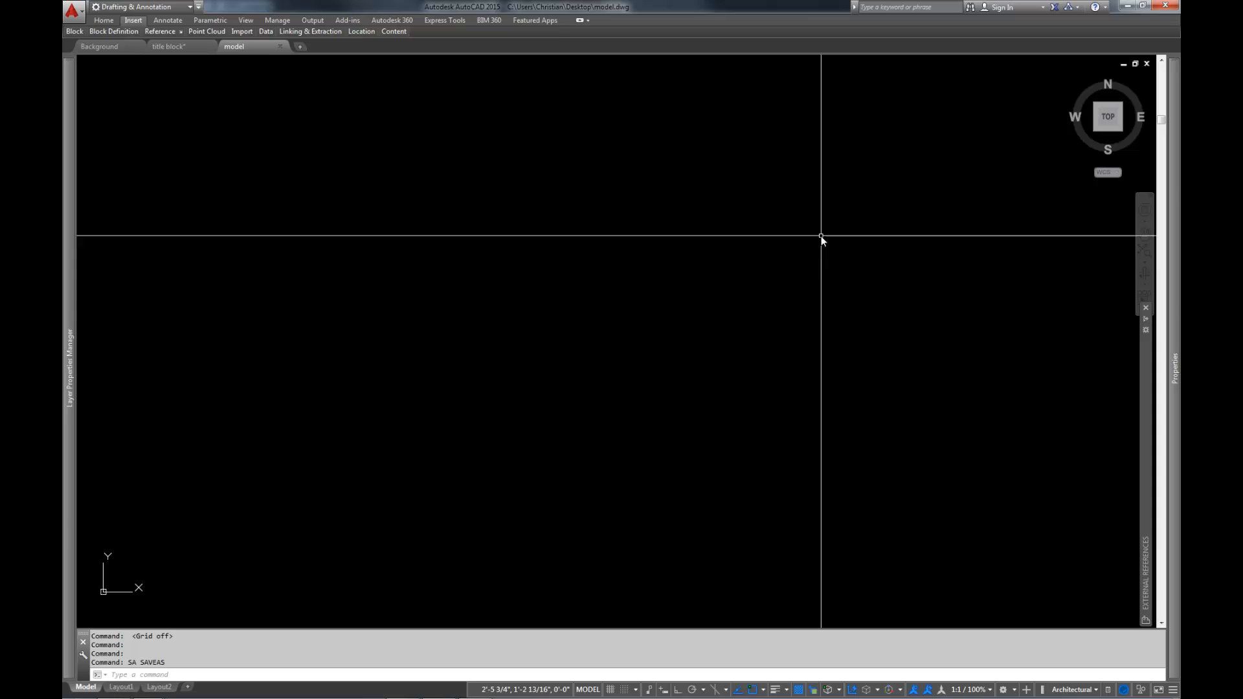
mouse_move(480, 251)
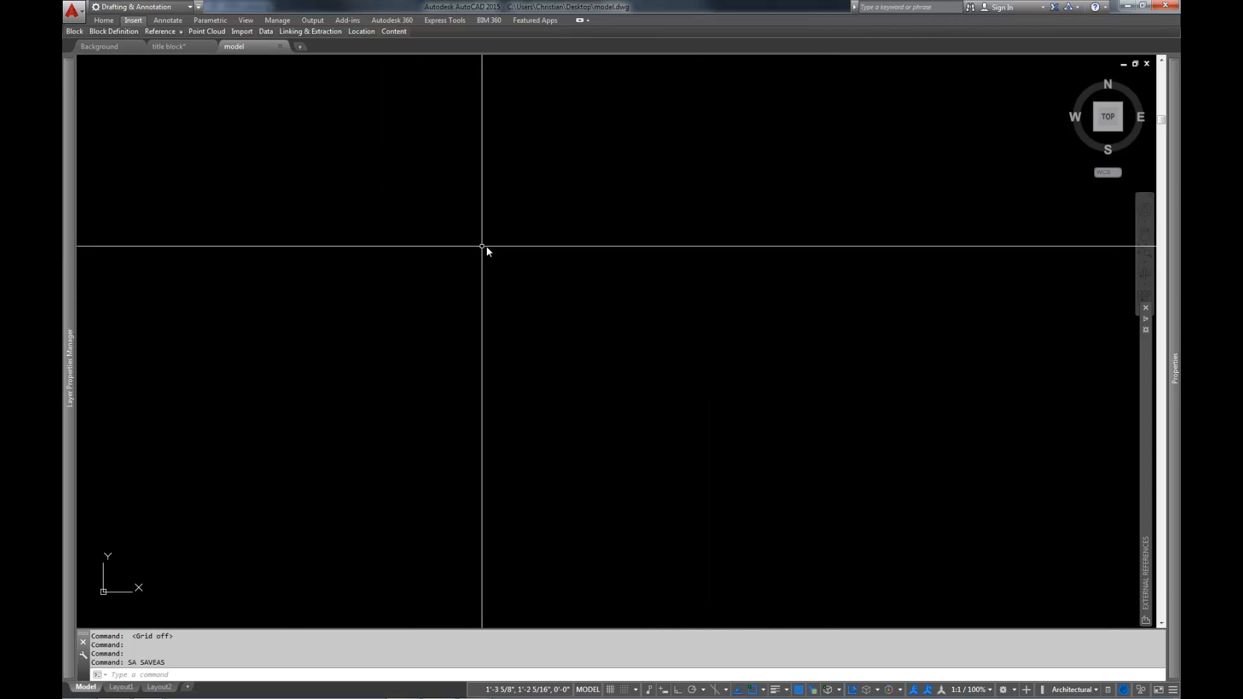
mouse_move(630, 213)
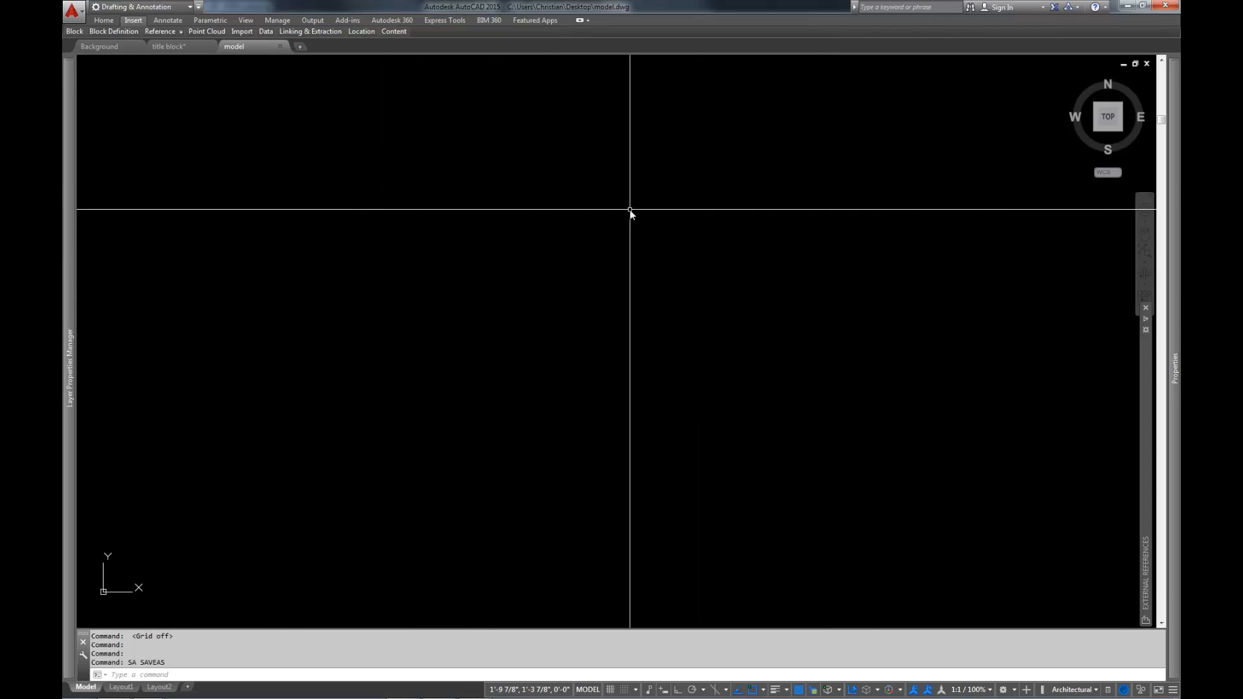
mouse_move(723, 201)
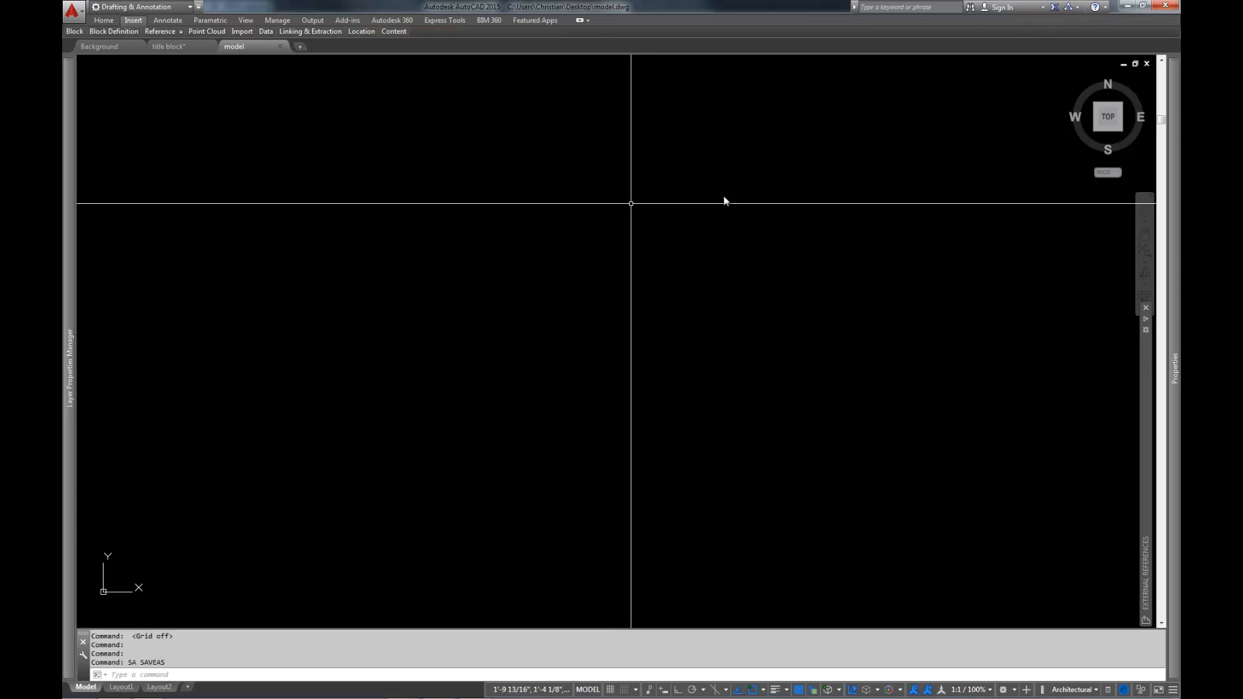
- Open External References, start attaching an image reference, then cancel it
click(1144, 571)
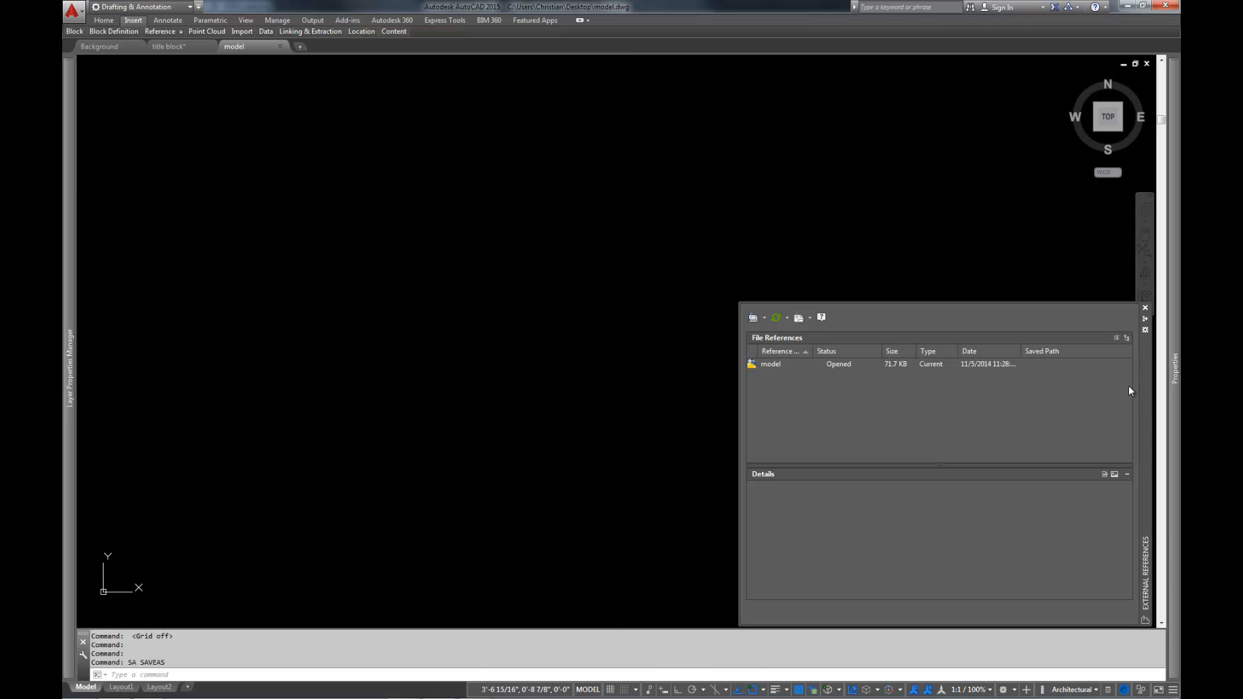
click(1144, 307)
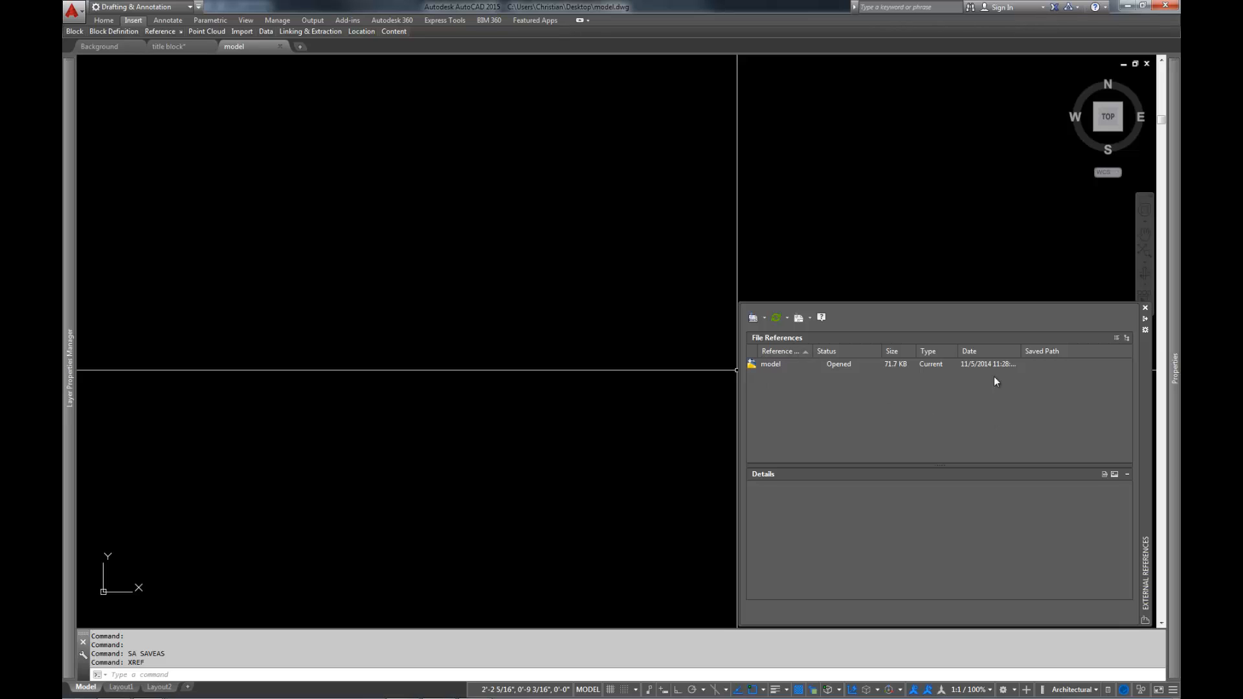
mouse_move(769, 364)
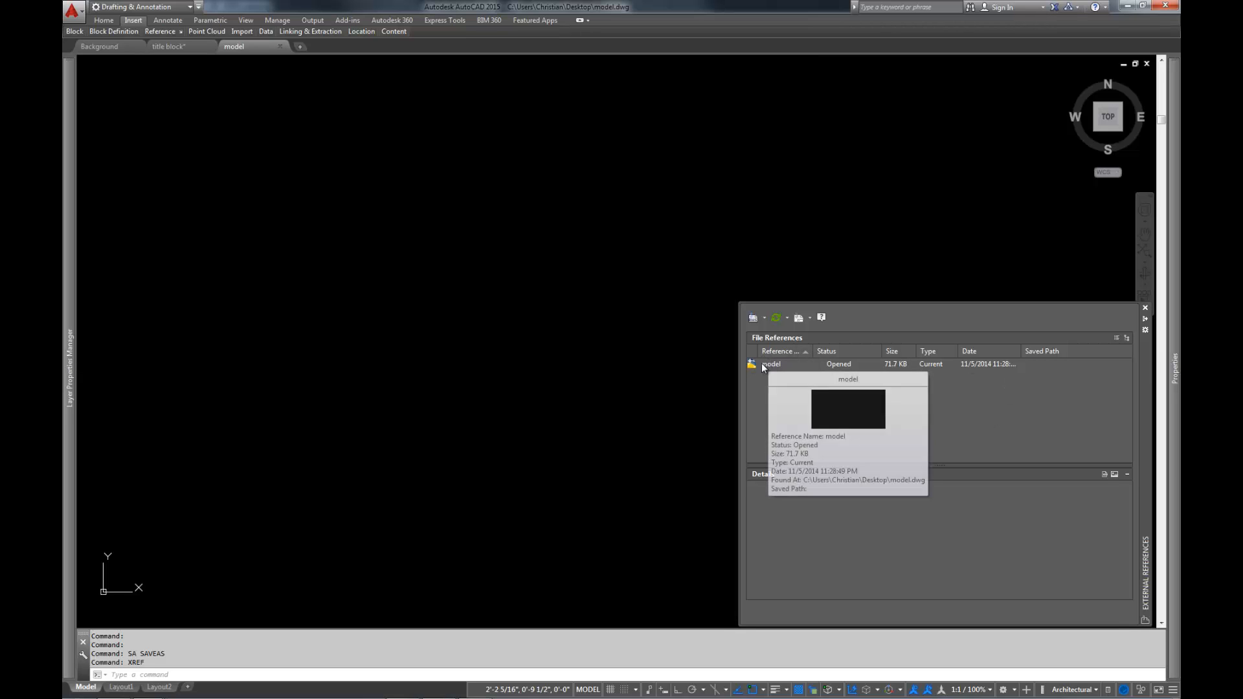
mouse_move(981, 393)
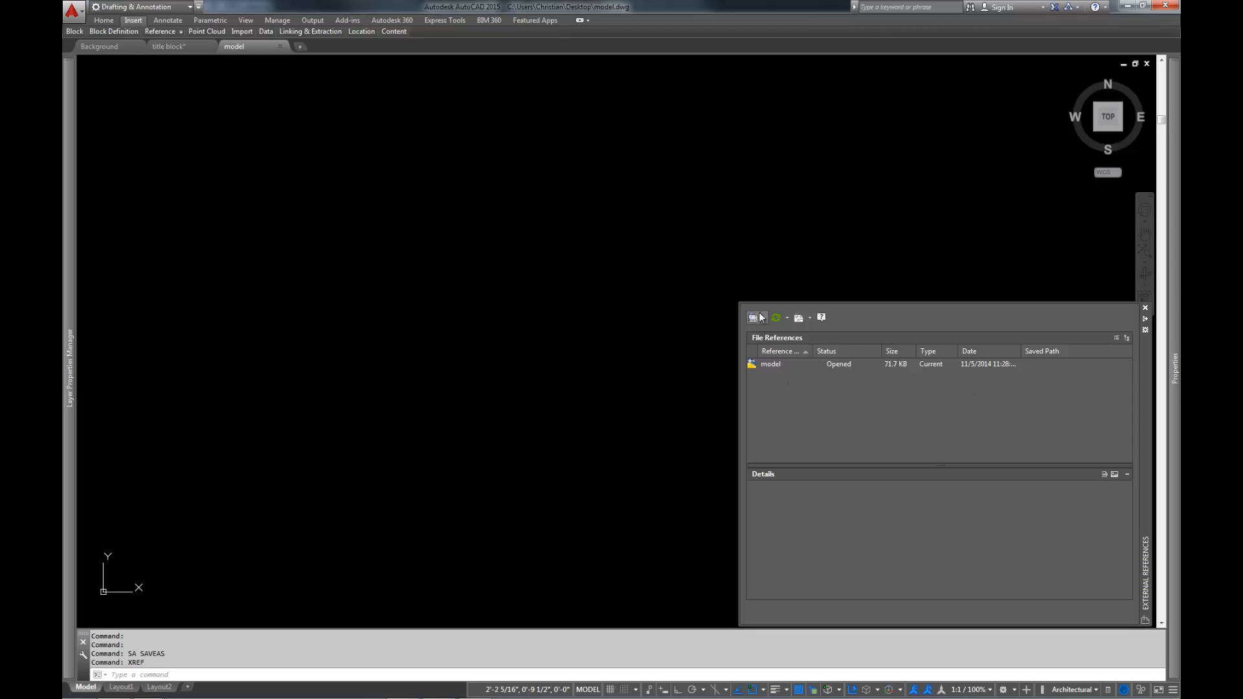
click(763, 317)
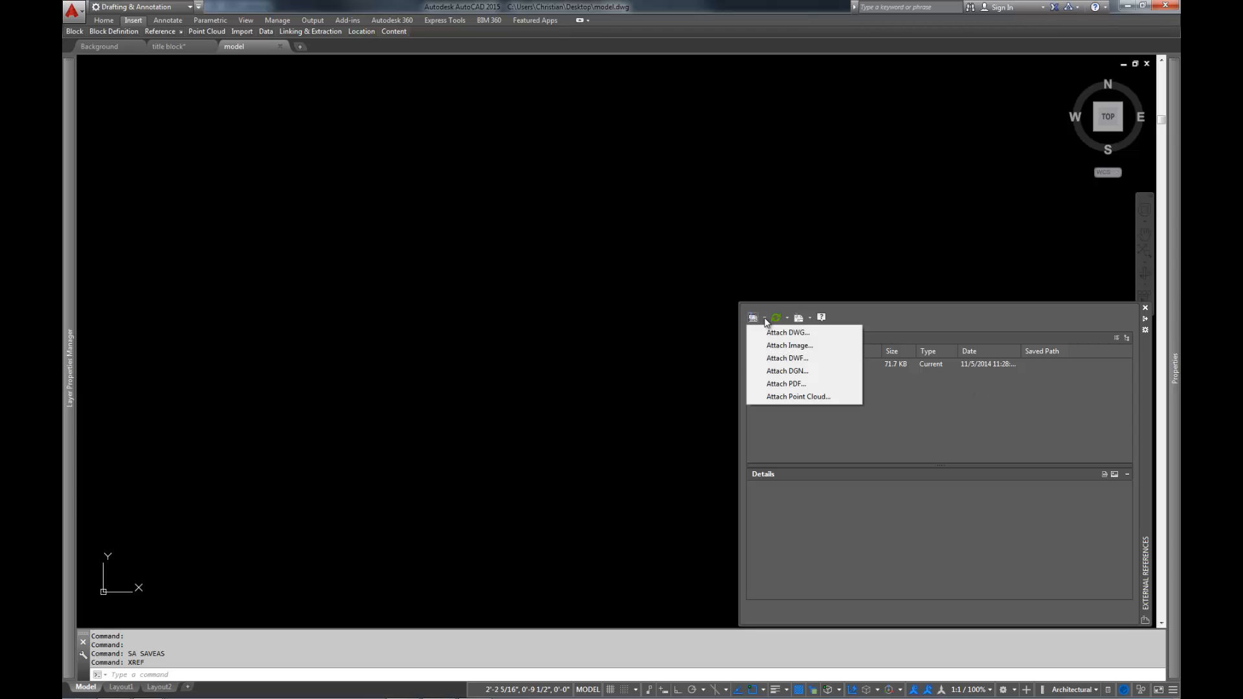
mouse_move(797, 428)
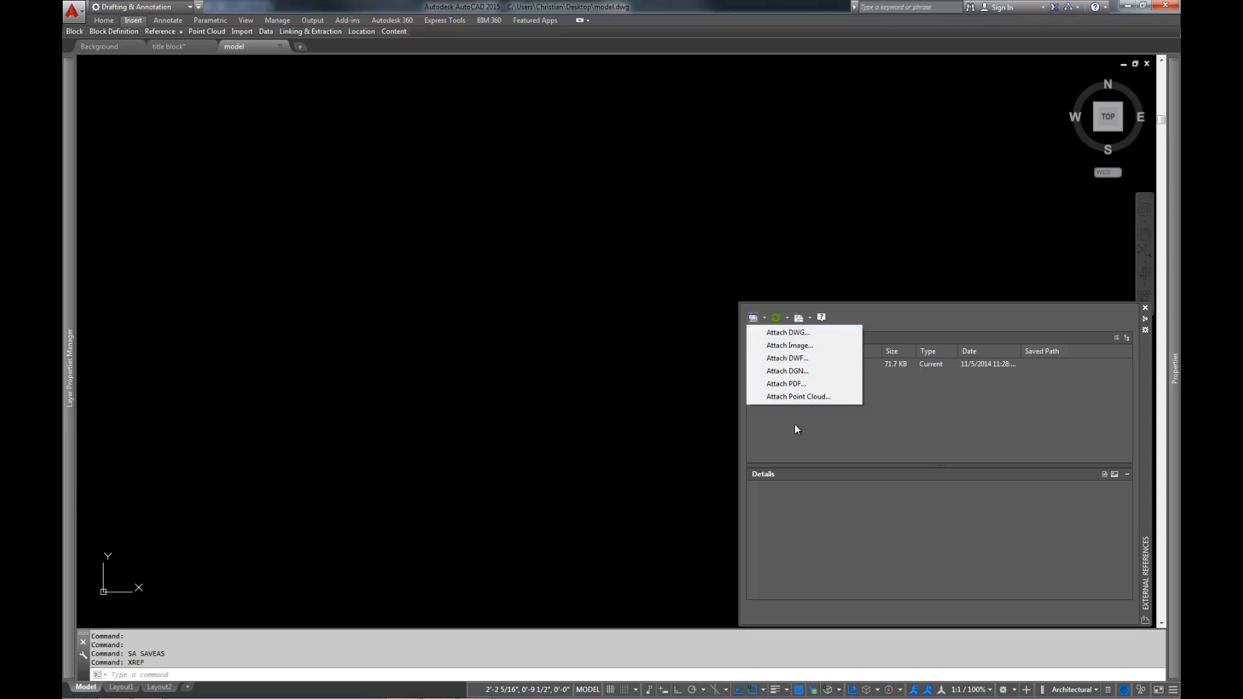
mouse_move(892, 459)
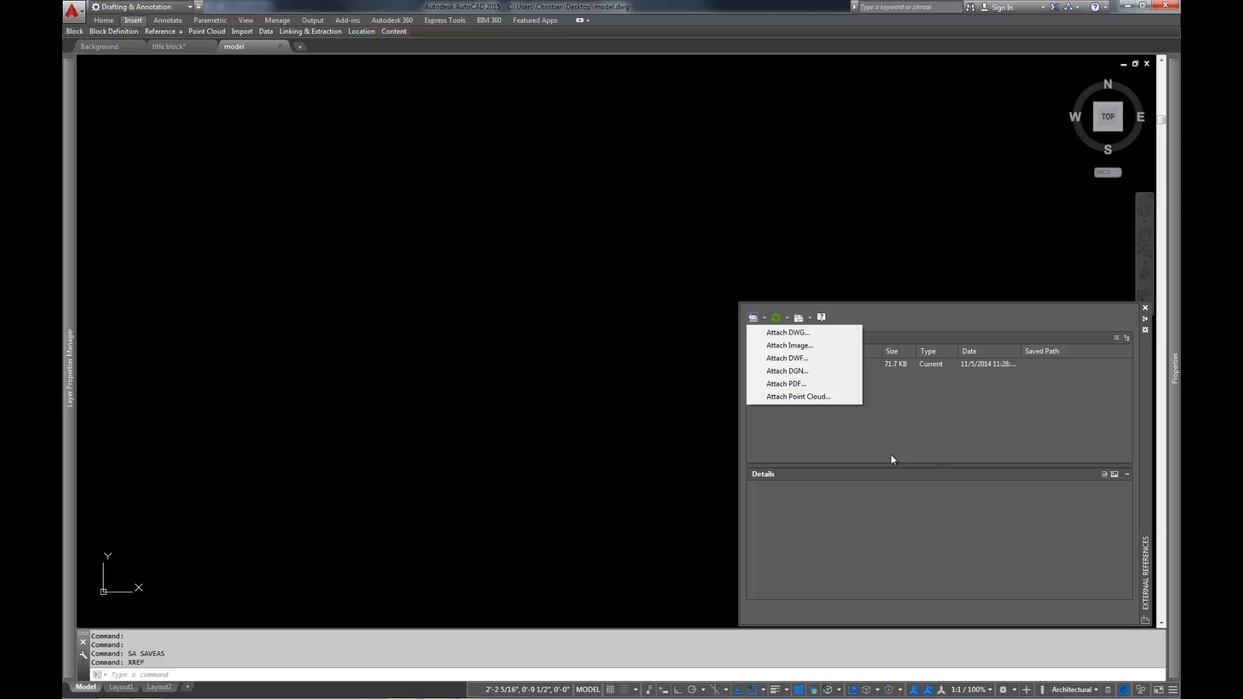
mouse_move(888, 420)
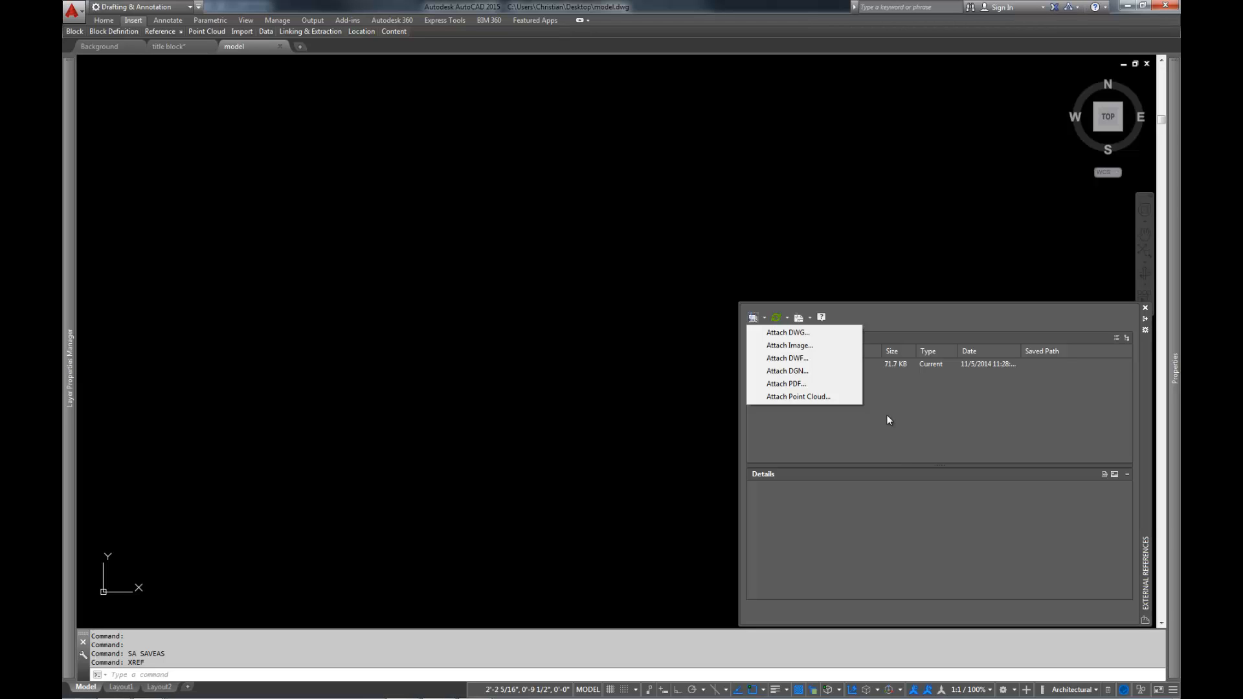
mouse_move(853, 441)
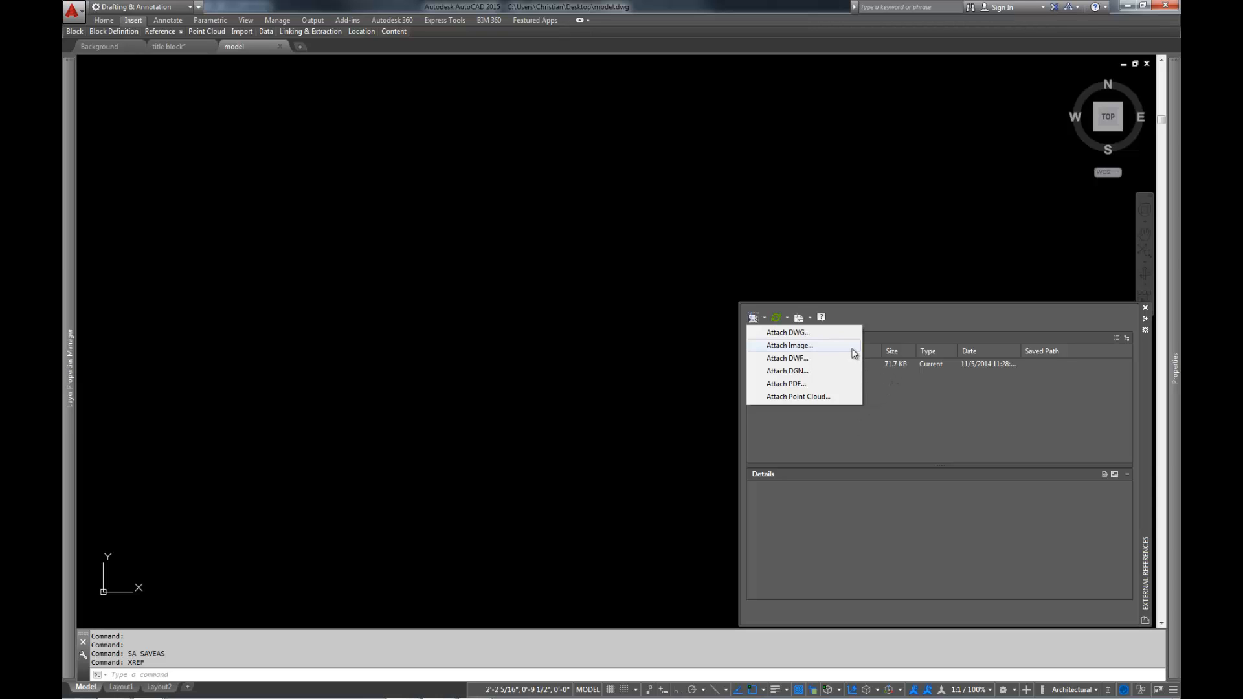
click(788, 345)
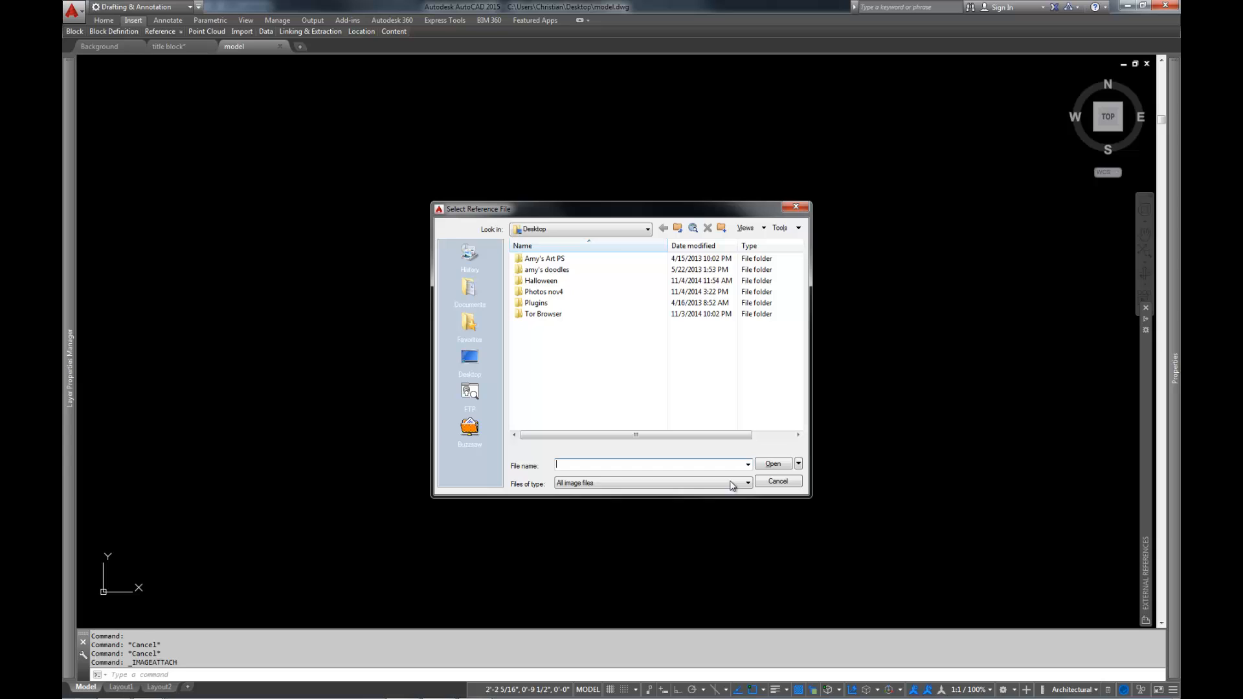
click(744, 483)
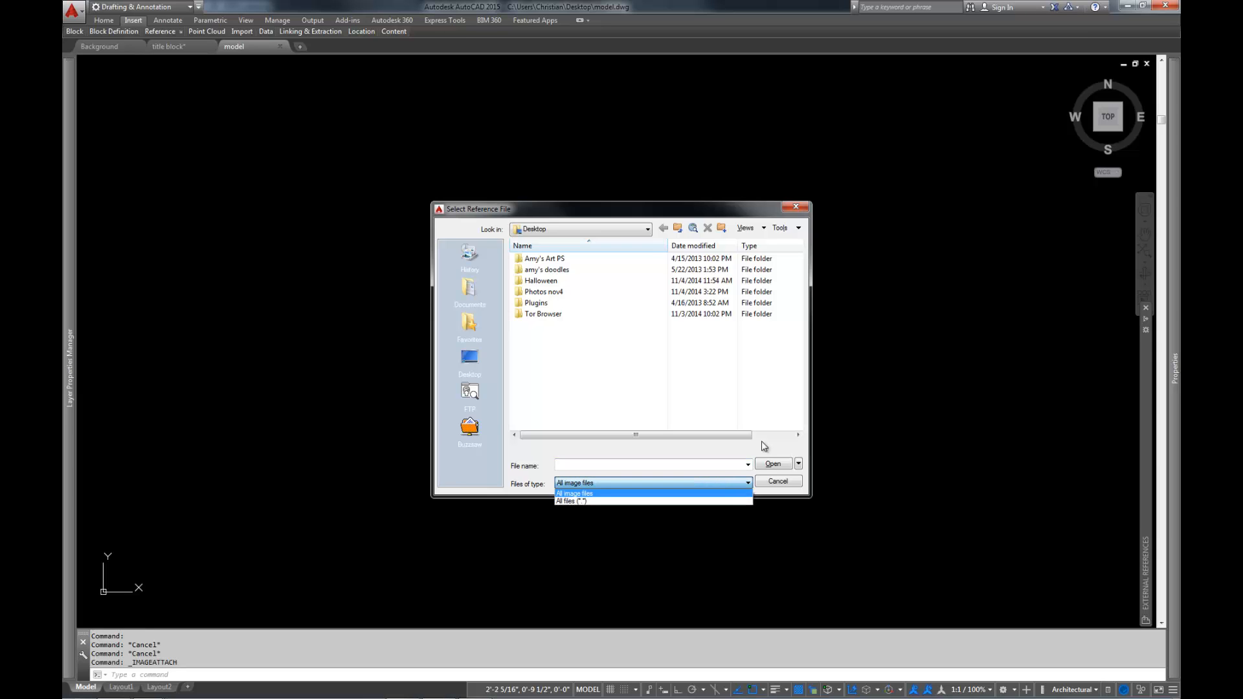
click(575, 493)
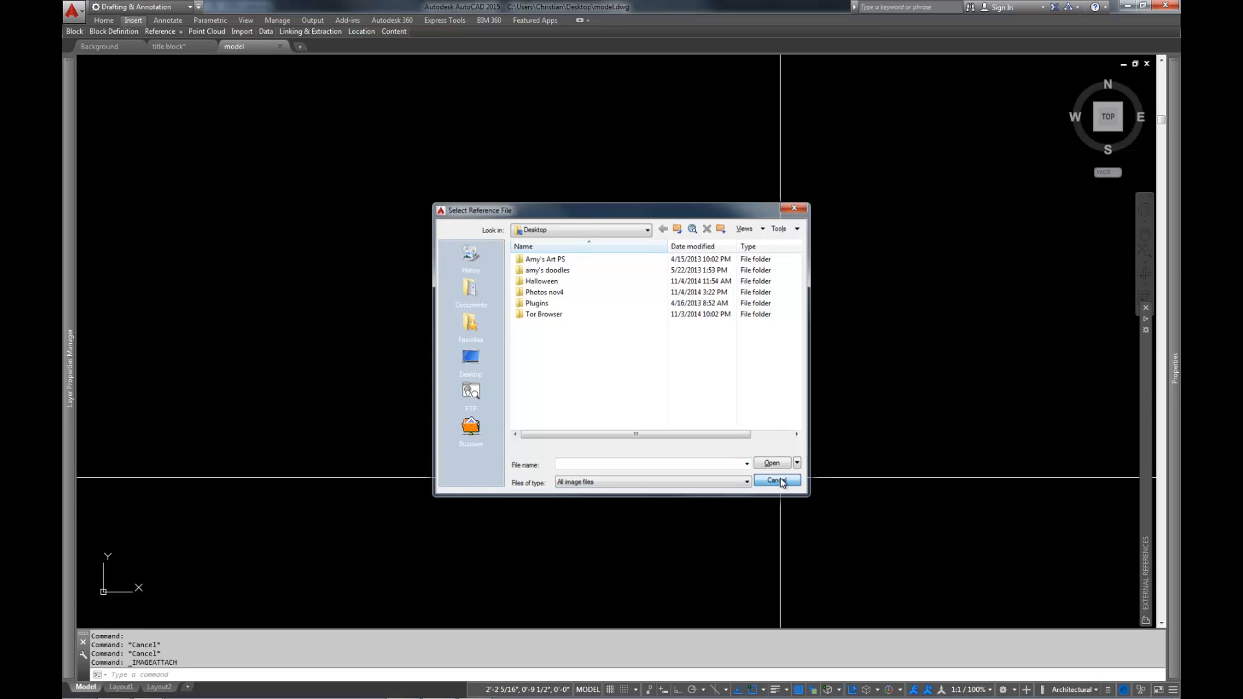
click(776, 481)
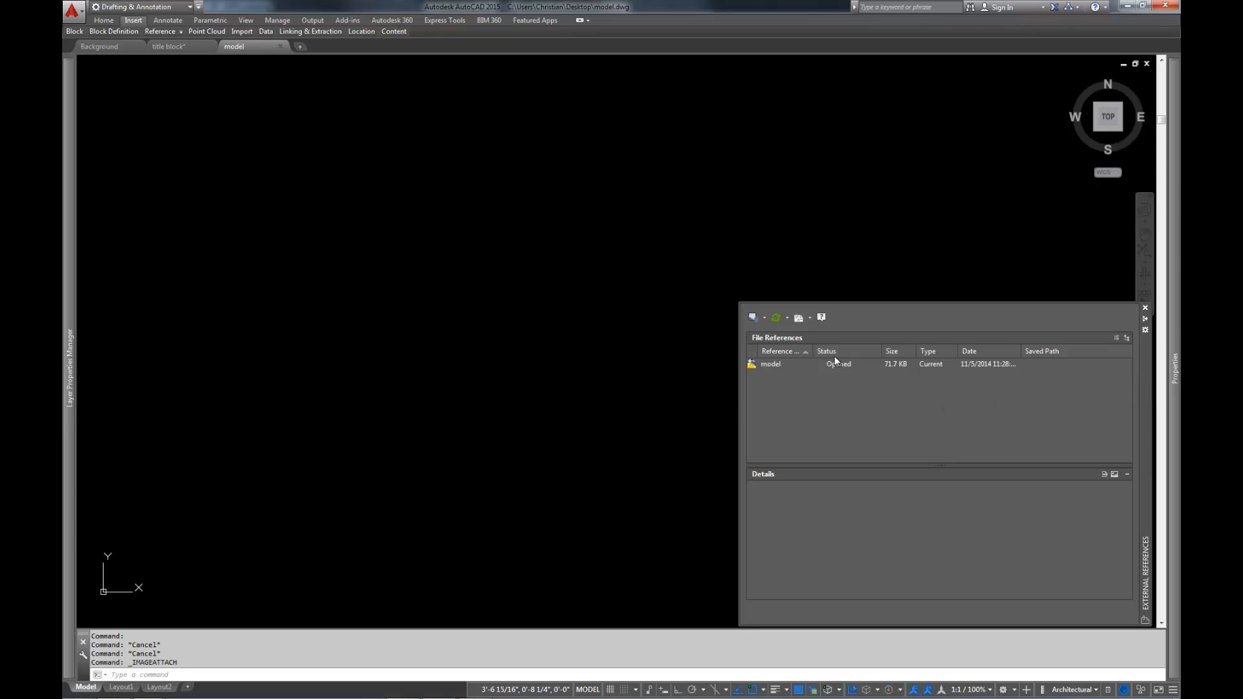
- Choose Background.dwg from the Desktop as the drawing reference to attach
click(753, 317)
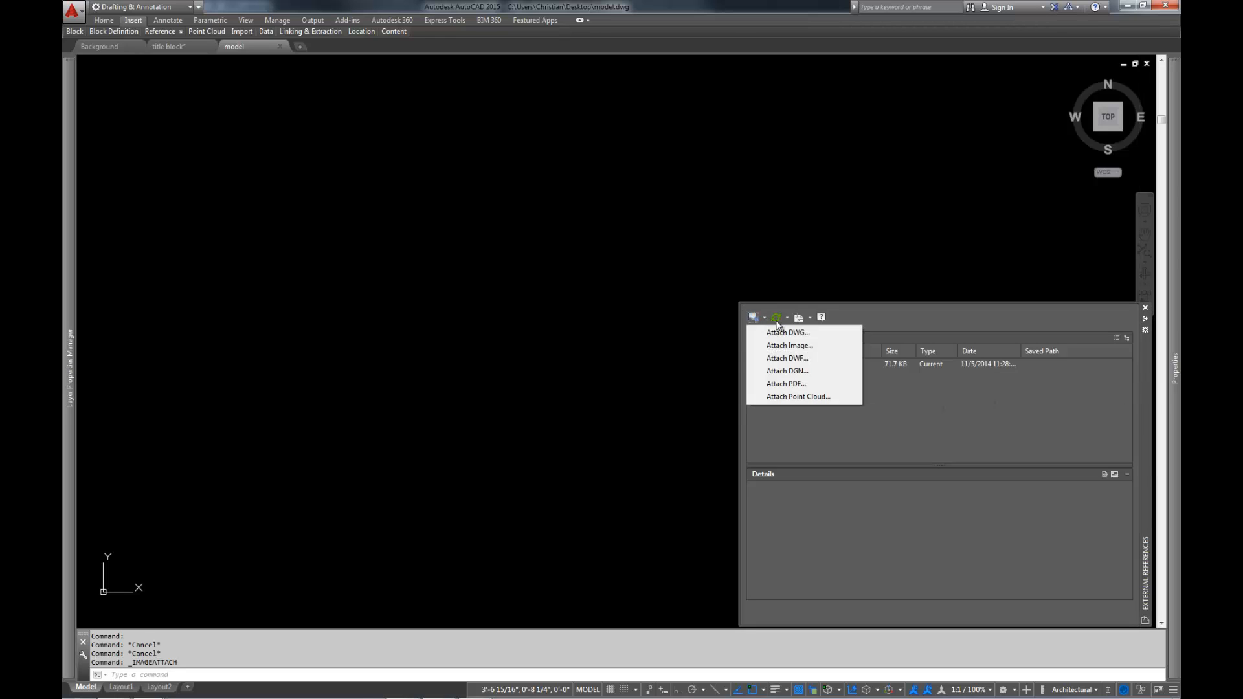
mouse_move(803, 358)
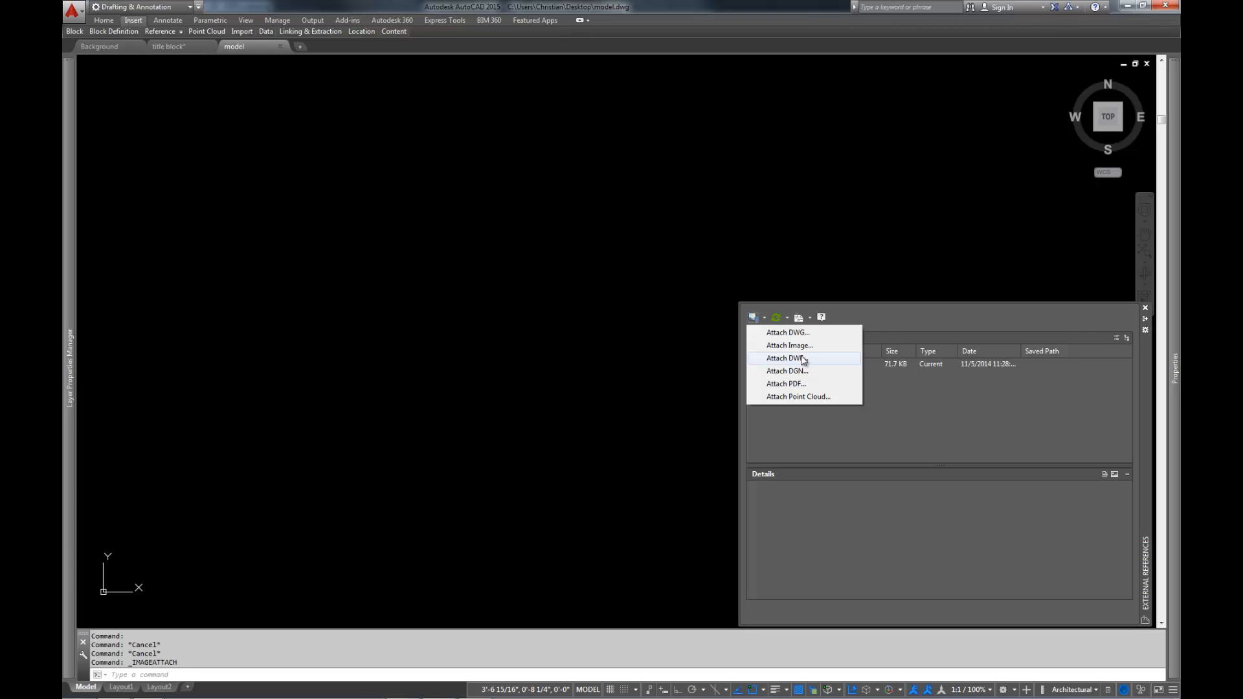
mouse_move(806, 371)
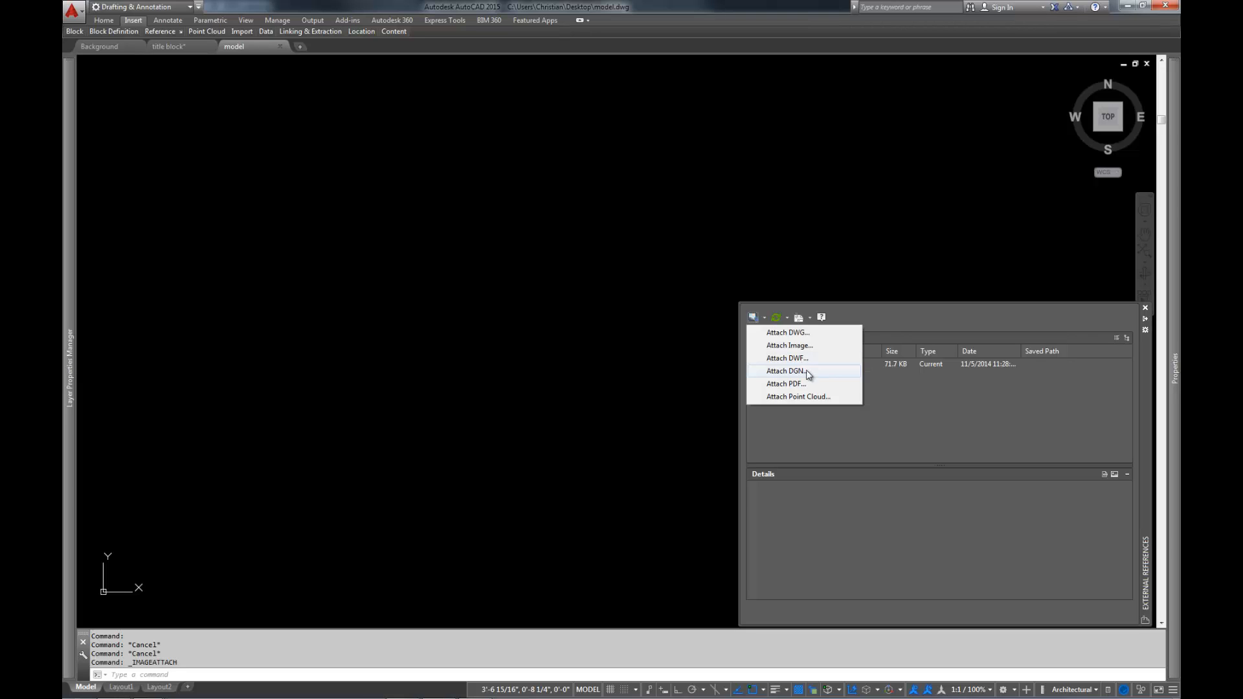
mouse_move(830, 374)
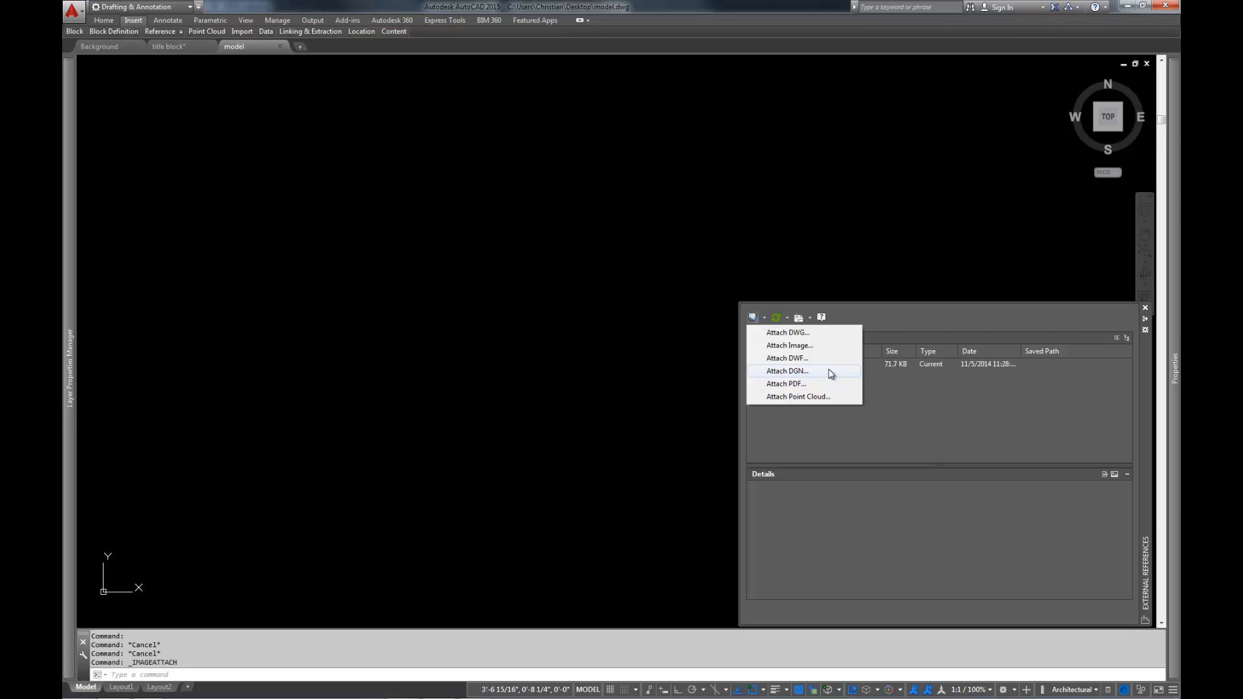
mouse_move(809, 385)
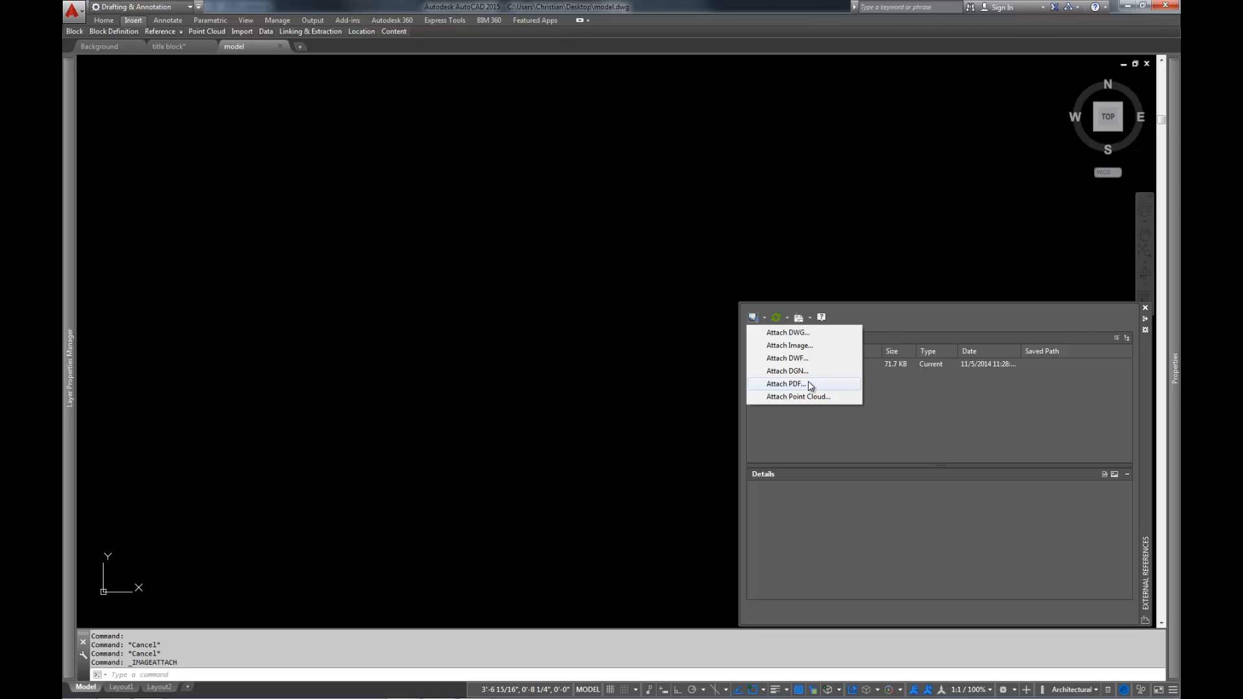
mouse_move(844, 388)
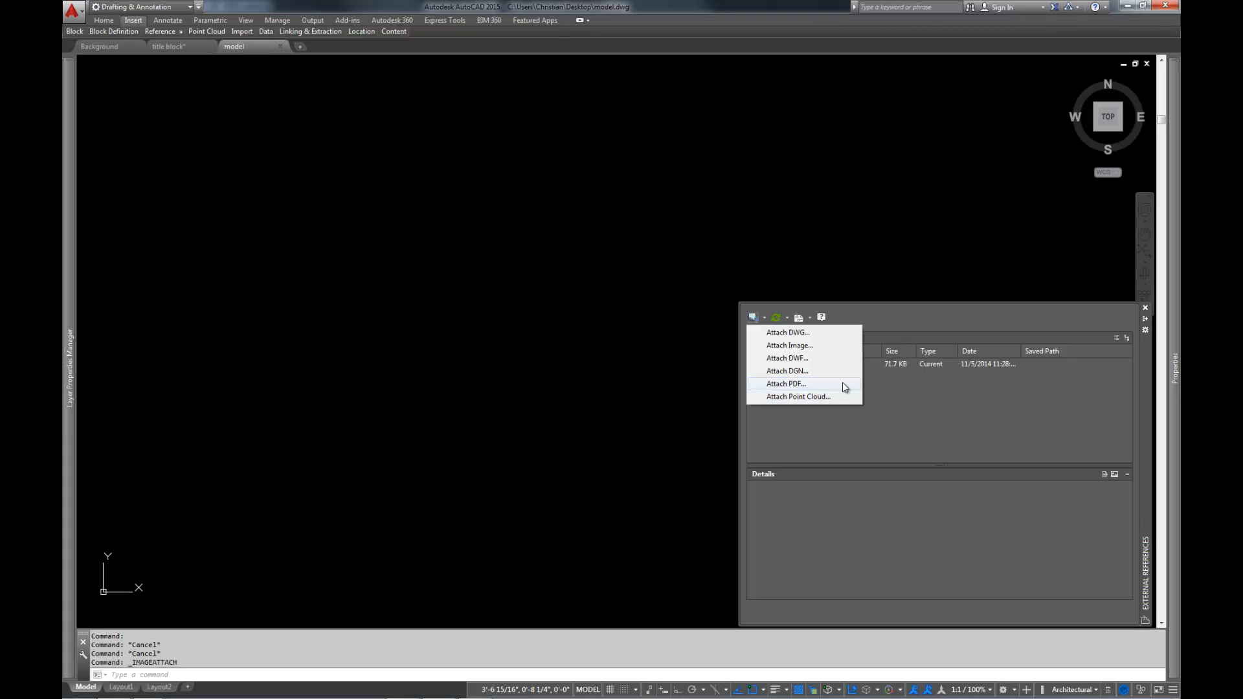
mouse_move(900, 382)
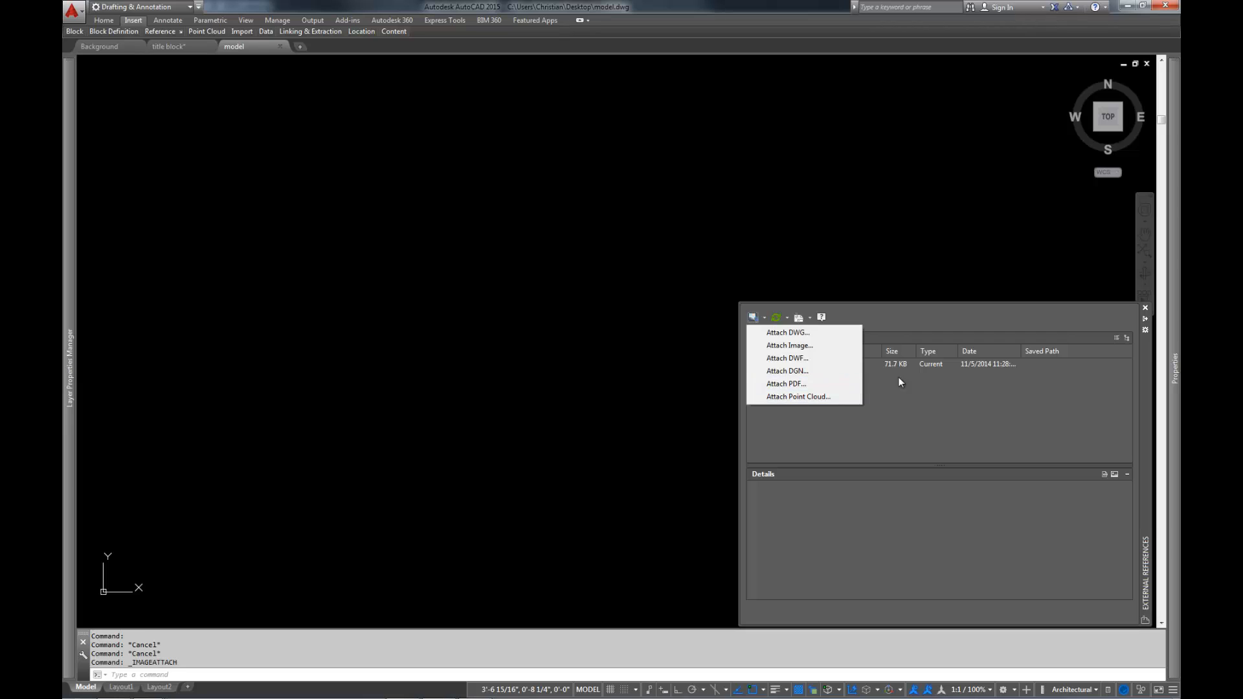
mouse_move(981, 443)
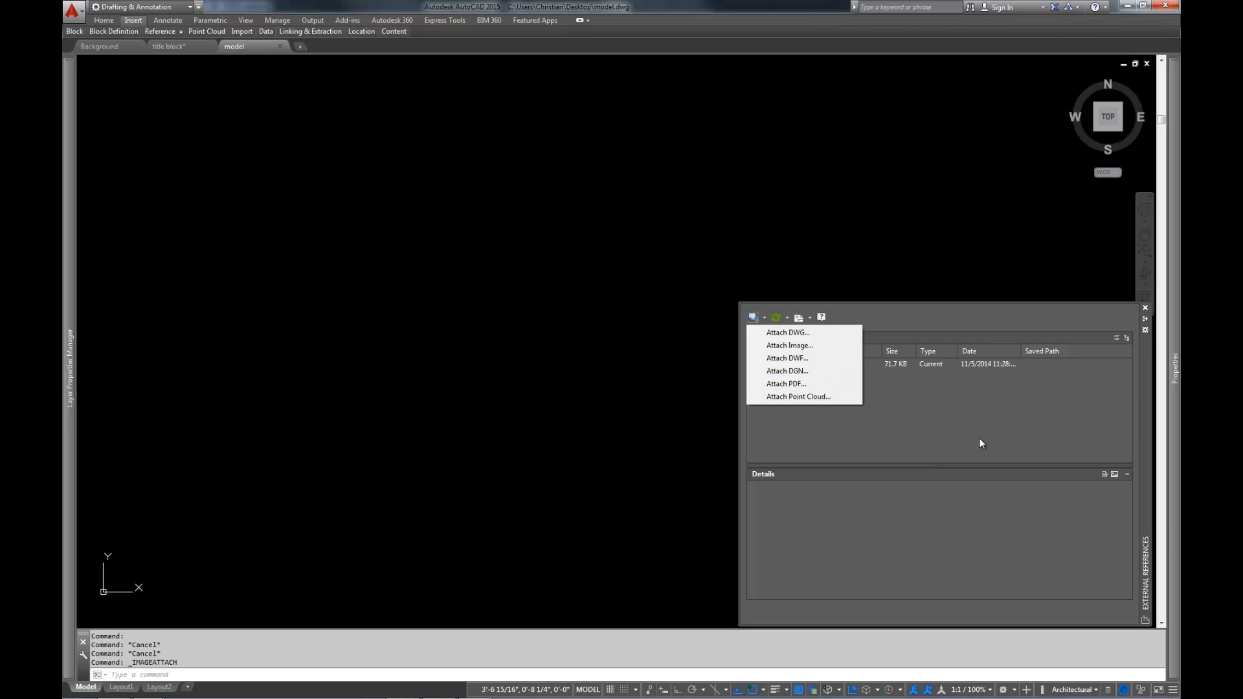
mouse_move(855, 371)
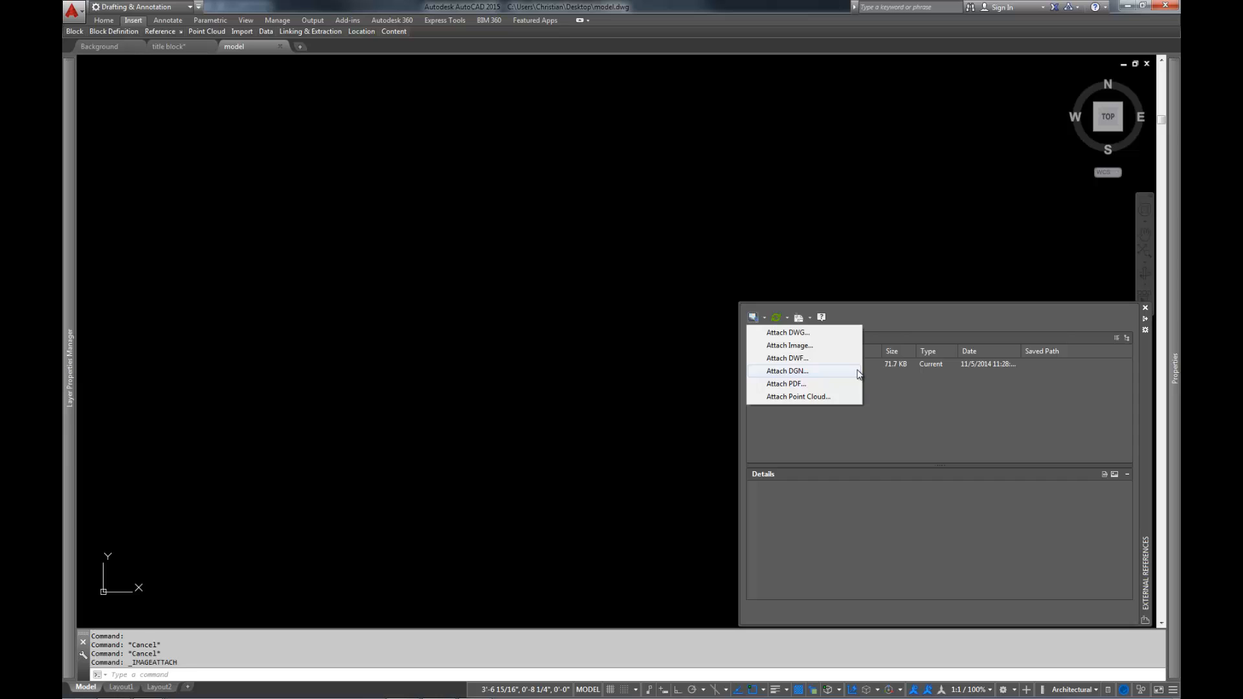
click(787, 332)
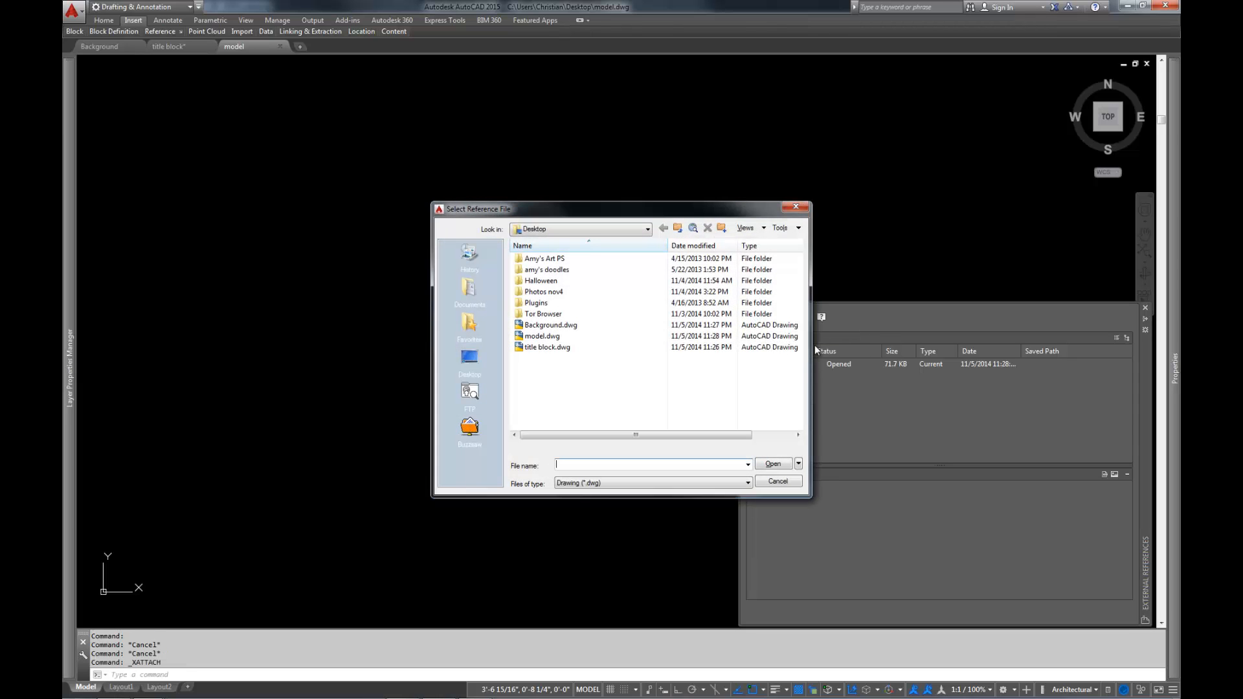
click(551, 325)
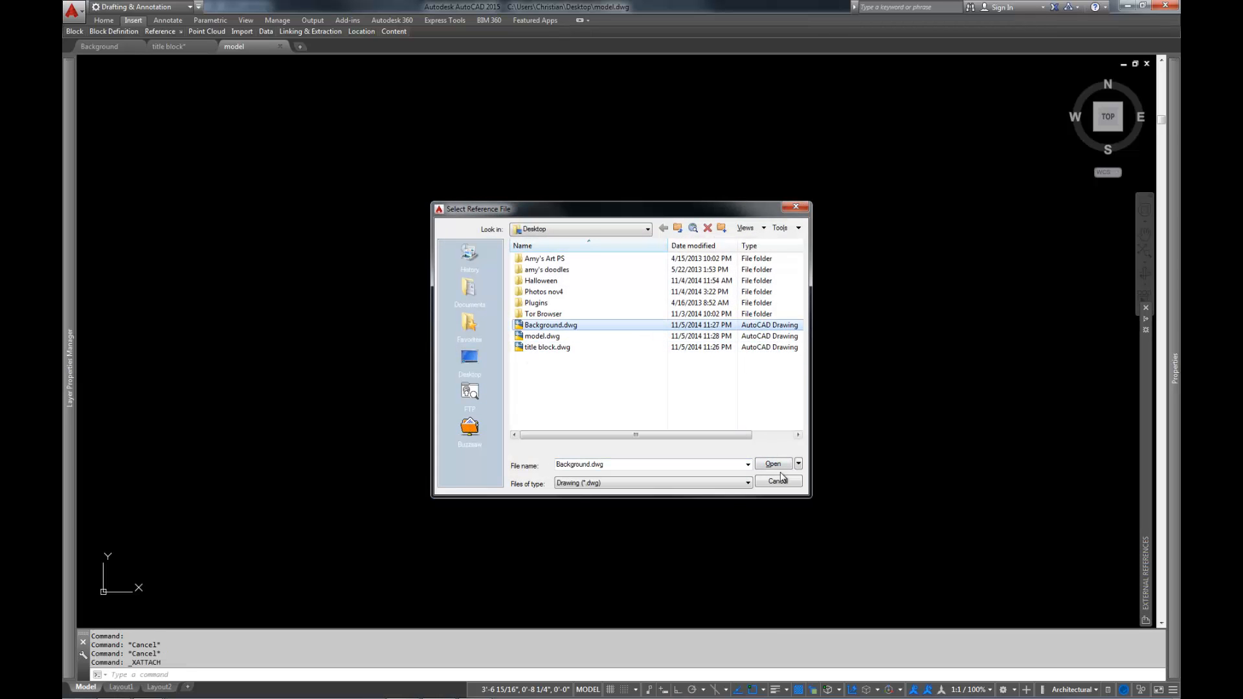
click(772, 464)
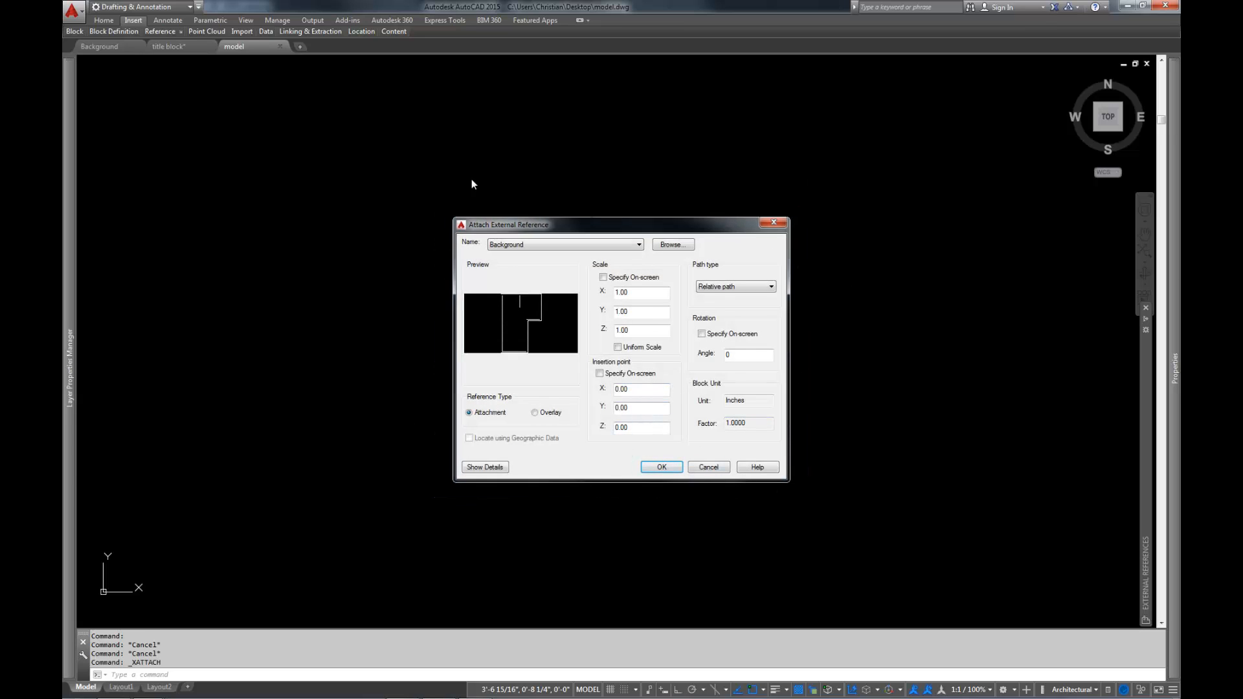
mouse_move(646, 267)
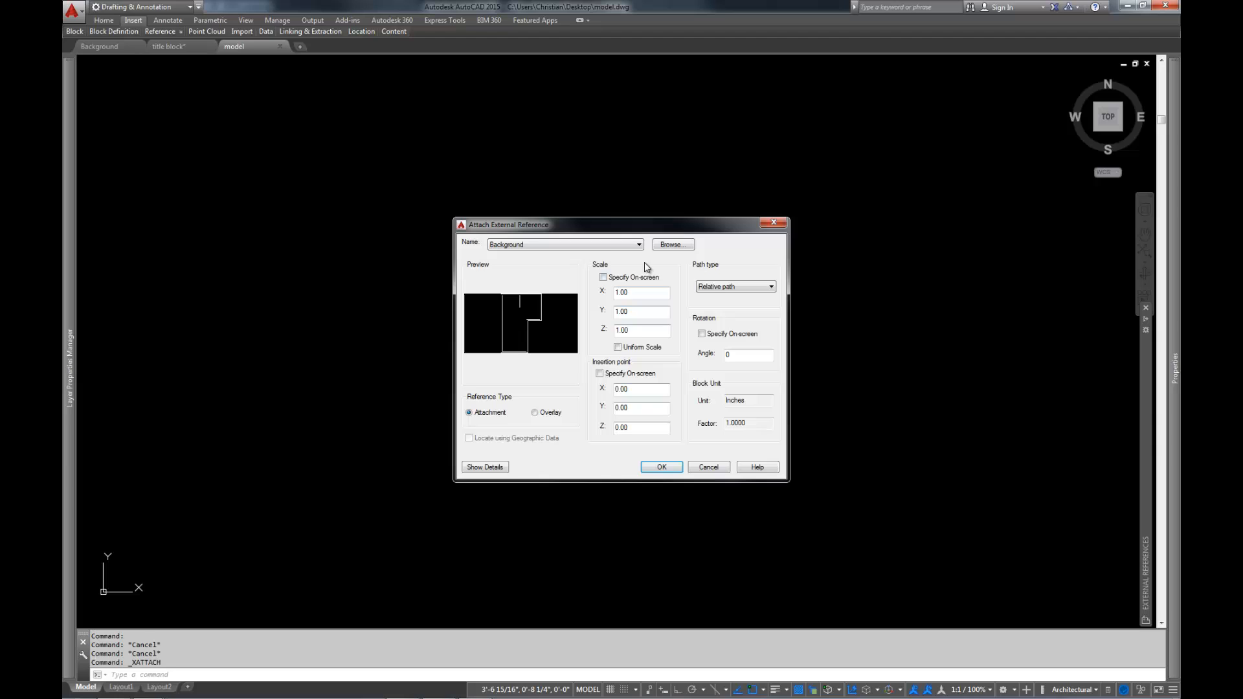
mouse_move(634, 305)
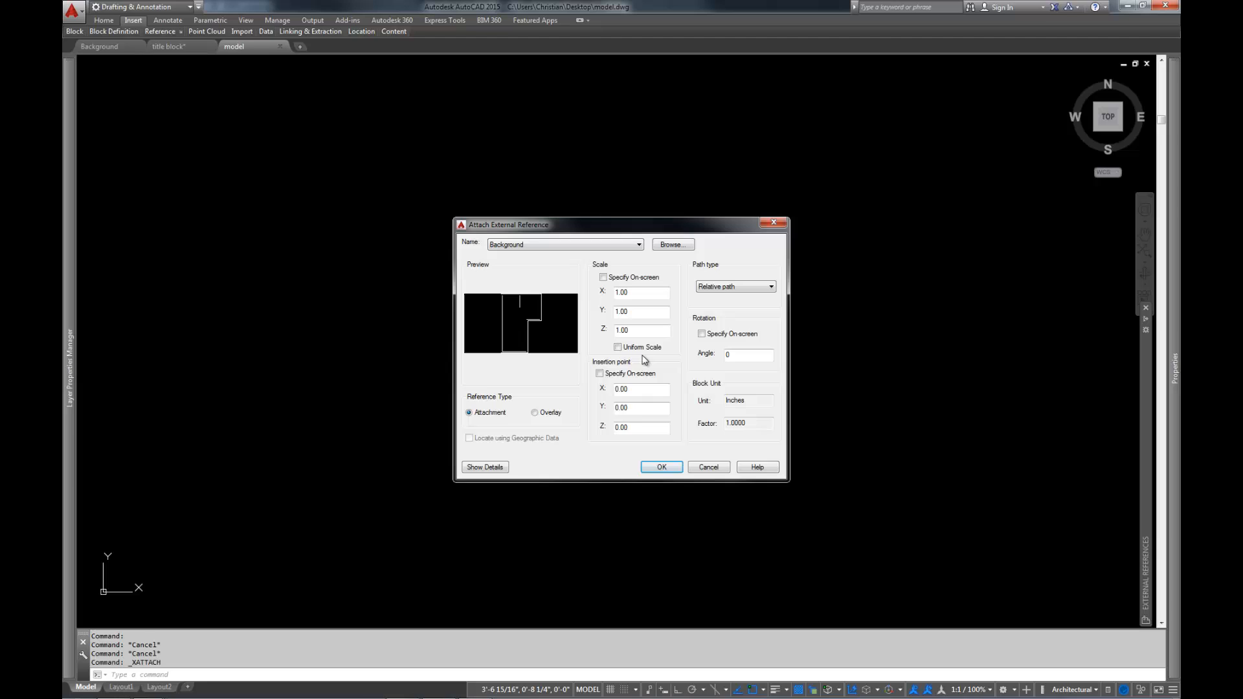
mouse_move(631, 350)
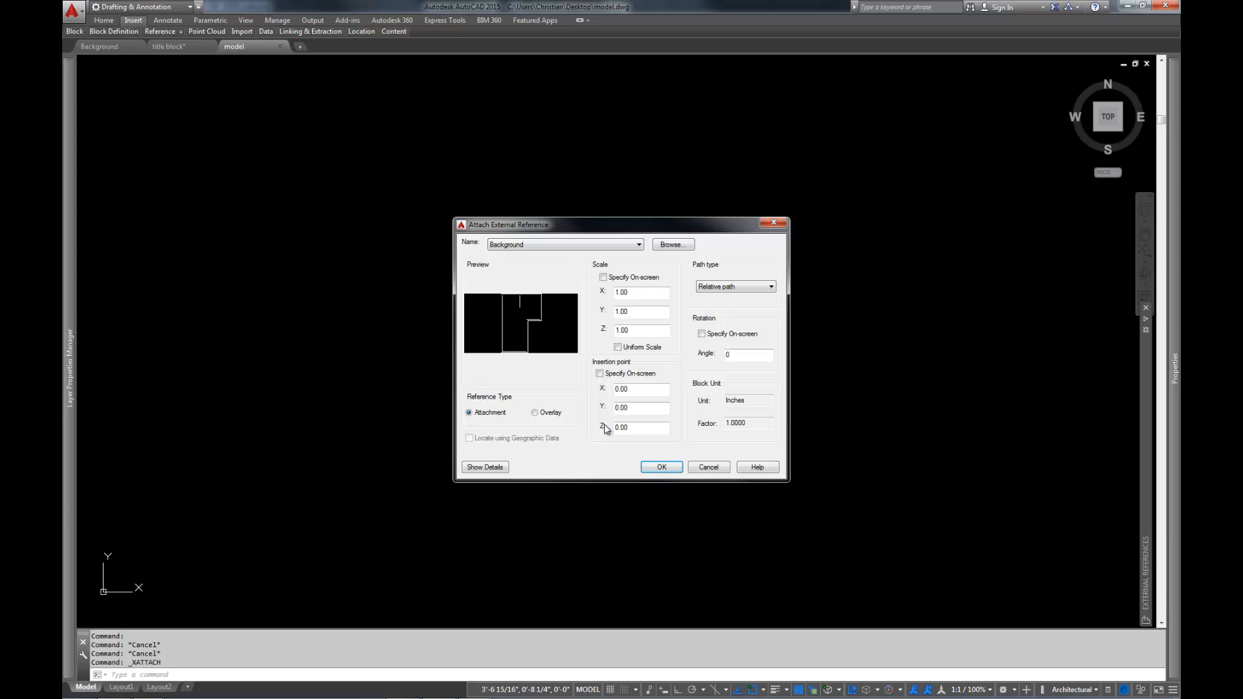
mouse_move(518, 431)
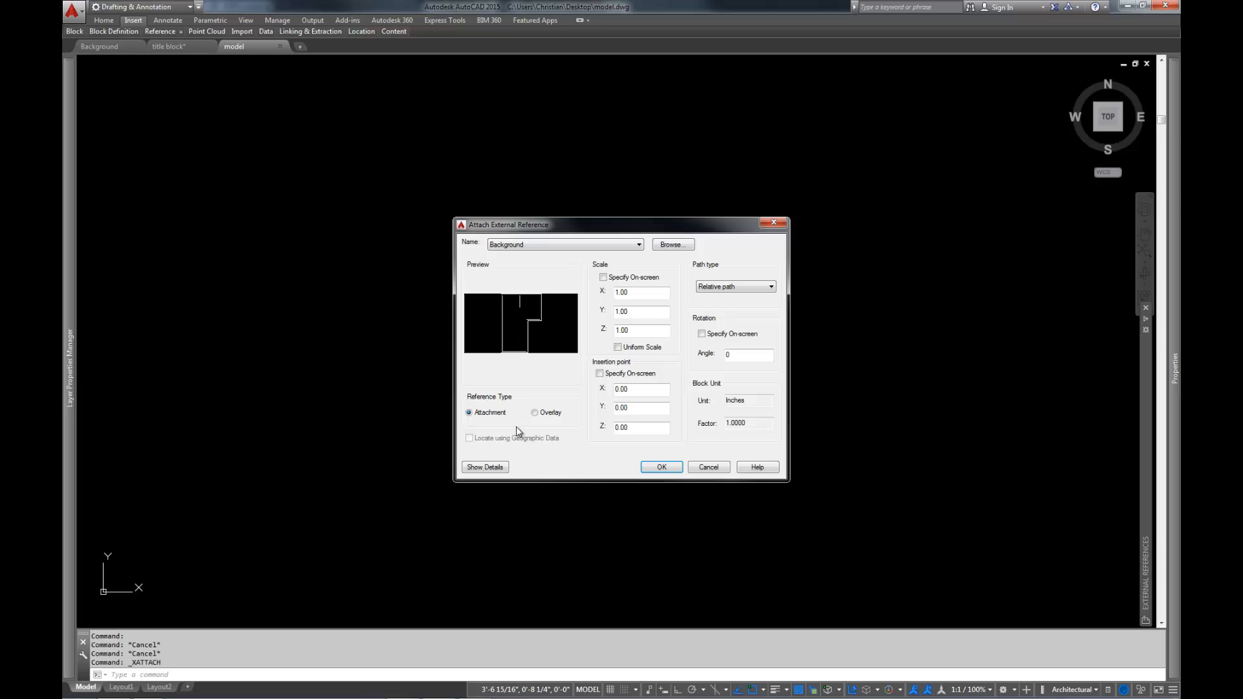
mouse_move(689, 323)
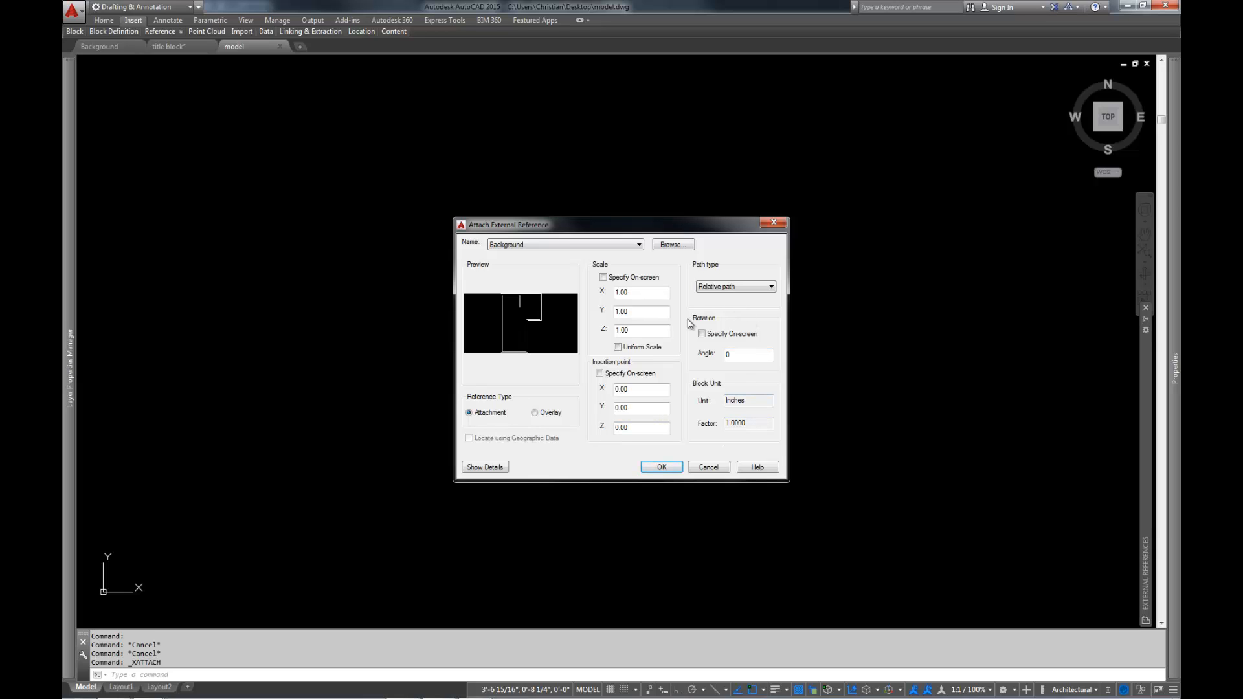
mouse_move(705, 410)
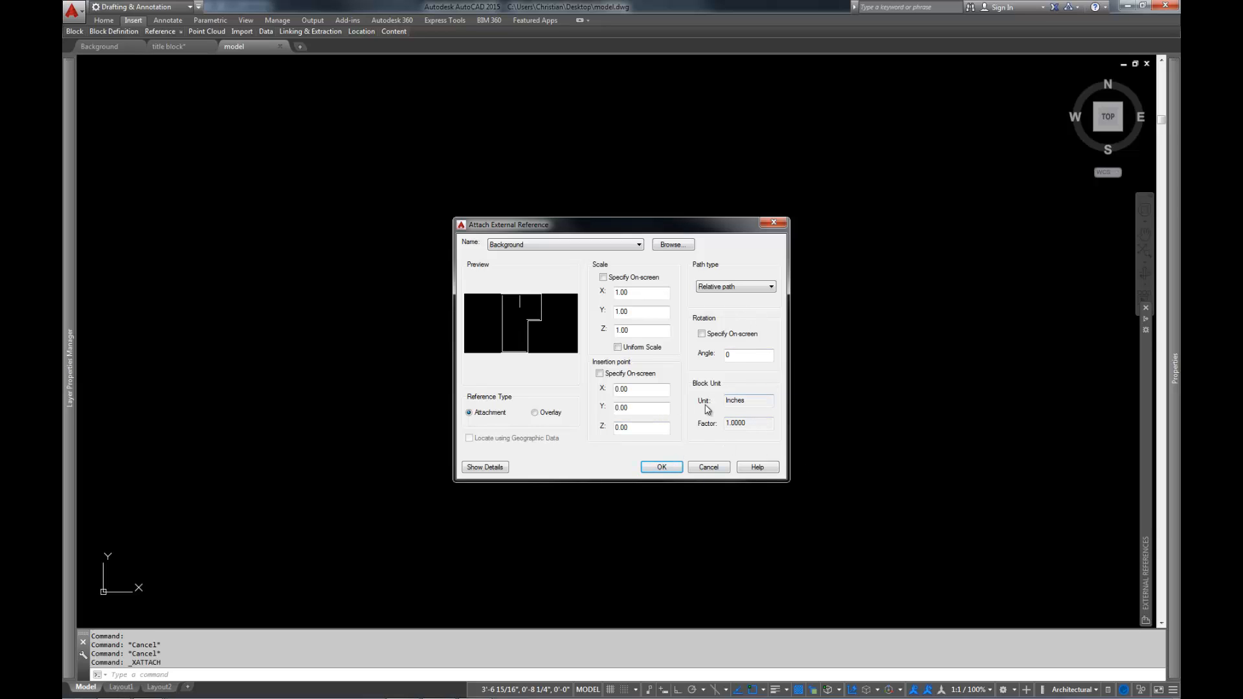
mouse_move(709, 426)
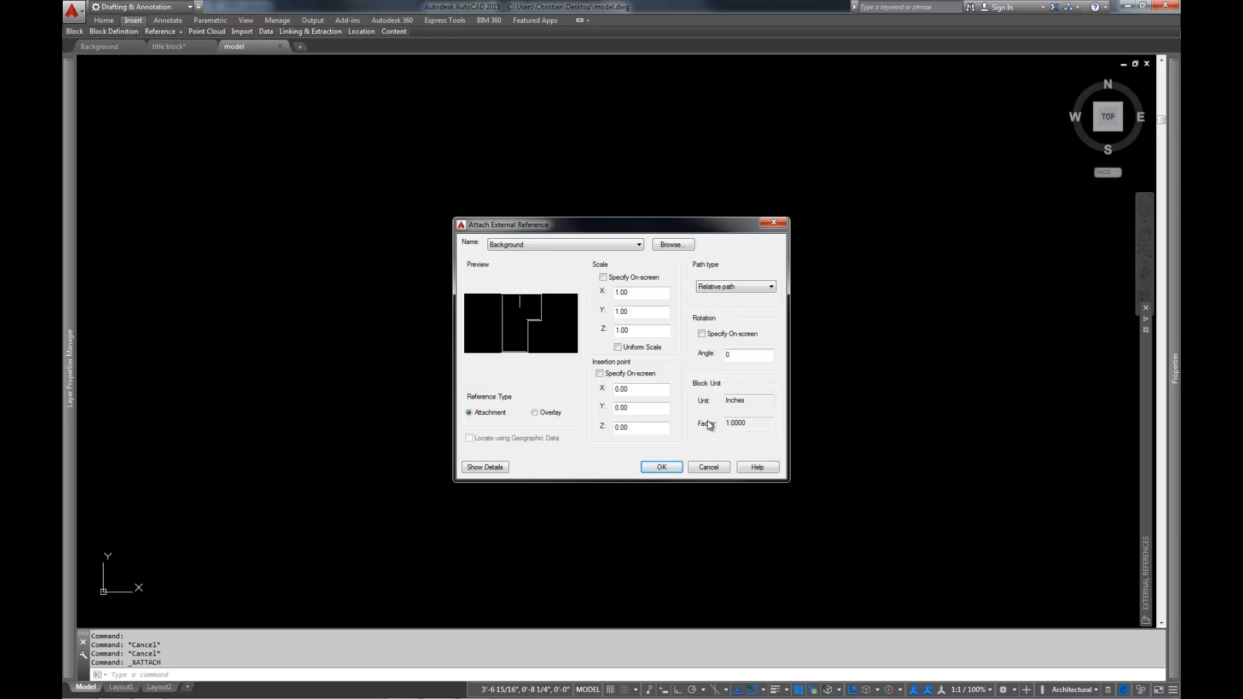
mouse_move(779, 280)
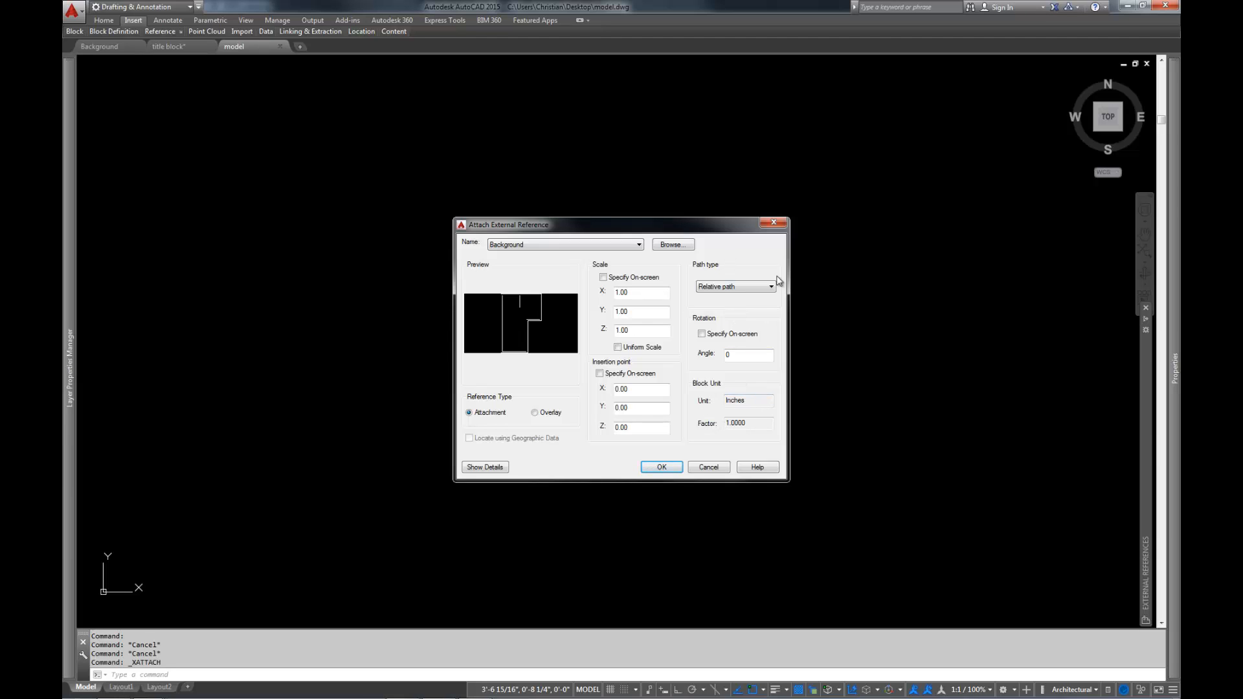
click(769, 286)
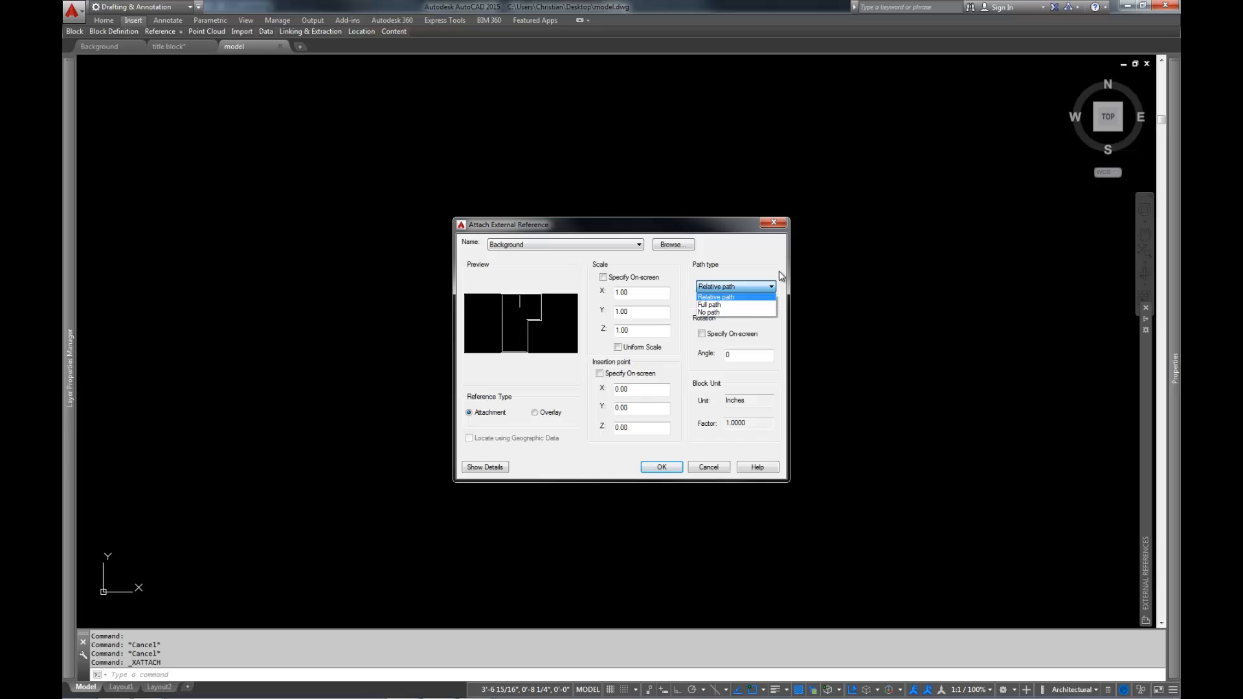
mouse_move(748, 273)
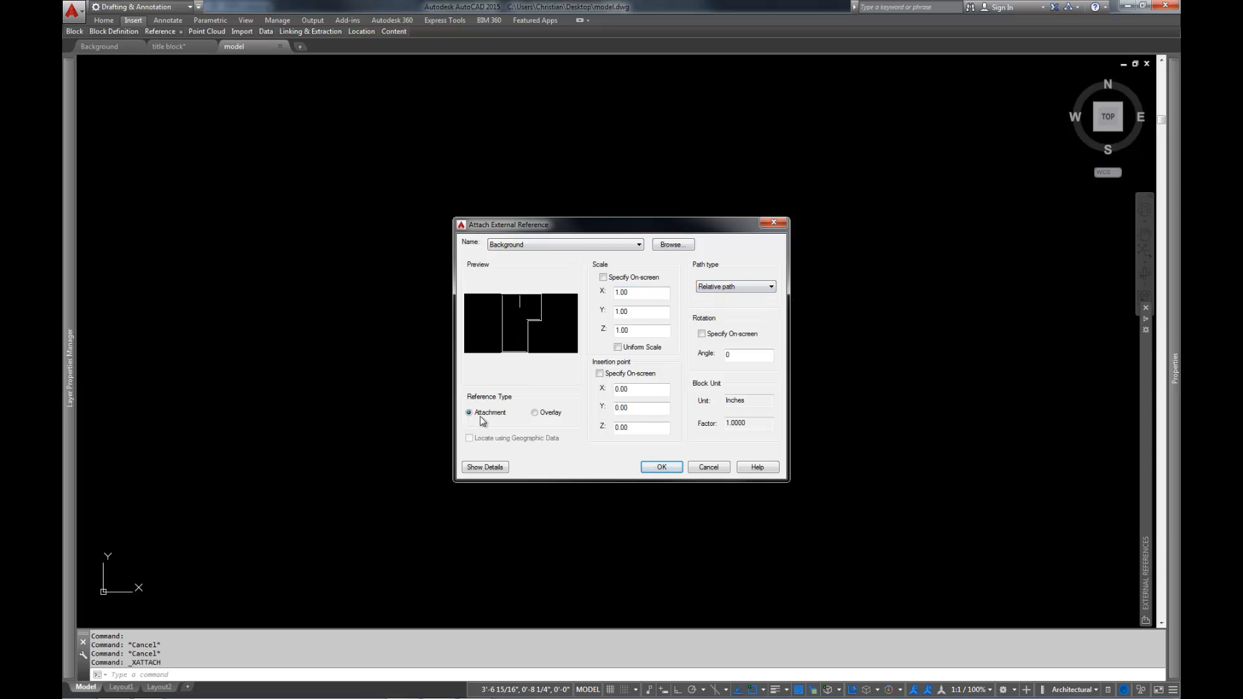
mouse_move(550, 454)
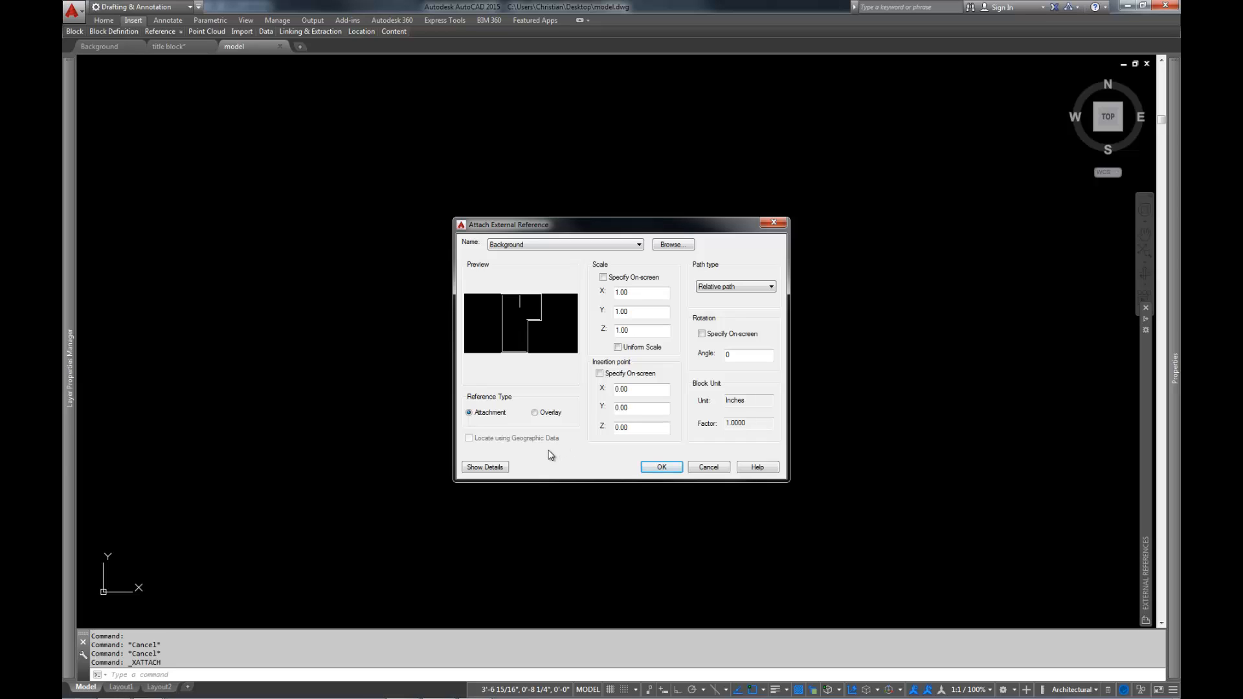
mouse_move(586, 398)
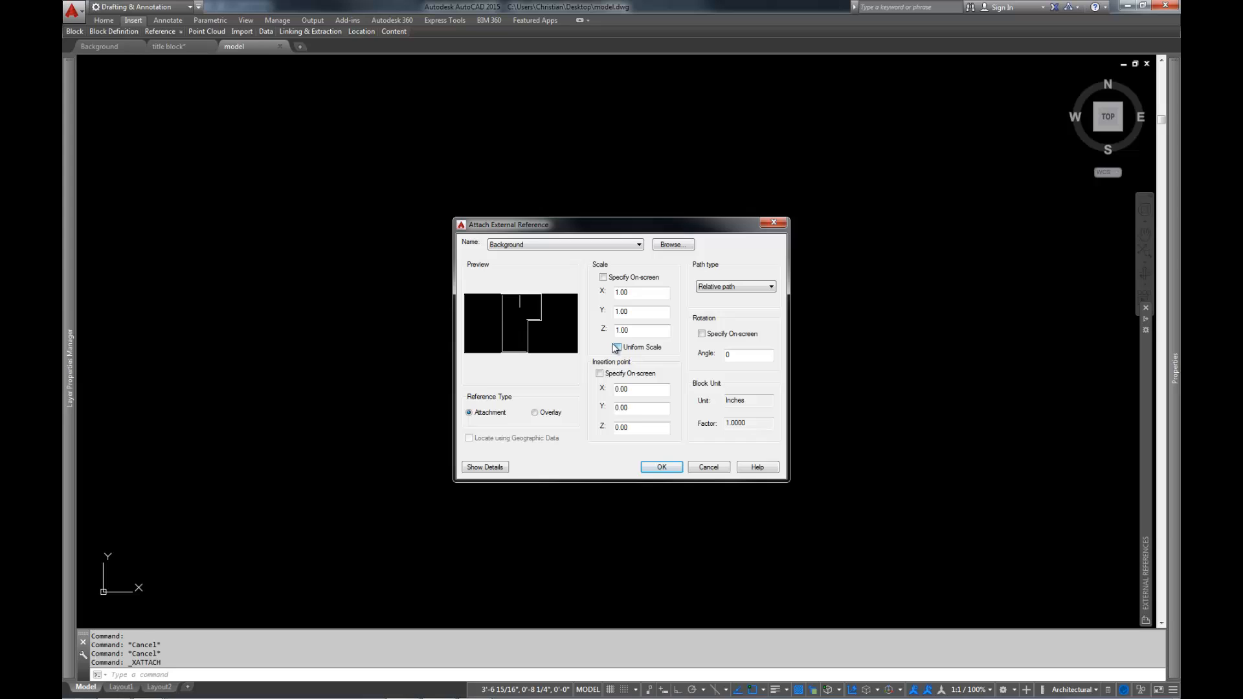
click(617, 347)
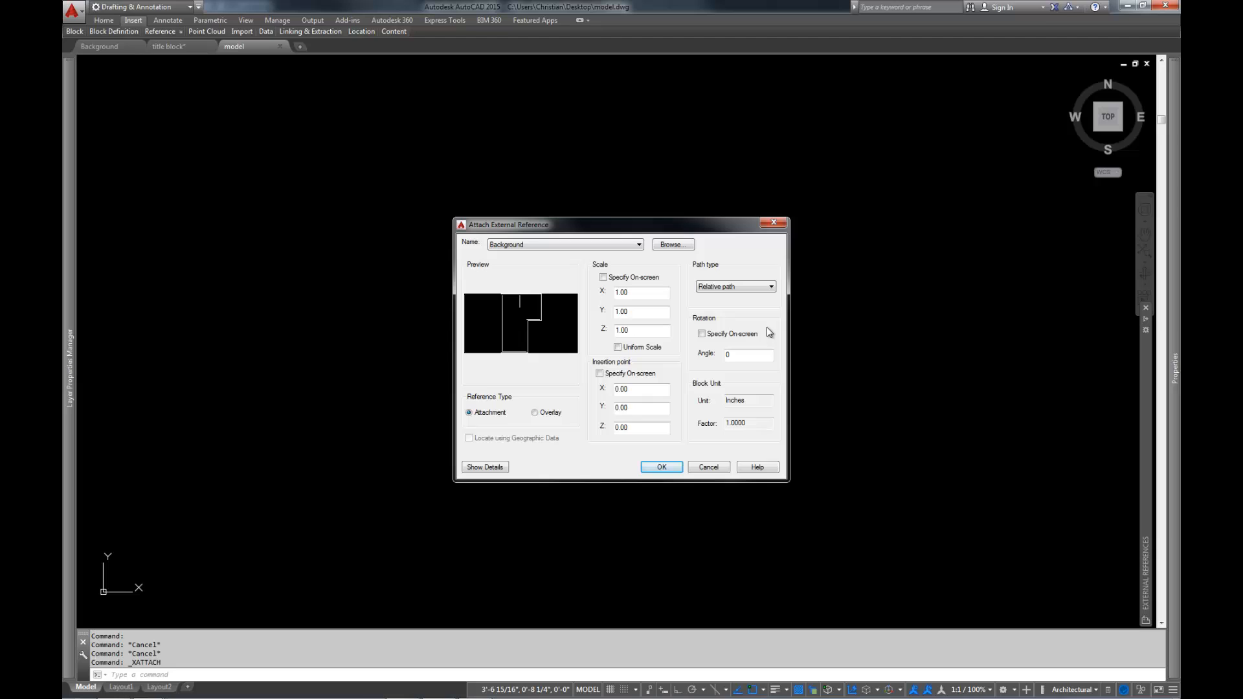
mouse_move(565, 378)
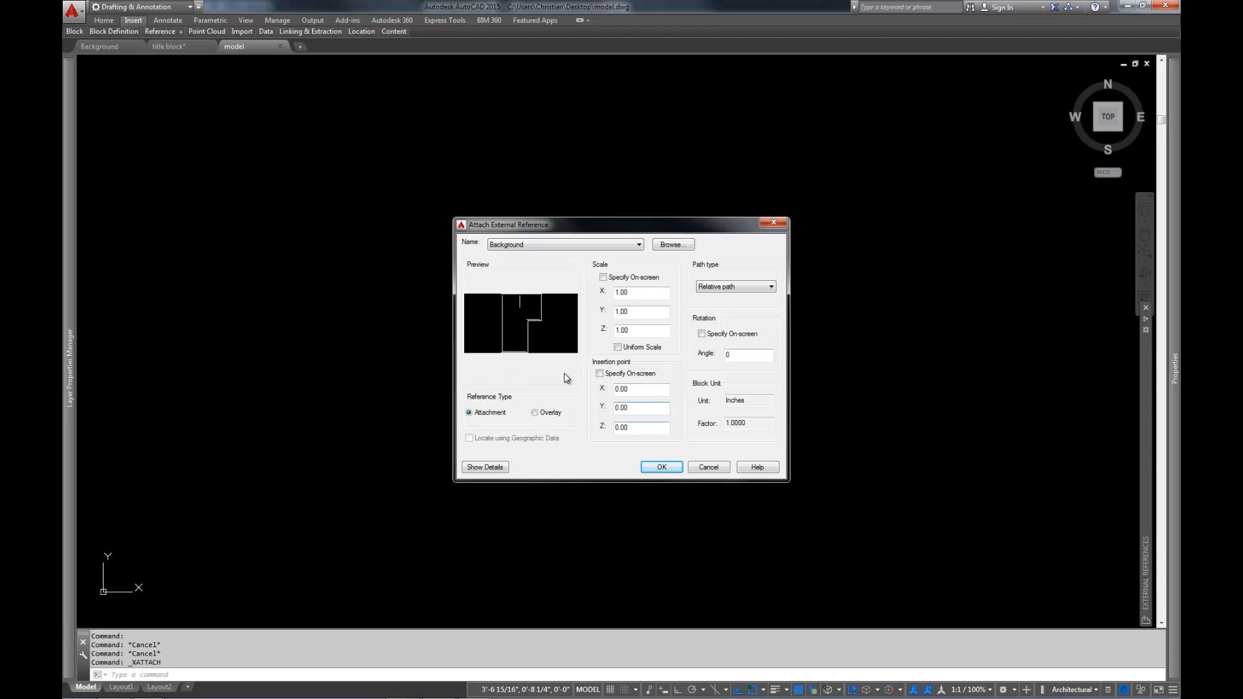
mouse_move(501, 431)
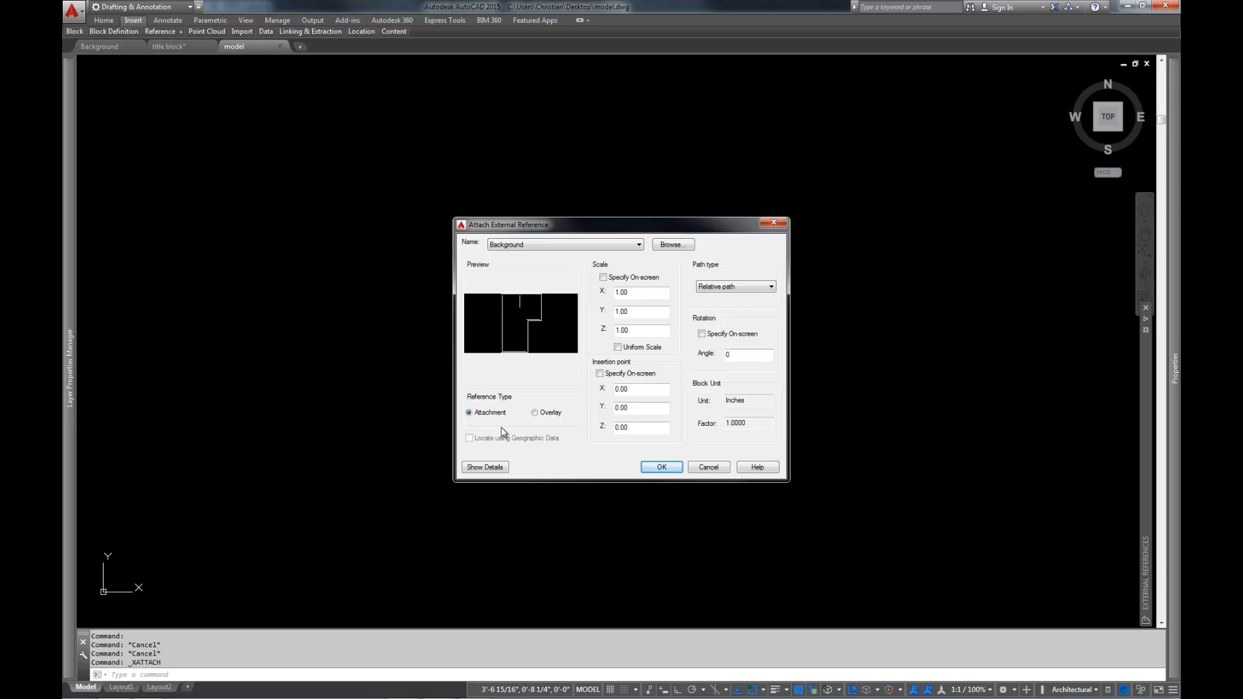
mouse_move(389, 240)
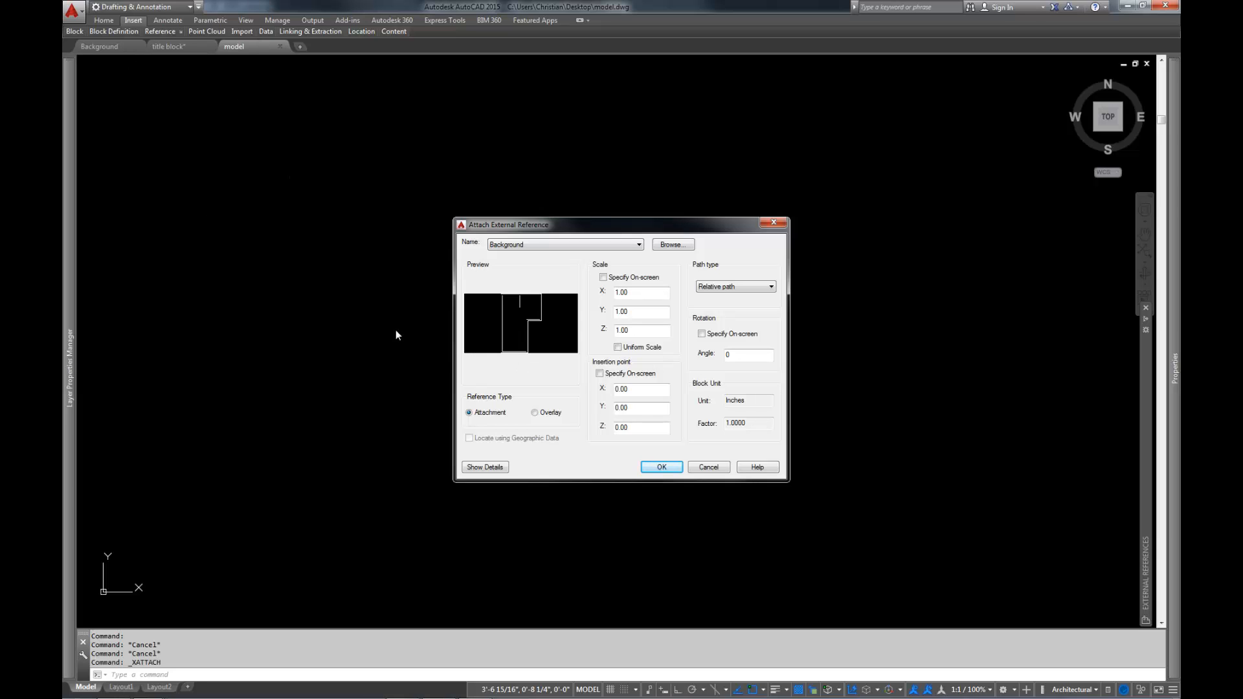
mouse_move(456, 444)
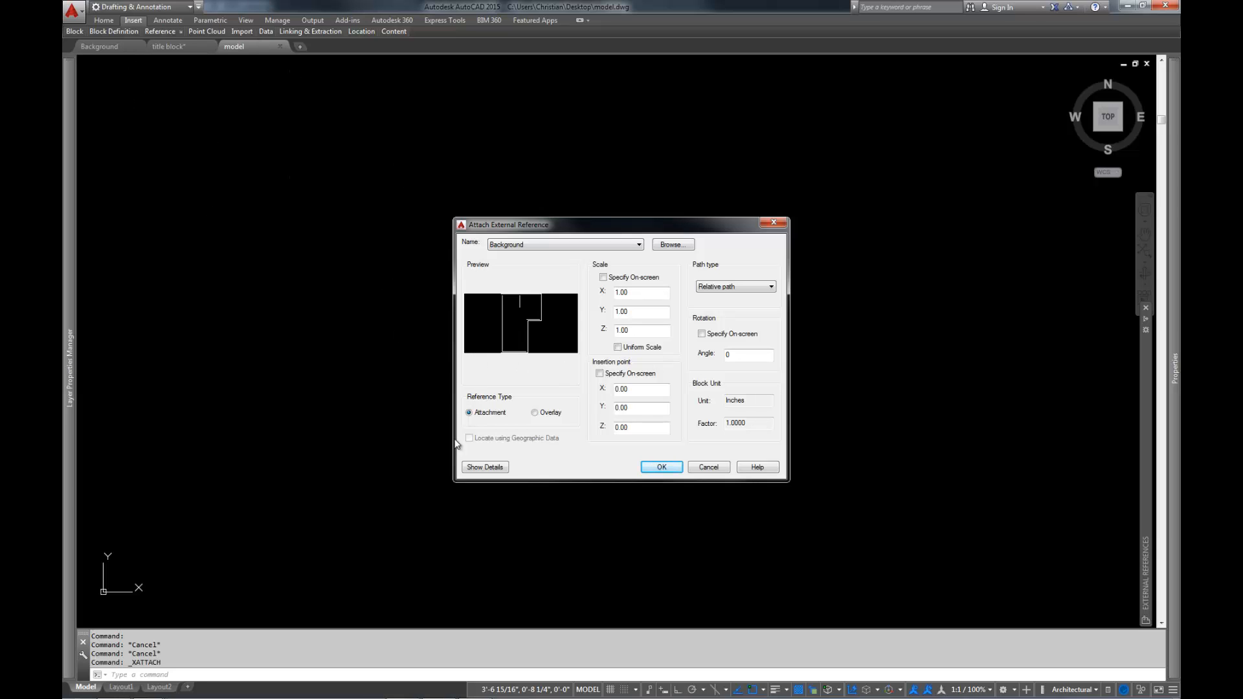
mouse_move(91, 39)
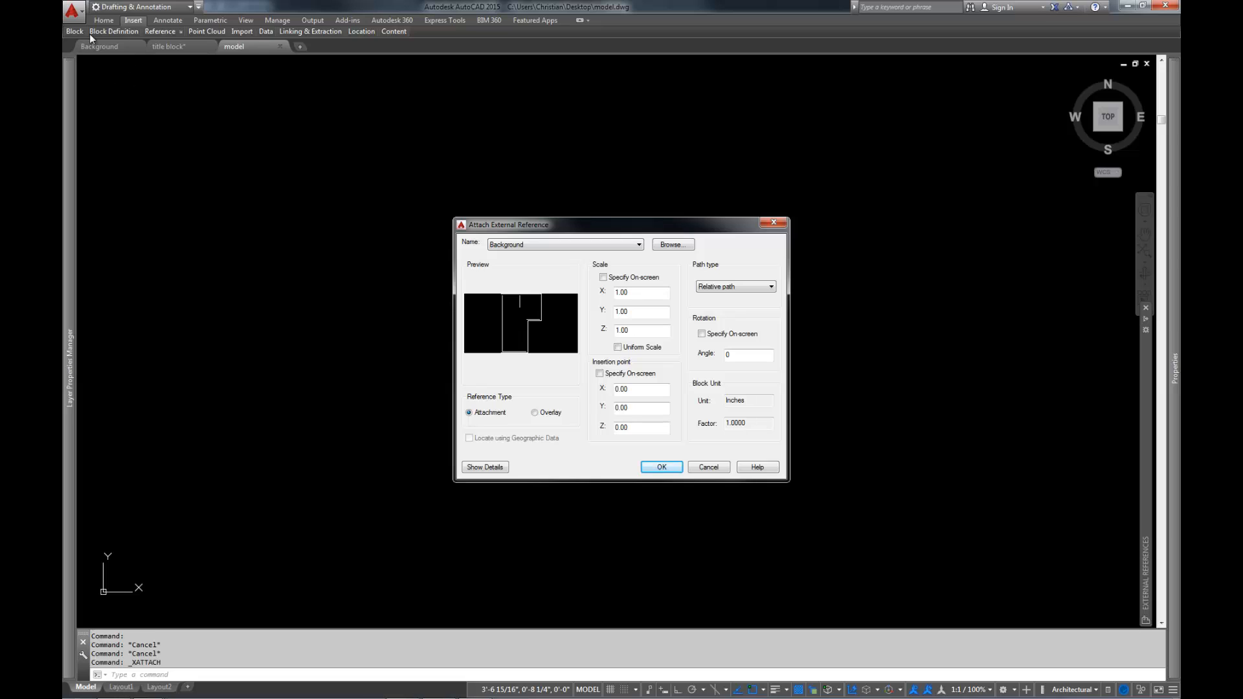
mouse_move(441, 375)
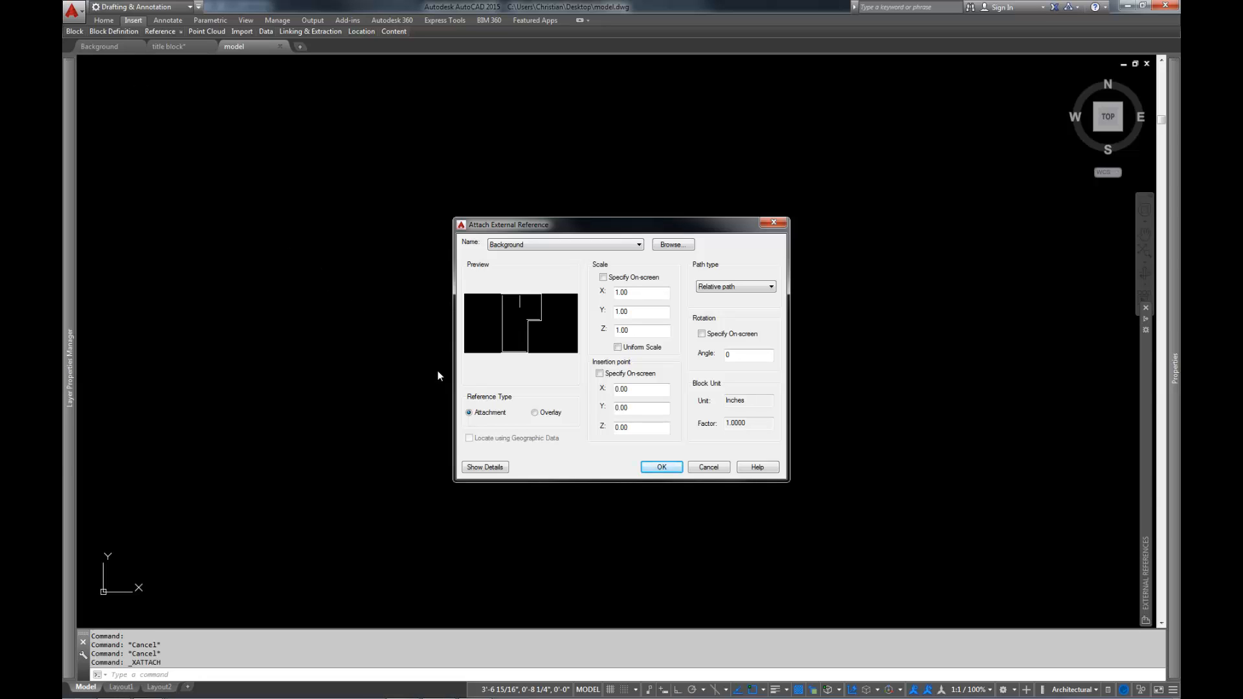
mouse_move(156, 59)
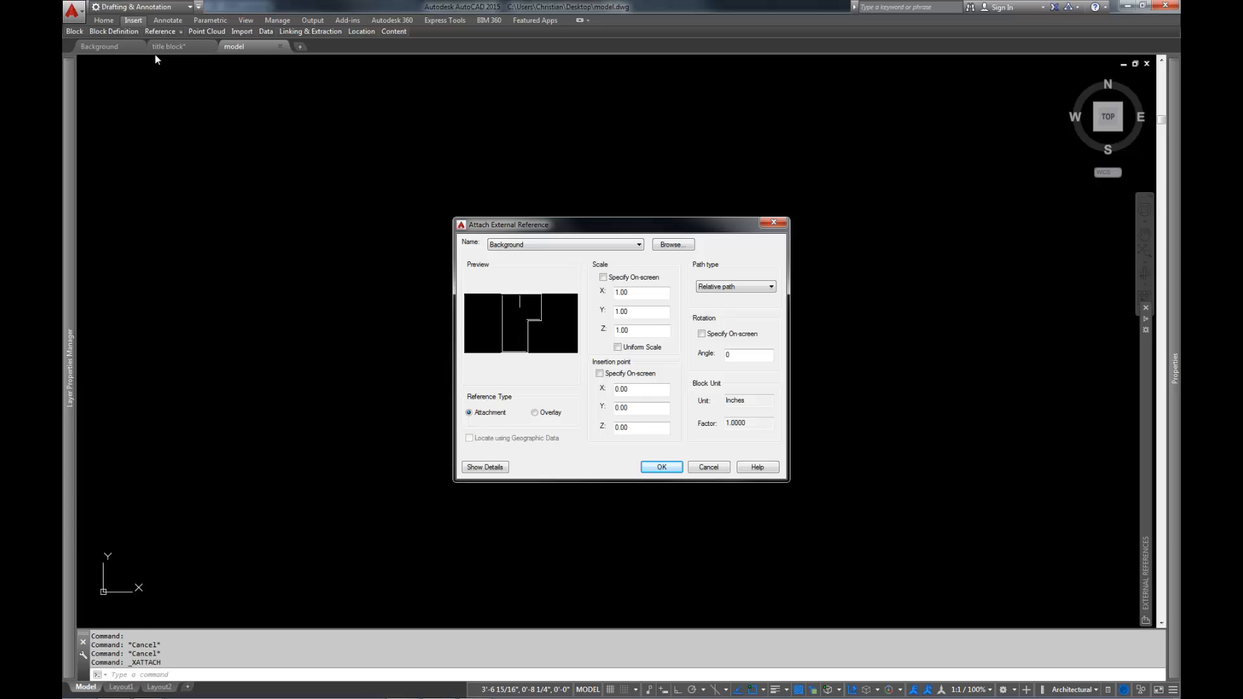
mouse_move(536, 423)
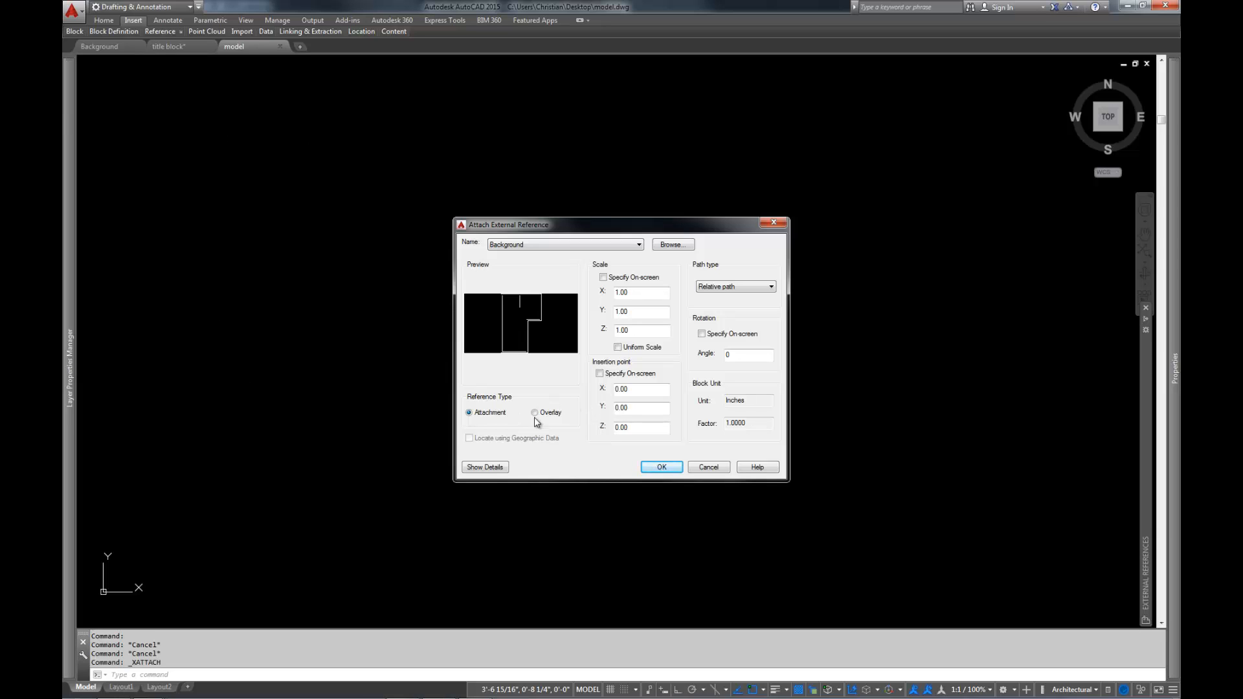
mouse_move(524, 436)
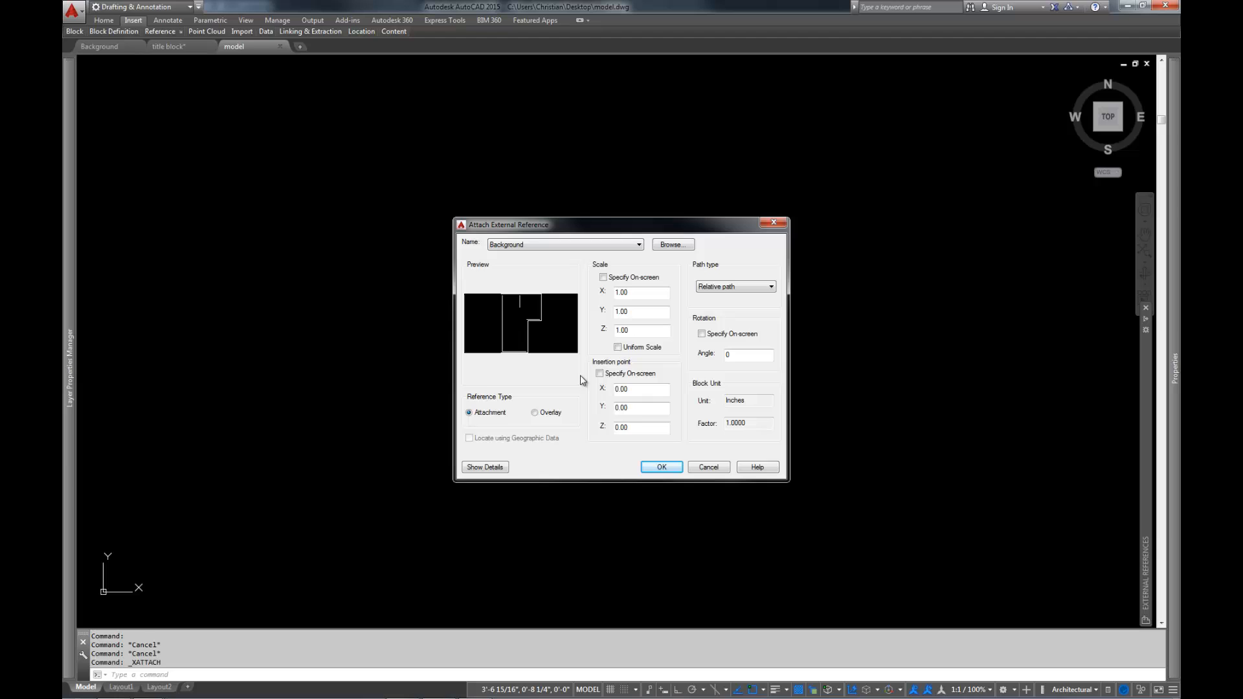
mouse_move(537, 388)
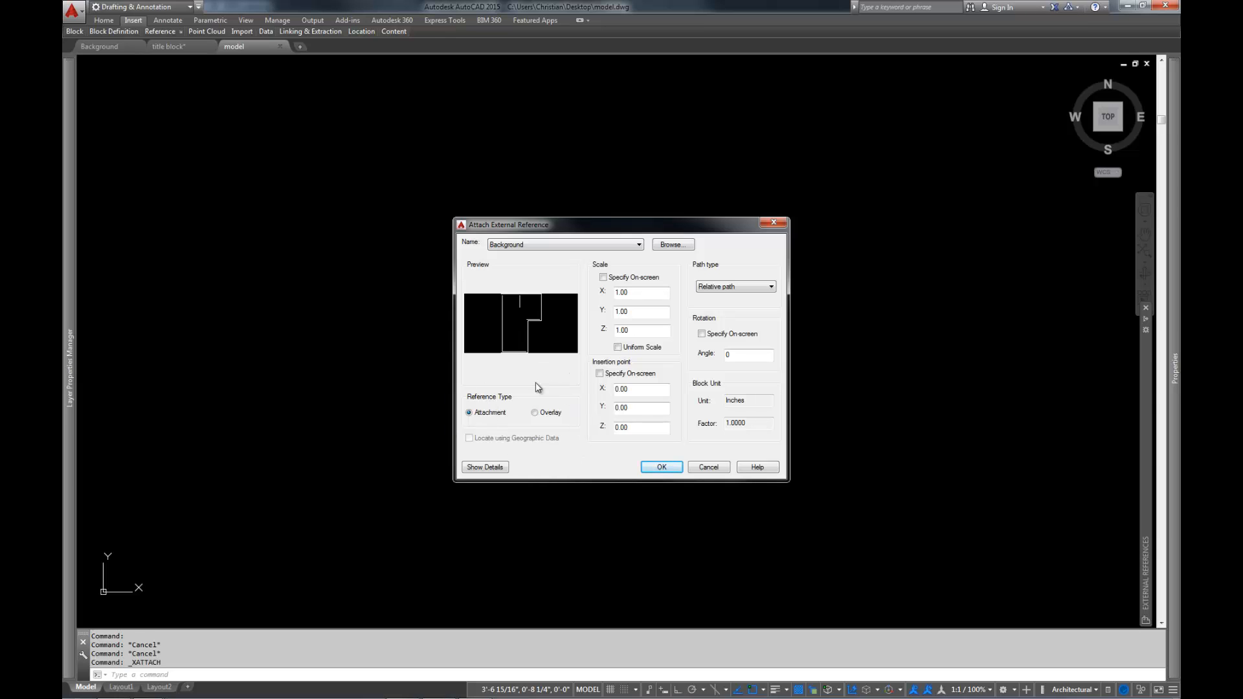
mouse_move(776, 621)
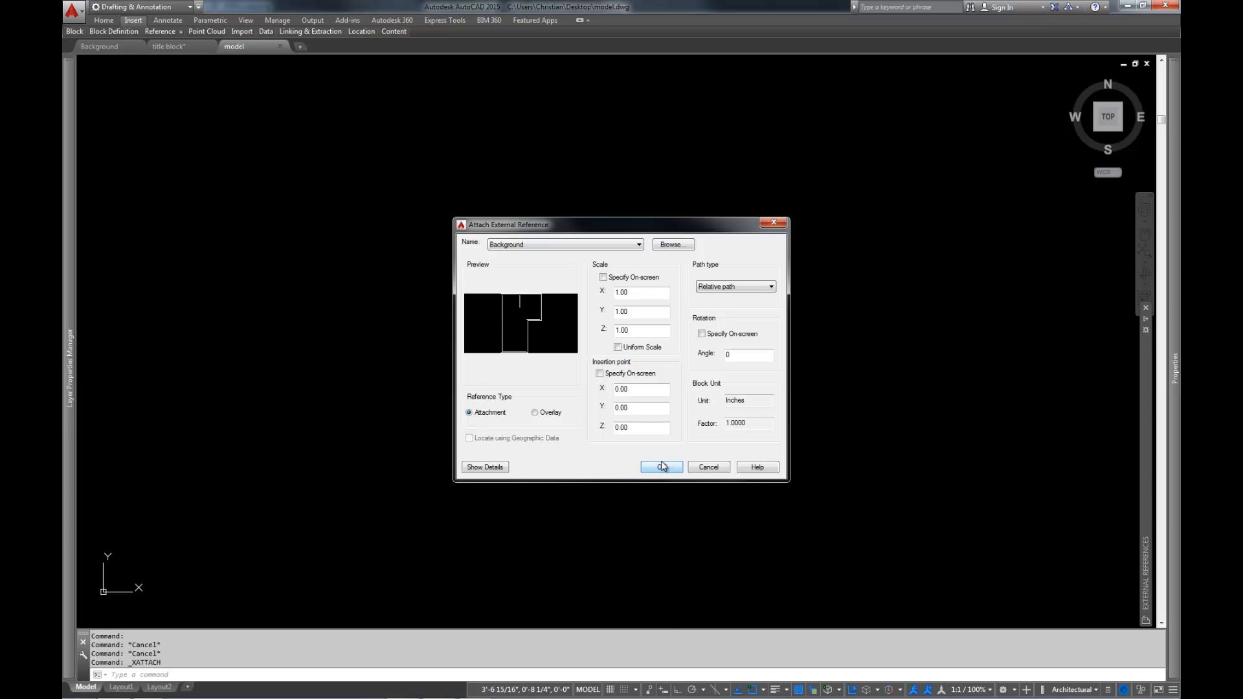
- Confirm the Background attachment, switch to model.dwg and check the Xref Fading setting
click(660, 466)
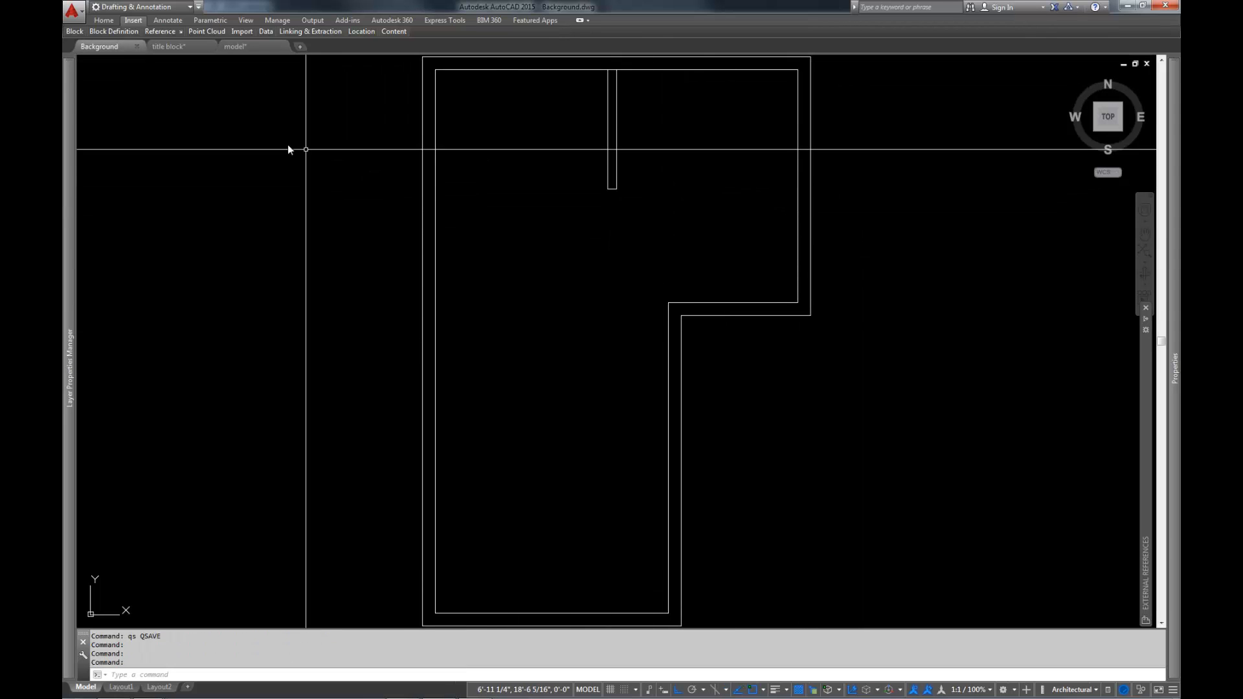
click(236, 46)
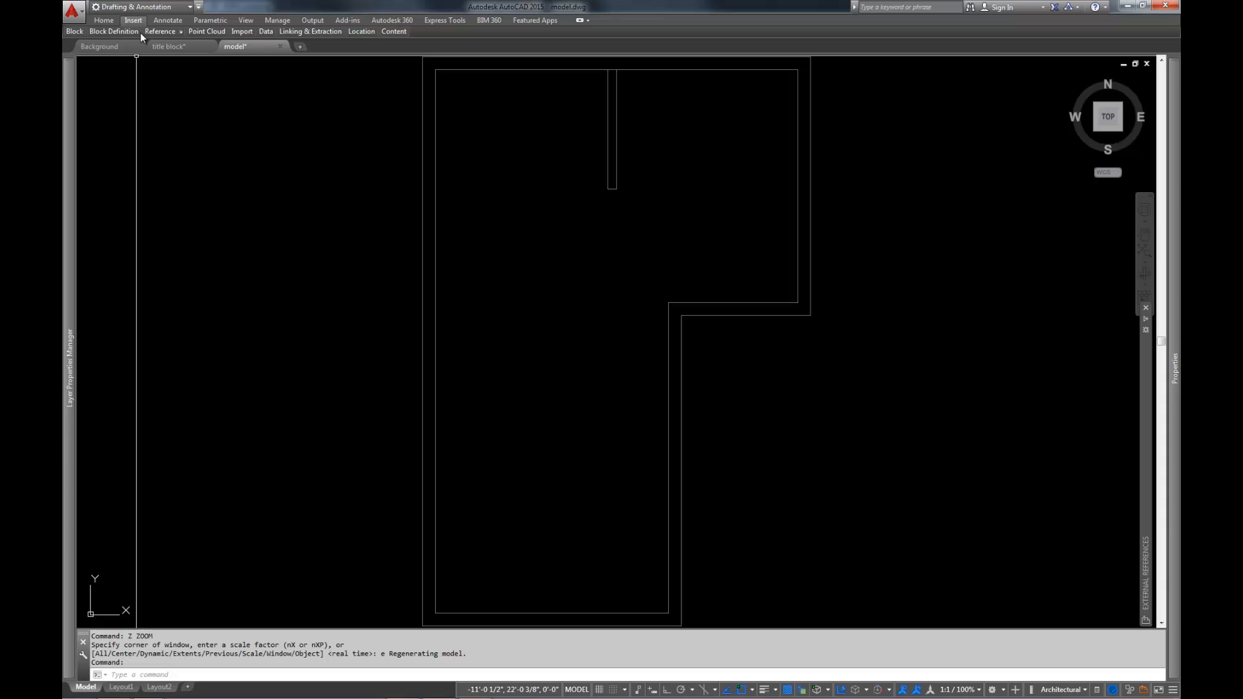
click(160, 31)
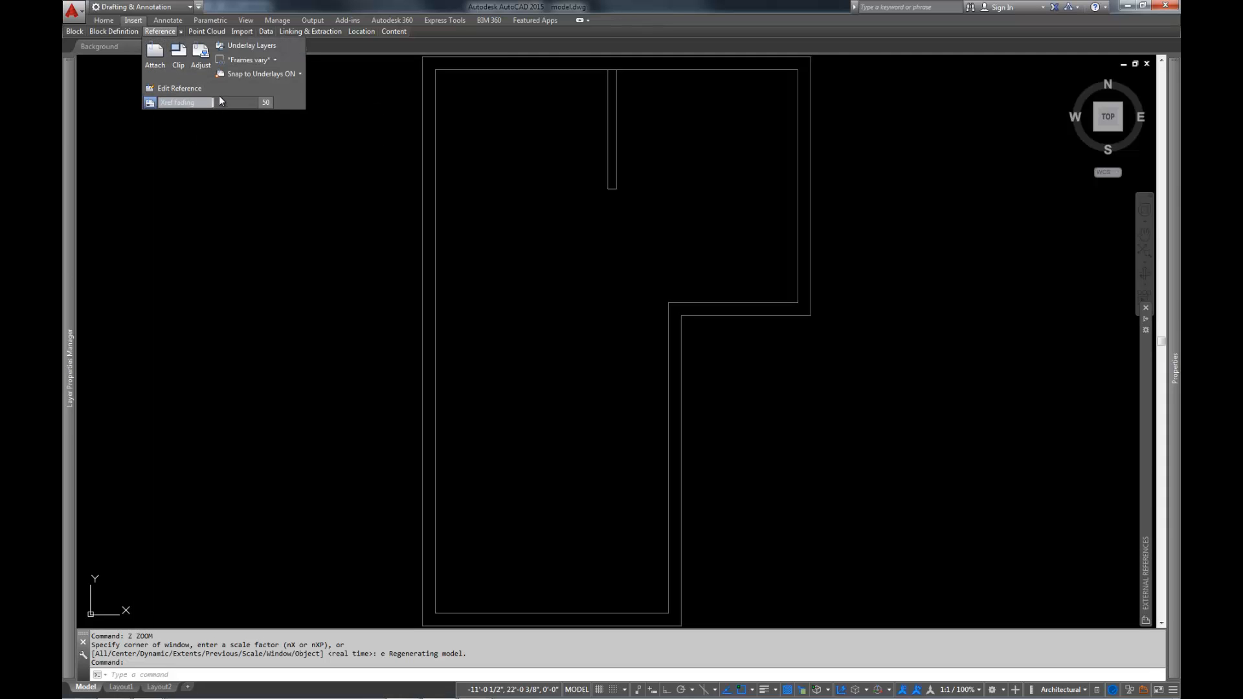
mouse_move(238, 98)
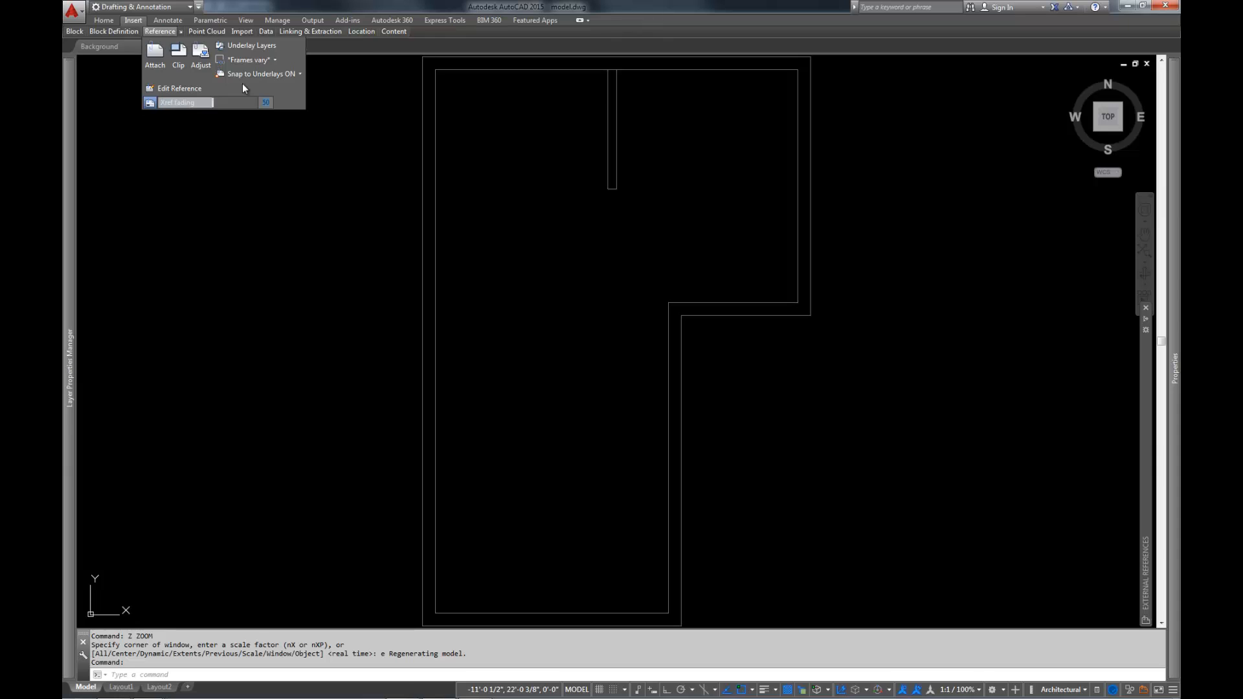
mouse_move(338, 132)
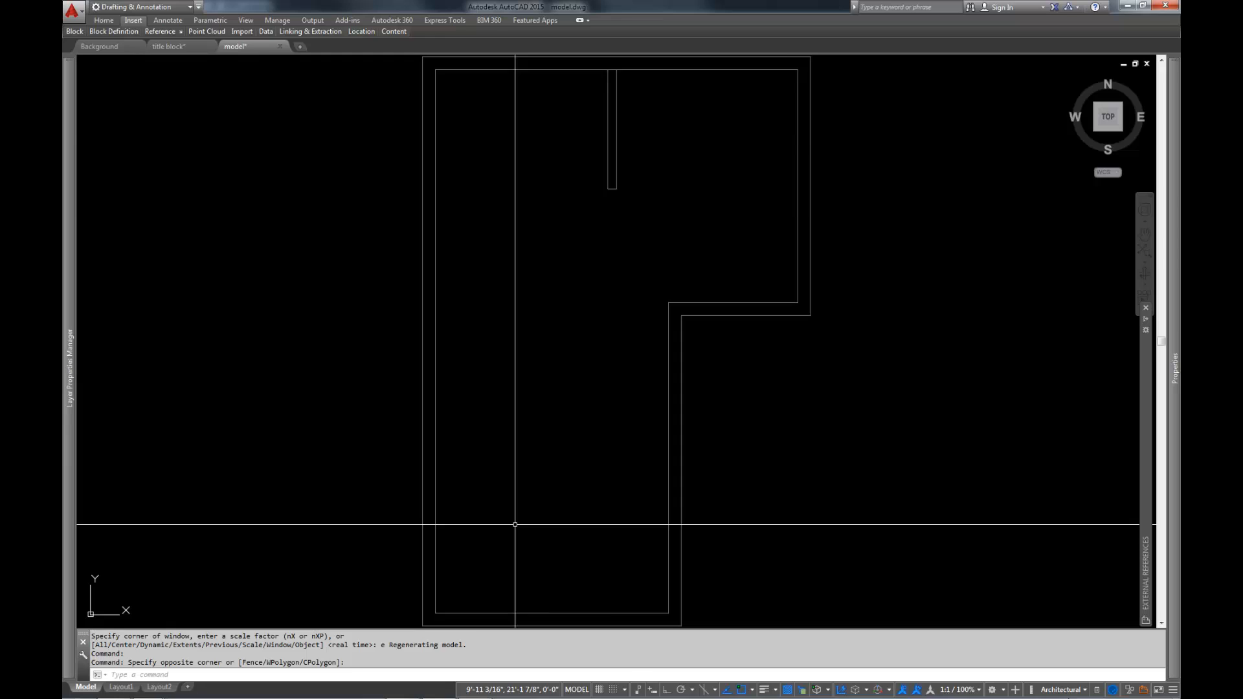
mouse_move(713, 220)
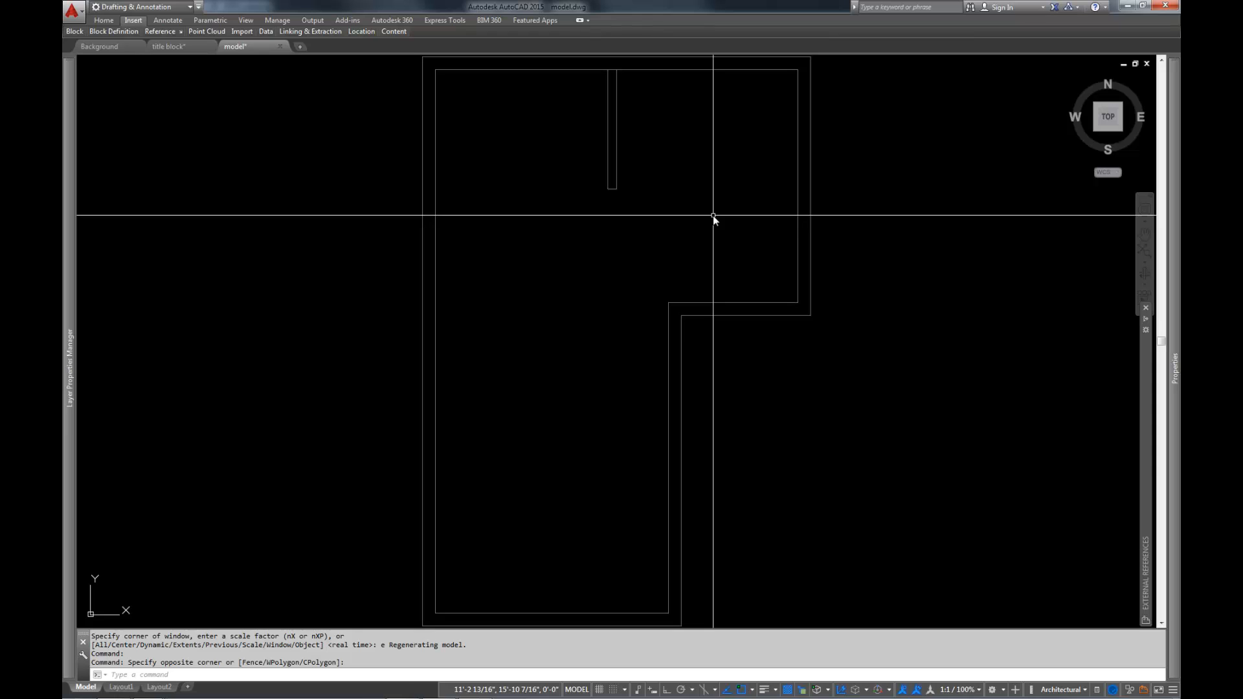
- Create a layer named xref, then select the Background reference to view its properties
click(69, 364)
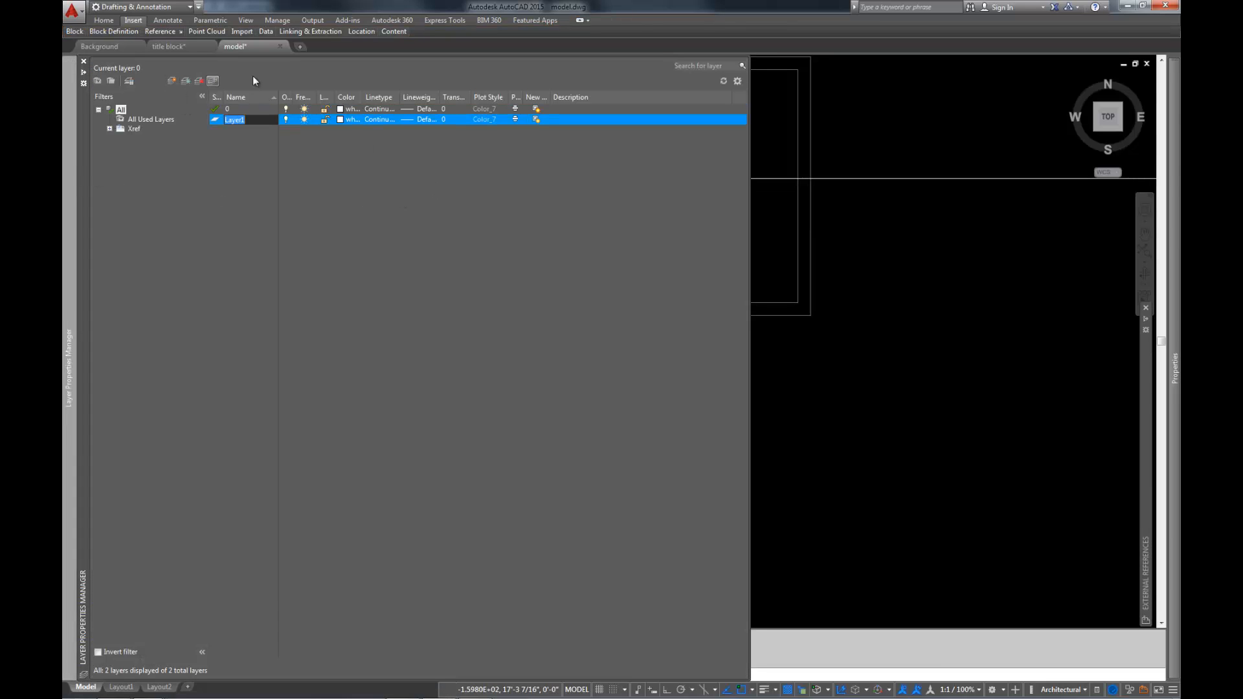
text(xref)
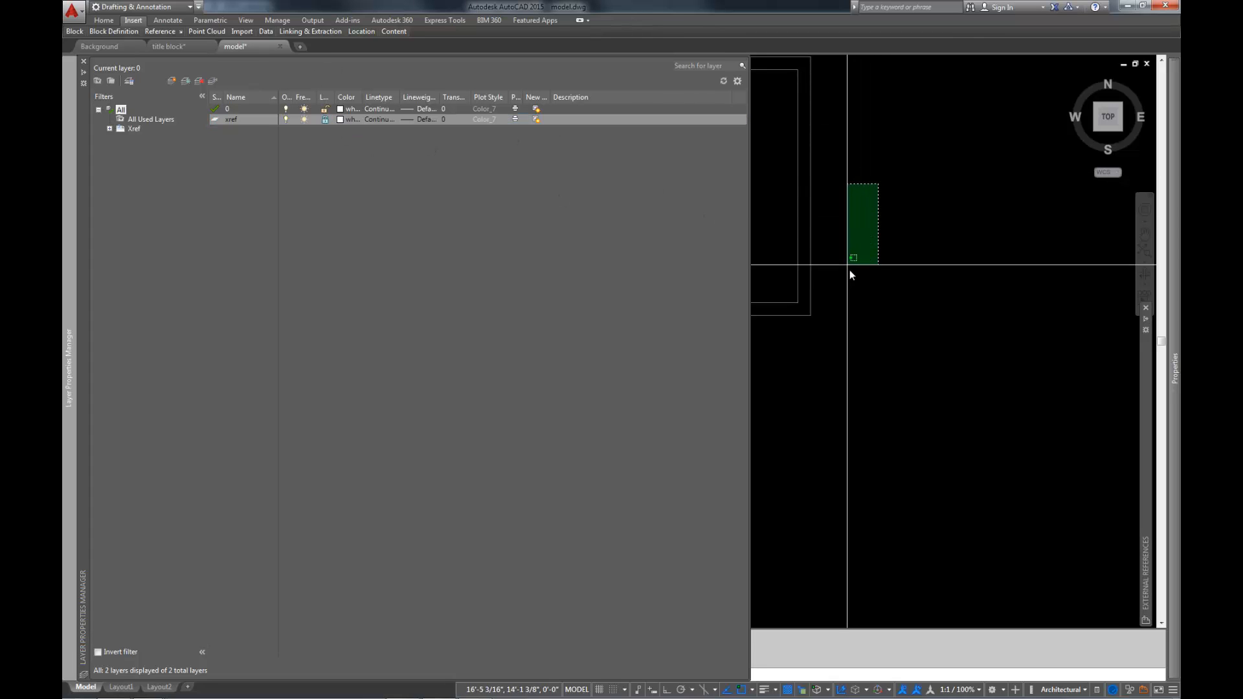
click(861, 222)
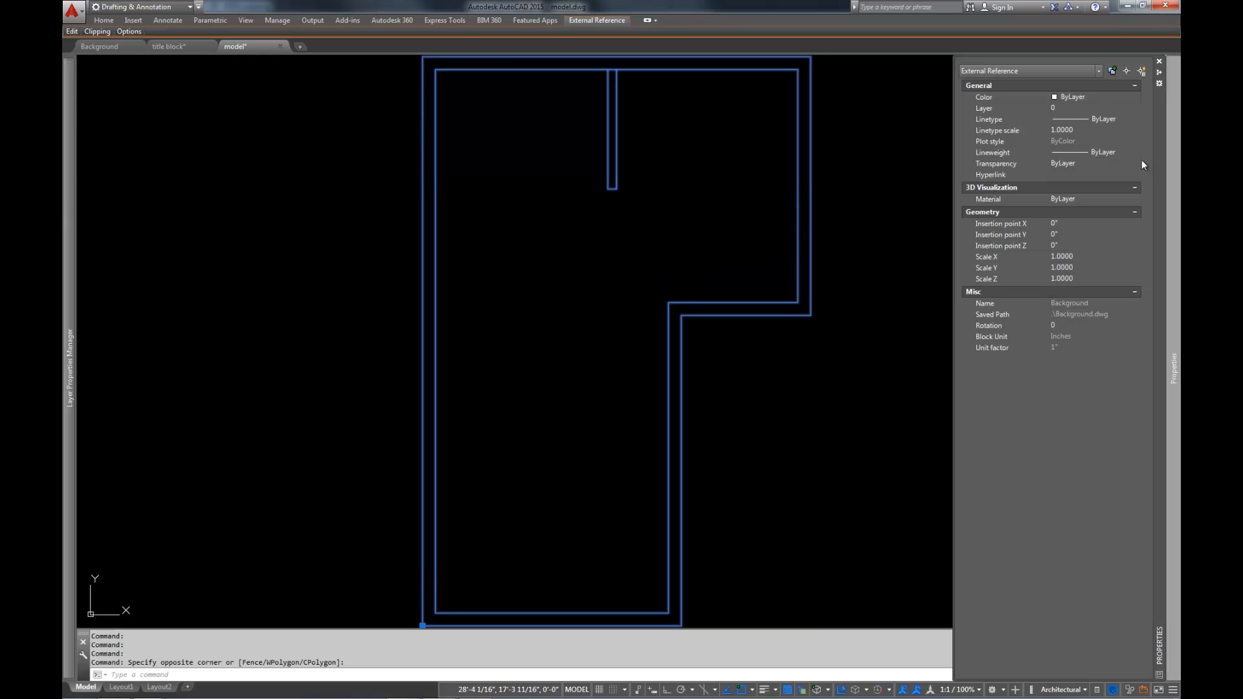
click(1094, 108)
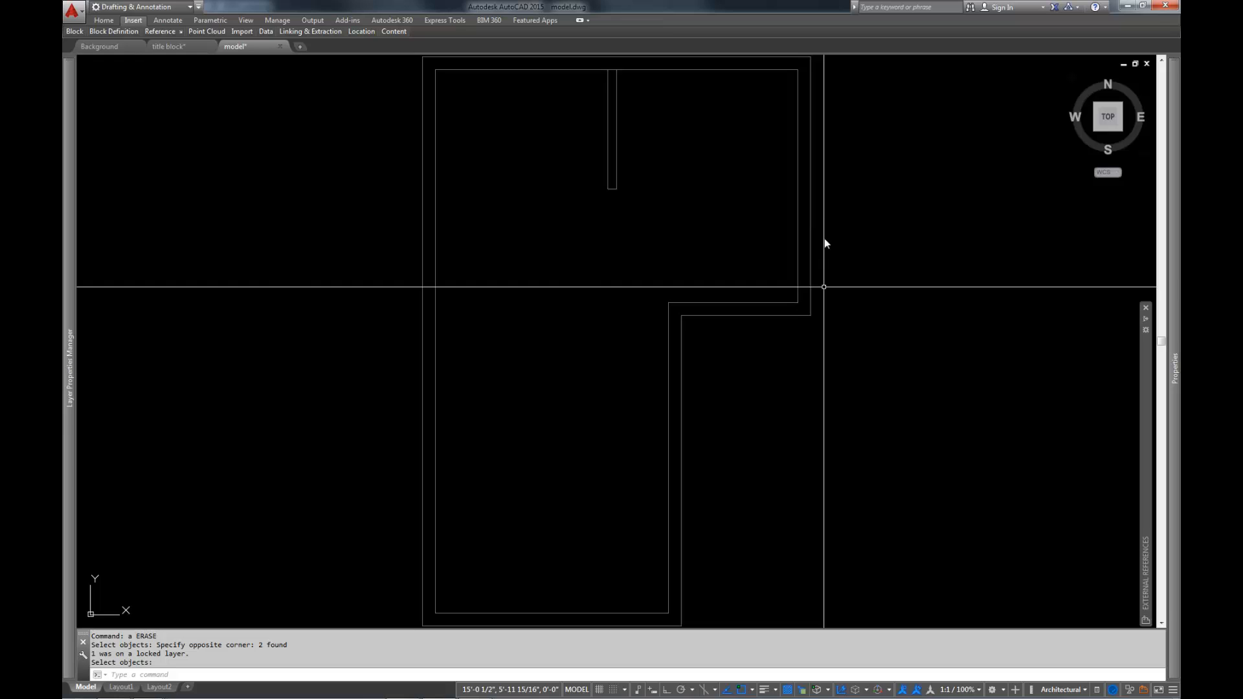
mouse_move(745, 402)
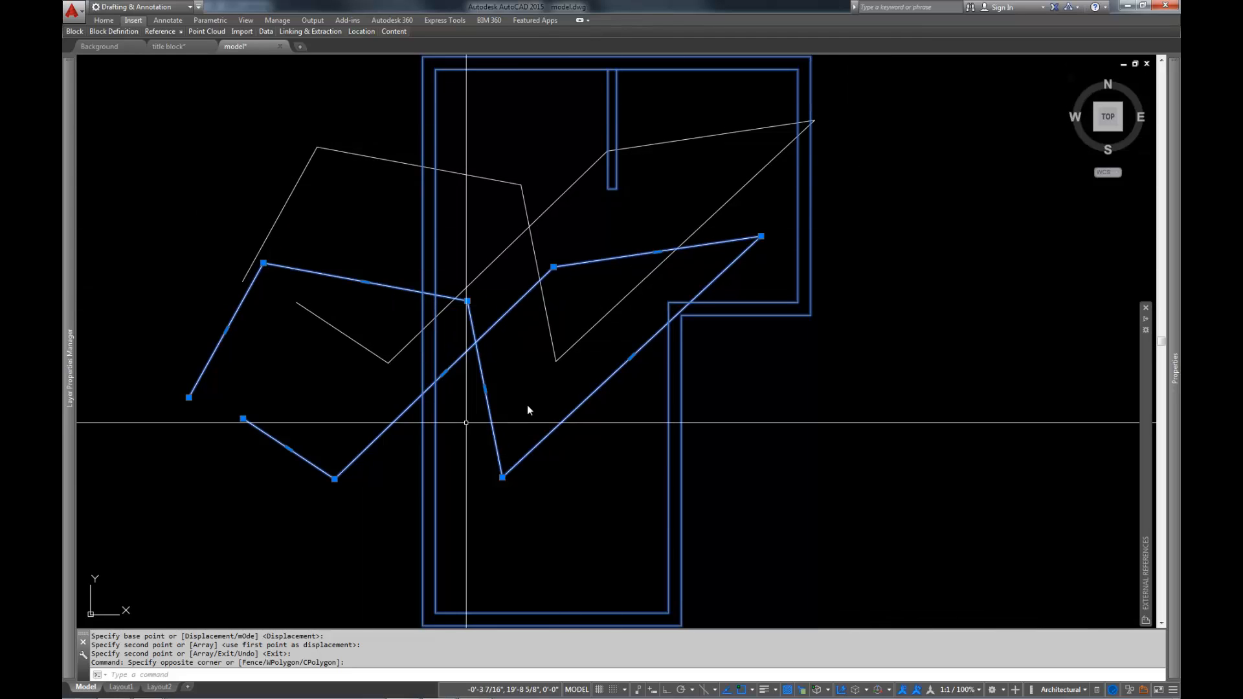
mouse_move(657, 353)
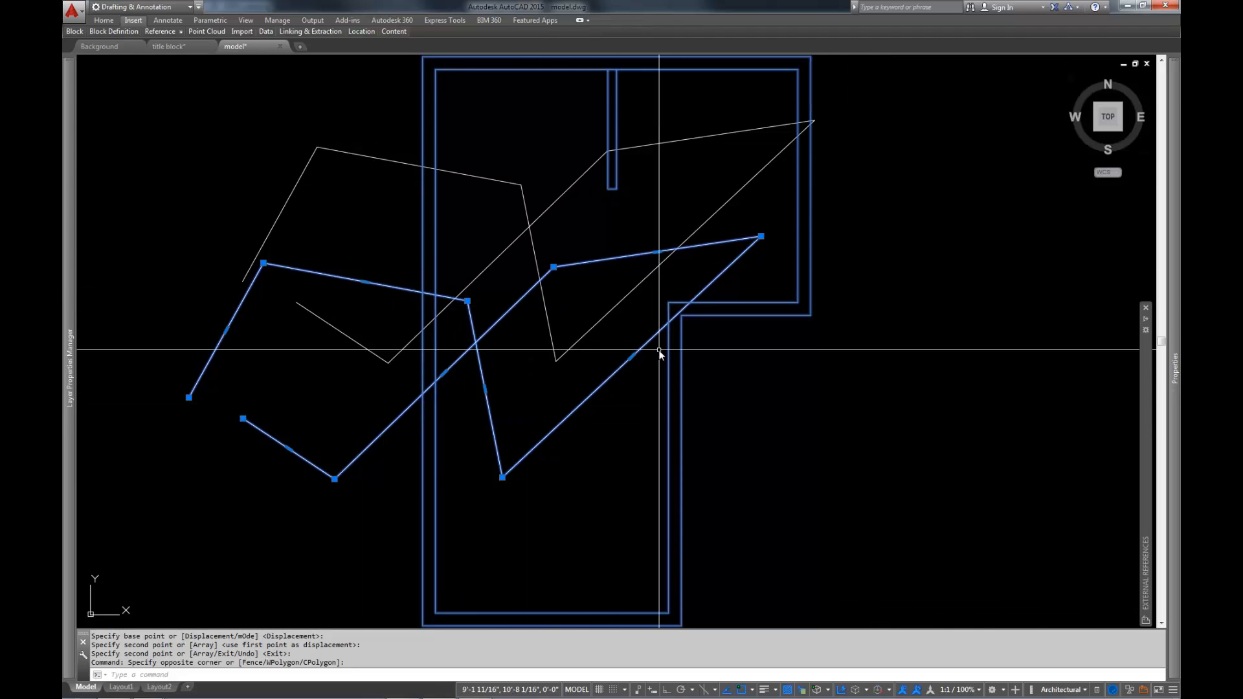
key(Escape)
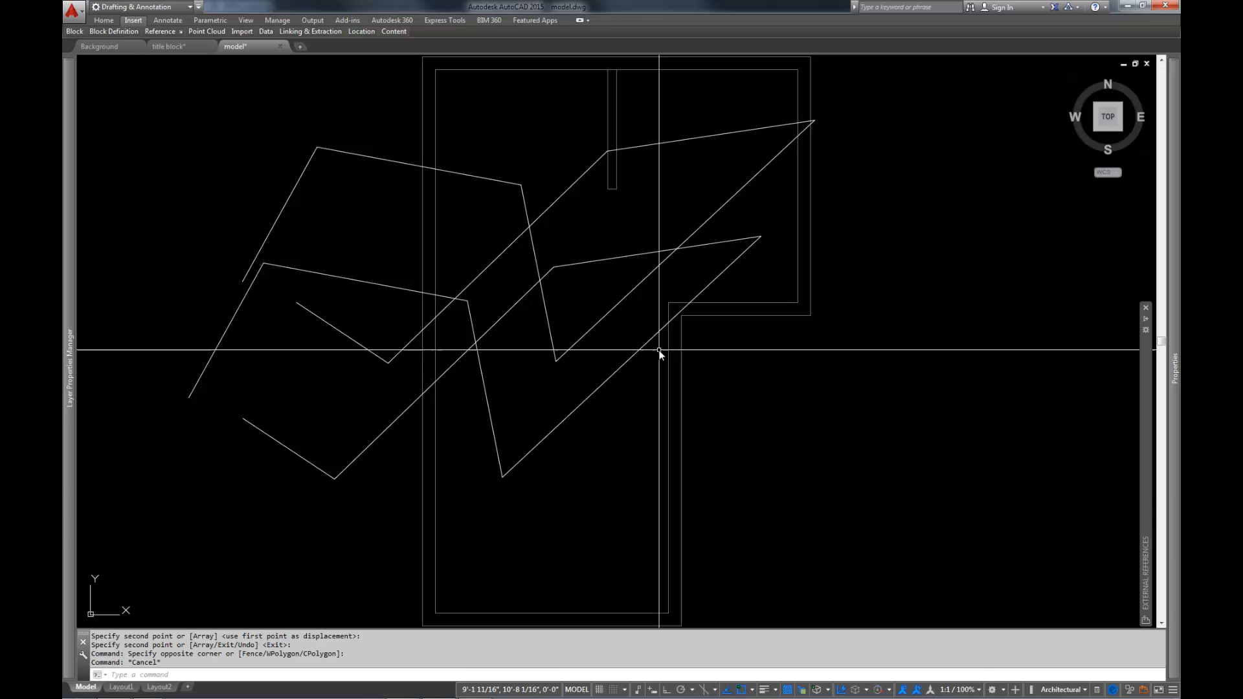
mouse_move(733, 230)
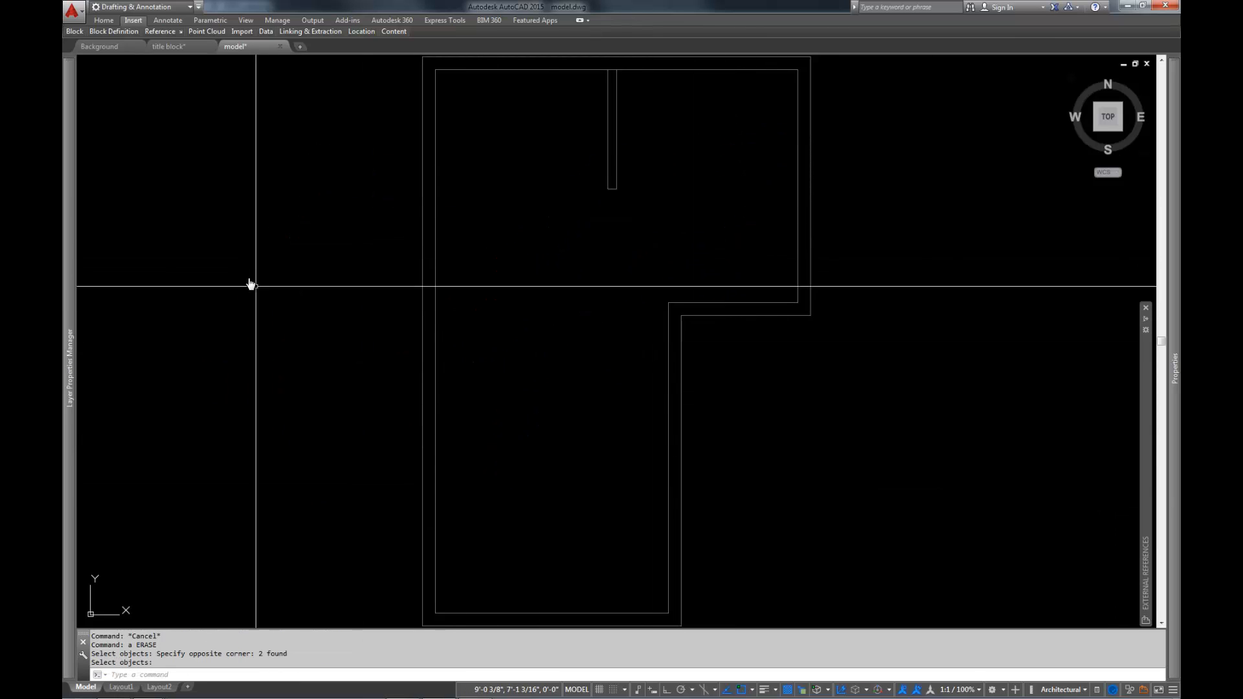
mouse_move(566, 252)
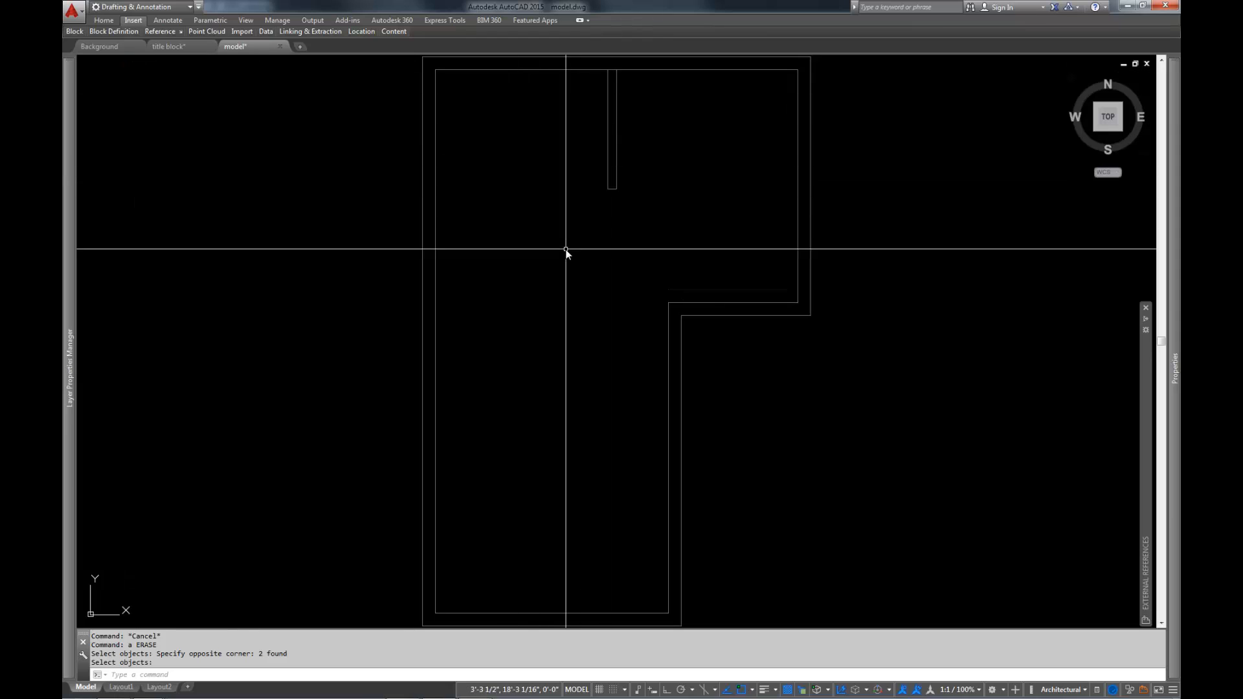
mouse_move(530, 177)
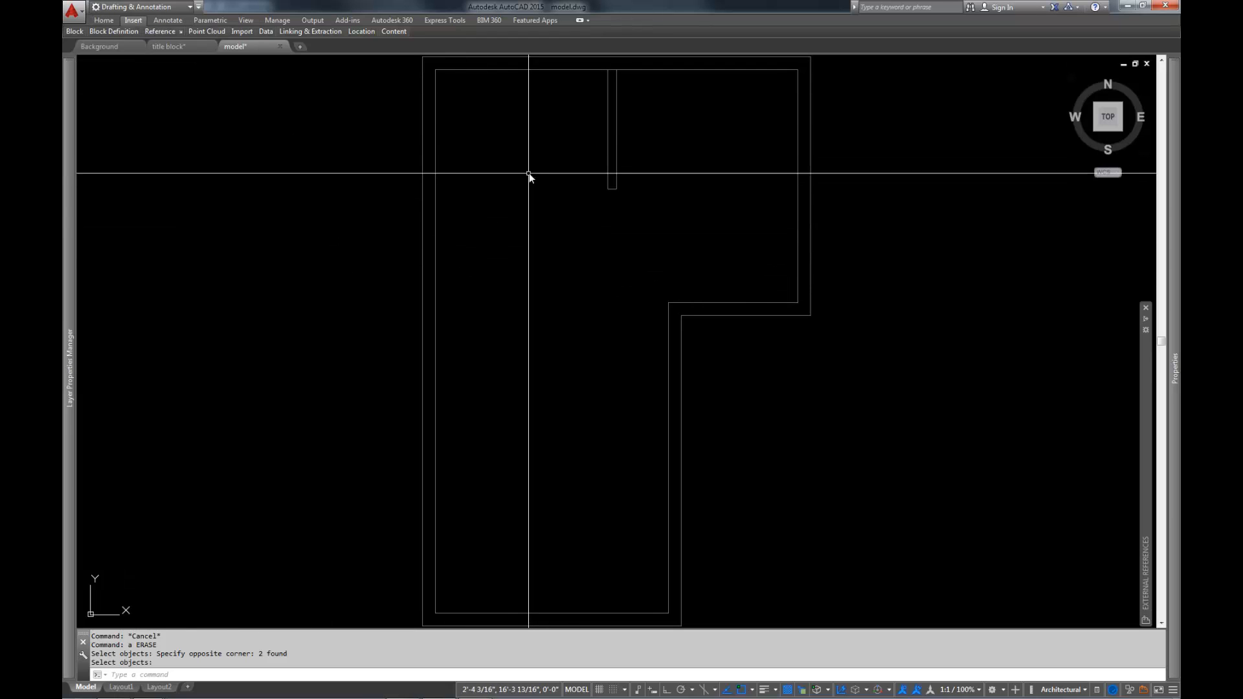
mouse_move(567, 224)
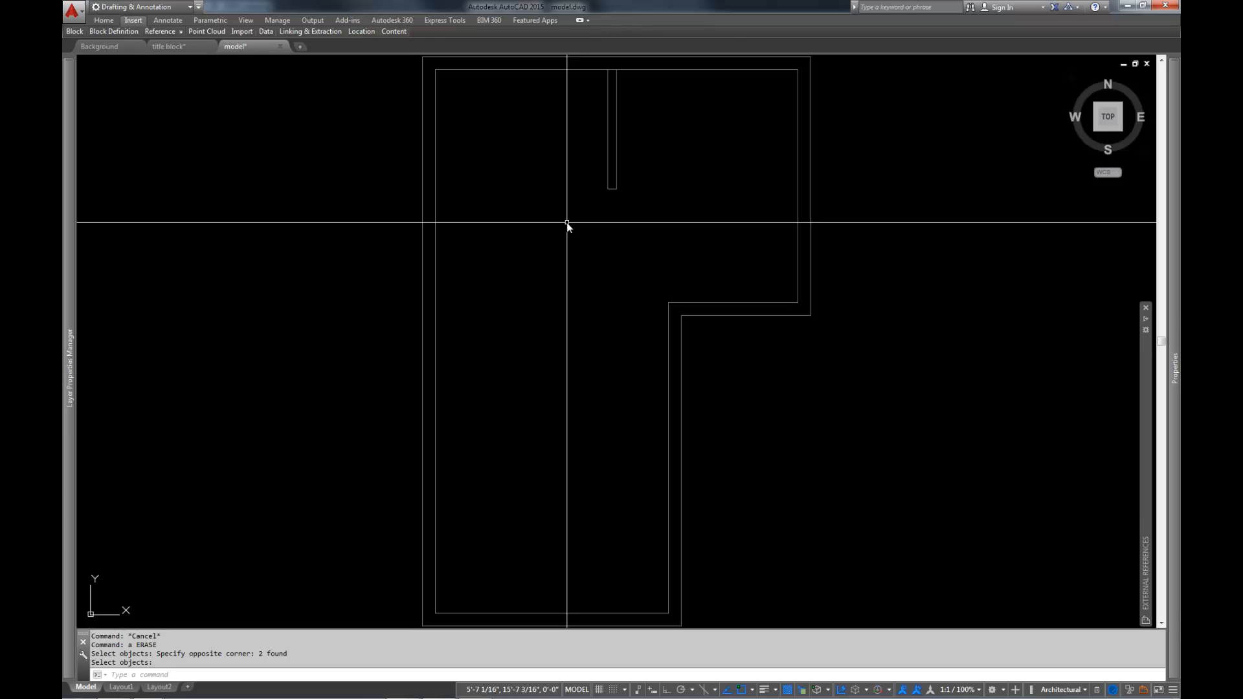
mouse_move(244, 149)
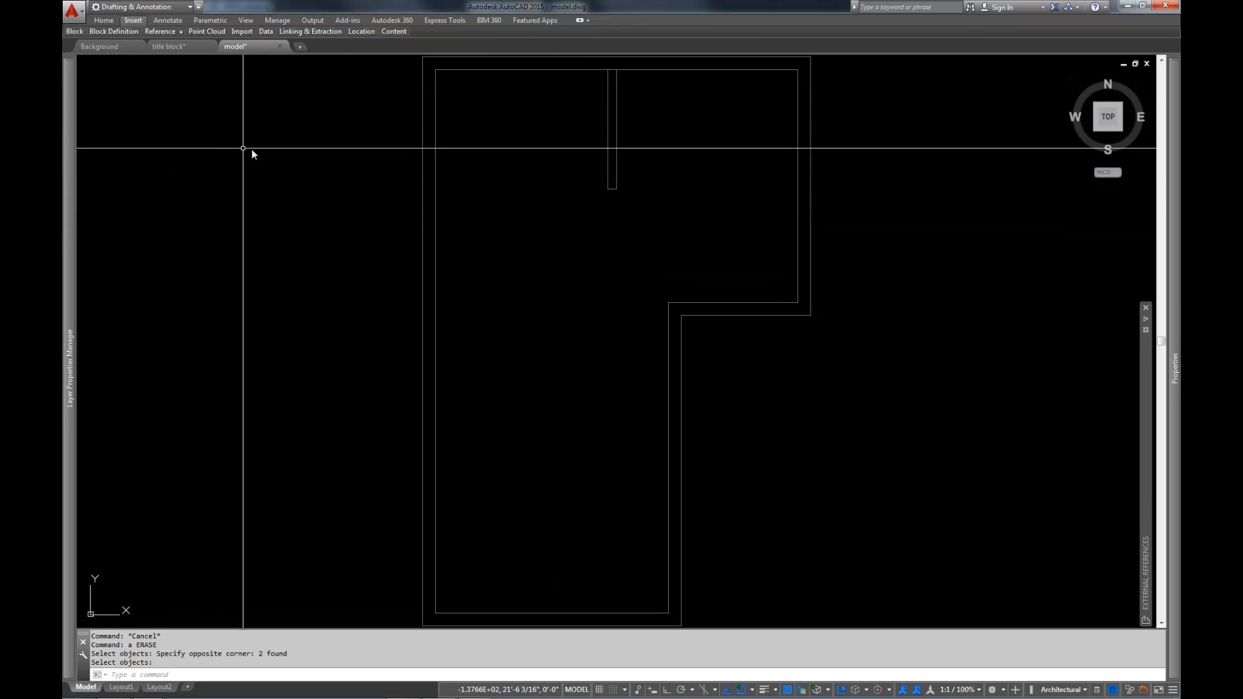
mouse_move(279, 155)
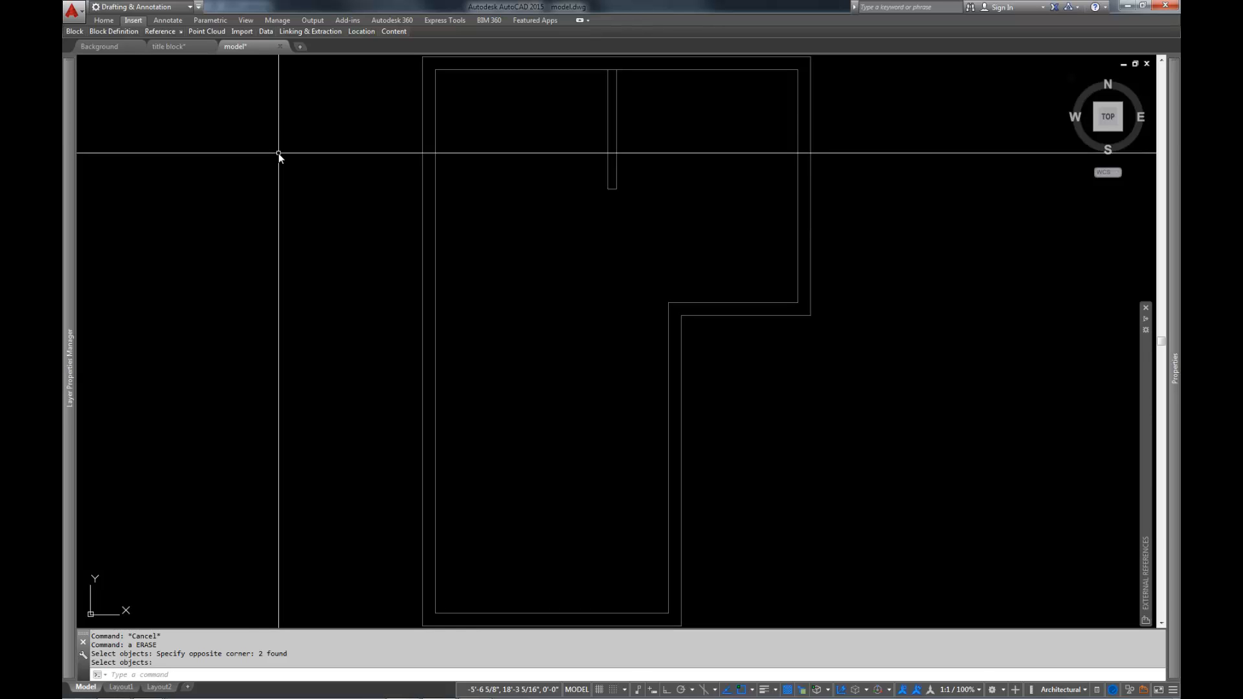
mouse_move(650, 107)
text(ee)
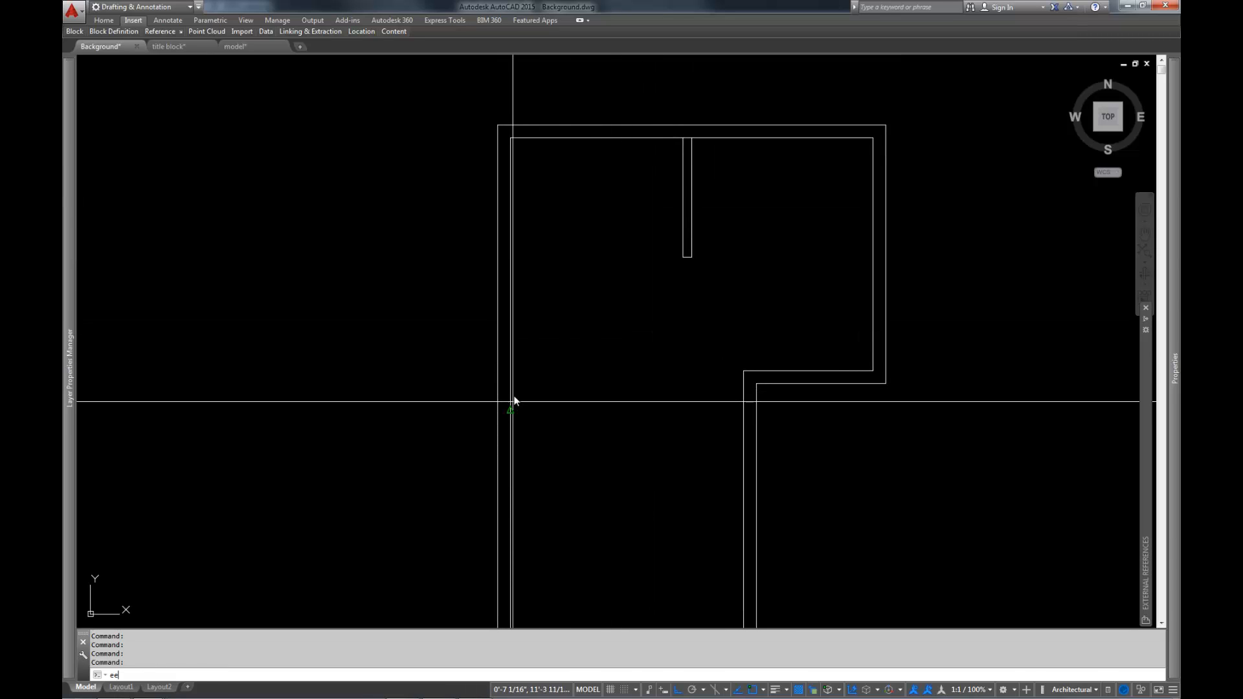
- Start the new wall polyline at the inner left wall with a 60 segment
click(513, 400)
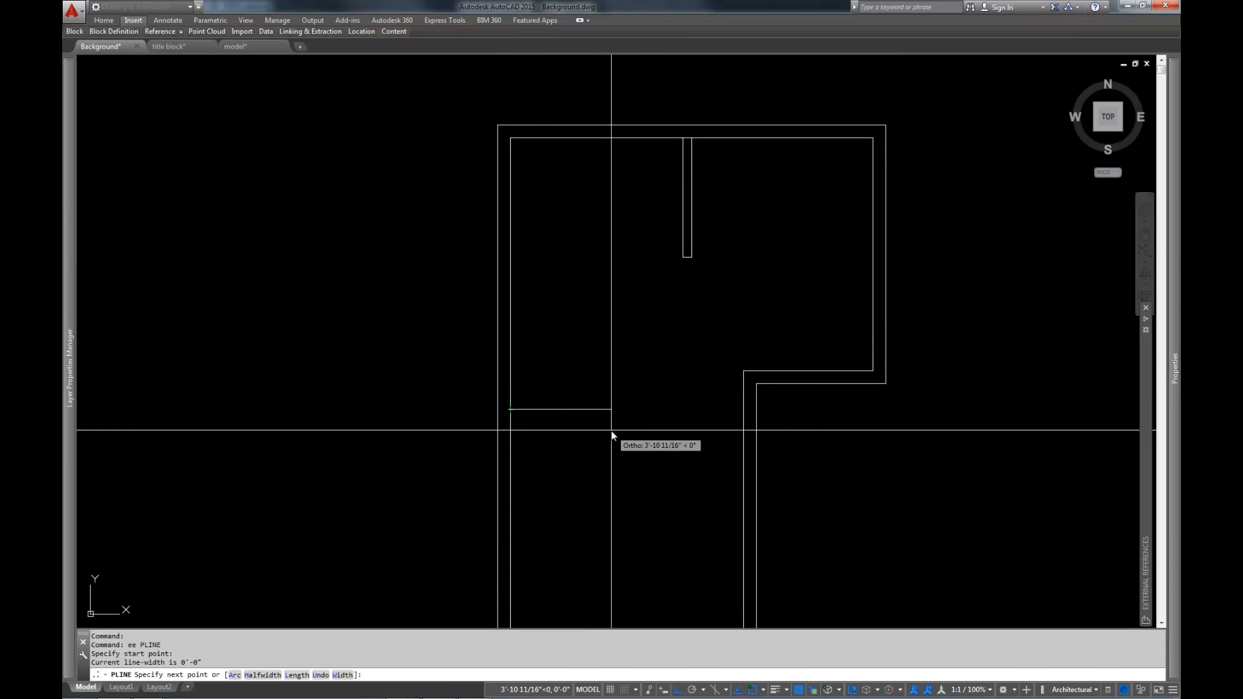
text(60)
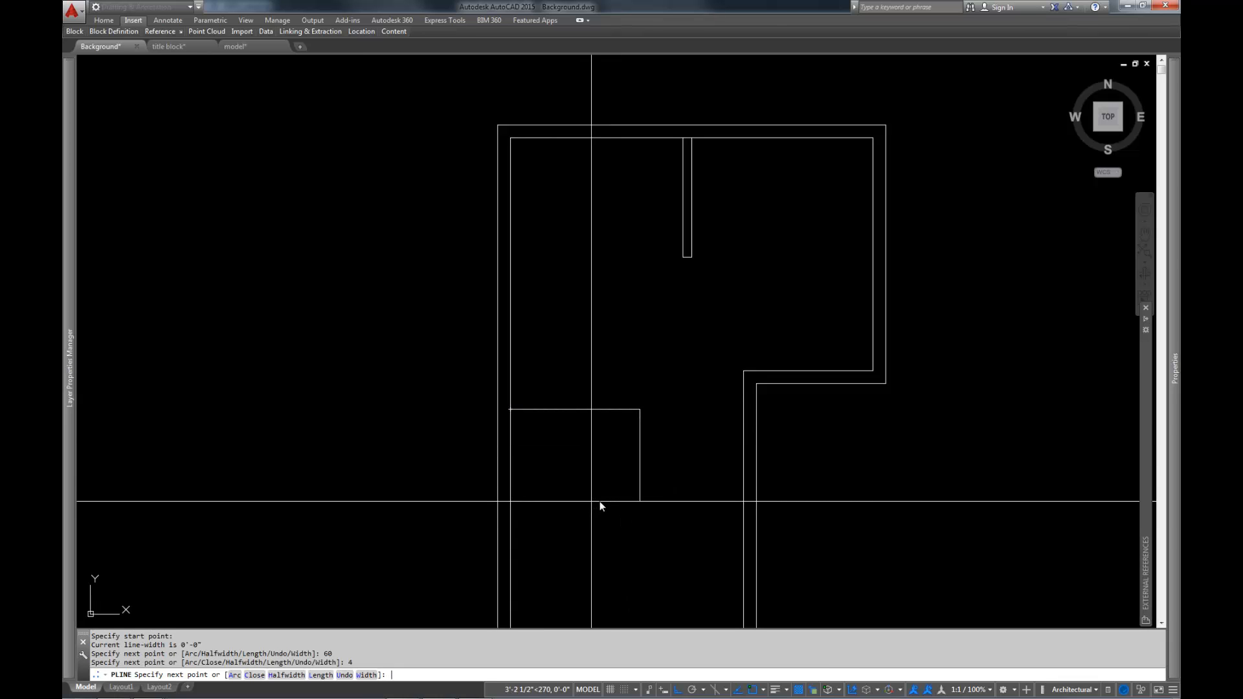
mouse_move(517, 441)
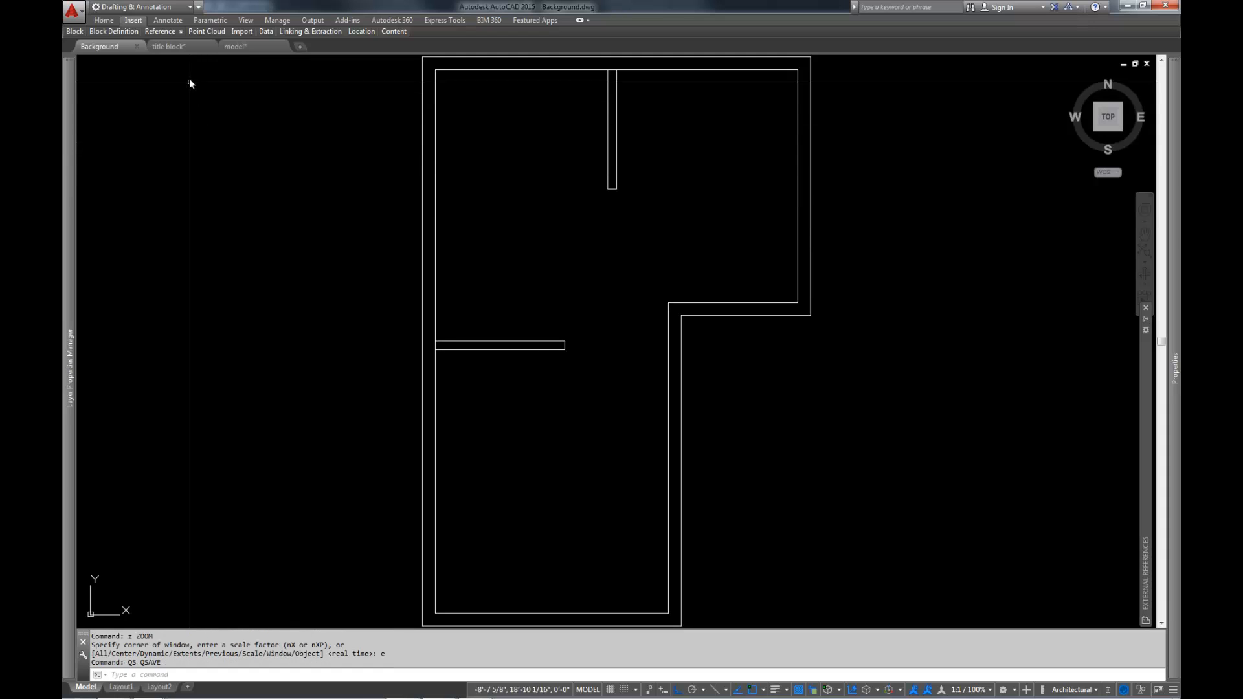
- Switch to model.dwg and reload the changed Background reference
click(235, 46)
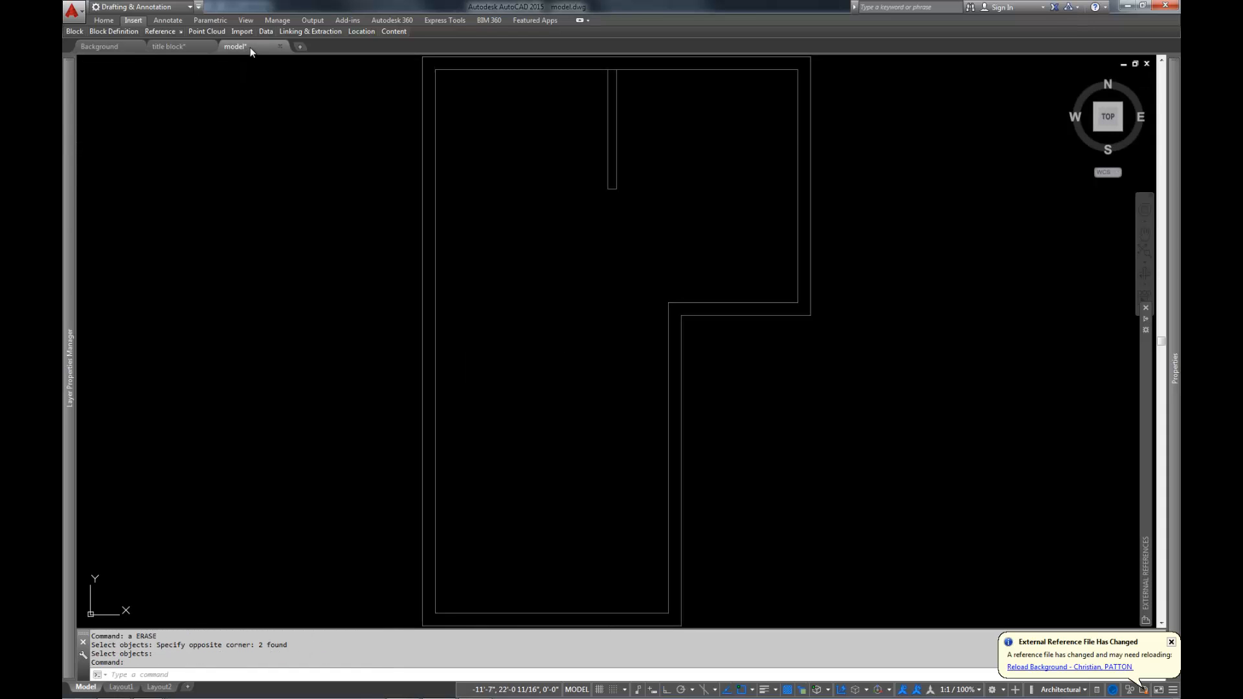
mouse_move(1072, 573)
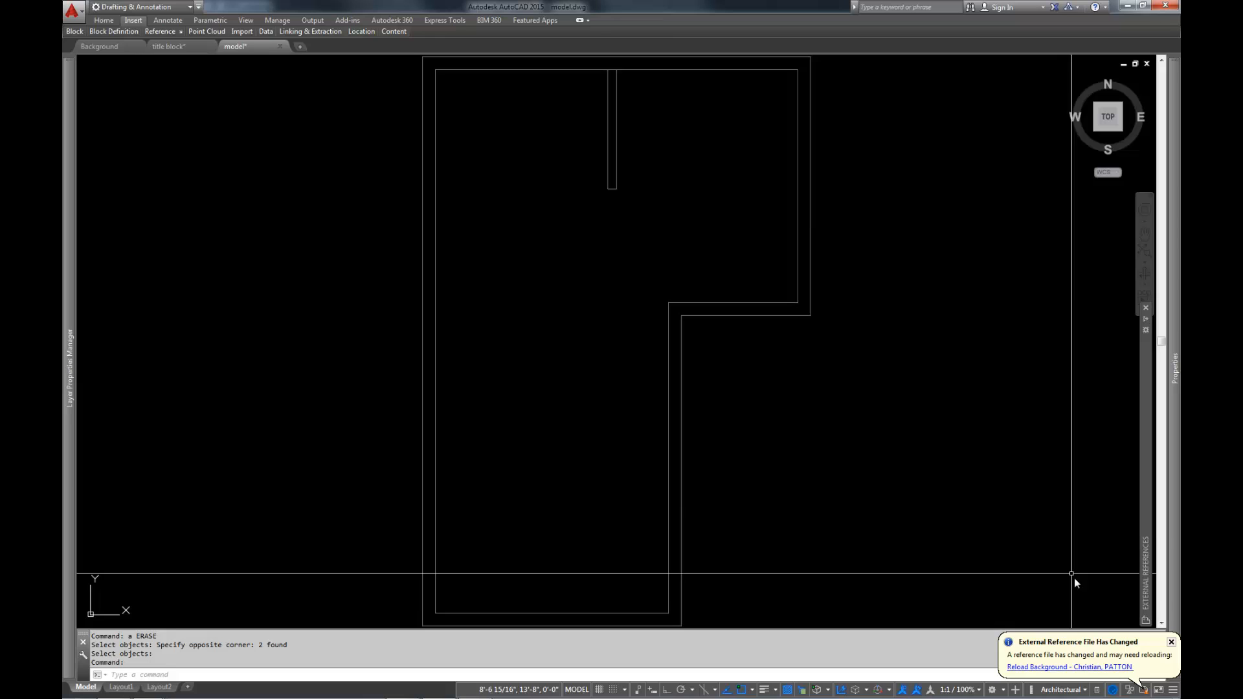
mouse_move(1018, 620)
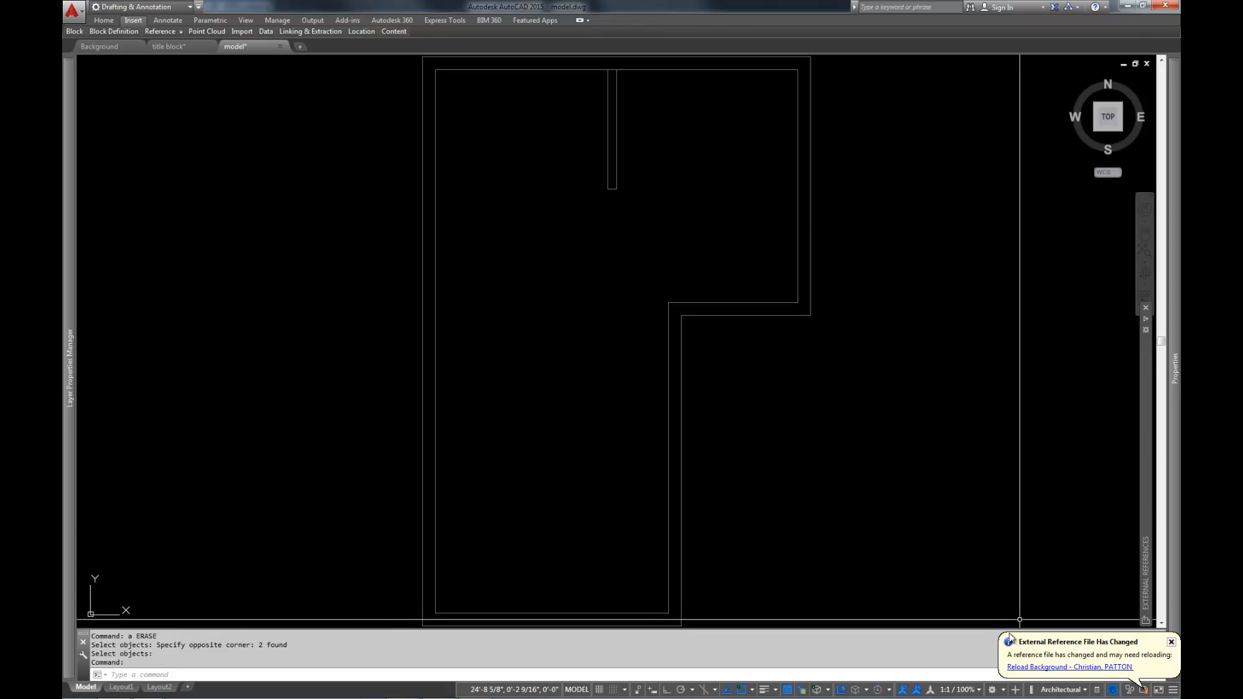
mouse_move(1112, 441)
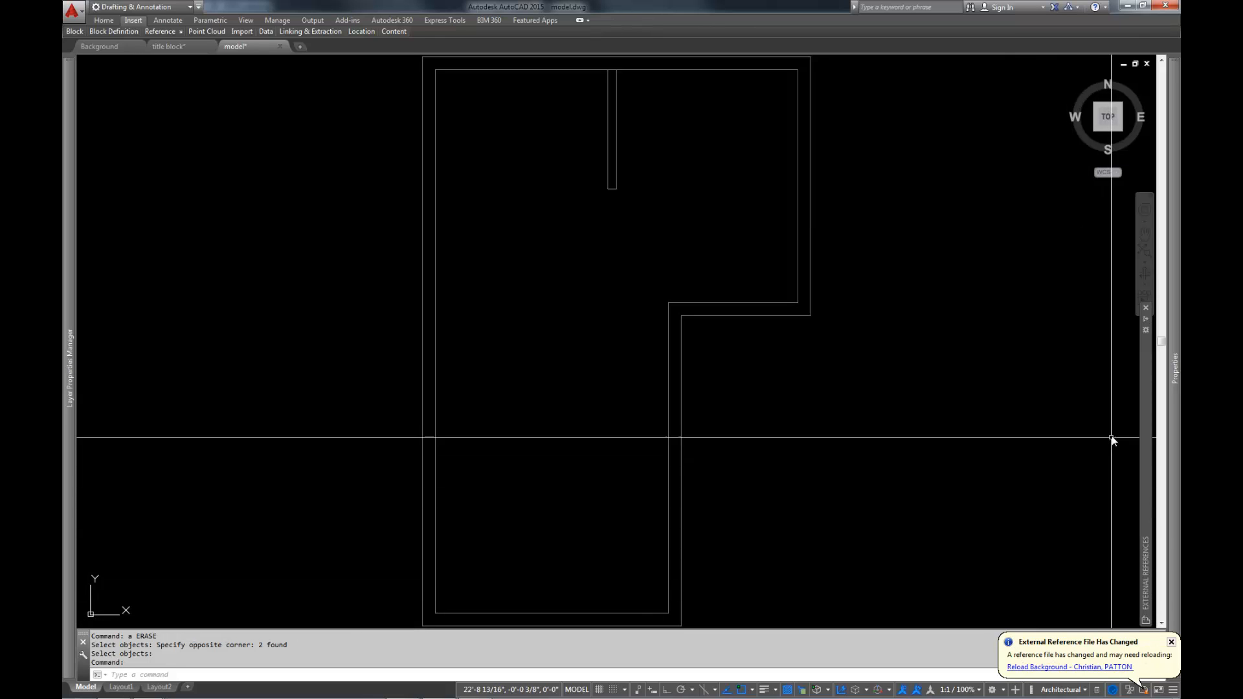
click(1144, 571)
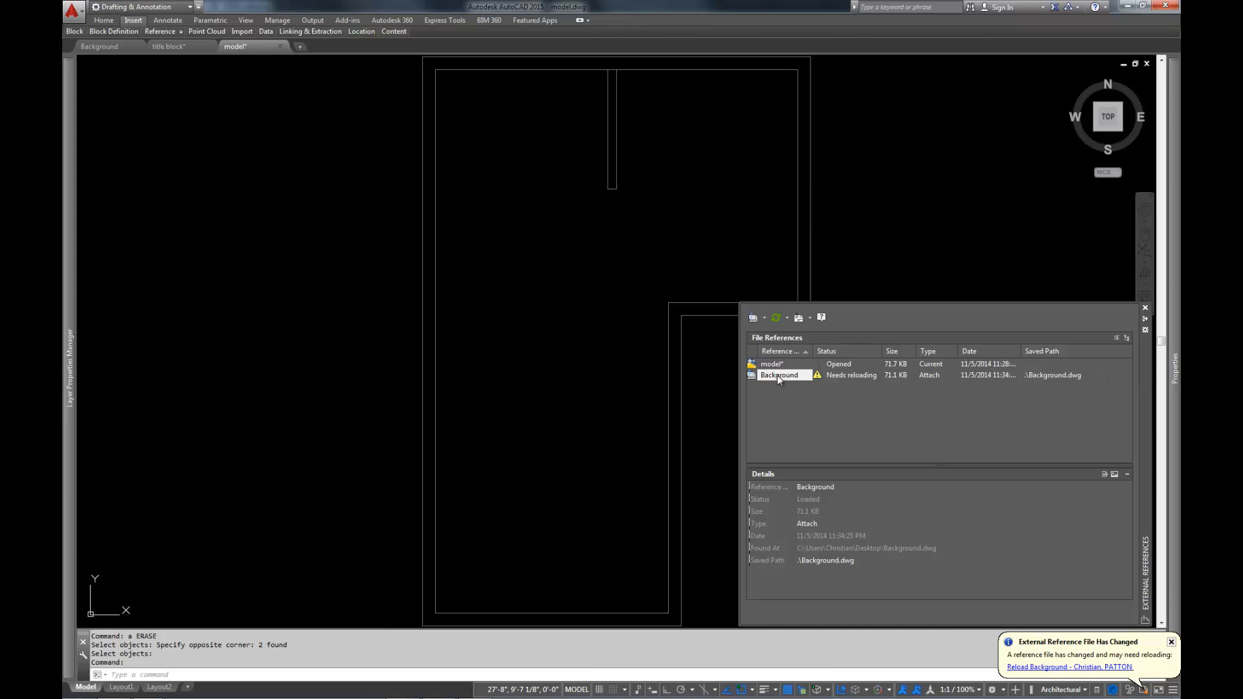
right_click(781, 375)
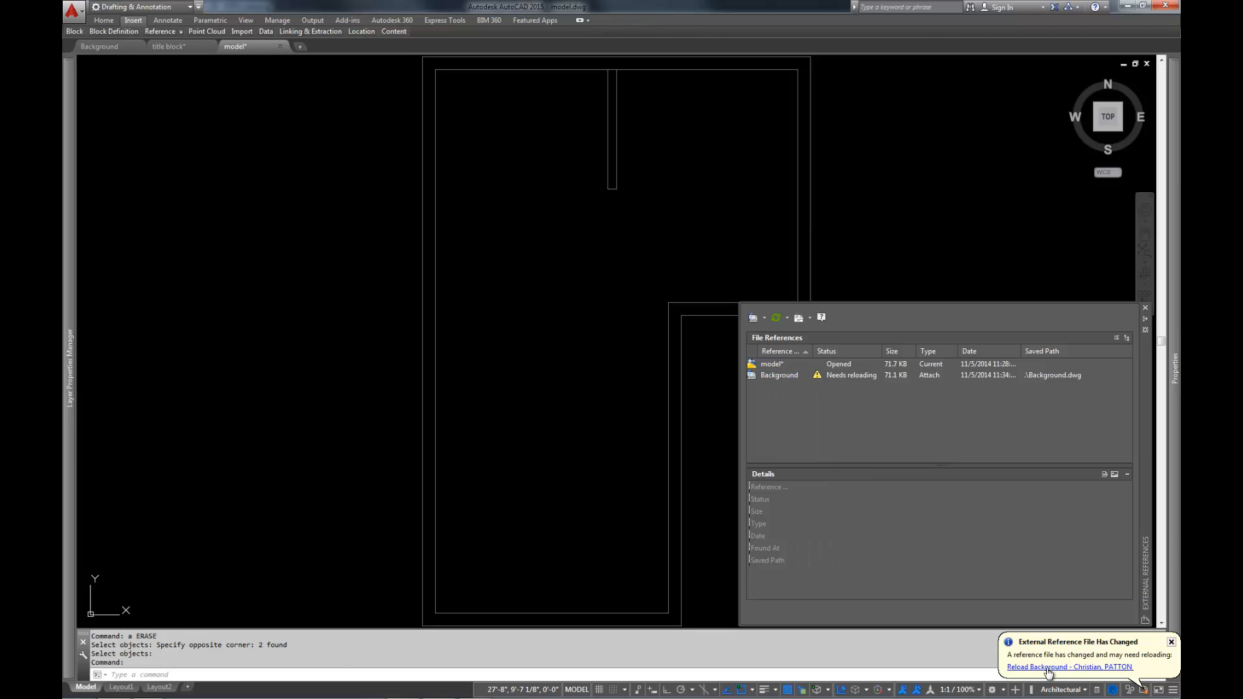
click(1069, 667)
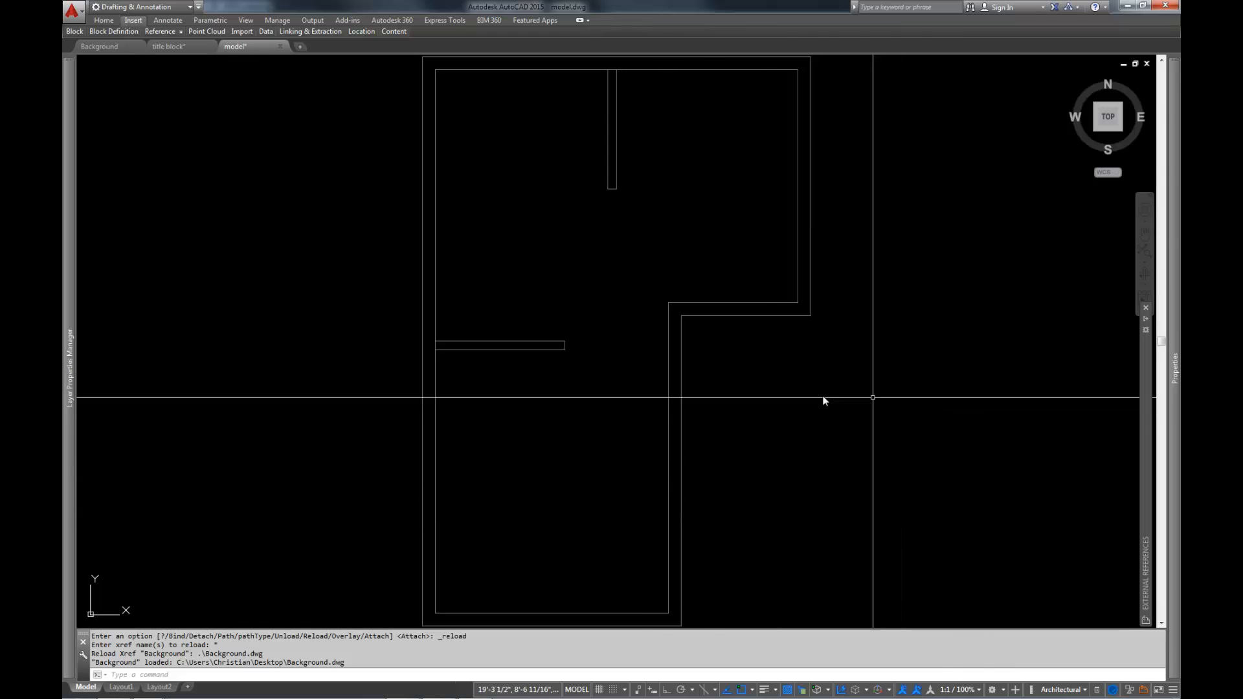
mouse_move(692, 350)
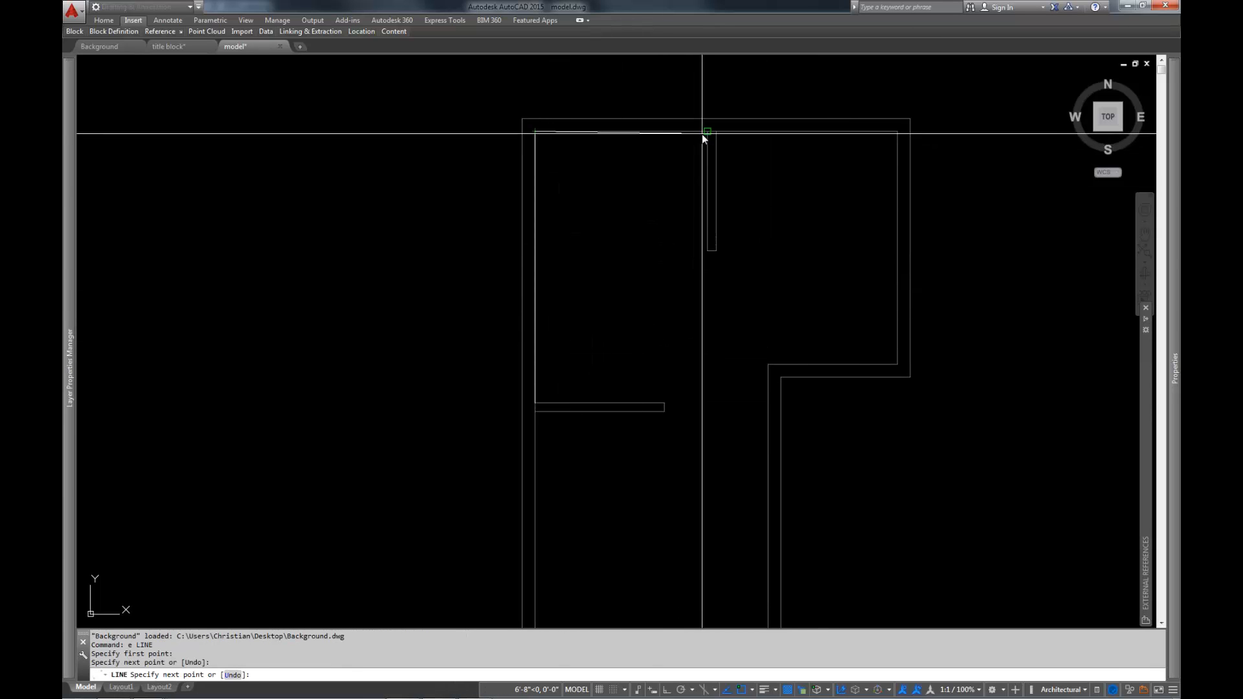
- Draw a slanted line from the interior wall end down to the lower wall
click(657, 410)
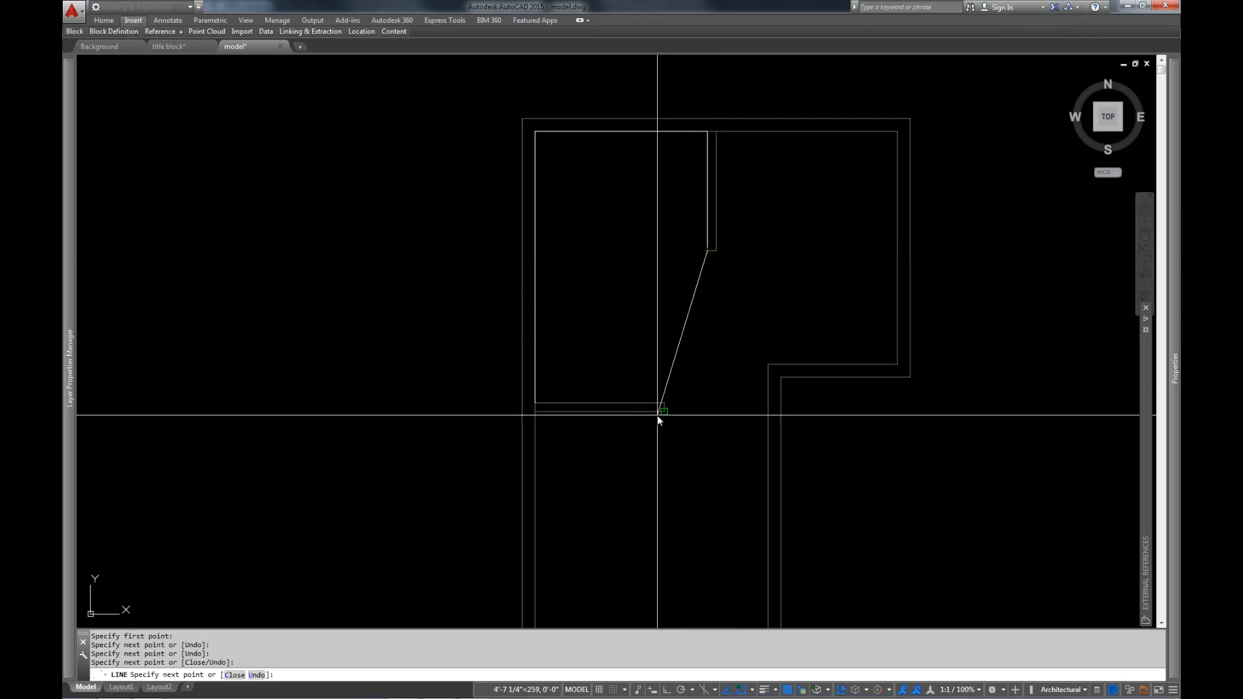
click(535, 404)
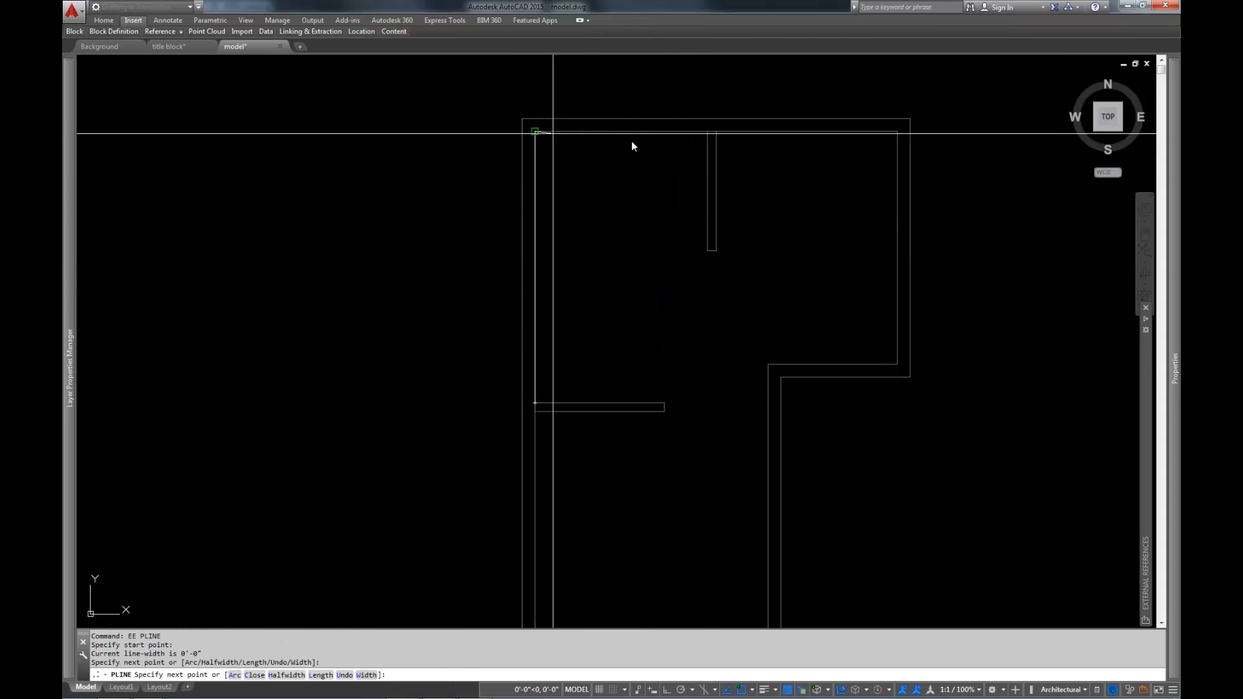
- Trace the upper-left room corners as one polyline, then hide its Properties palette
click(706, 252)
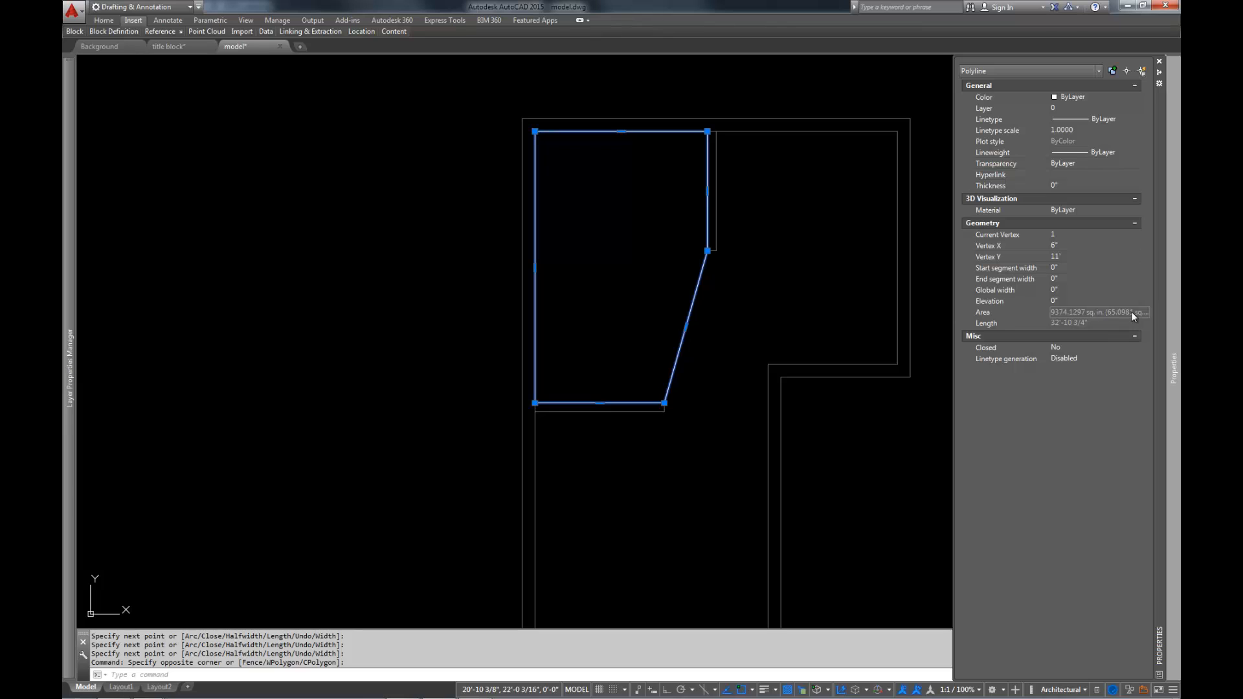
click(1158, 61)
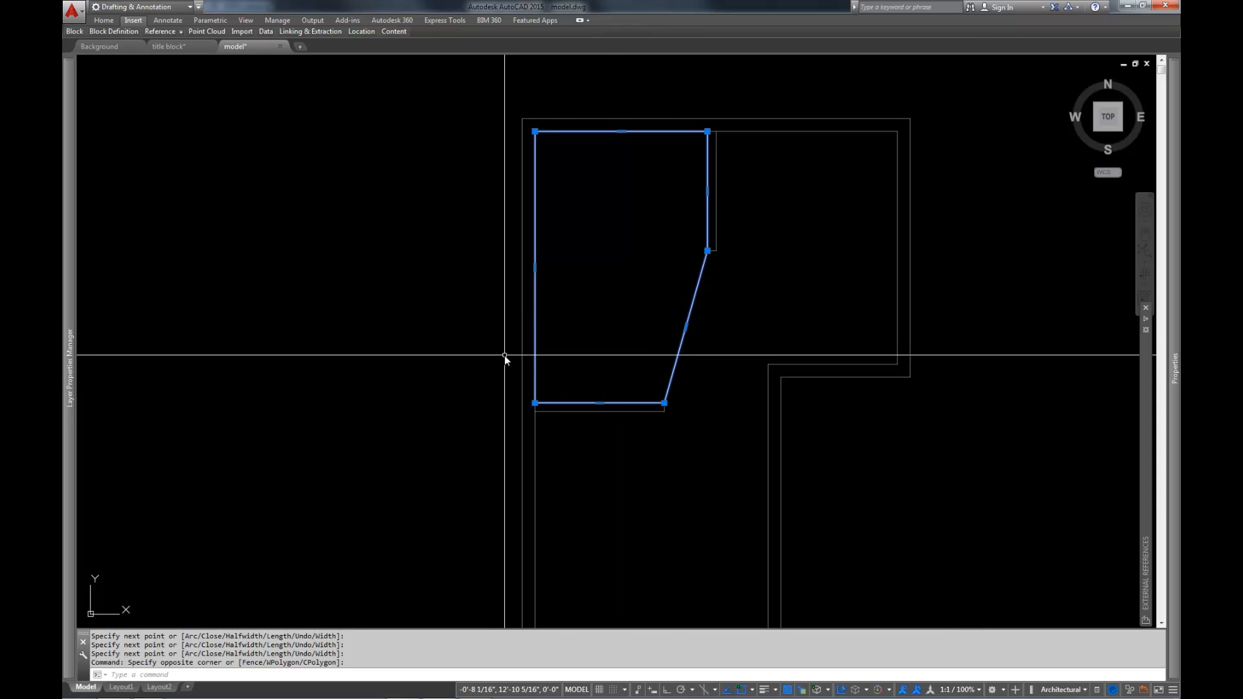
key(Escape)
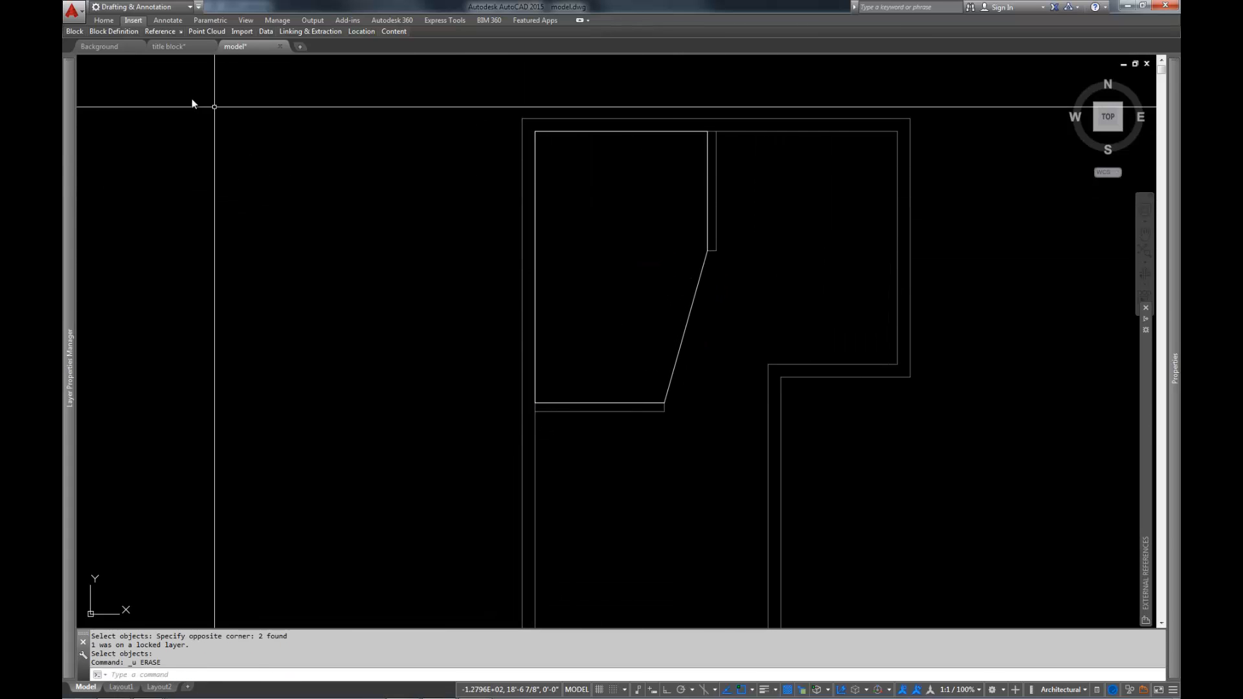
mouse_move(662, 140)
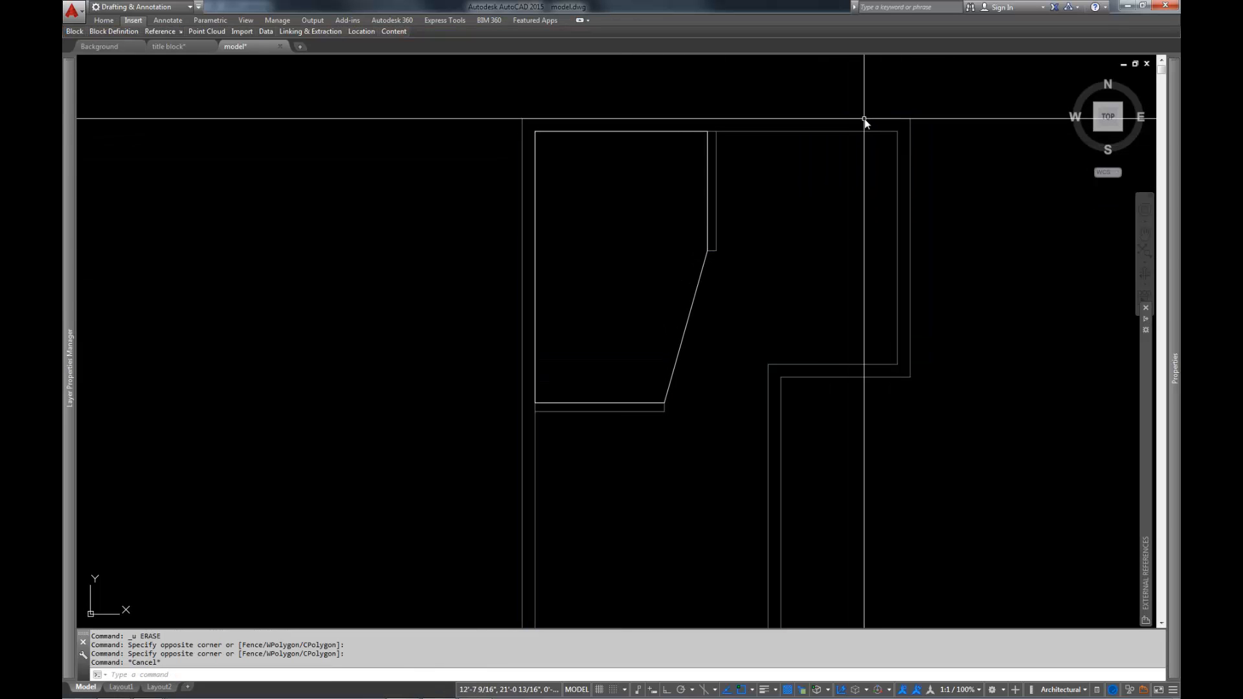
mouse_move(951, 198)
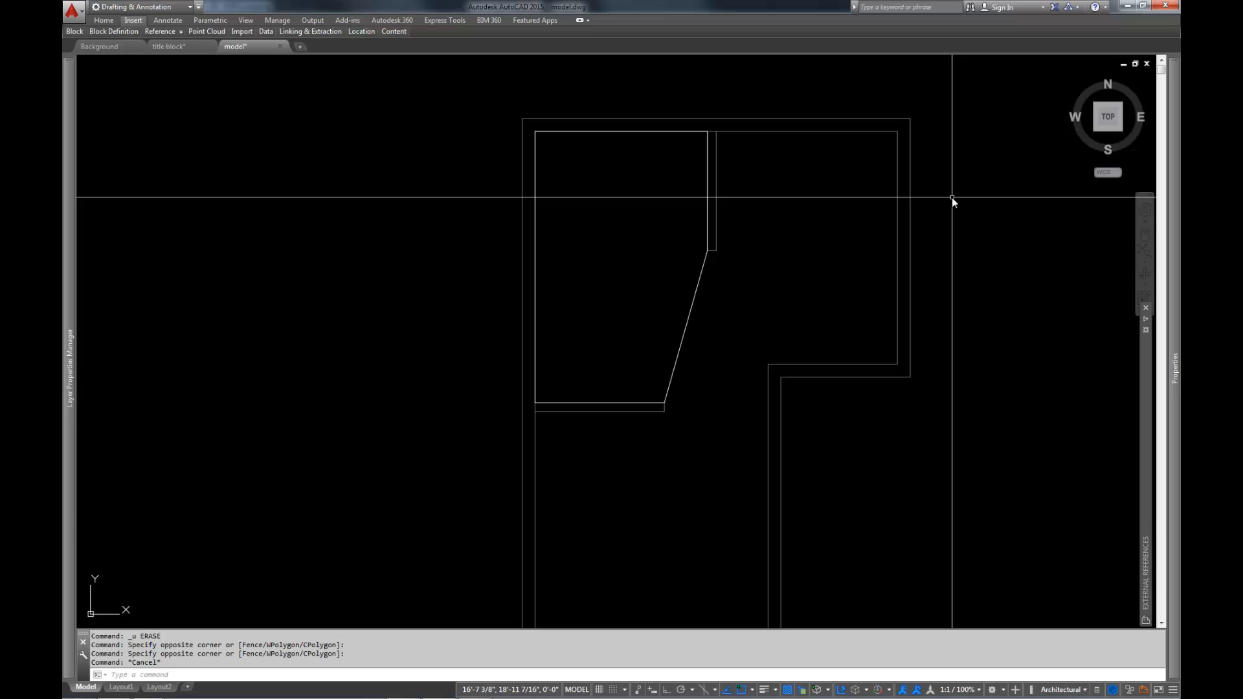
mouse_move(887, 98)
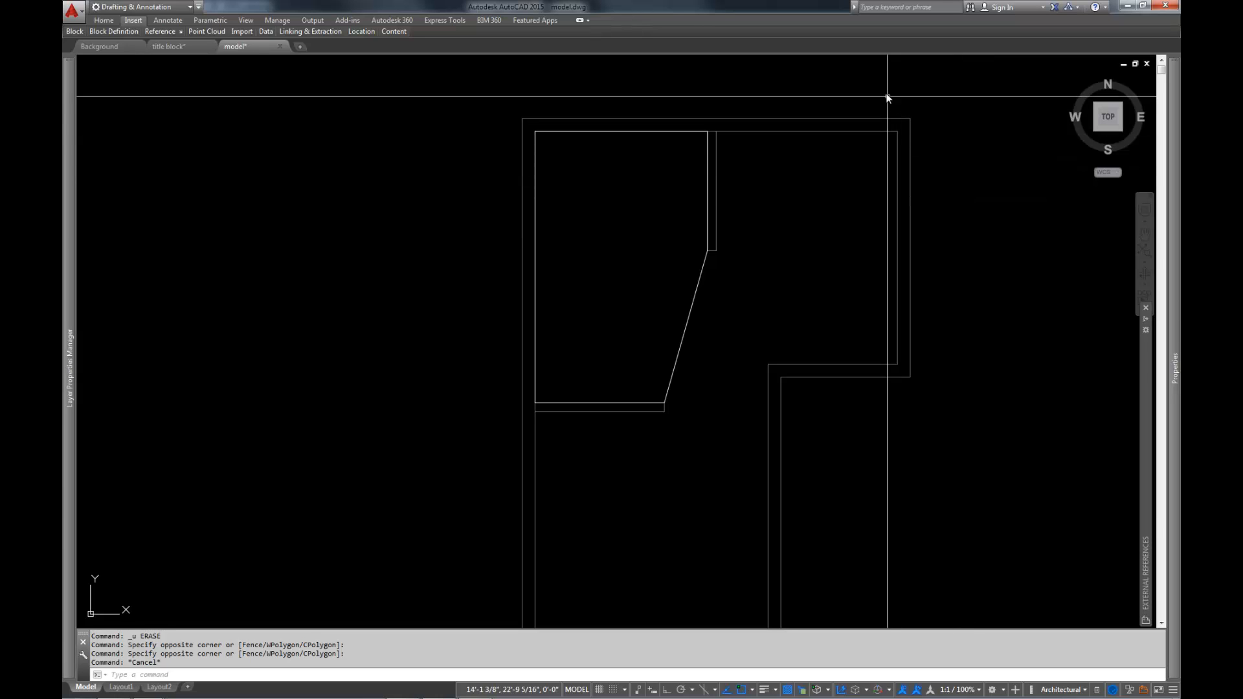
- Save and close the Background drawing tab, then return to model.dwg
click(815, 135)
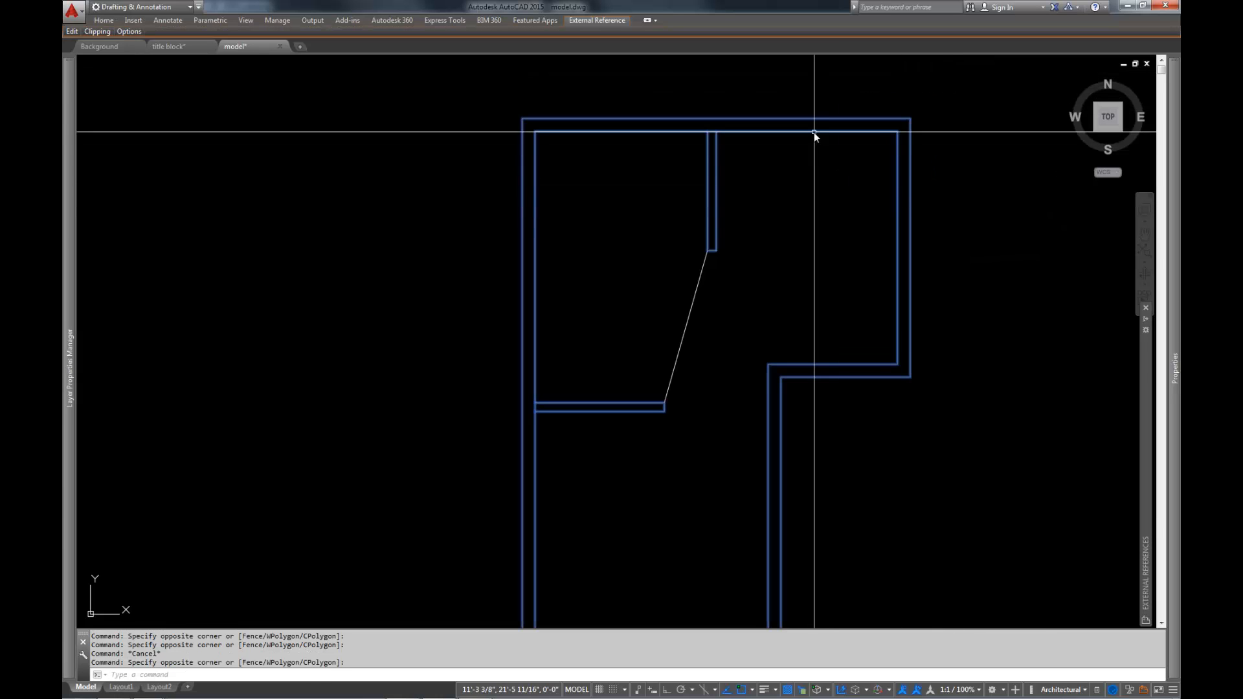
right_click(813, 137)
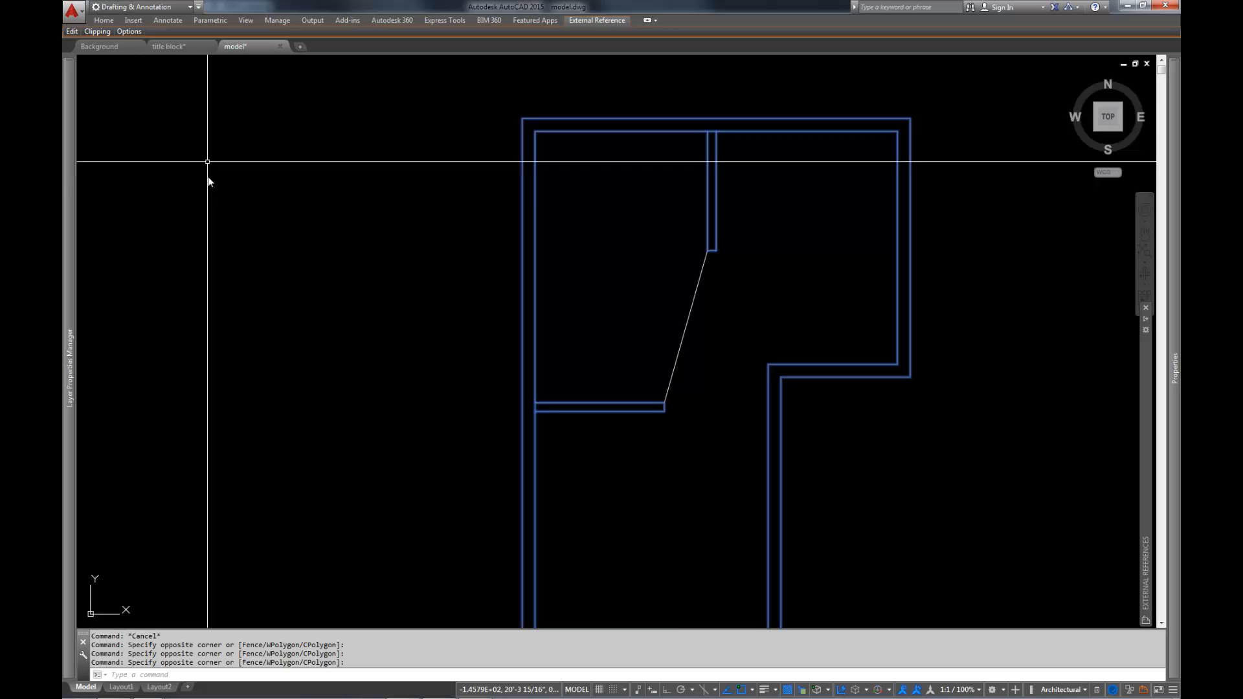
click(100, 46)
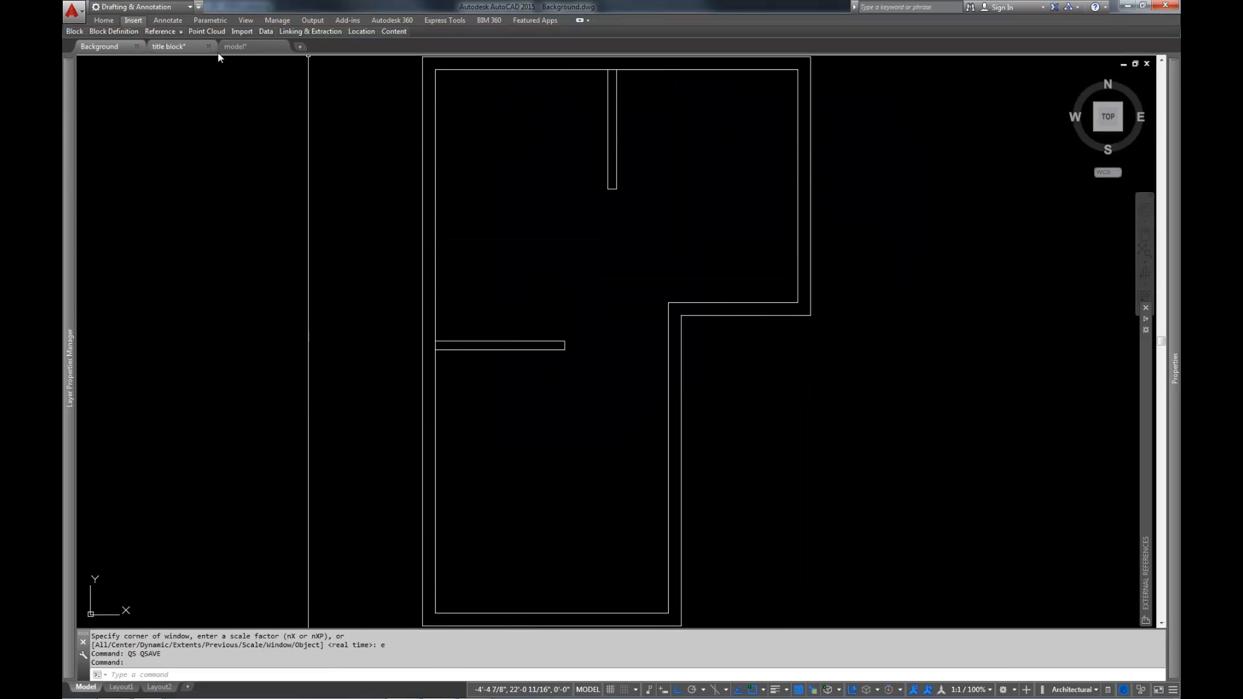
click(140, 46)
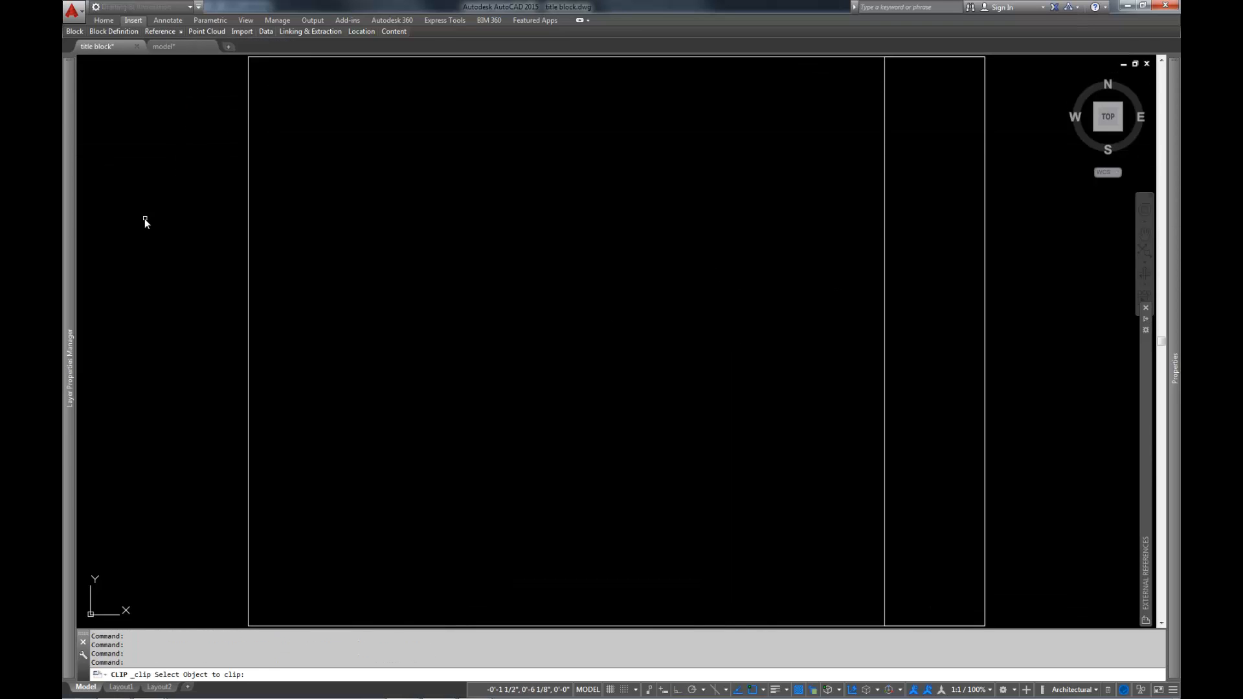
click(164, 46)
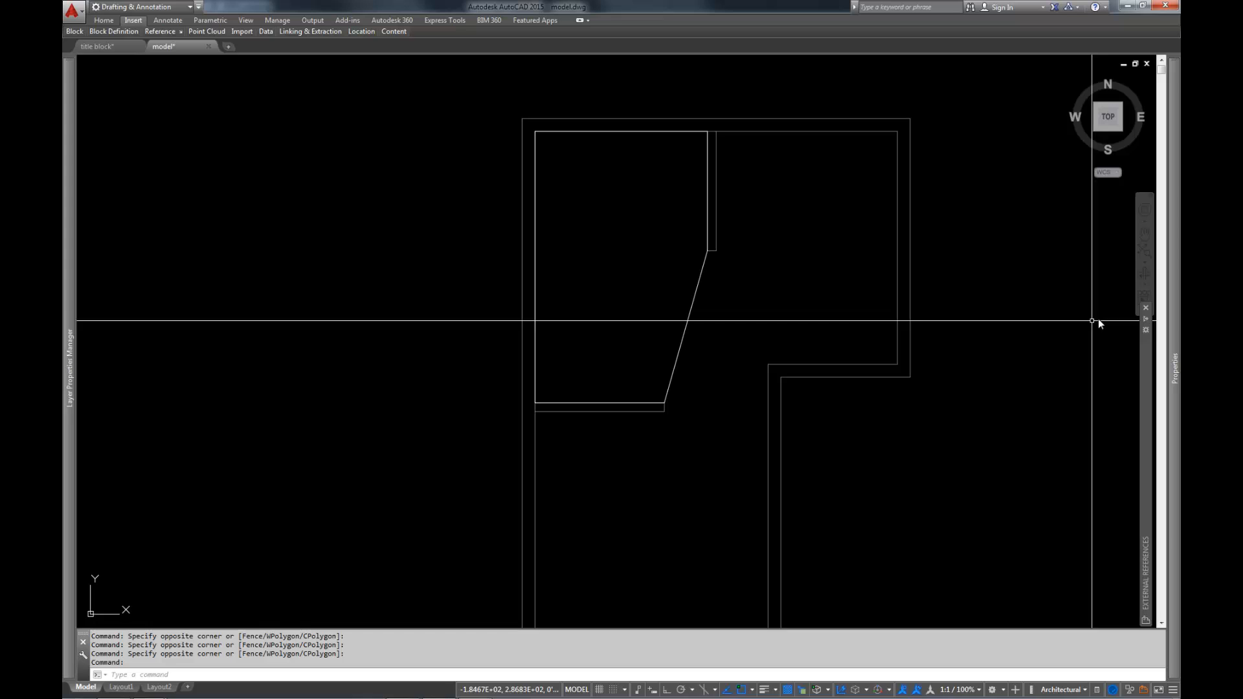
- Choose Edit Xref In-place on the Background reference and confirm Reference Edit
right_click(769, 329)
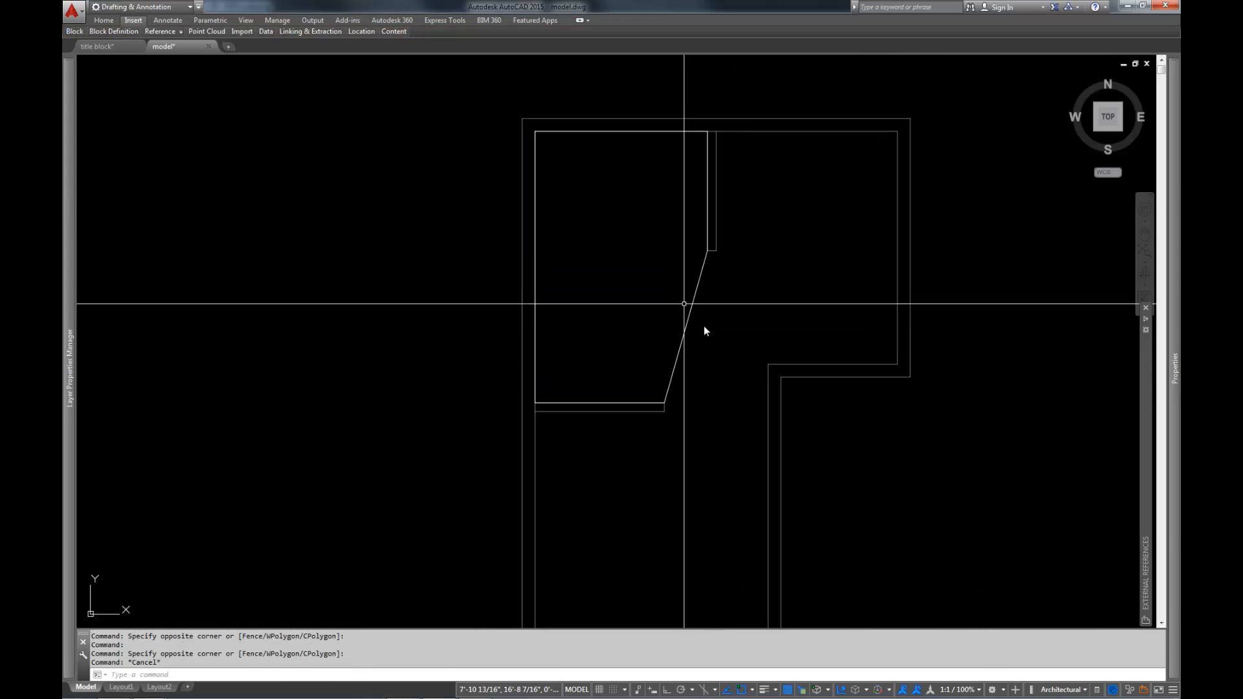
mouse_move(739, 255)
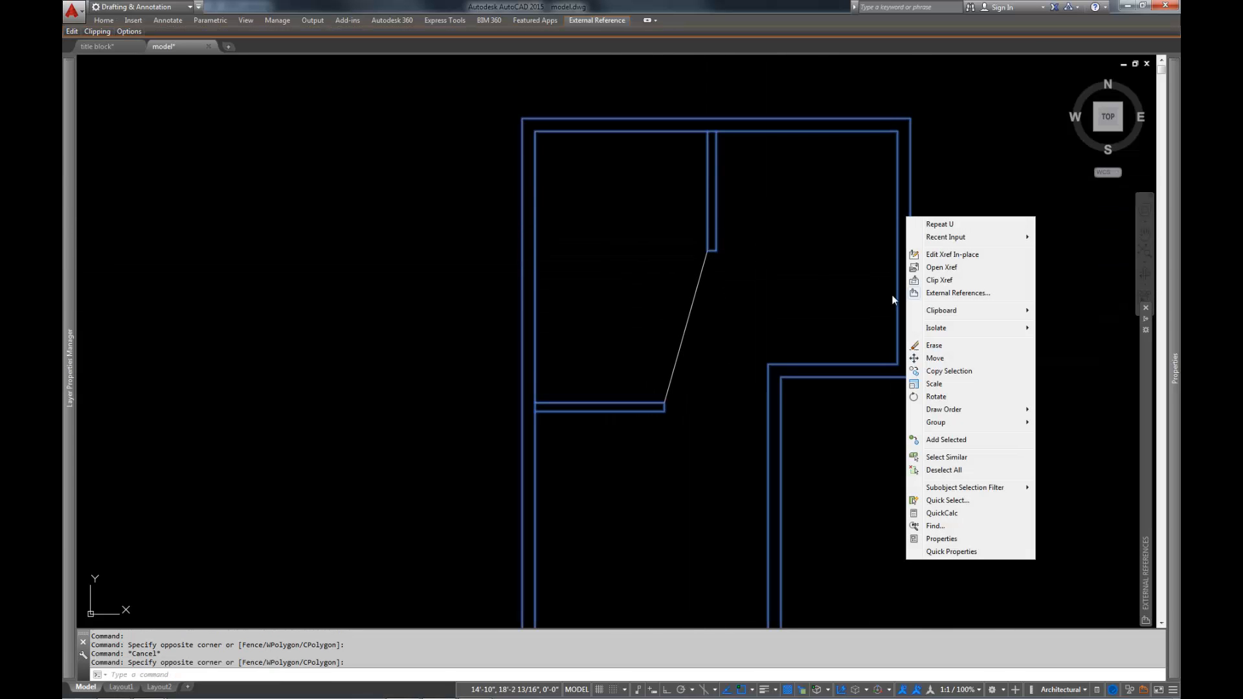
click(953, 254)
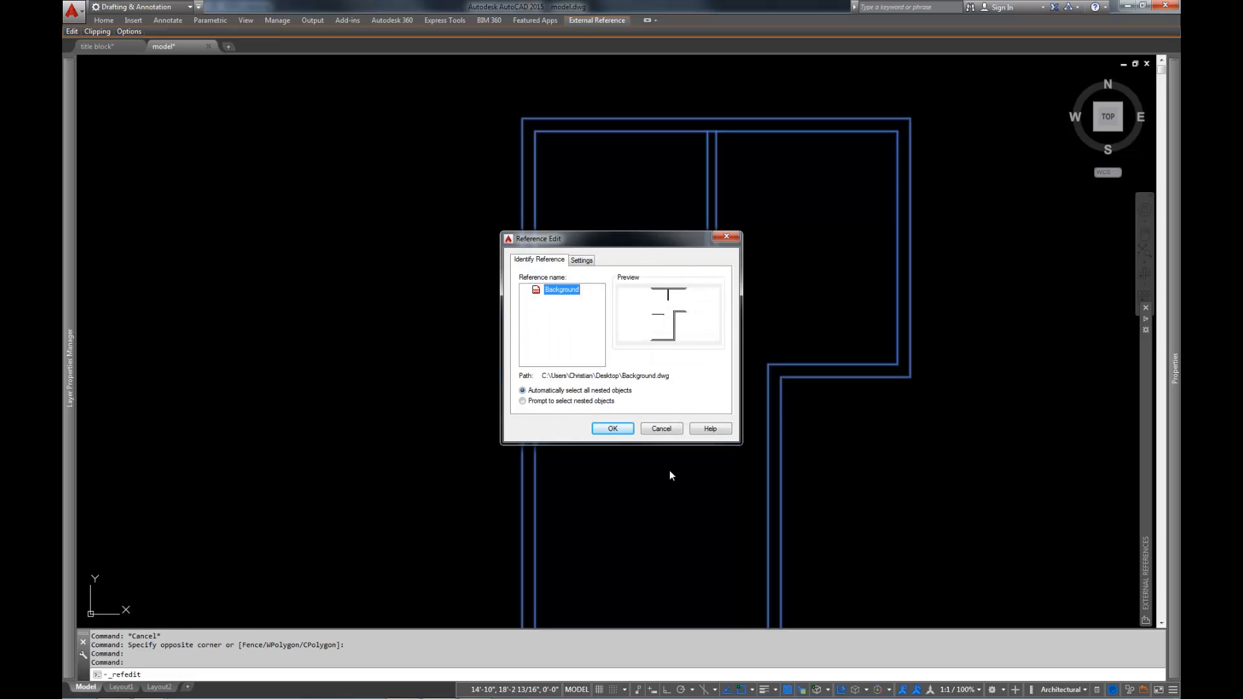
mouse_move(655, 469)
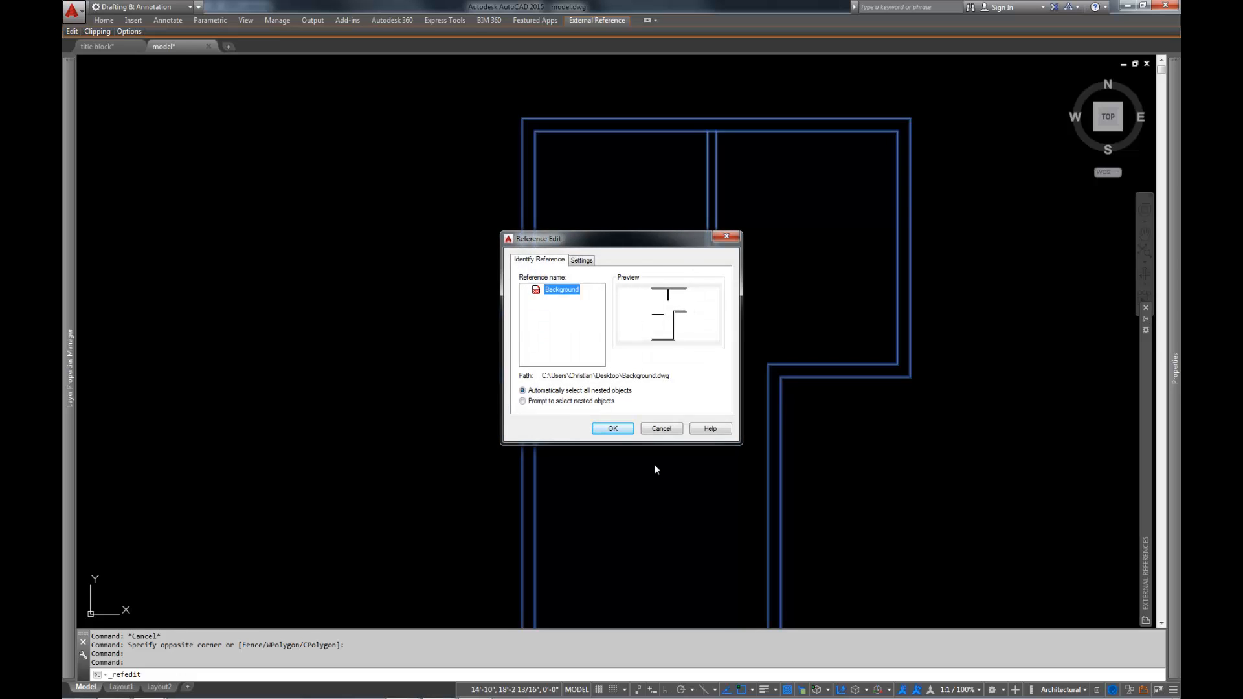
mouse_move(634, 477)
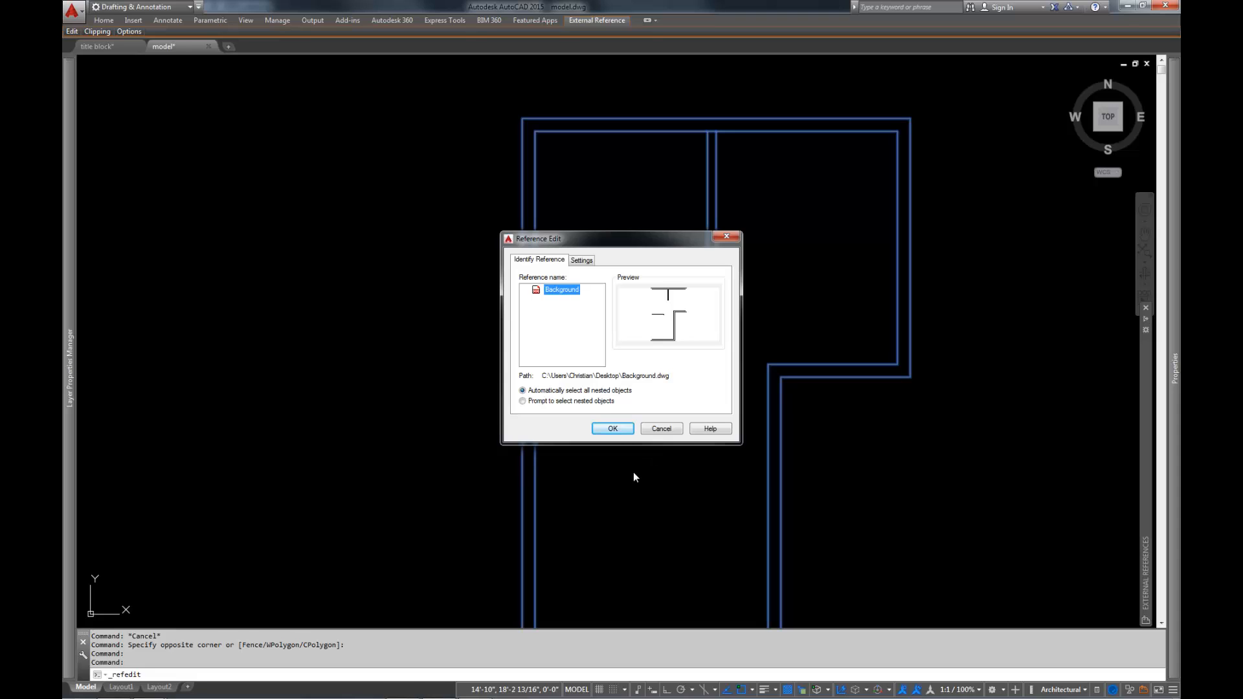
mouse_move(678, 297)
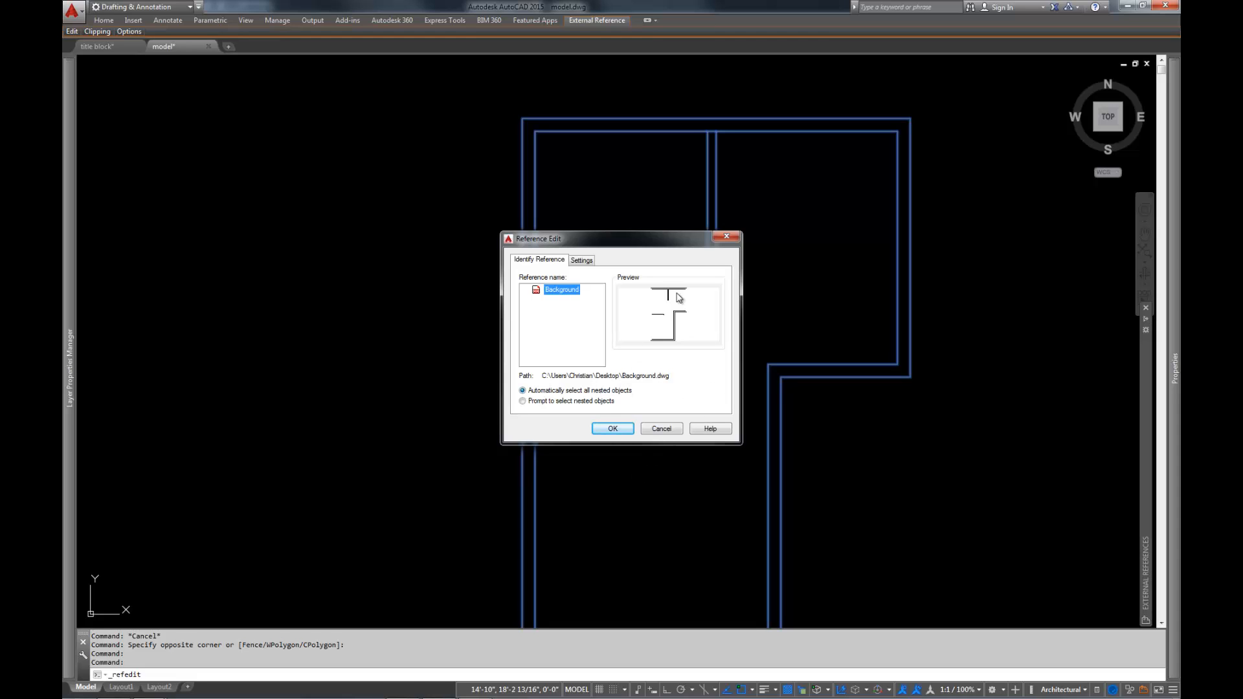
click(611, 428)
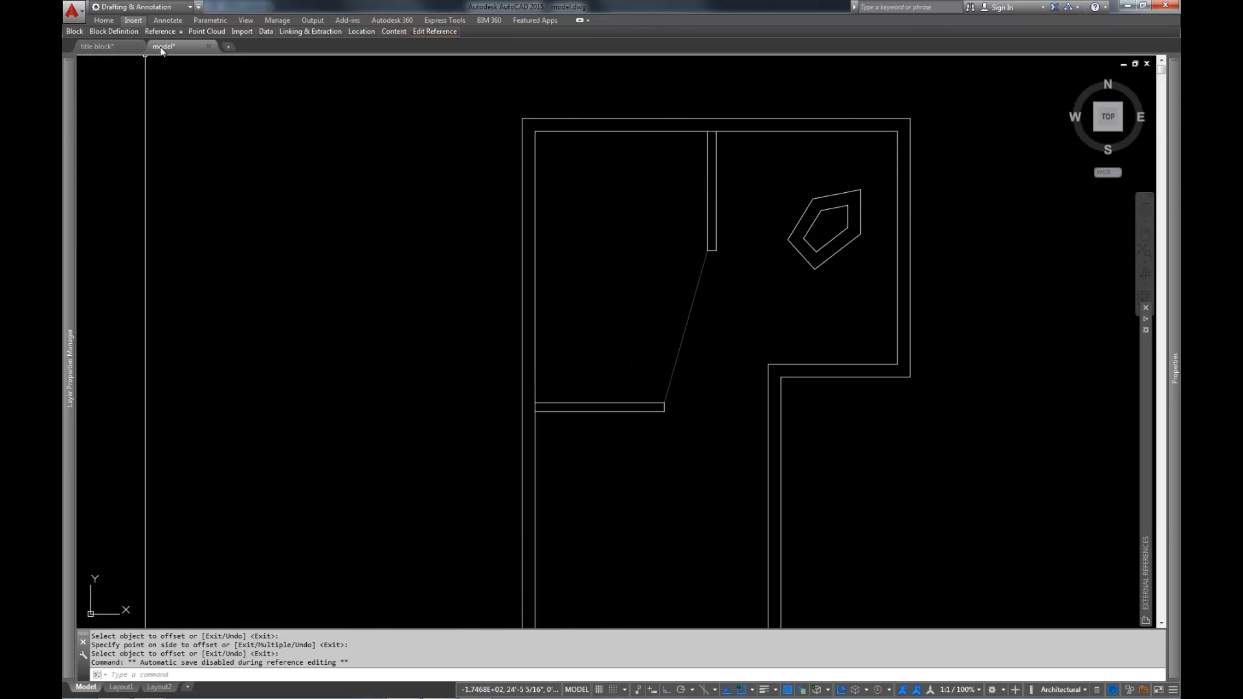
mouse_move(833, 337)
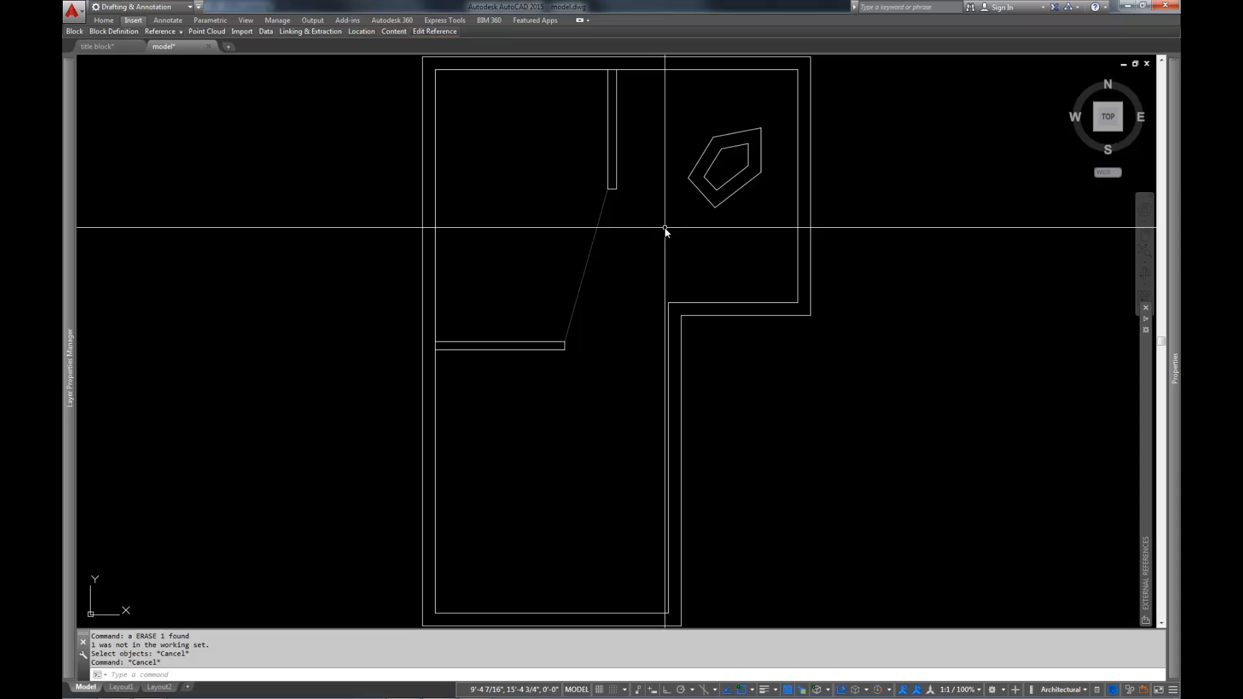
- Close the in-place reference edit with REFCLOSE, saving the pentagon changes to Background
text(REf)
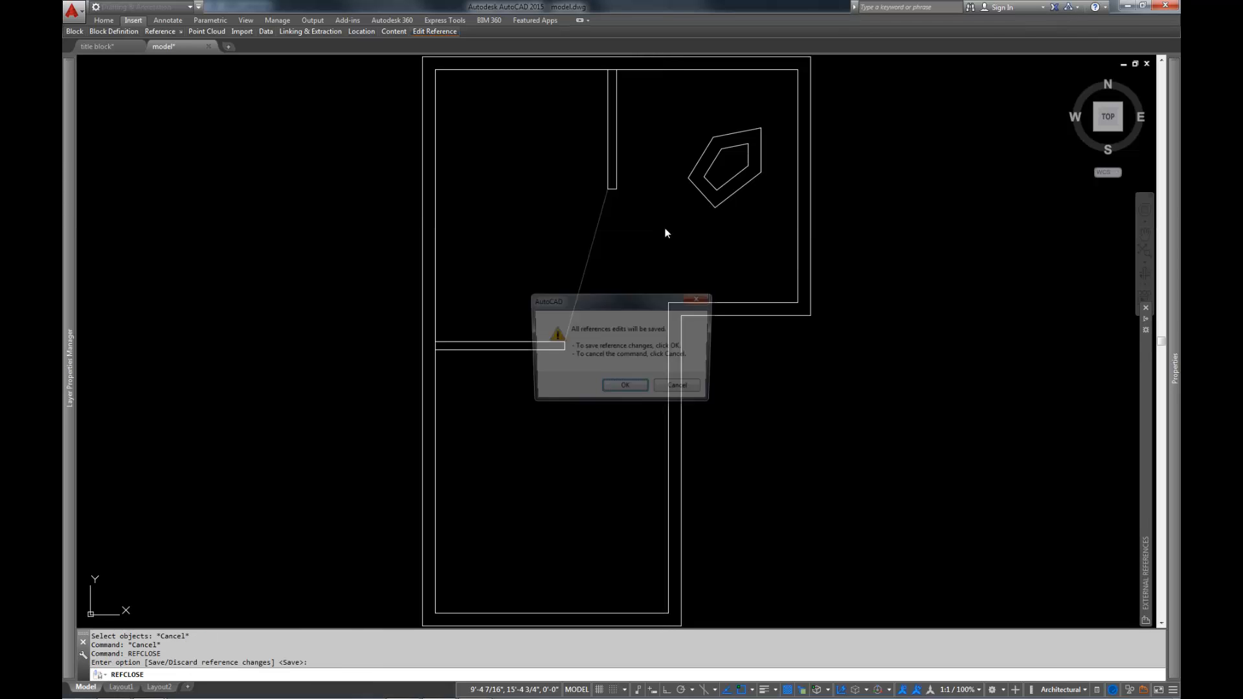
click(625, 386)
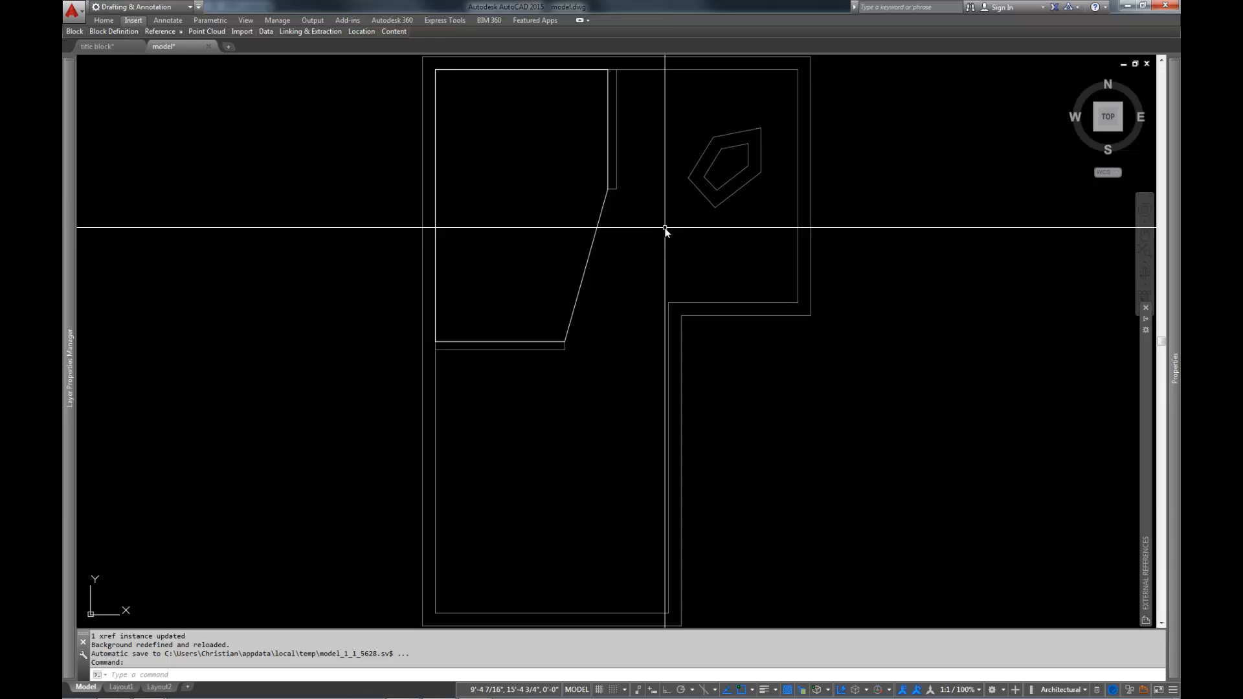
mouse_move(810, 146)
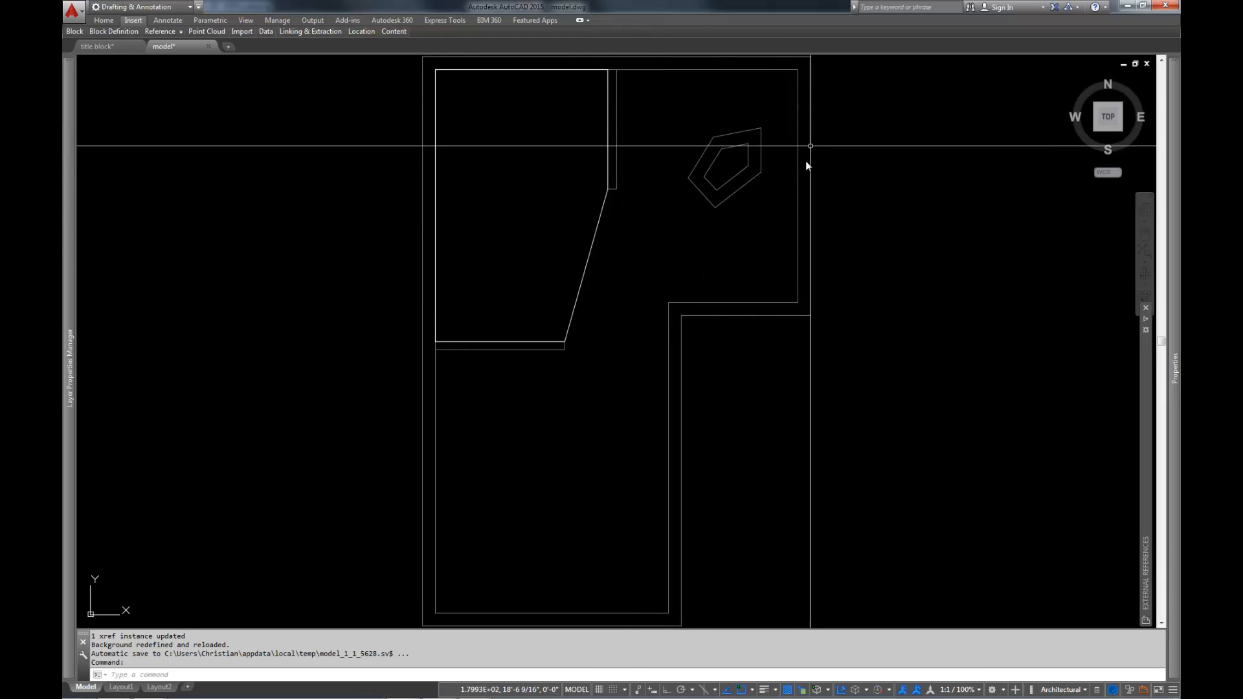
mouse_move(745, 332)
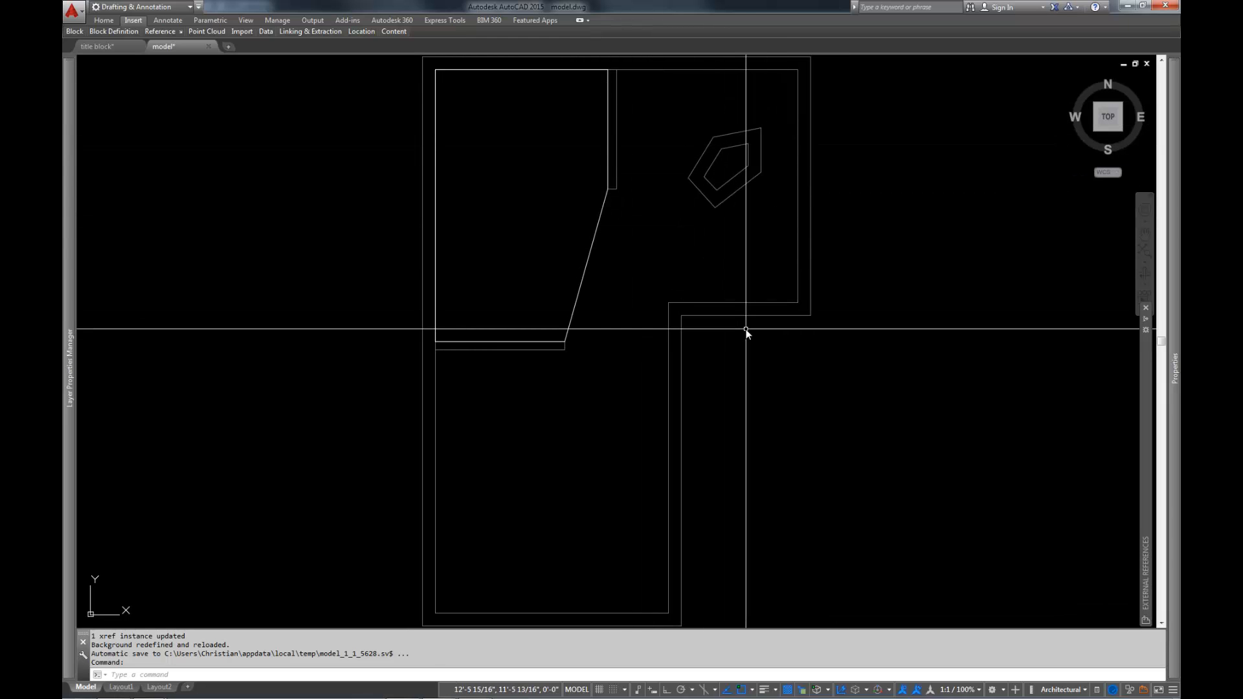
mouse_move(572, 275)
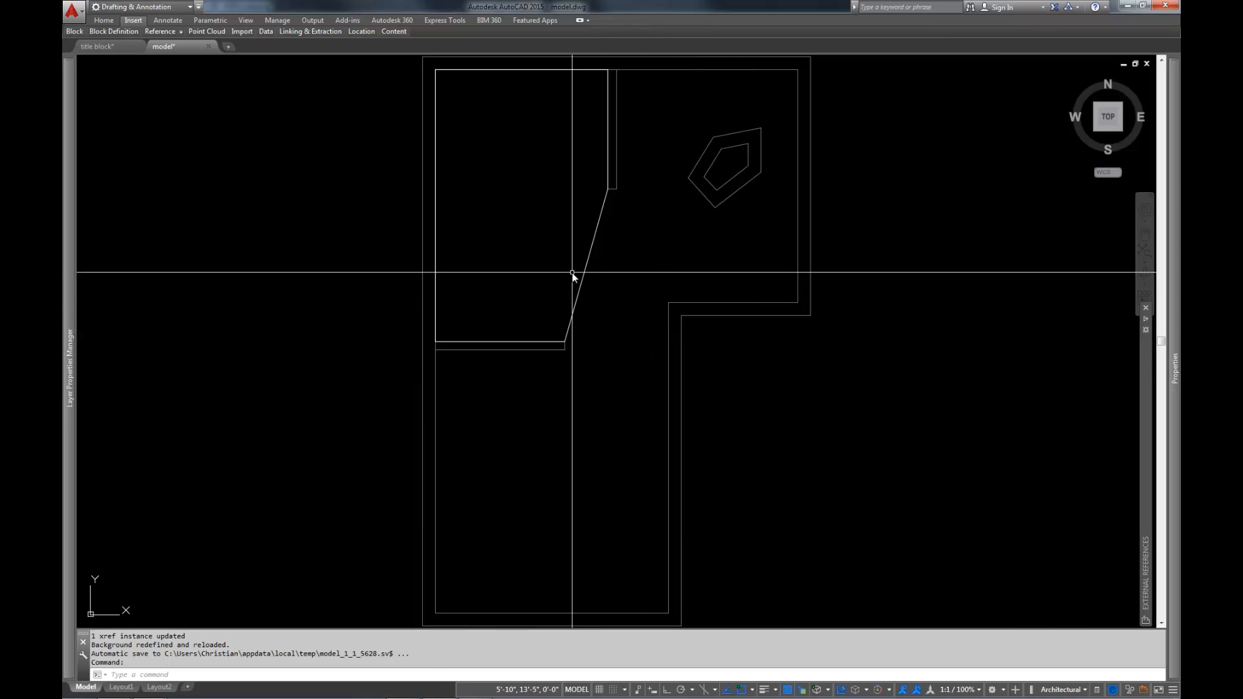
mouse_move(742, 237)
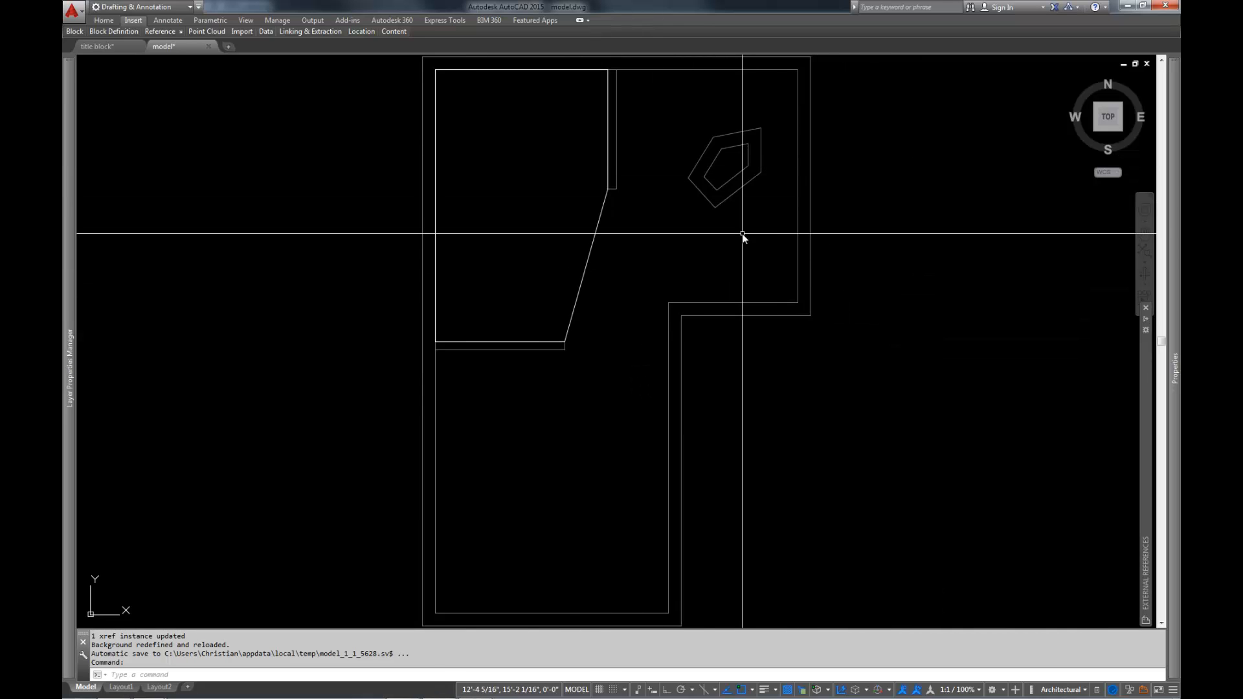
mouse_move(1137, 409)
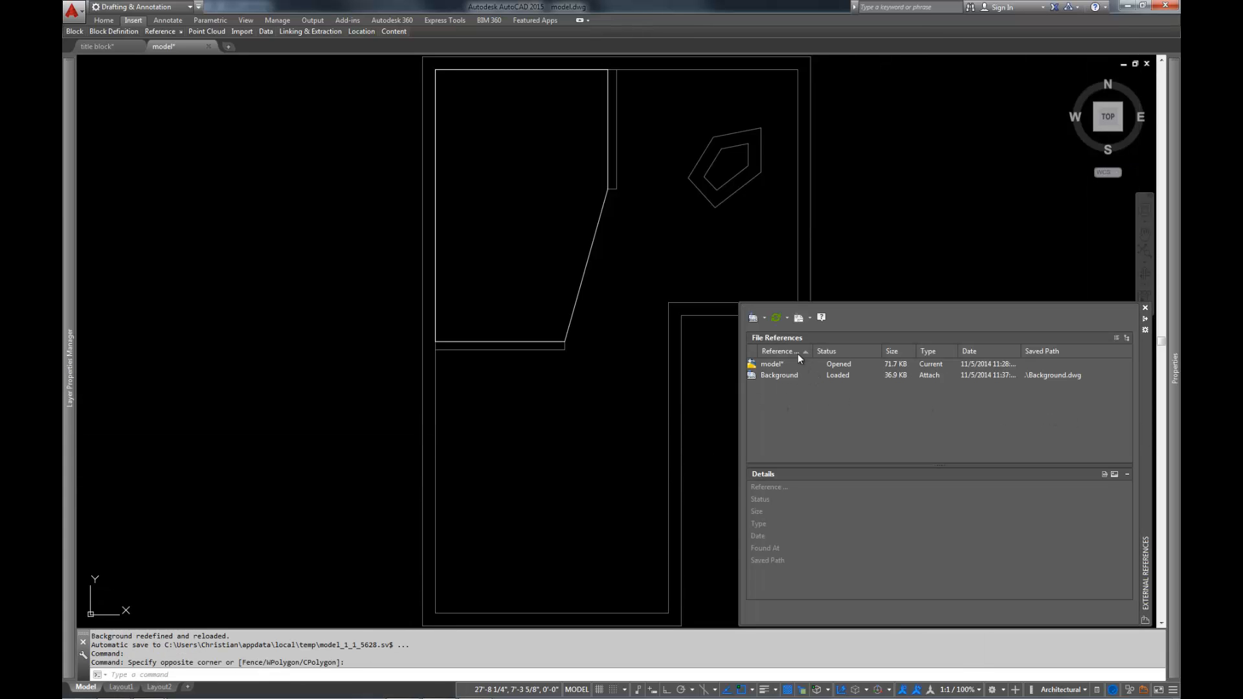
mouse_move(1094, 353)
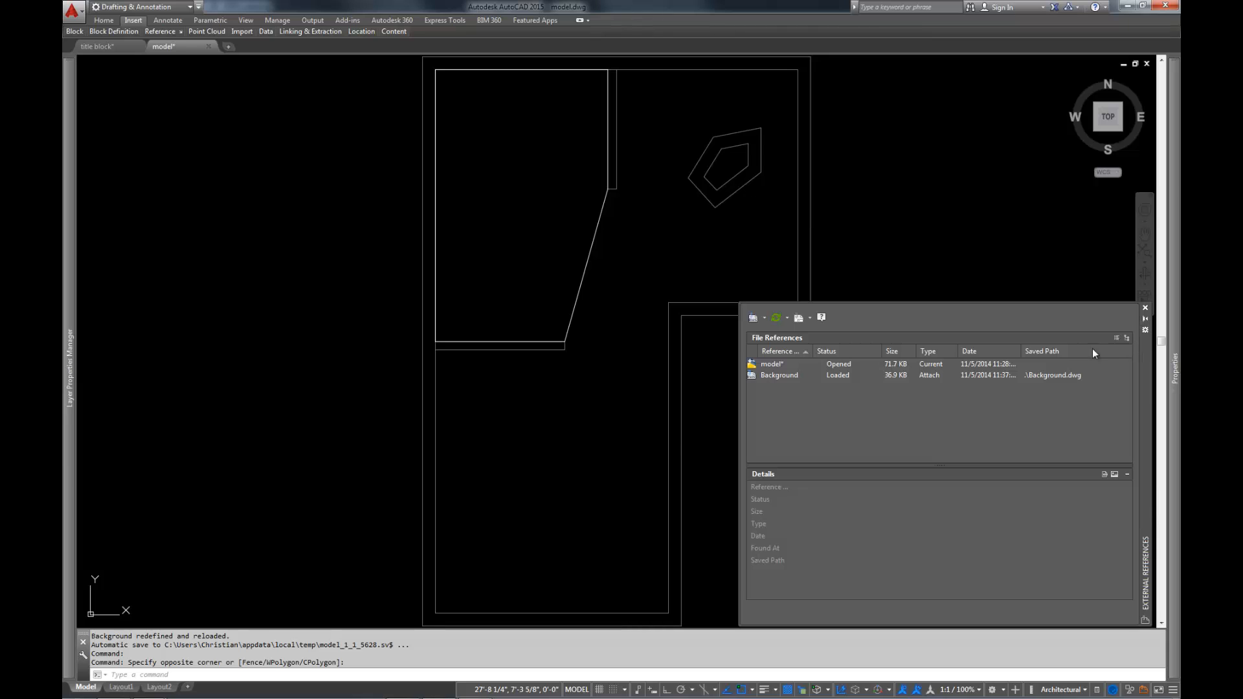
- Reload the Background reference from the External References palette
right_click(777, 374)
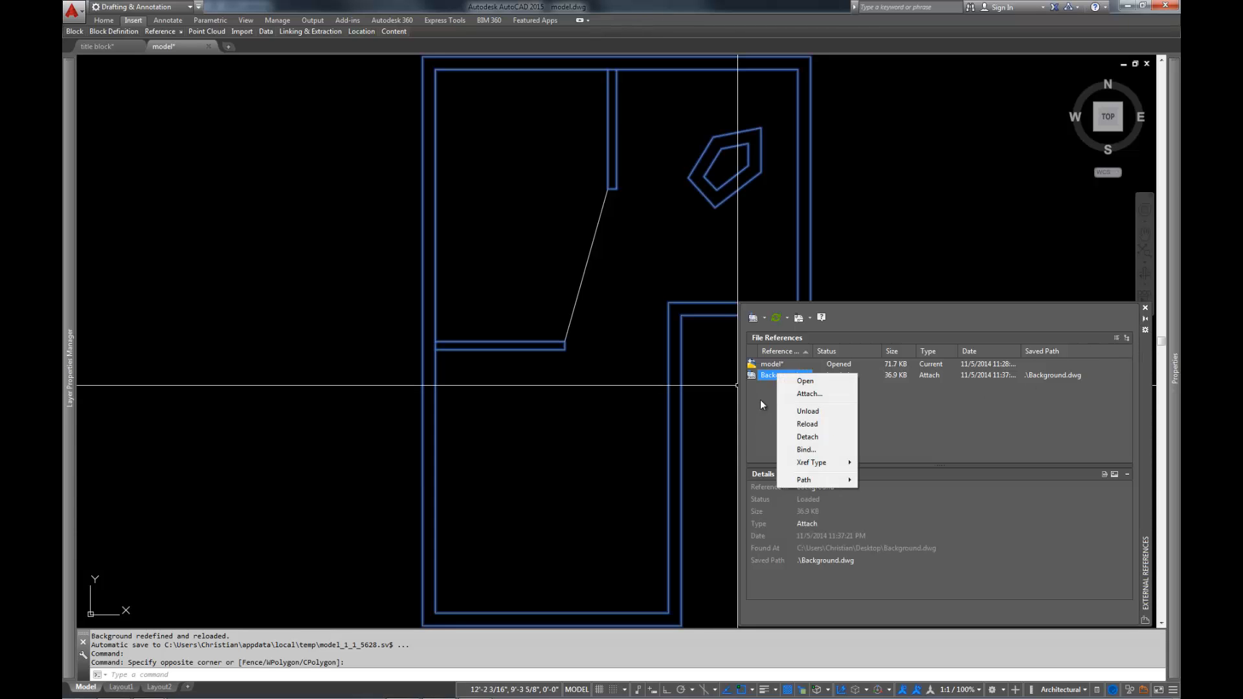
mouse_move(897, 469)
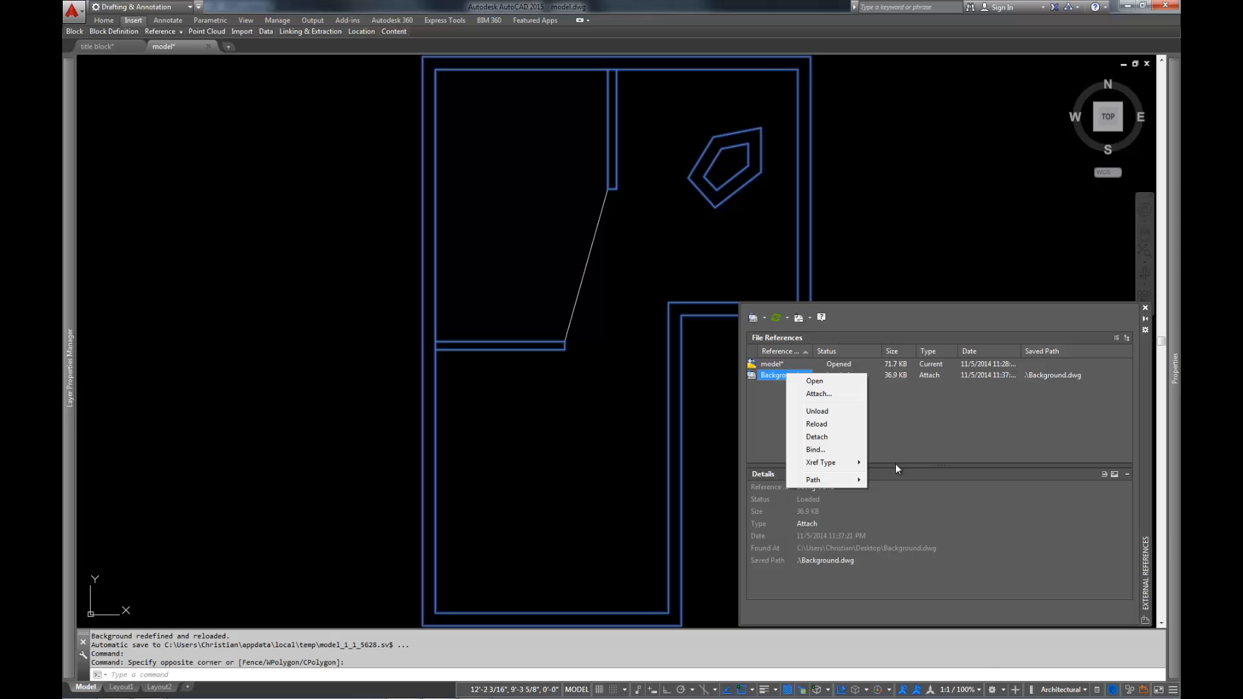
mouse_move(923, 423)
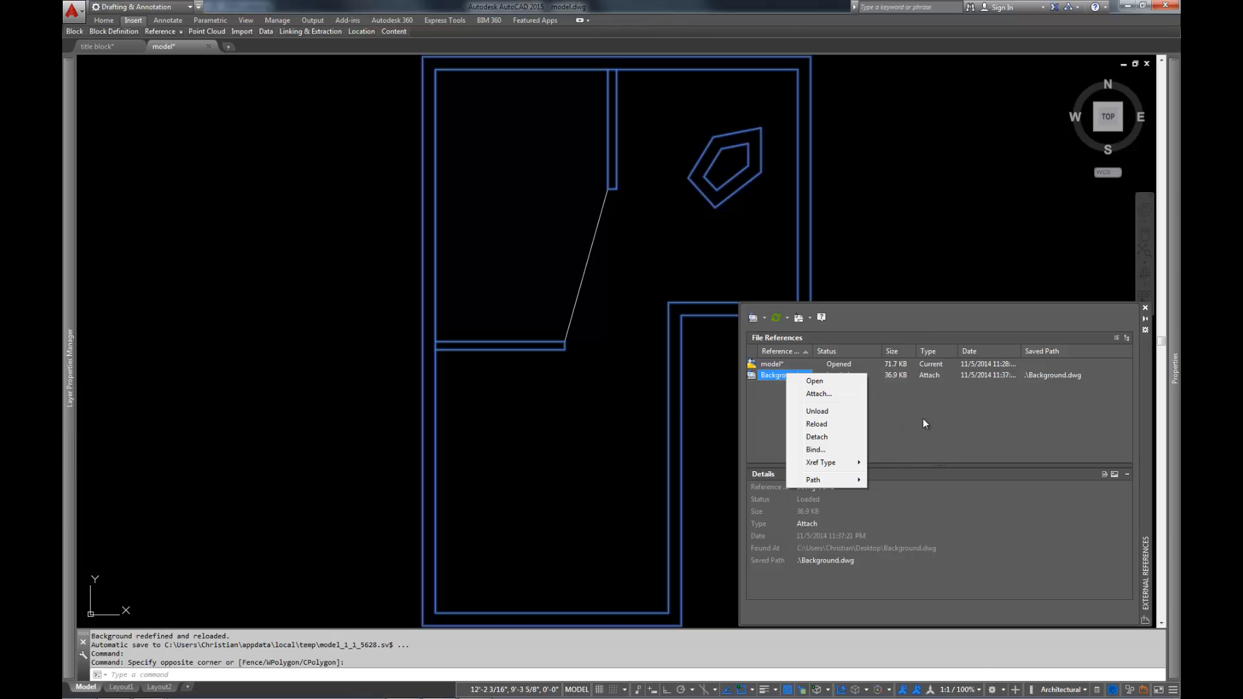
mouse_move(816, 424)
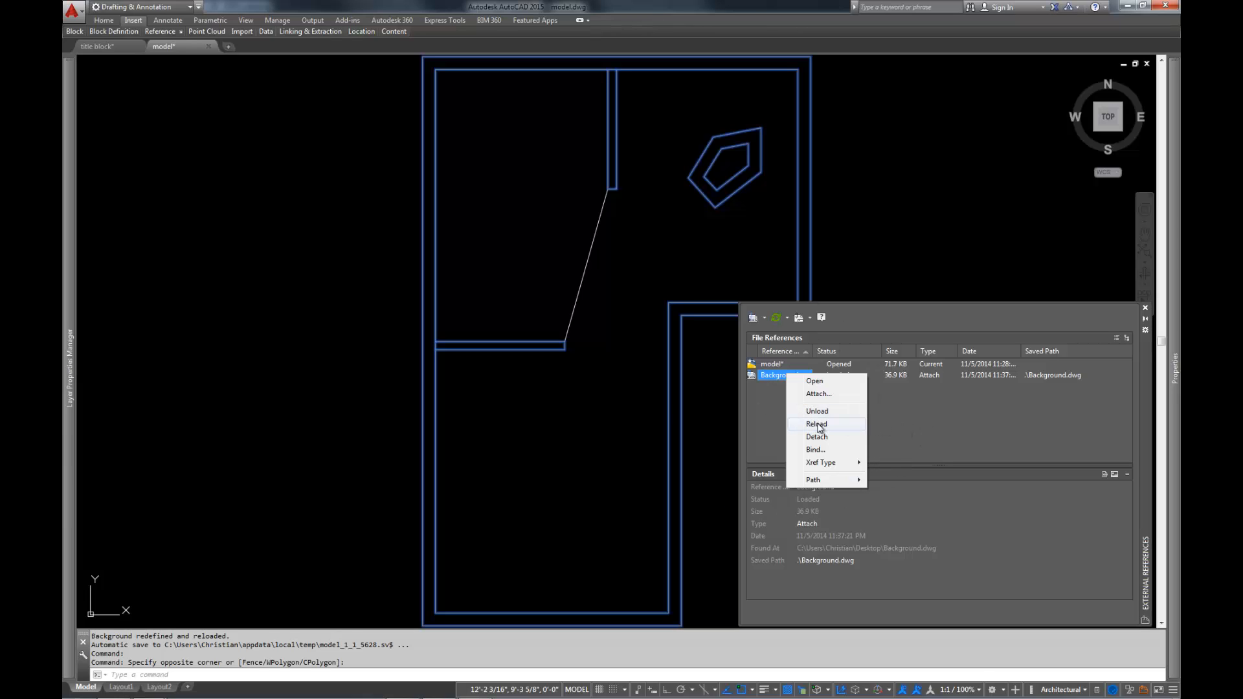
click(816, 423)
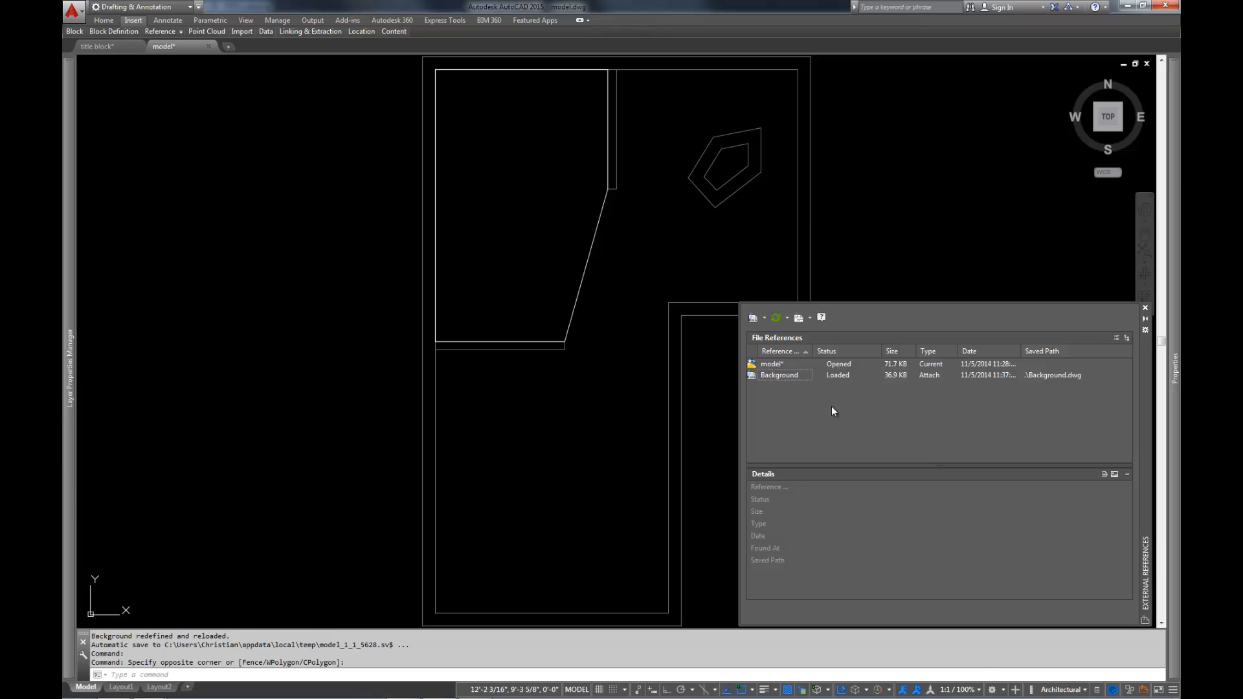
right_click(778, 375)
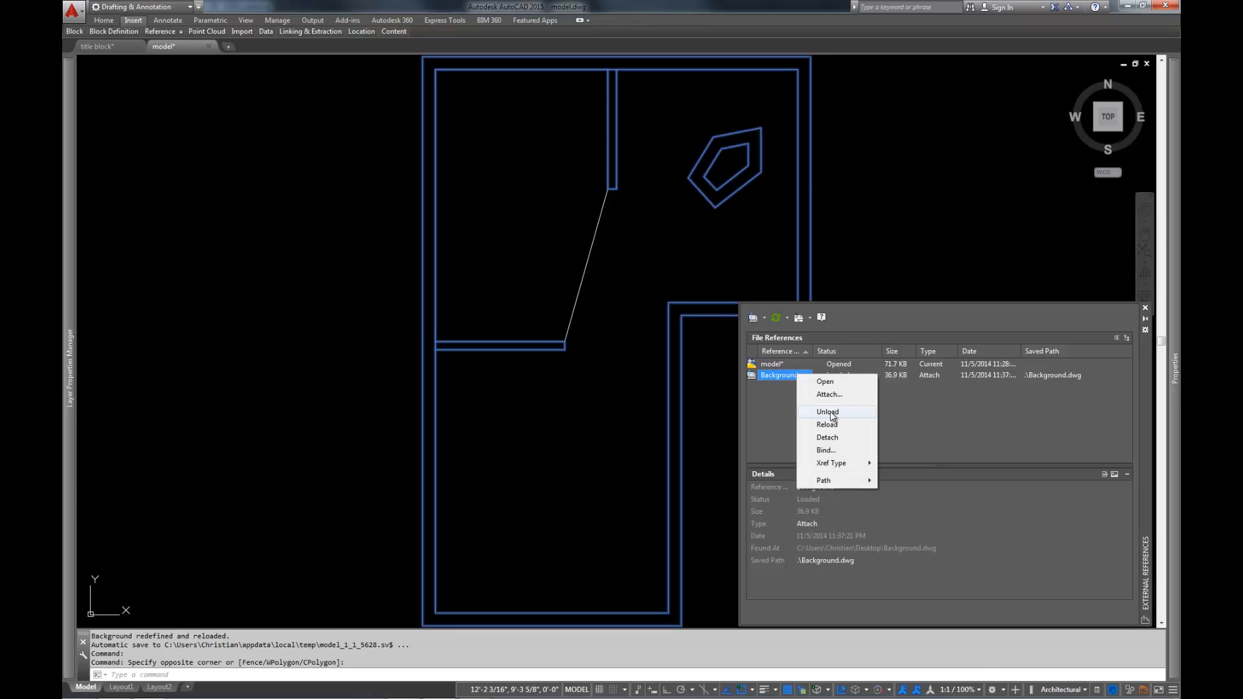
click(827, 412)
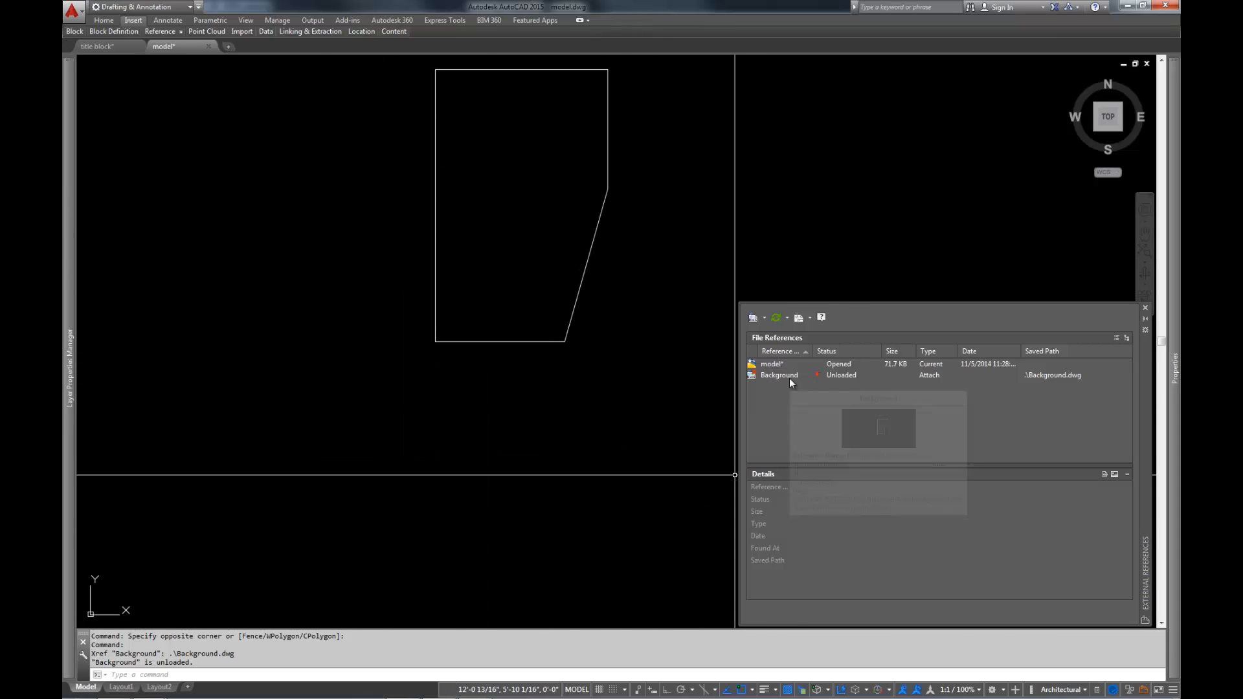
click(778, 375)
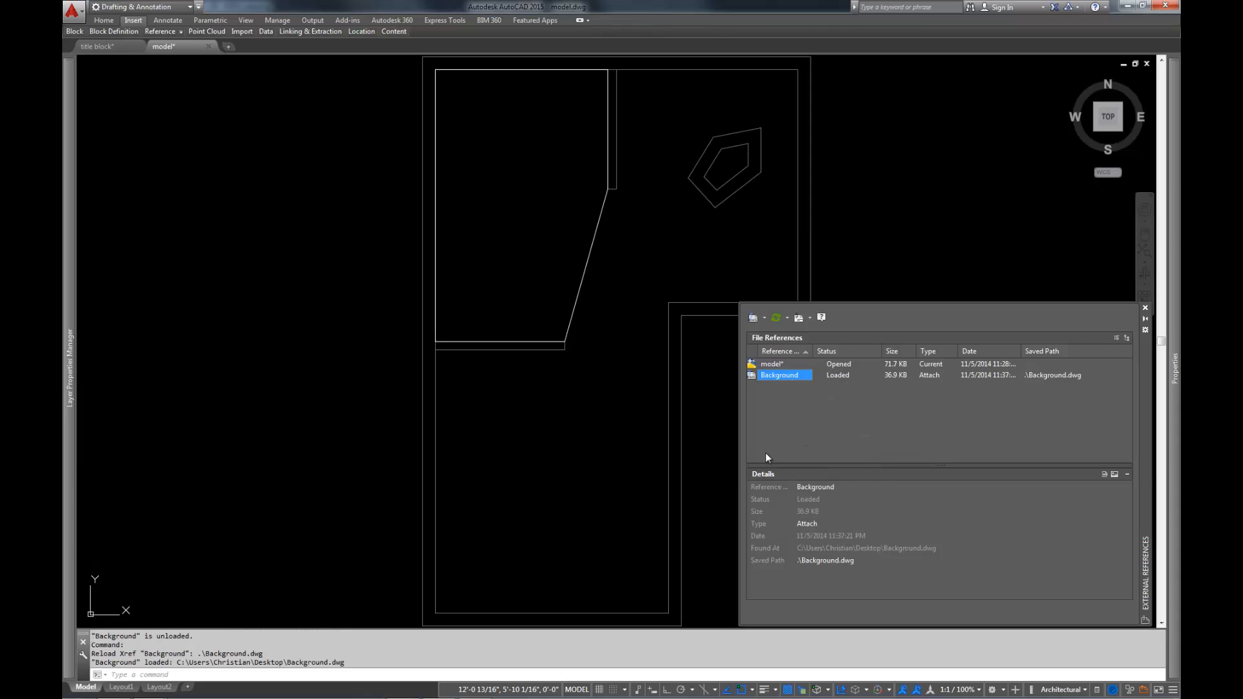
mouse_move(802, 400)
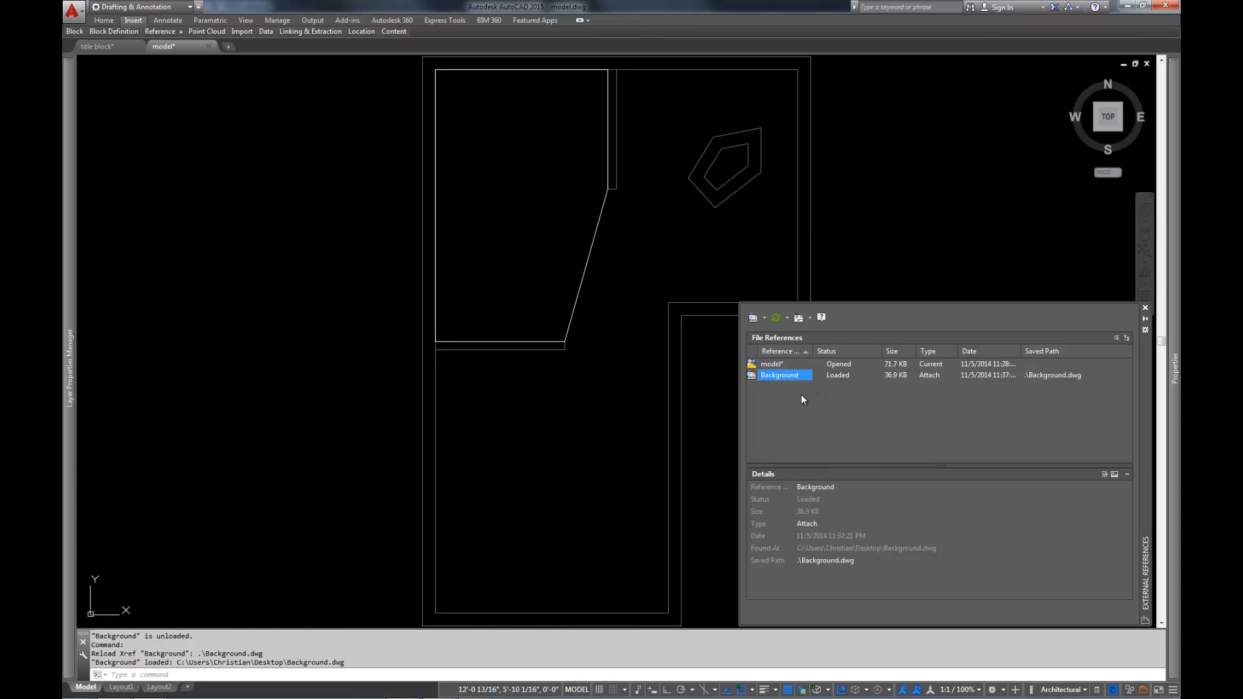
right_click(778, 374)
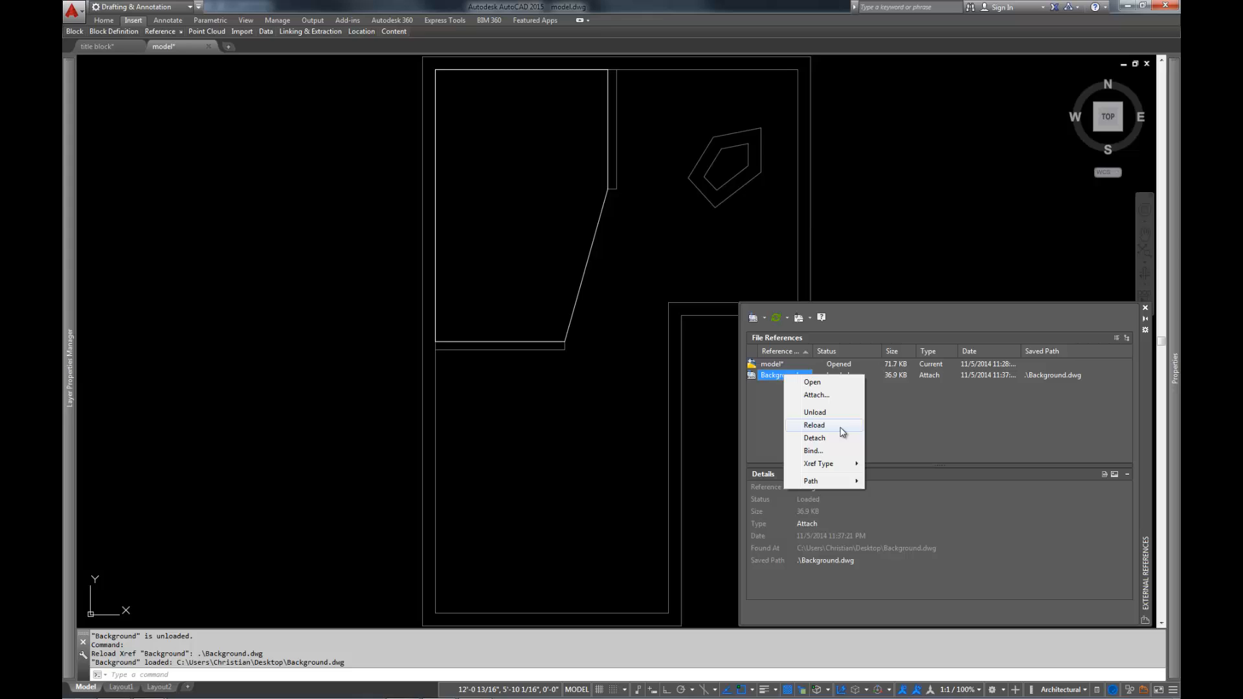
mouse_move(824, 438)
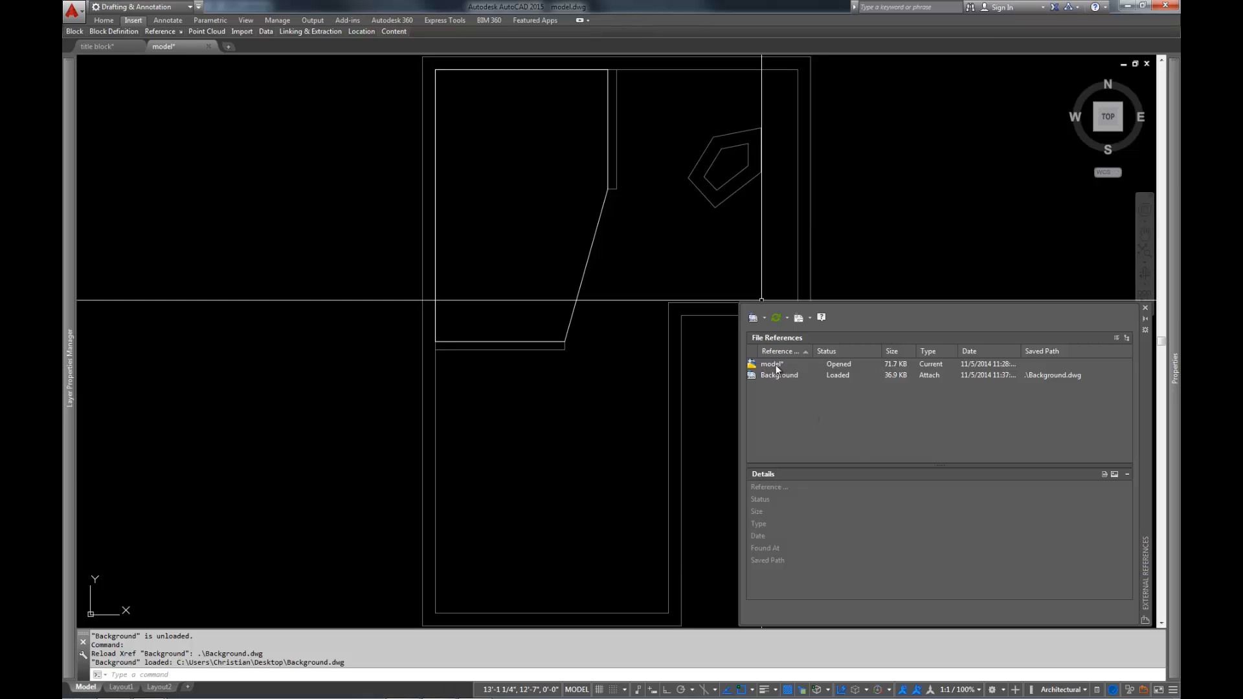
right_click(778, 374)
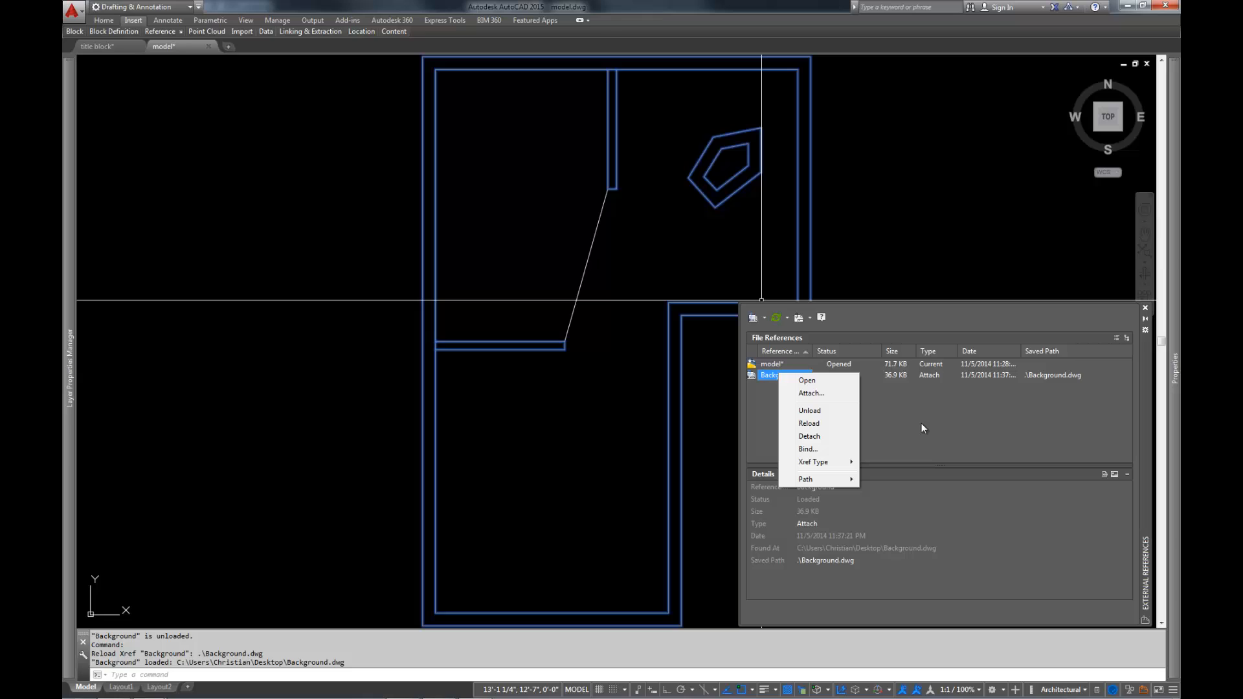
mouse_move(926, 428)
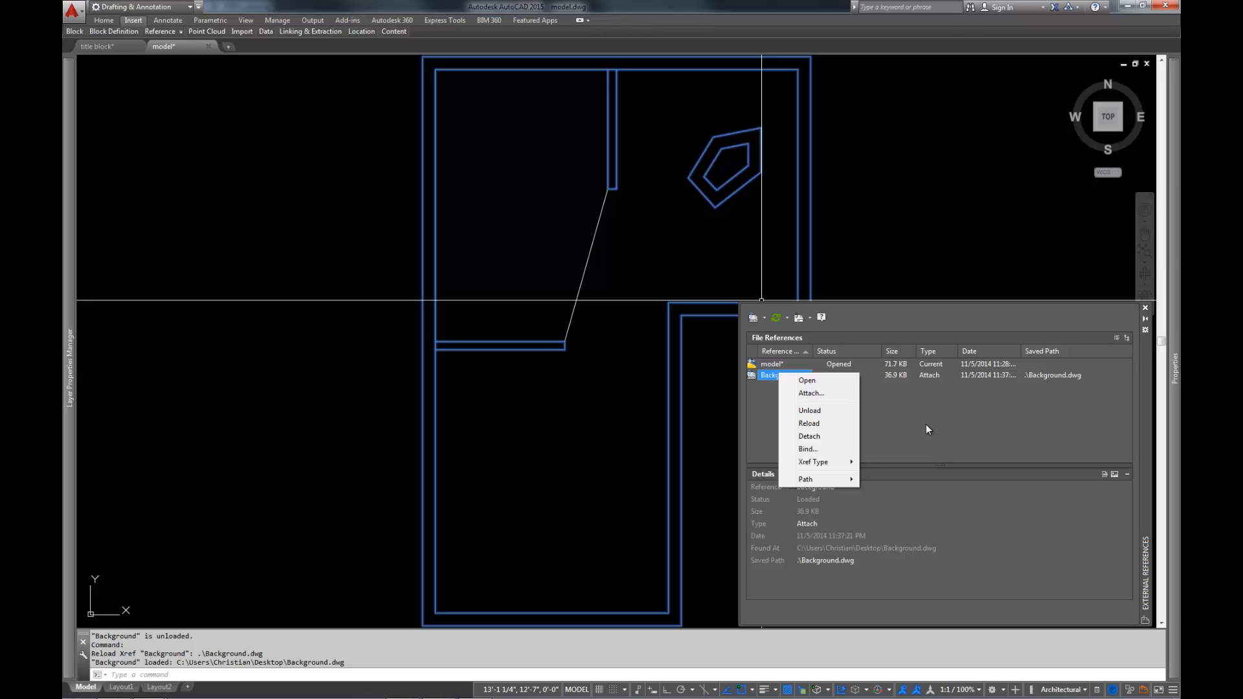
mouse_move(816, 184)
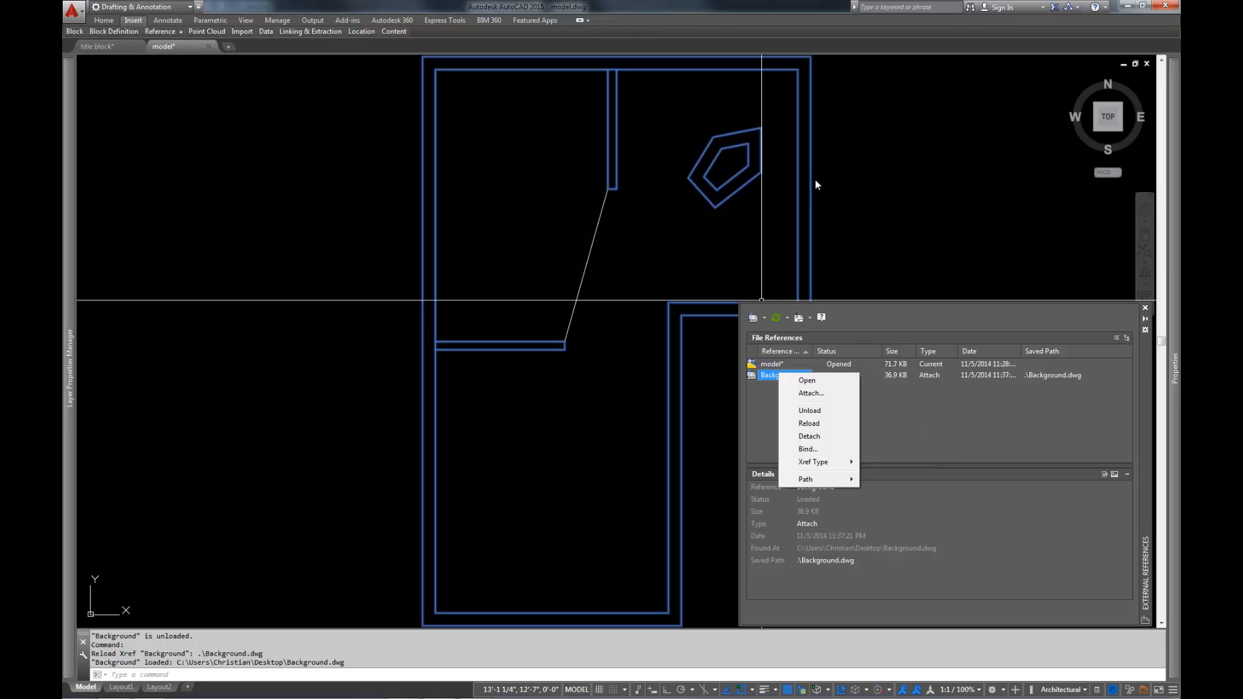
click(808, 422)
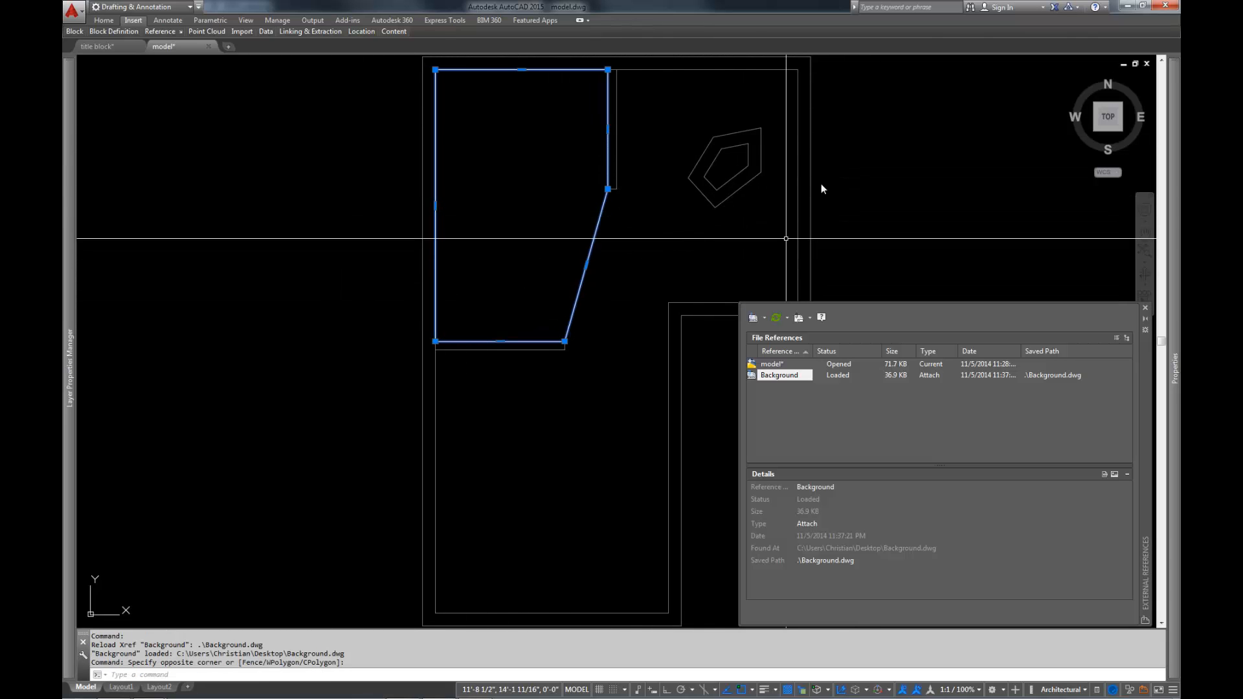
mouse_move(761, 142)
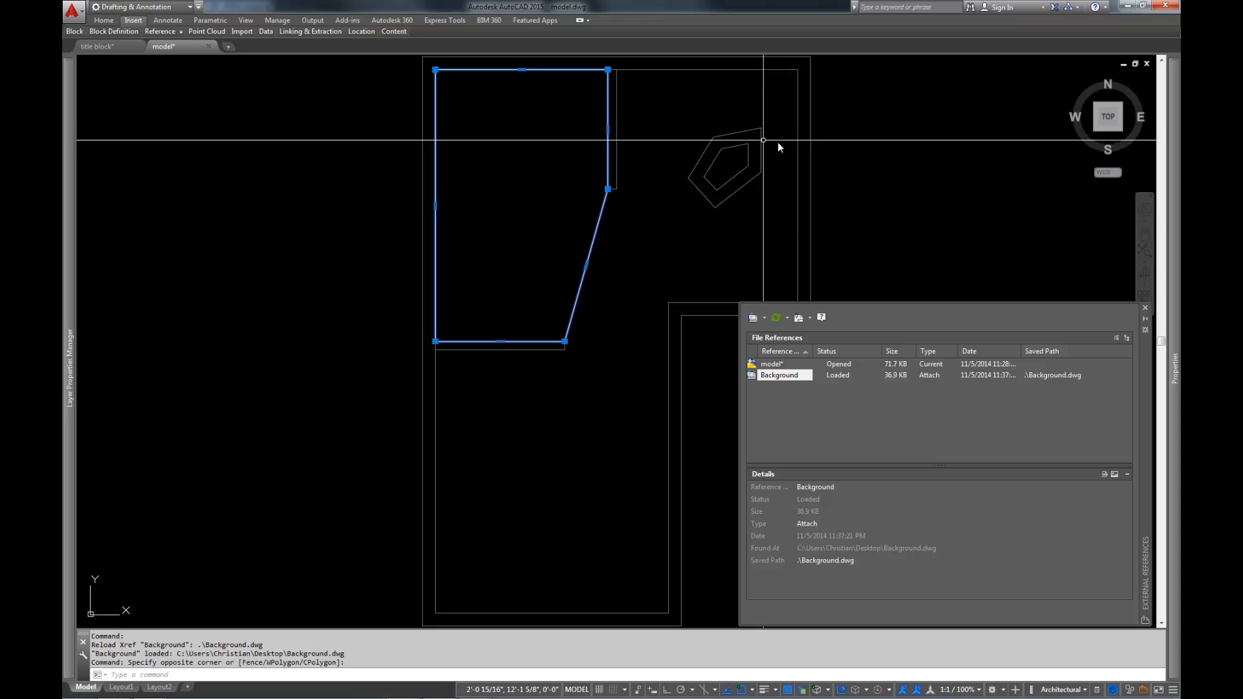
key(Escape)
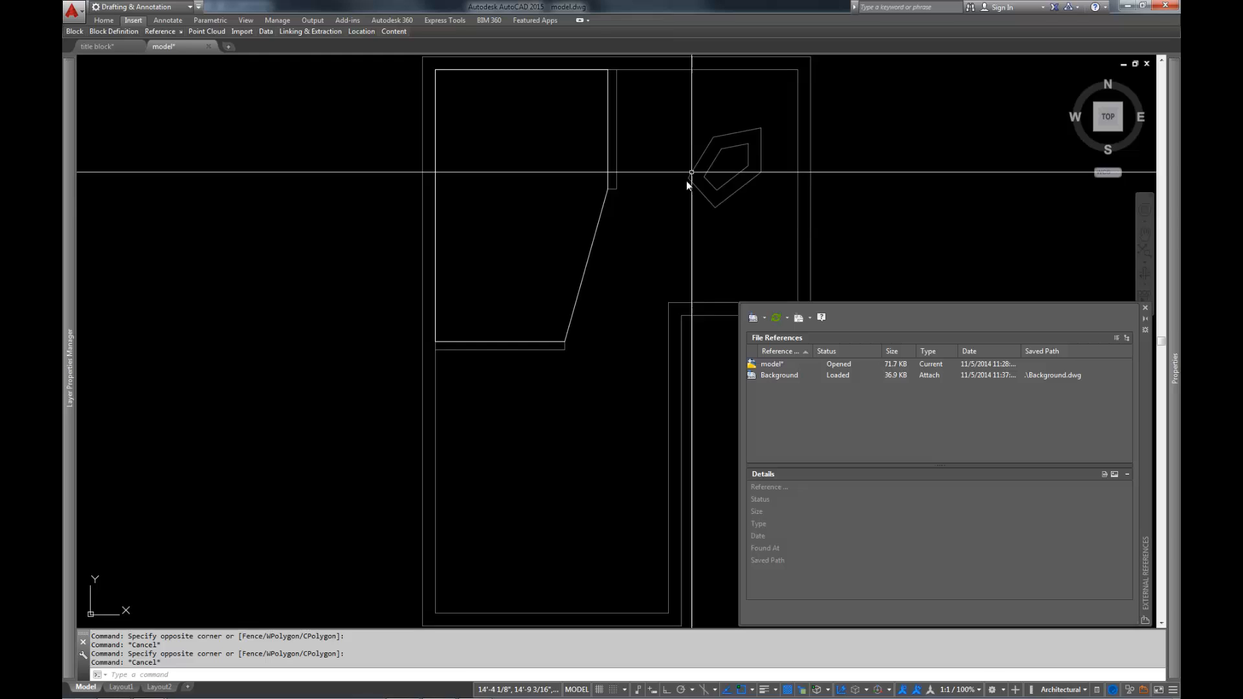
mouse_move(674, 230)
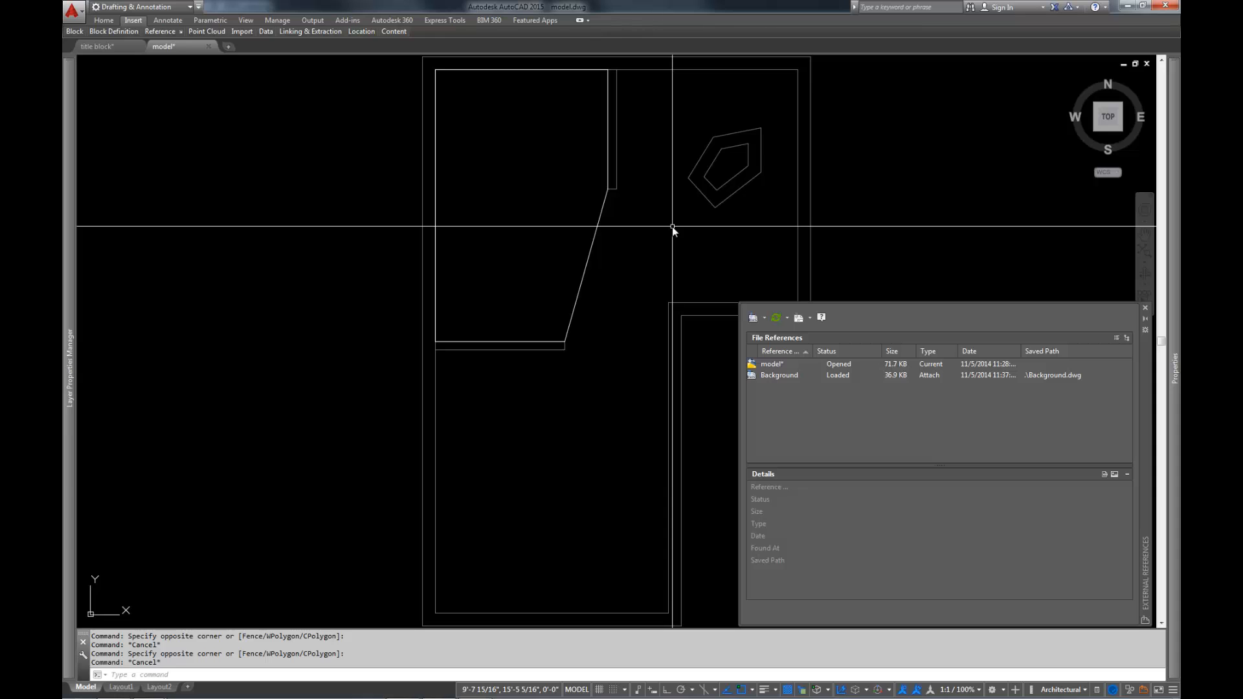
mouse_move(192, 515)
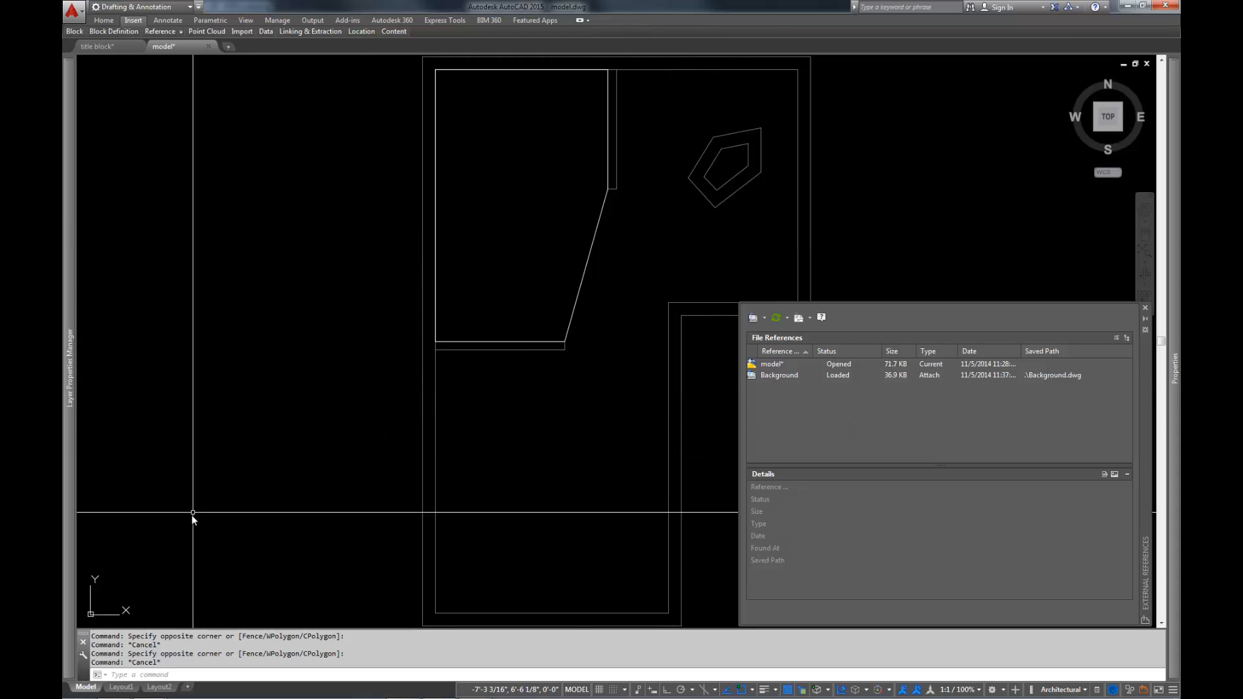
mouse_move(572, 351)
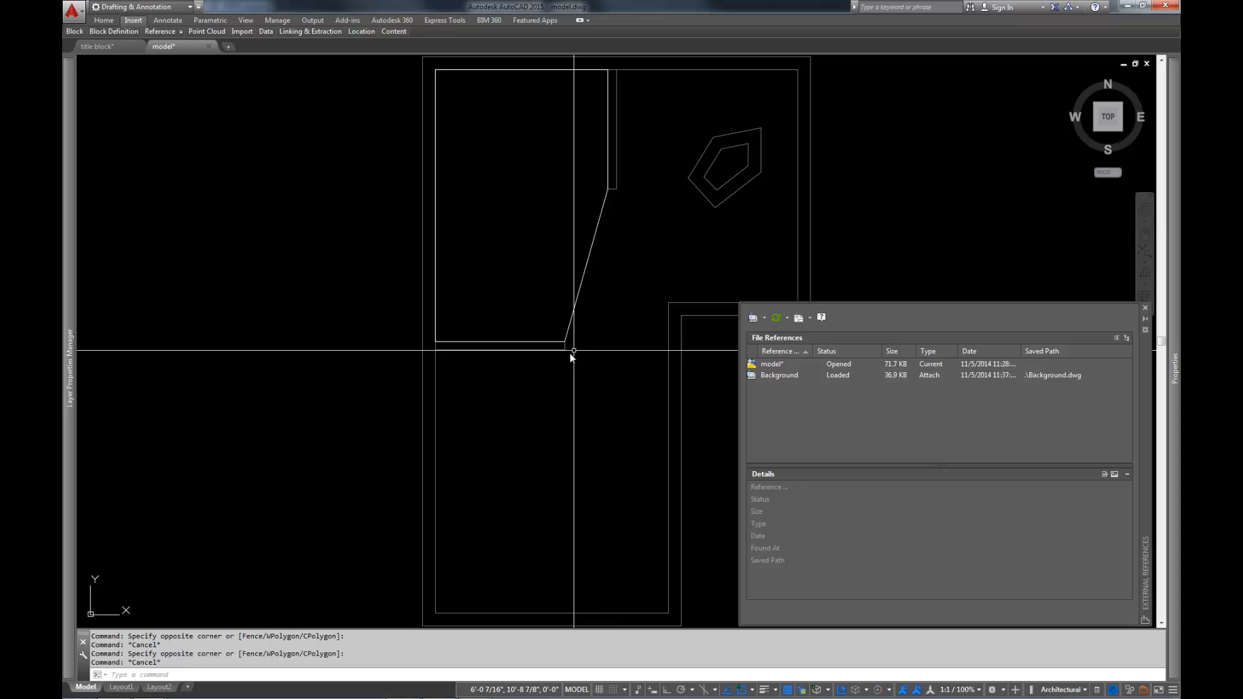
mouse_move(240, 547)
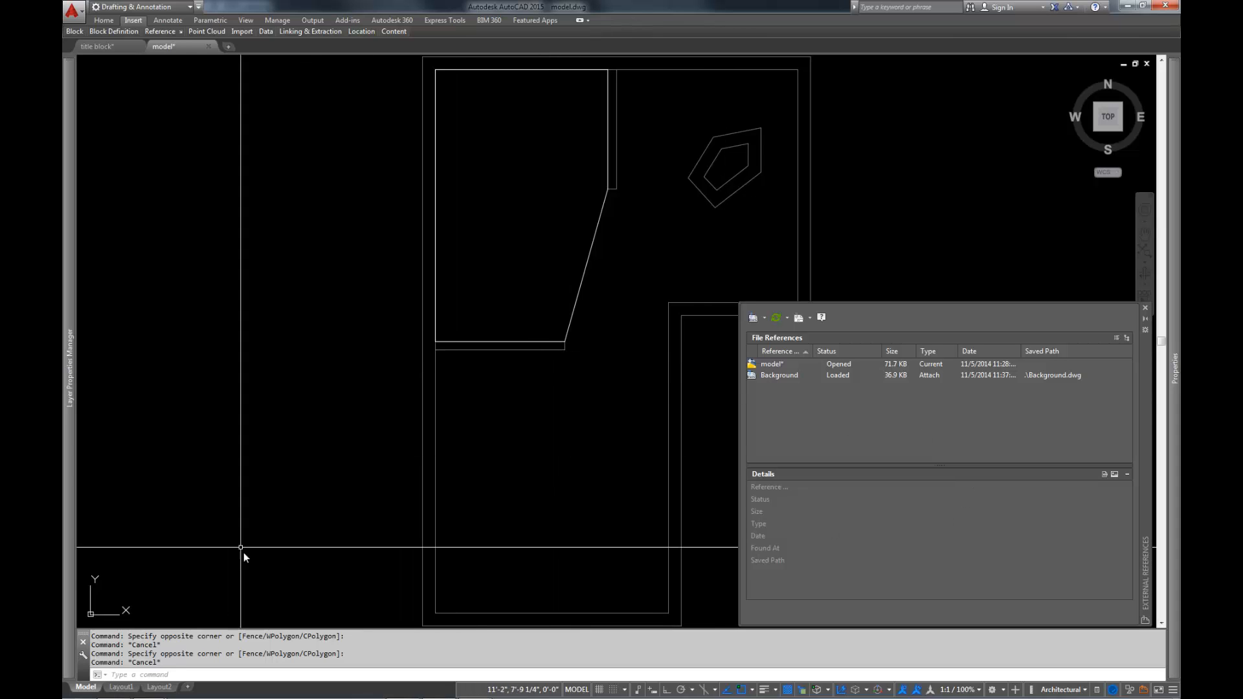
- Show Layout1 and collapse the External References palette
click(120, 686)
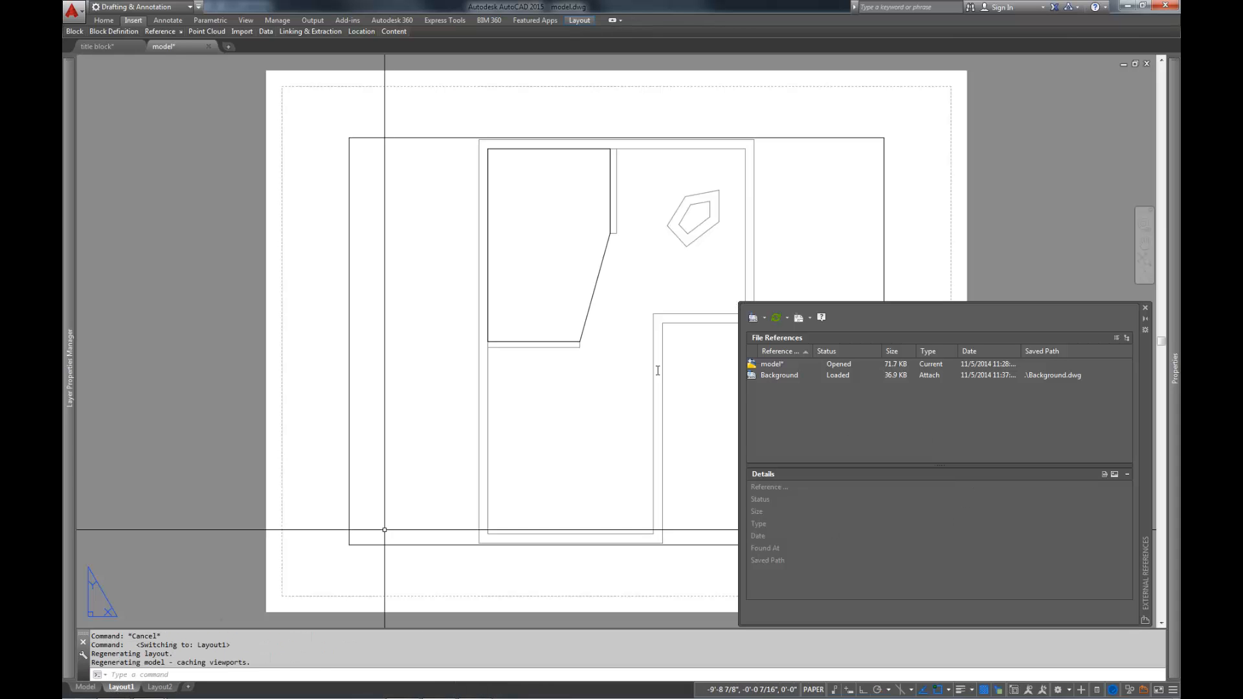
mouse_move(1064, 279)
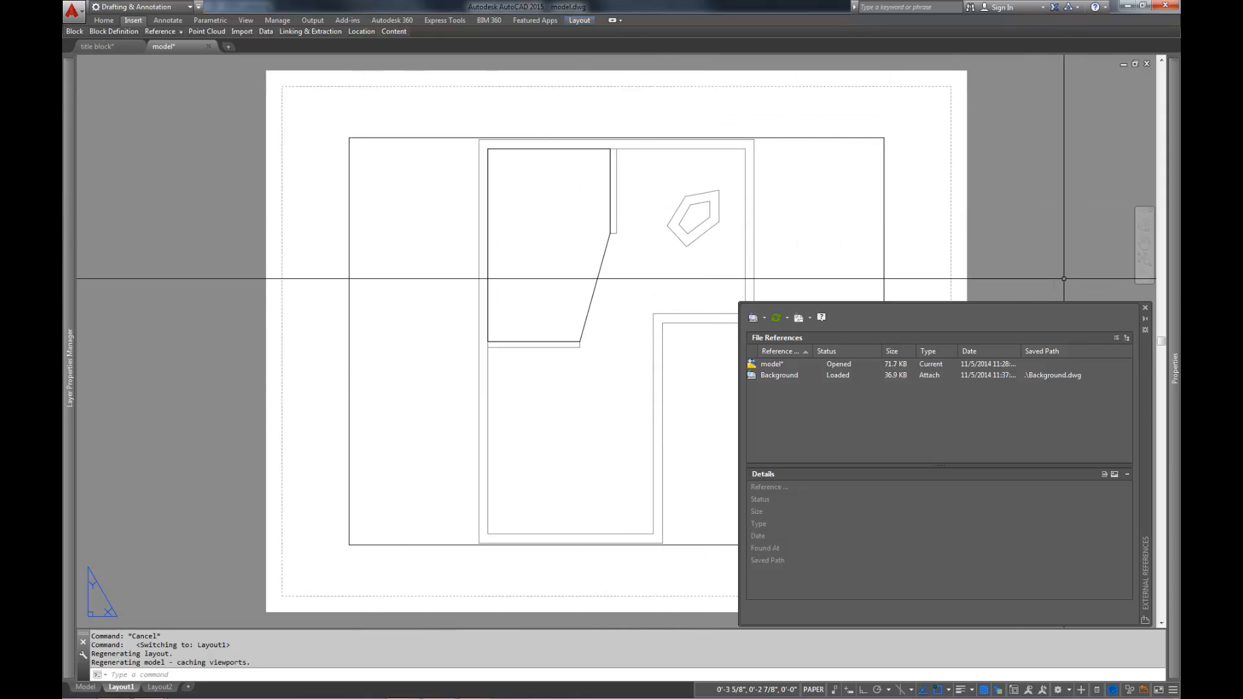
click(1144, 307)
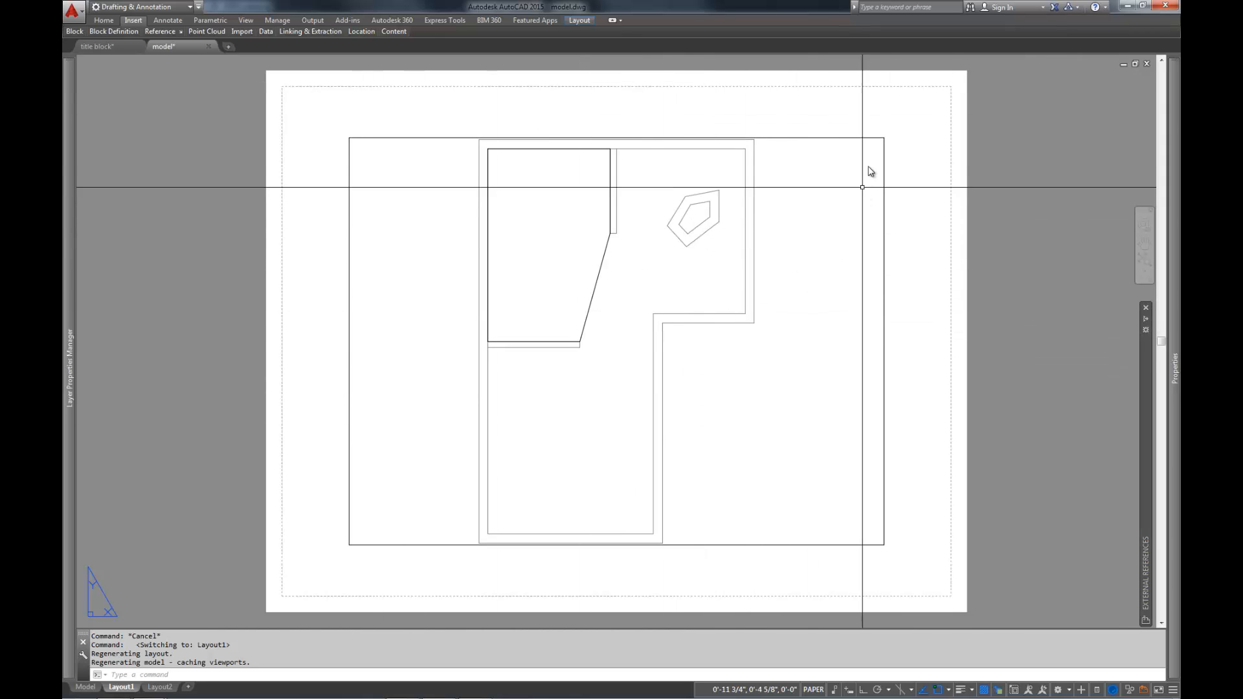
mouse_move(807, 417)
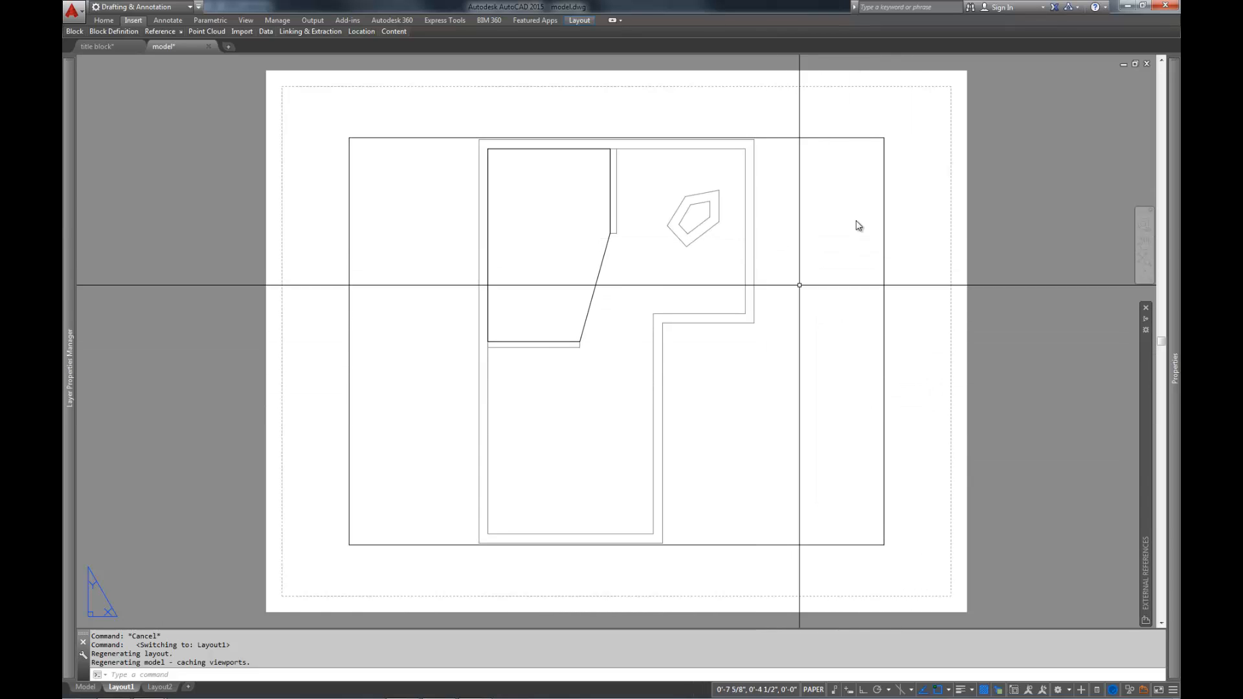
mouse_move(951, 365)
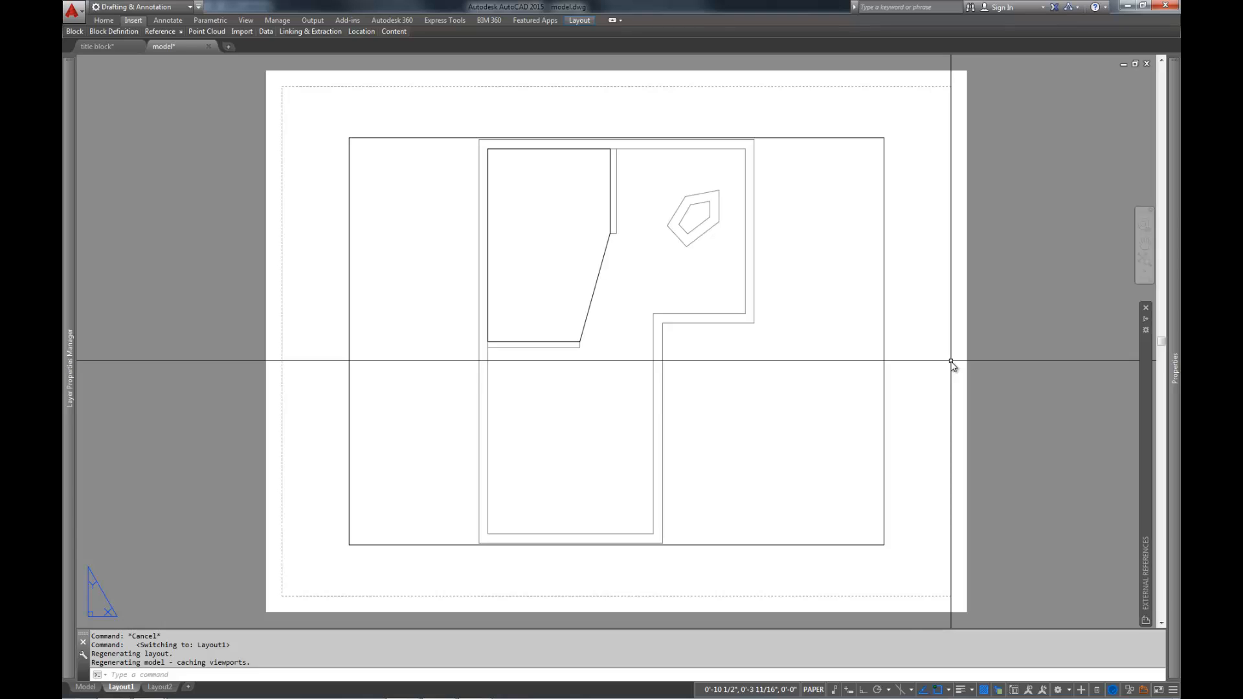
mouse_move(943, 341)
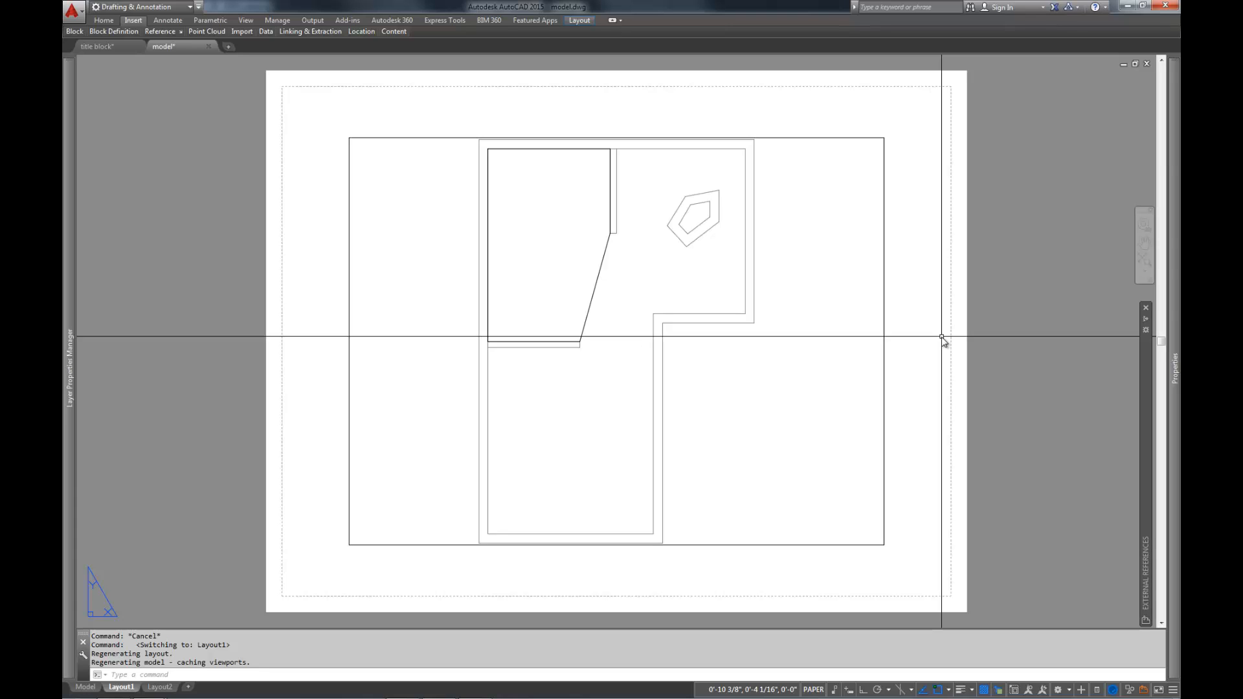
mouse_move(1011, 321)
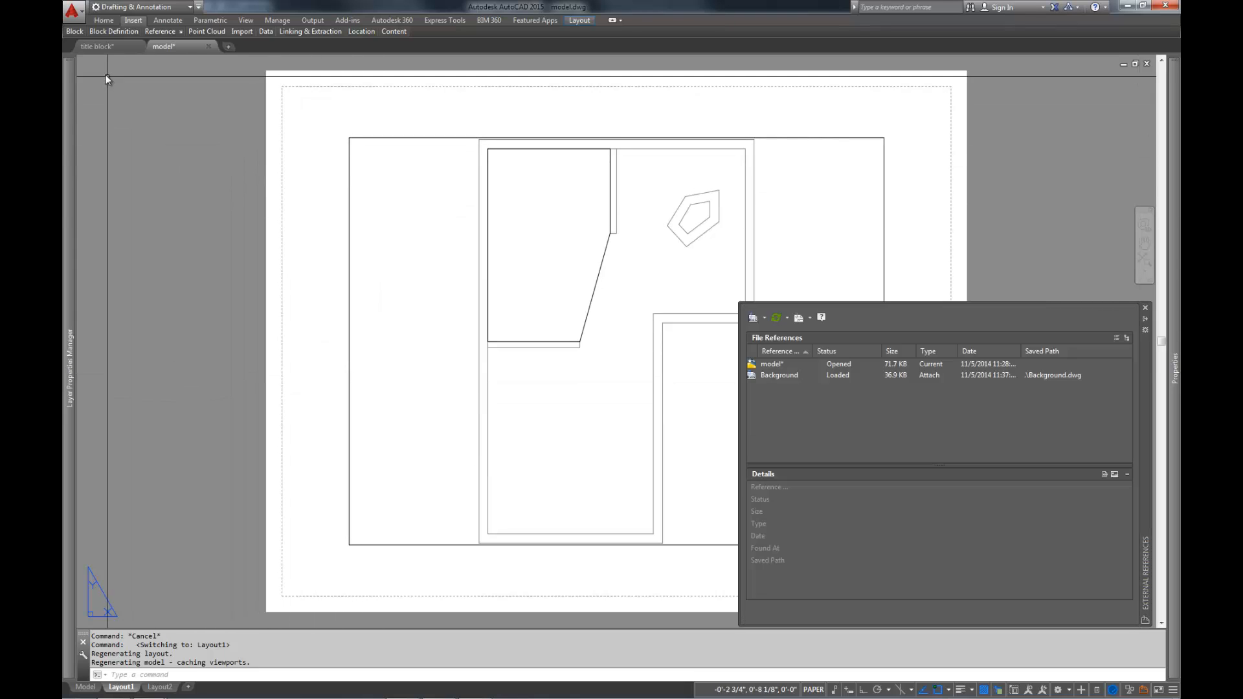
- Select the title block's right strip in its drawing, then save and close the drawing
click(84, 687)
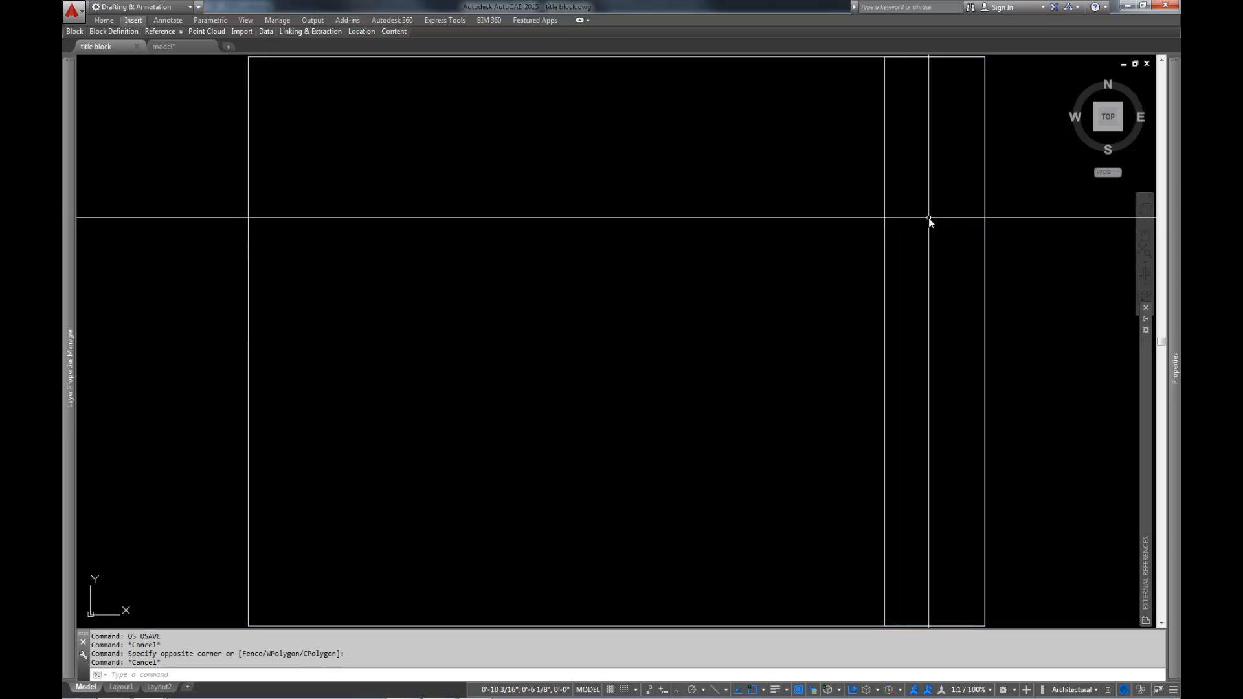
click(928, 220)
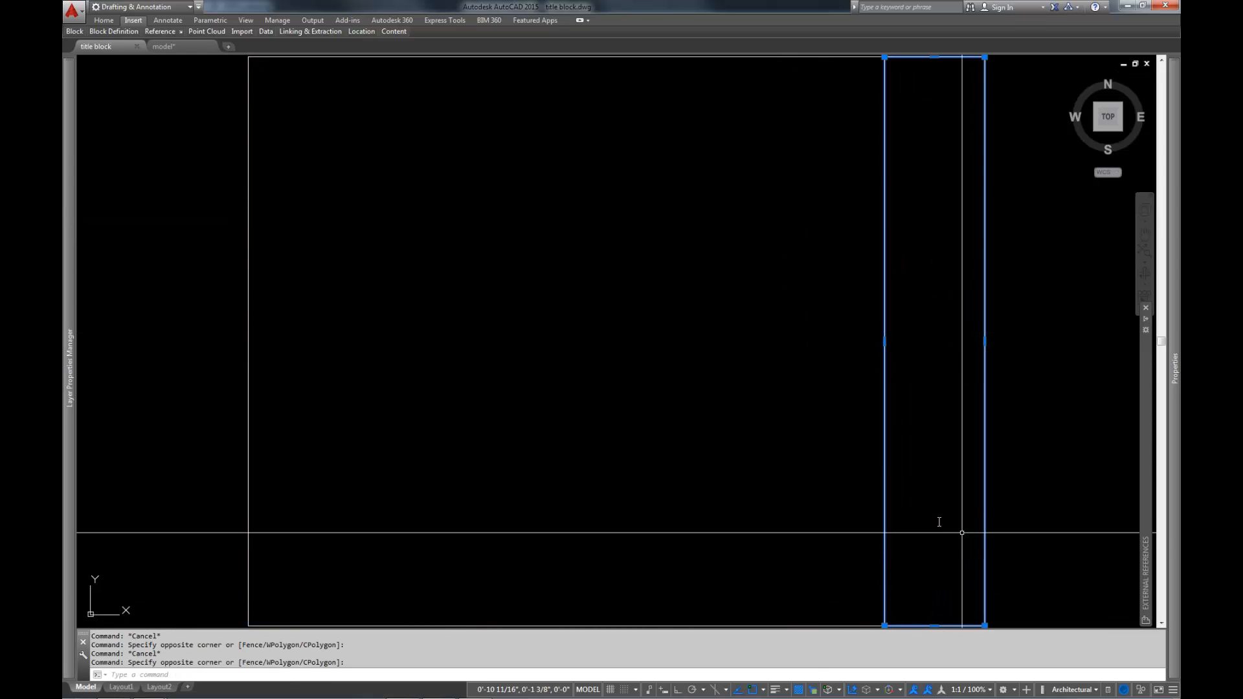
mouse_move(947, 219)
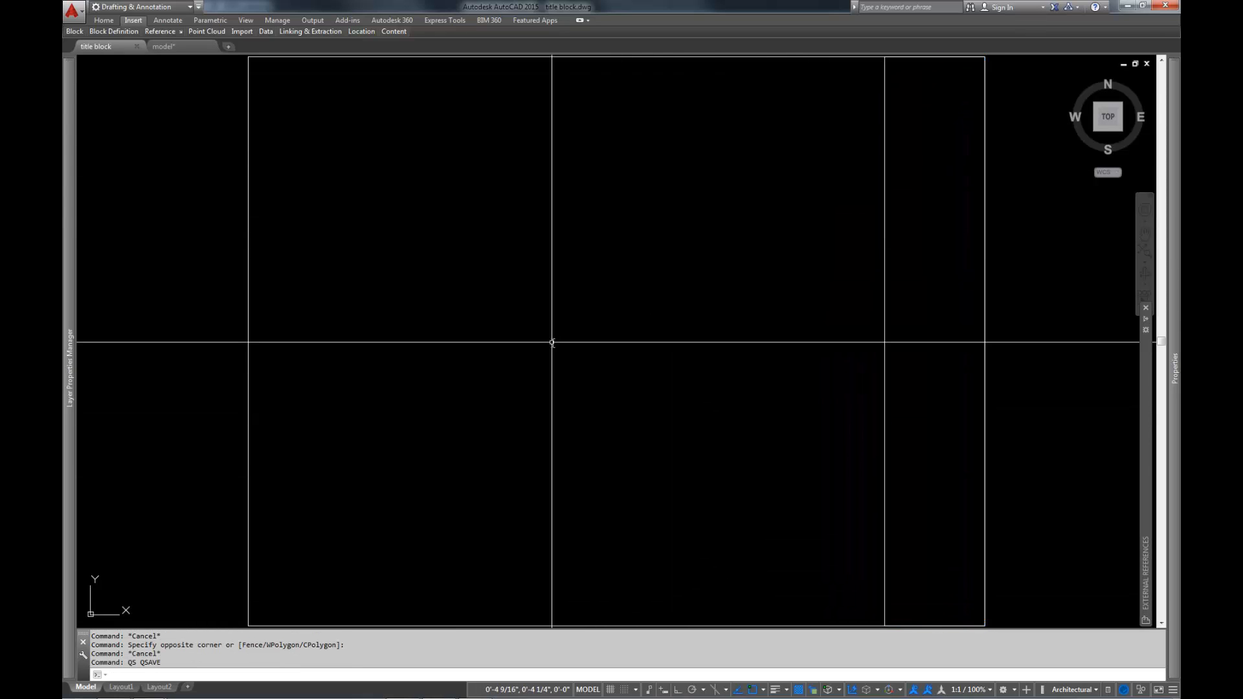
click(121, 687)
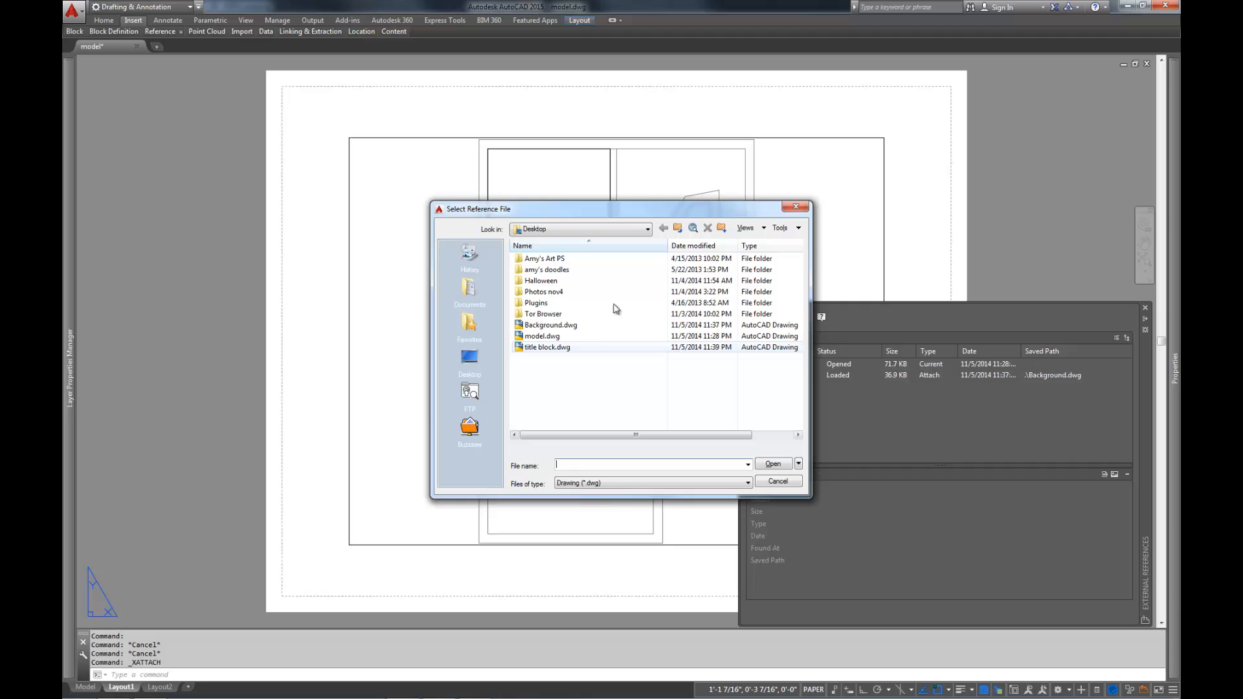
- Attach the title block drawing to Layout1 at 0,0, scale 1, relative path
click(547, 347)
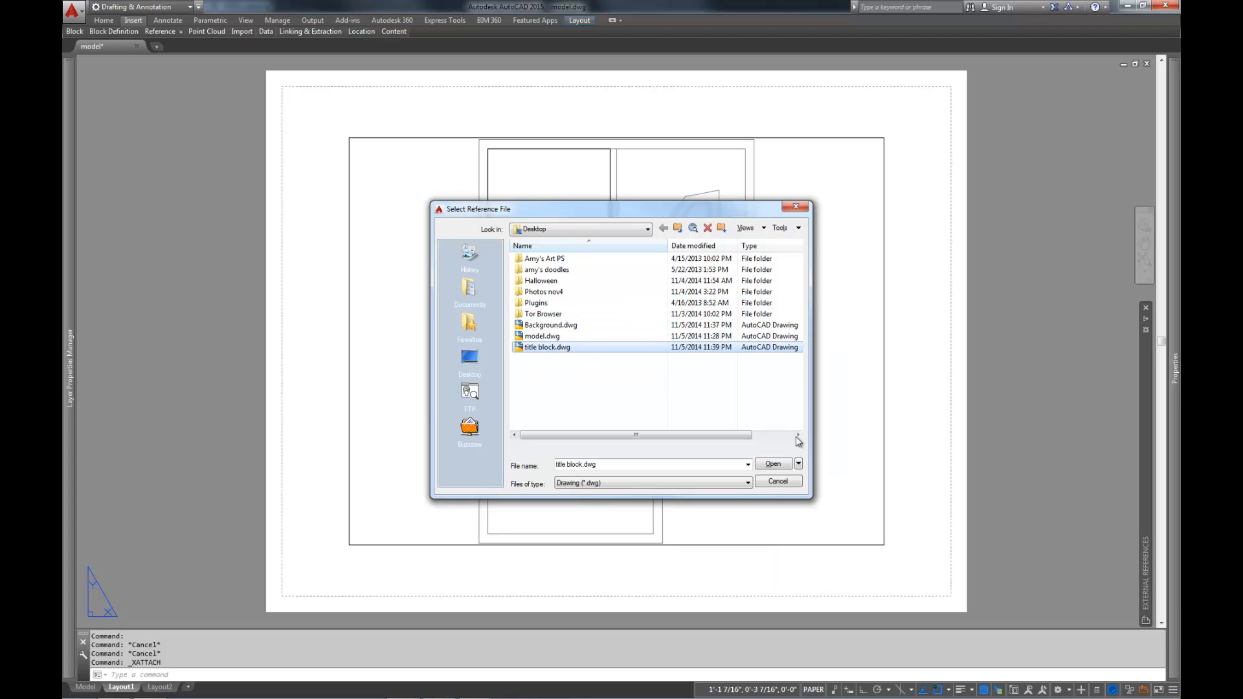
click(771, 464)
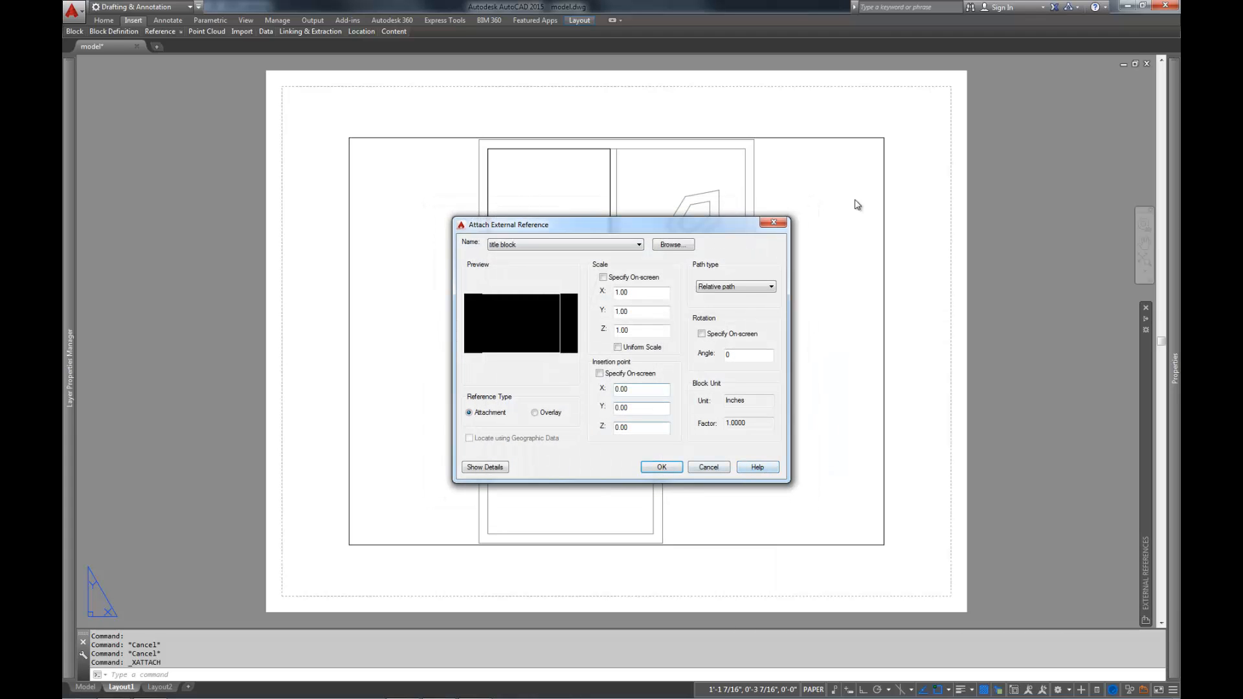
mouse_move(820, 405)
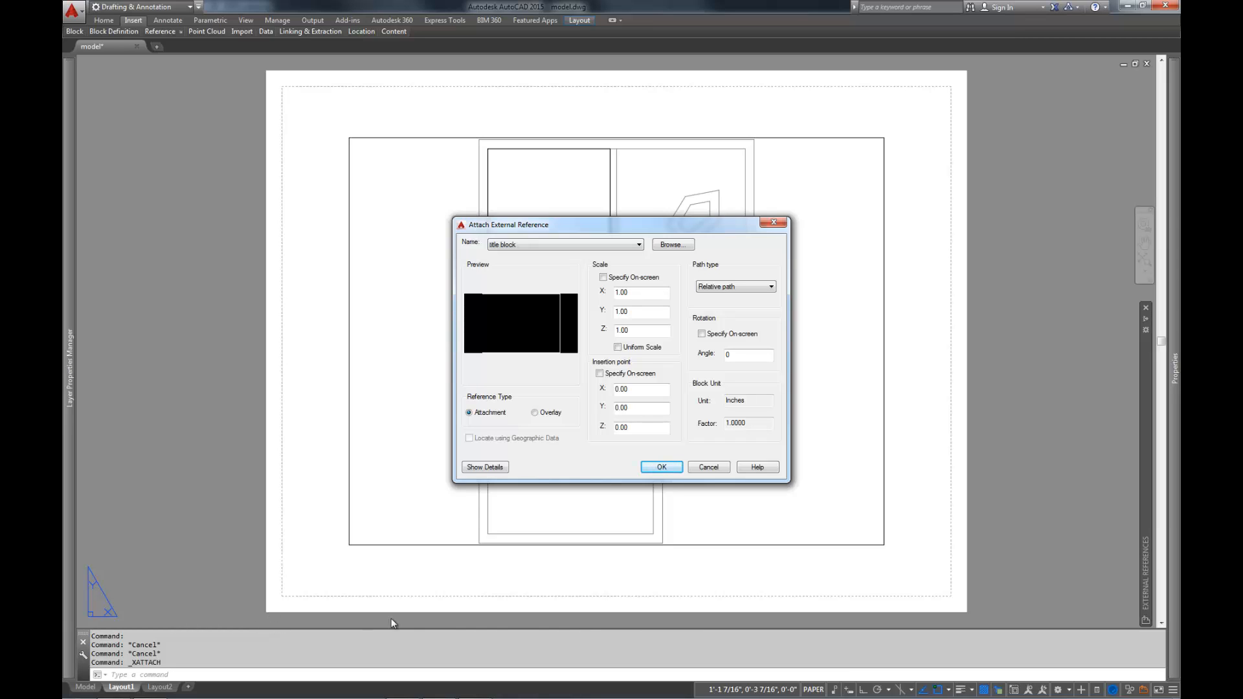
mouse_move(629, 467)
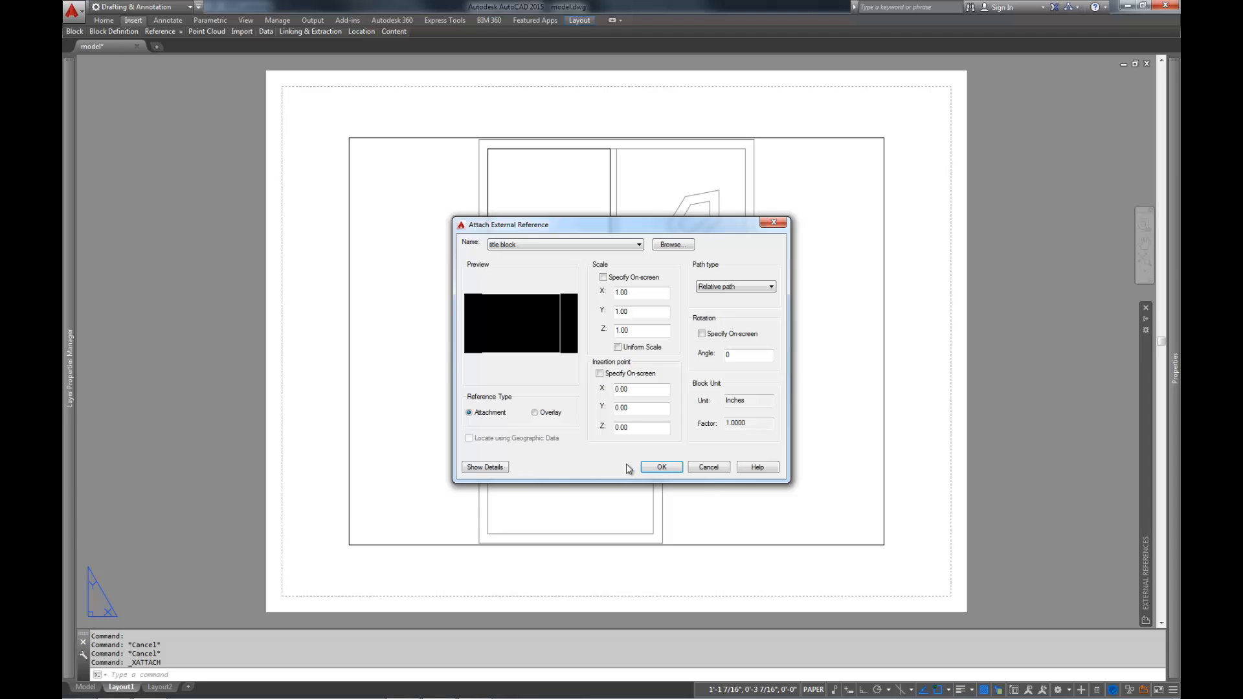
click(661, 467)
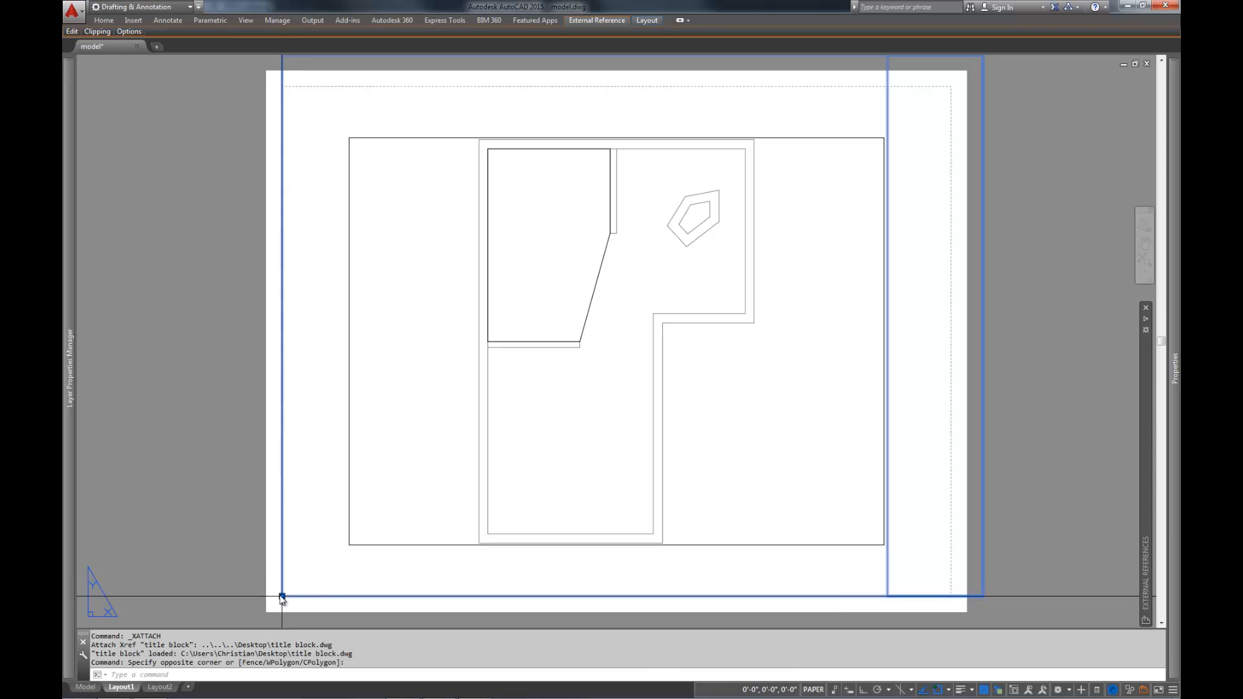
mouse_move(790, 519)
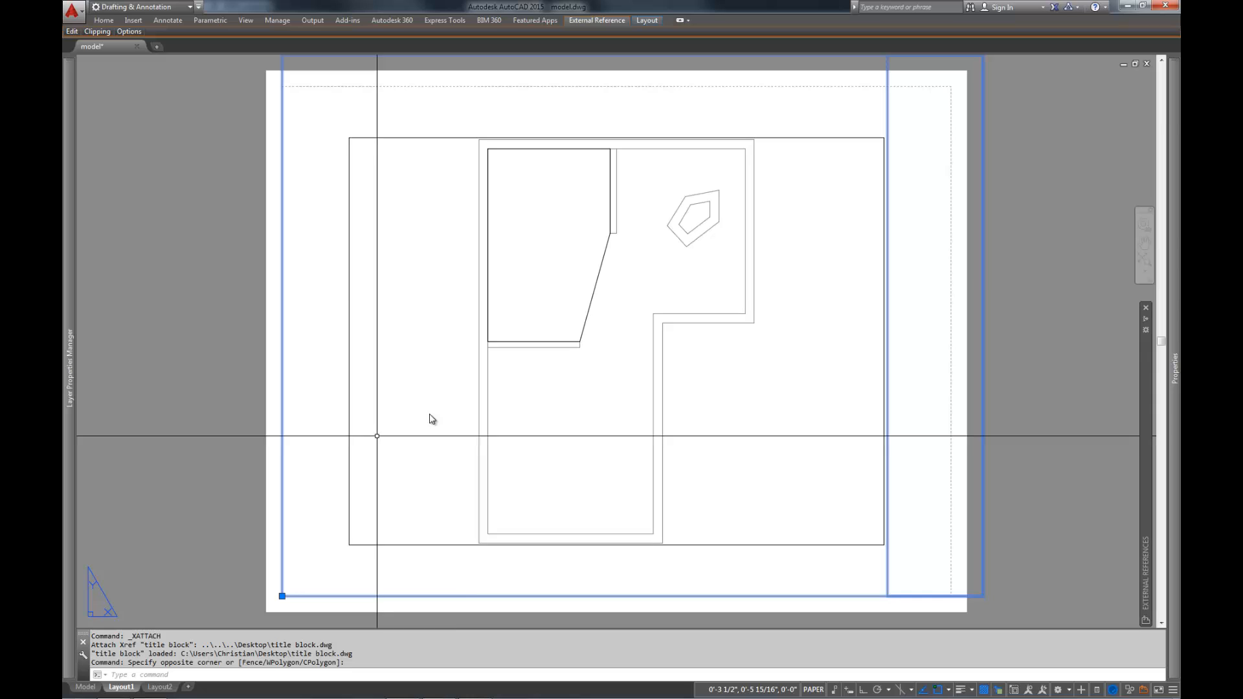
mouse_move(533, 416)
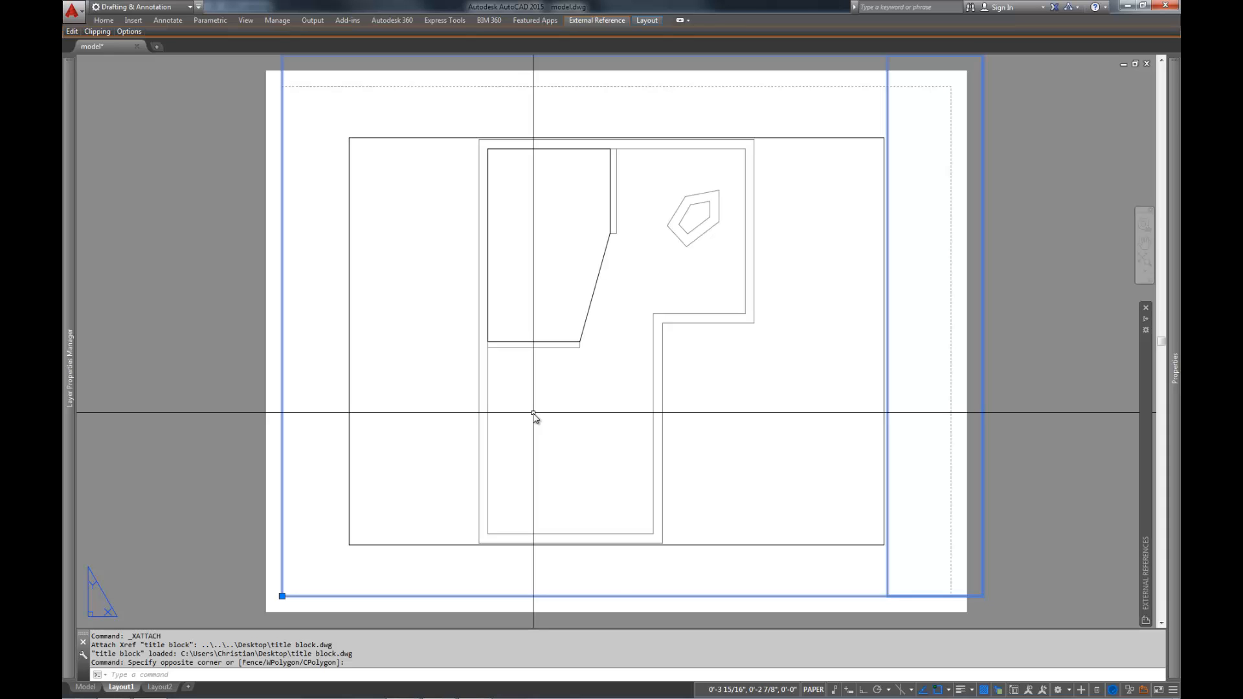
mouse_move(889, 187)
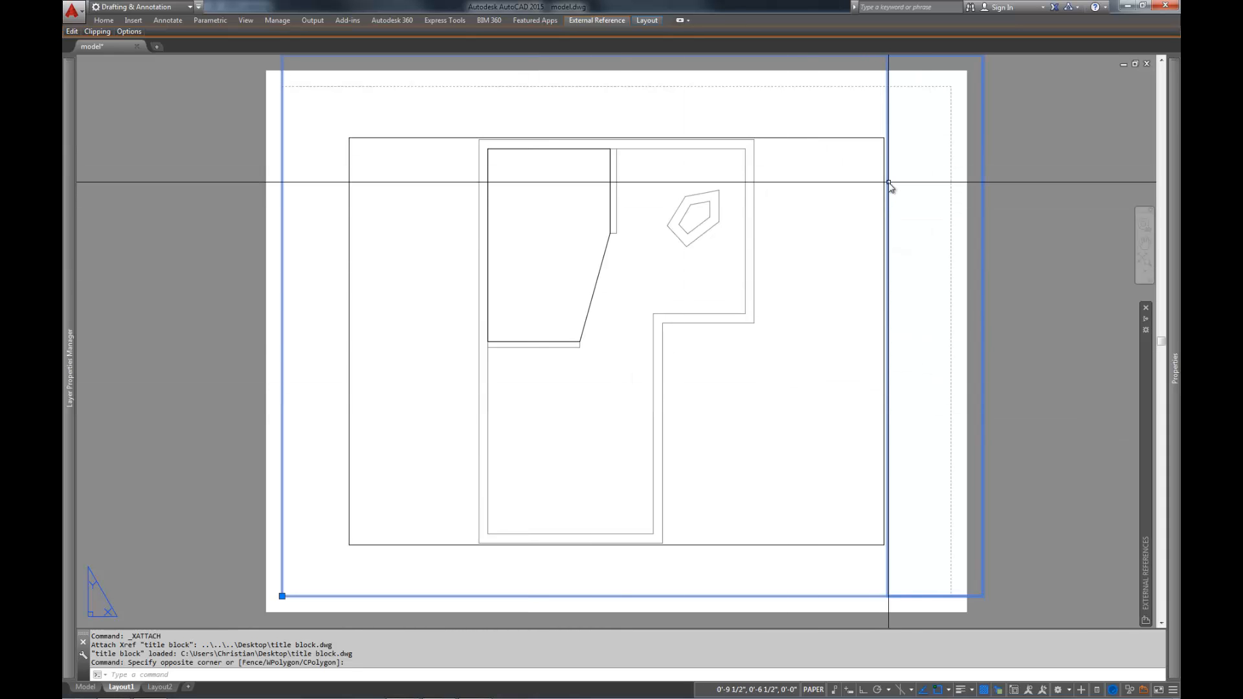
mouse_move(487, 285)
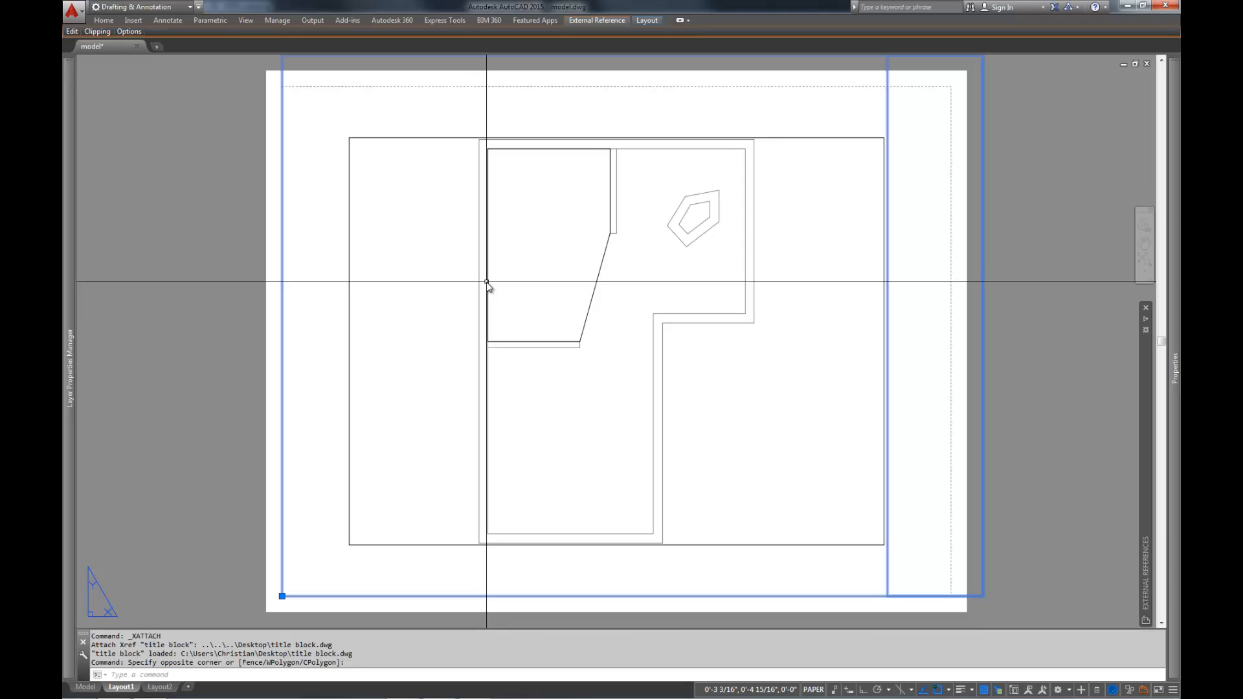
mouse_move(281, 552)
text(e)
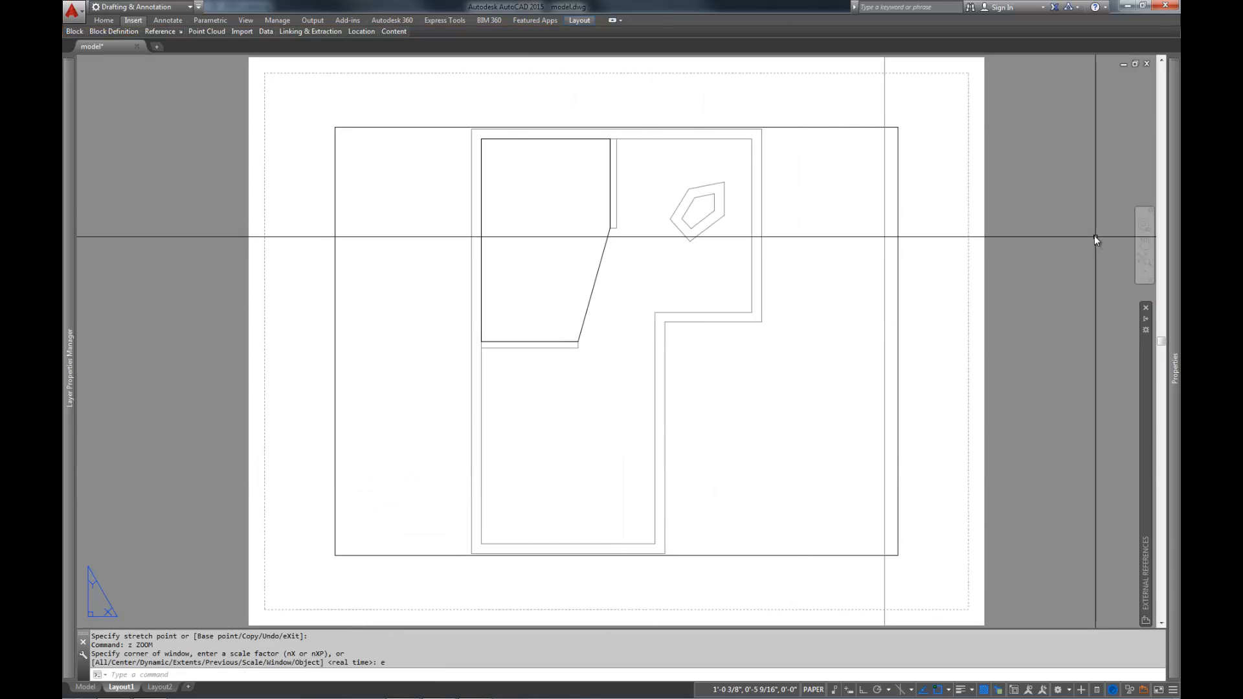
mouse_move(989, 129)
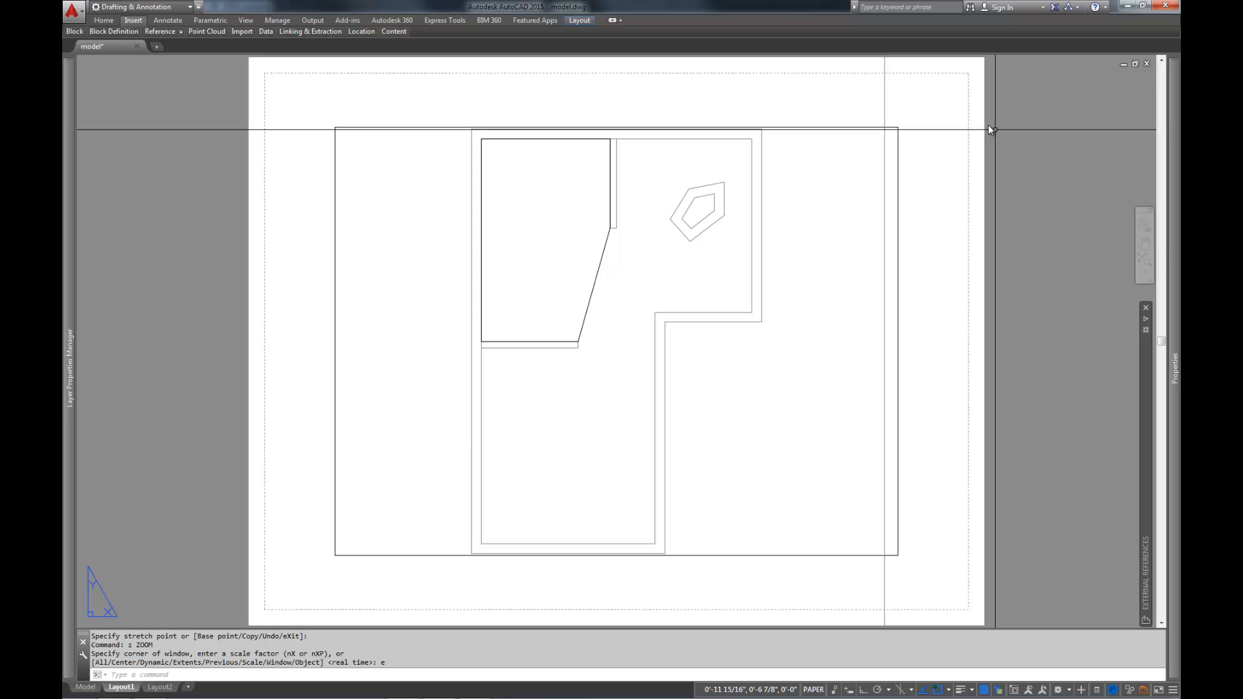
mouse_move(848, 103)
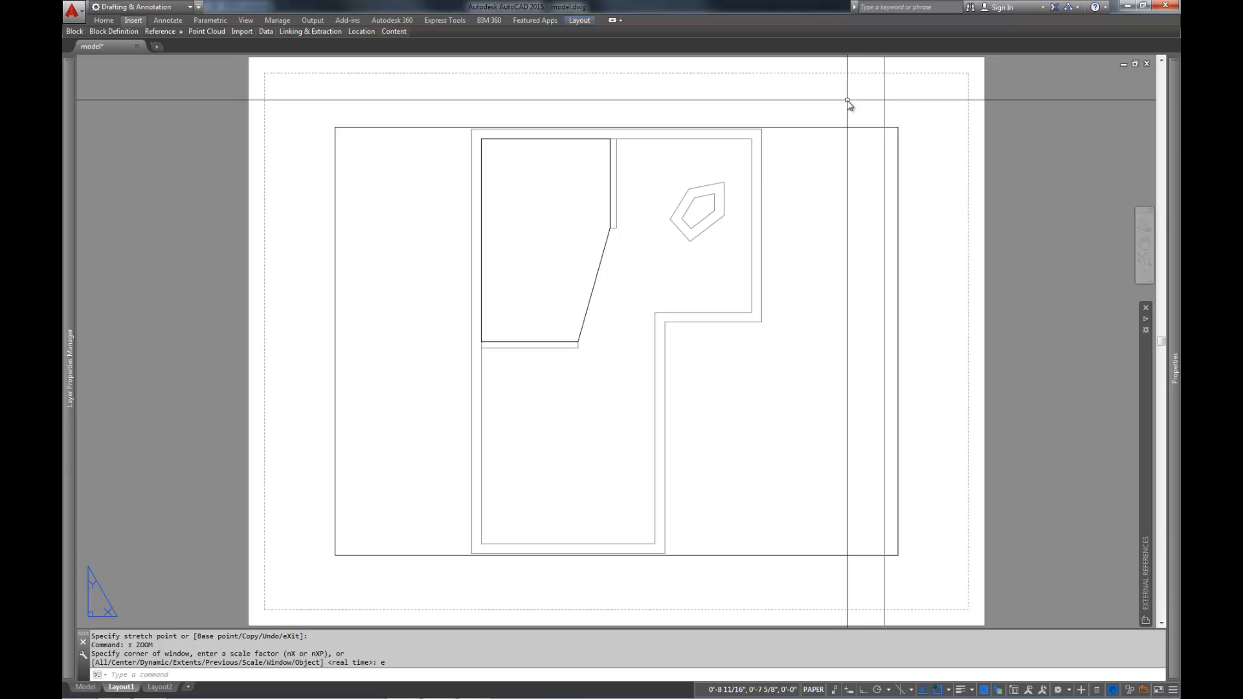
mouse_move(919, 173)
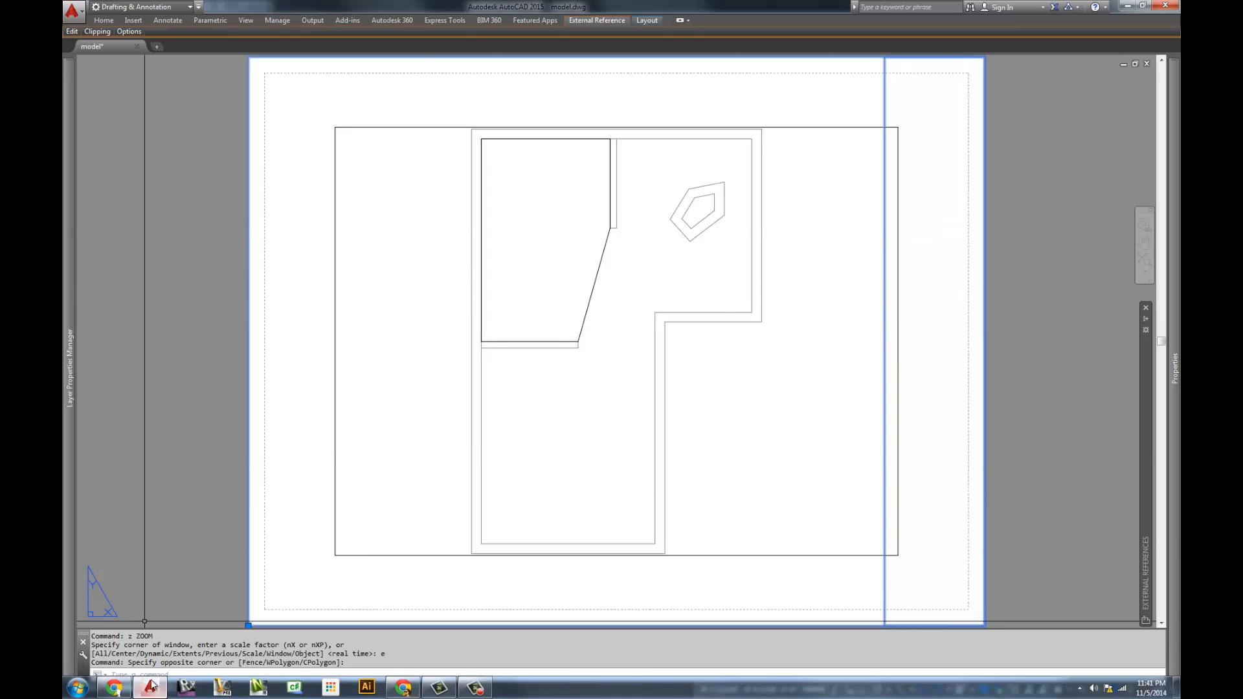
click(132, 20)
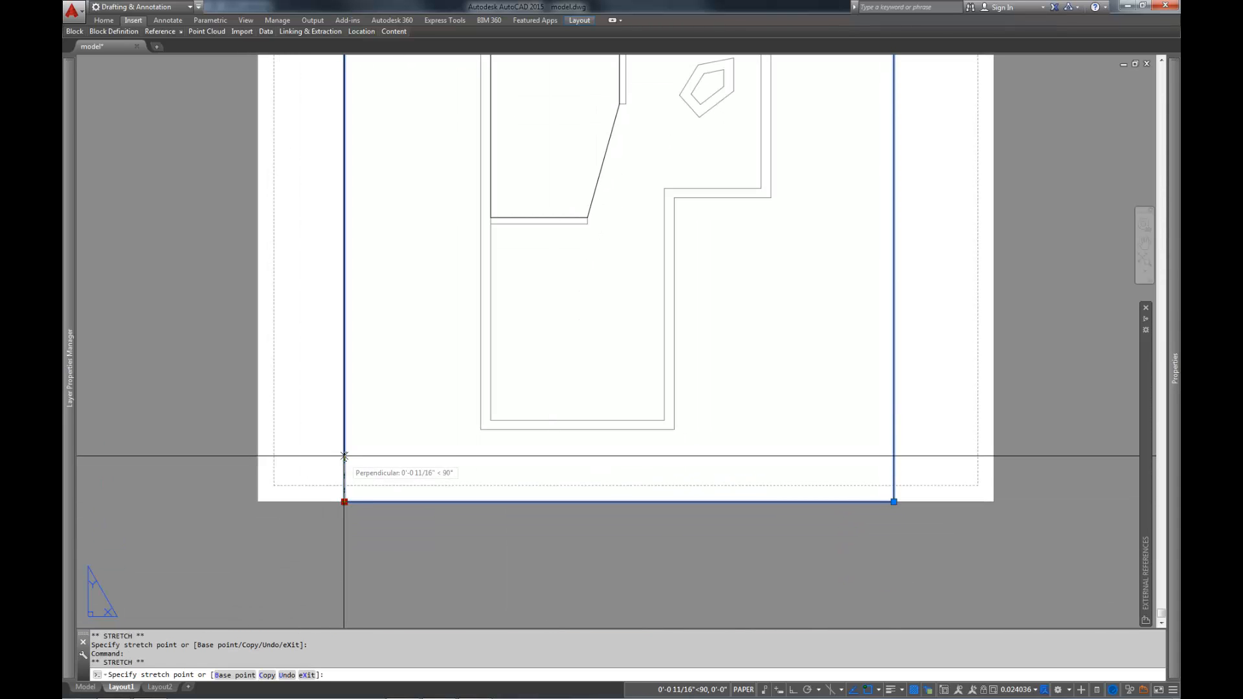
mouse_move(395, 440)
text(.25)
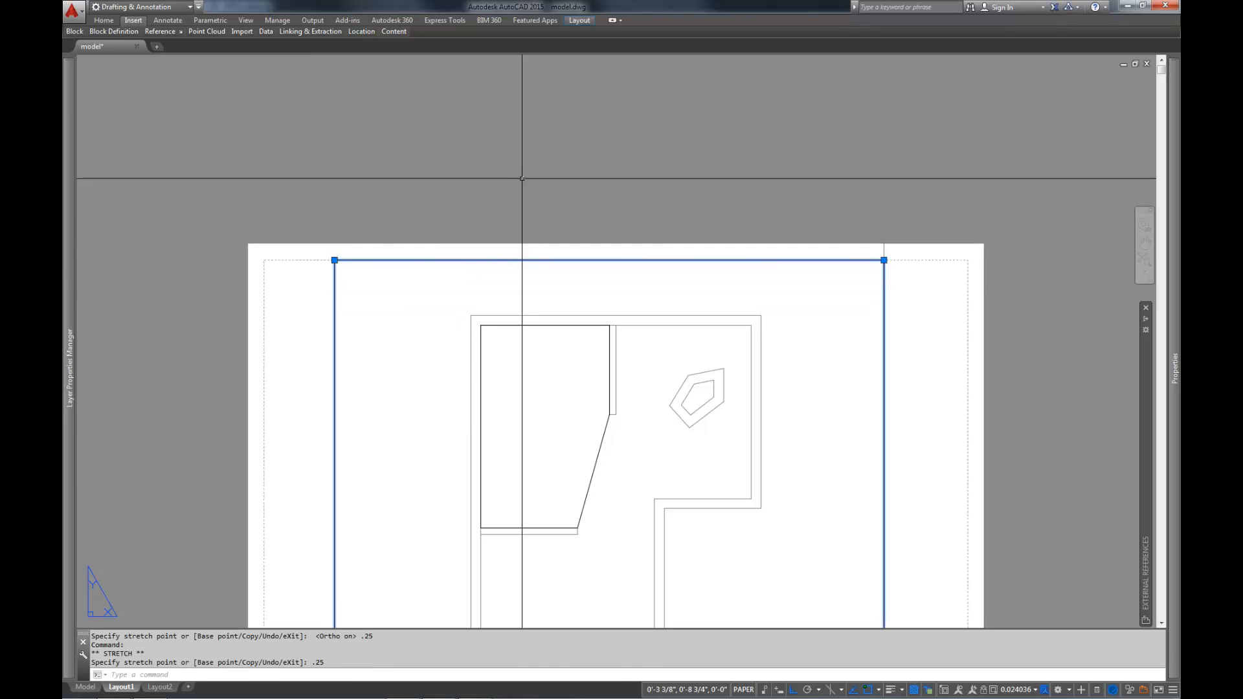
- Finish stretching the viewport edges 0.25 to the title block border
key(Escape)
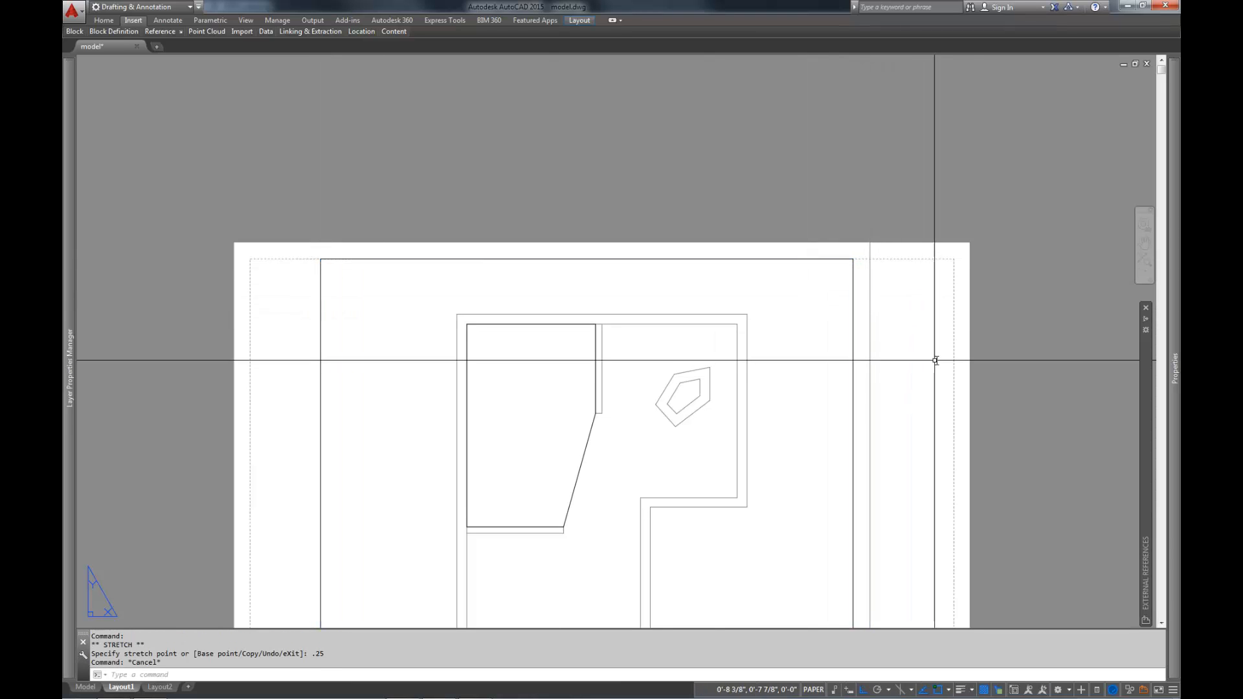
scroll(down, 3)
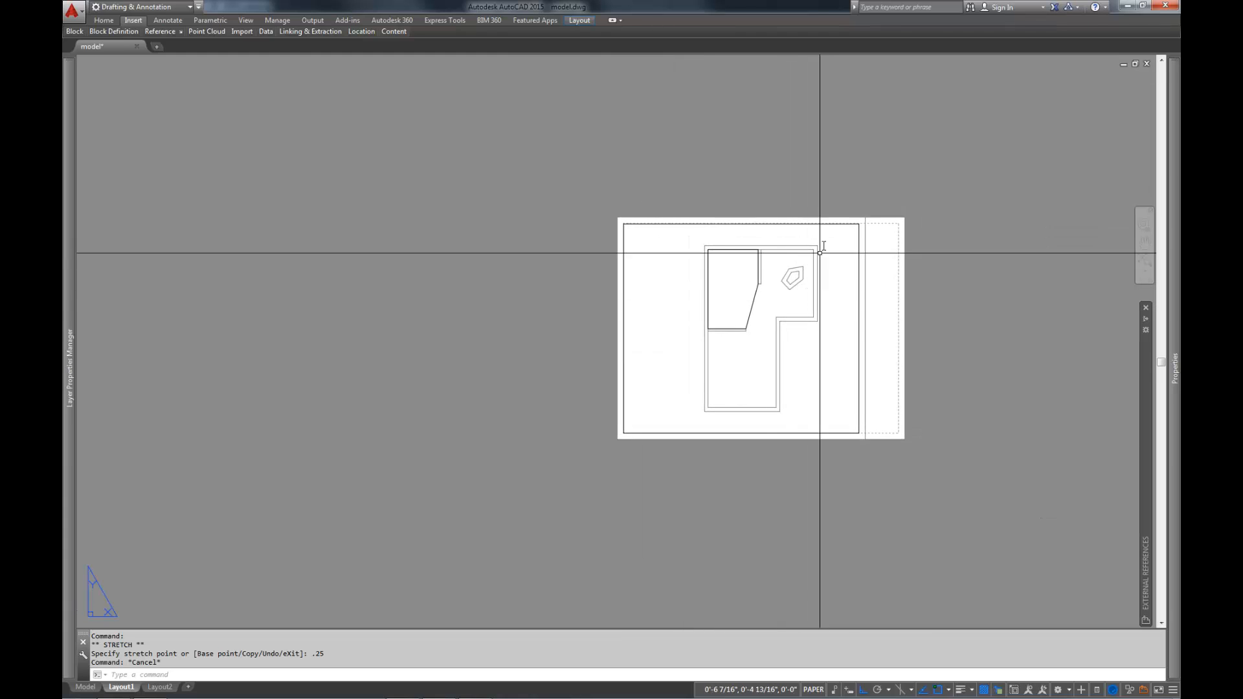
mouse_move(862, 305)
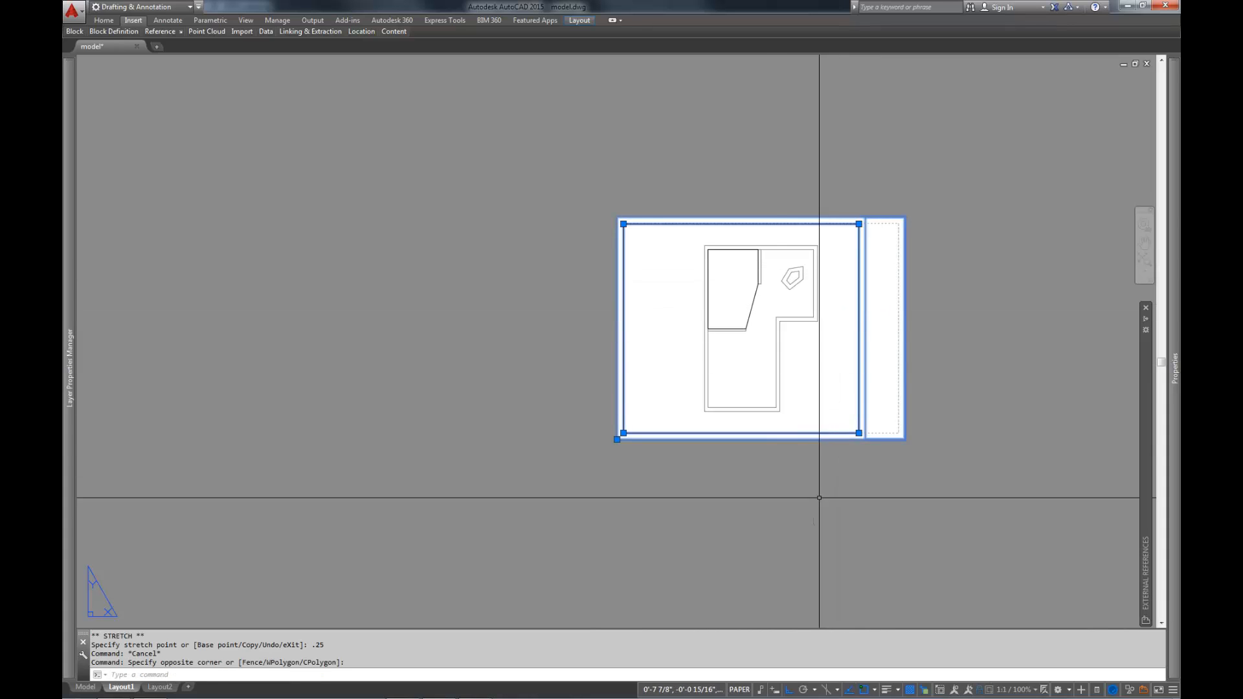
mouse_move(710, 422)
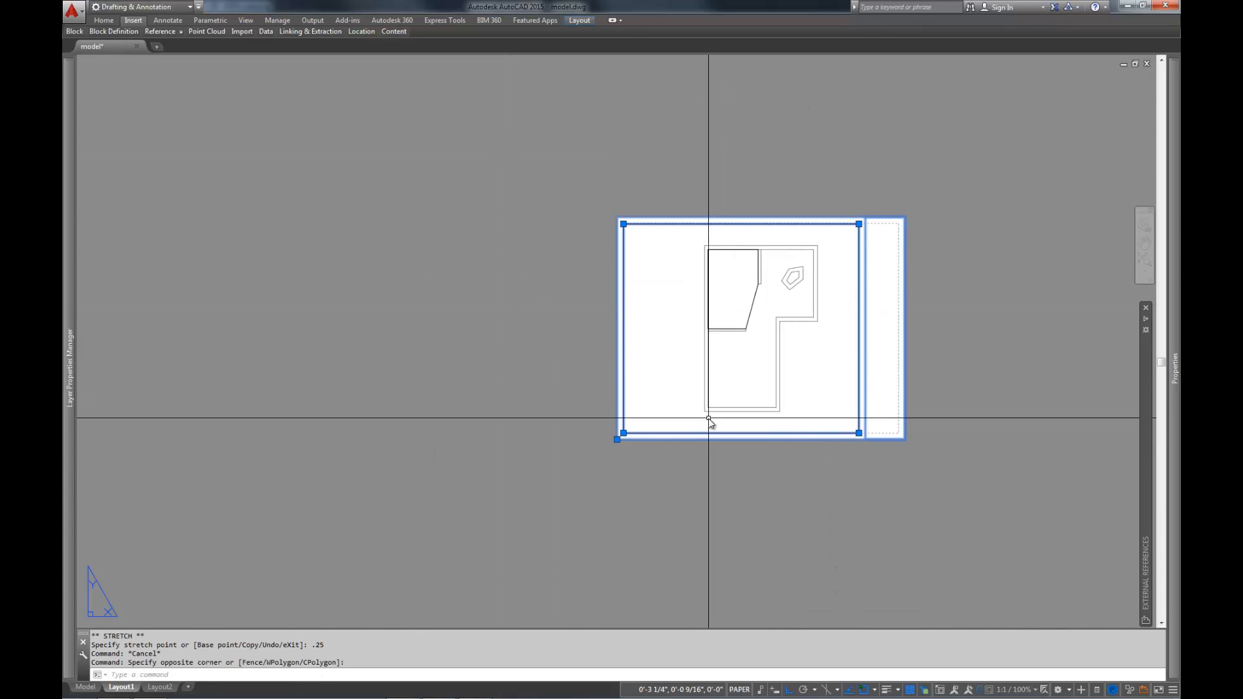
mouse_move(807, 364)
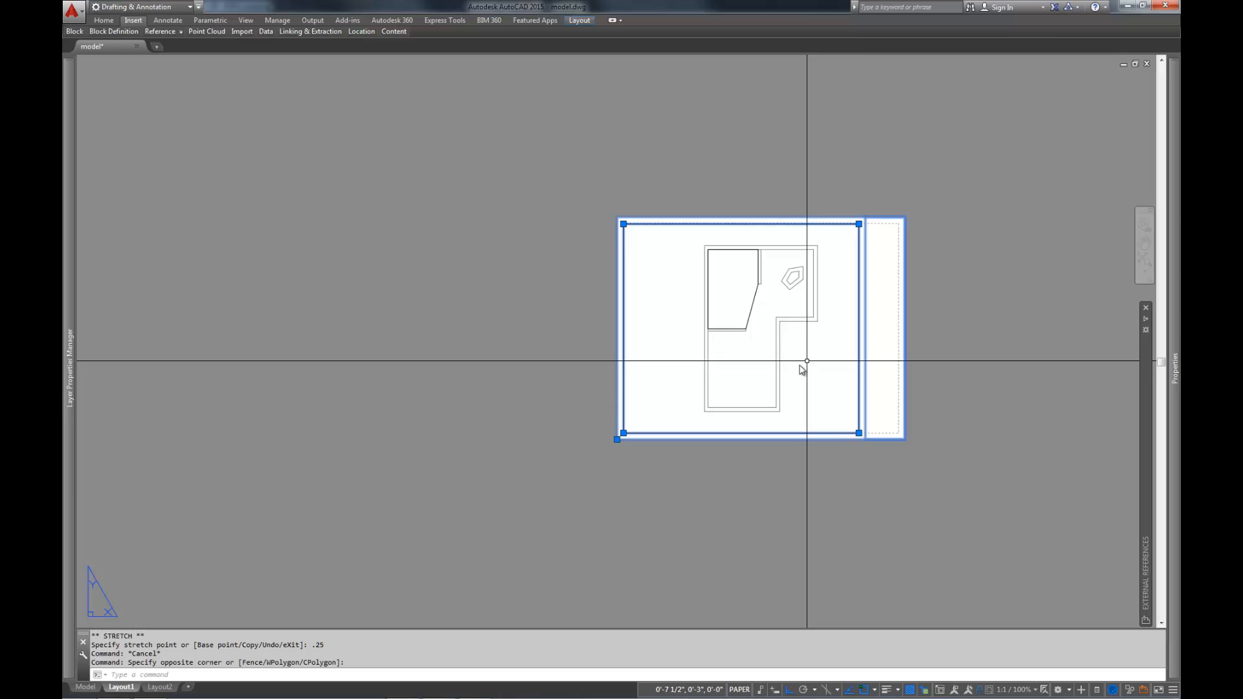
mouse_move(748, 388)
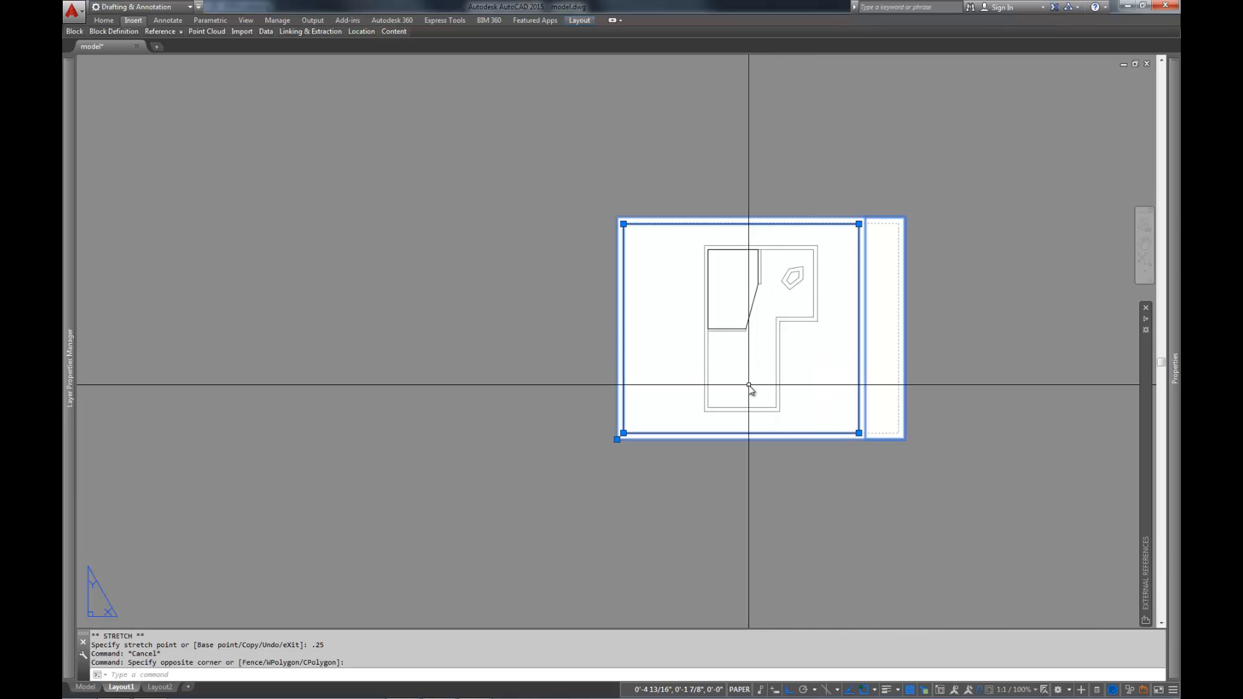
mouse_move(896, 487)
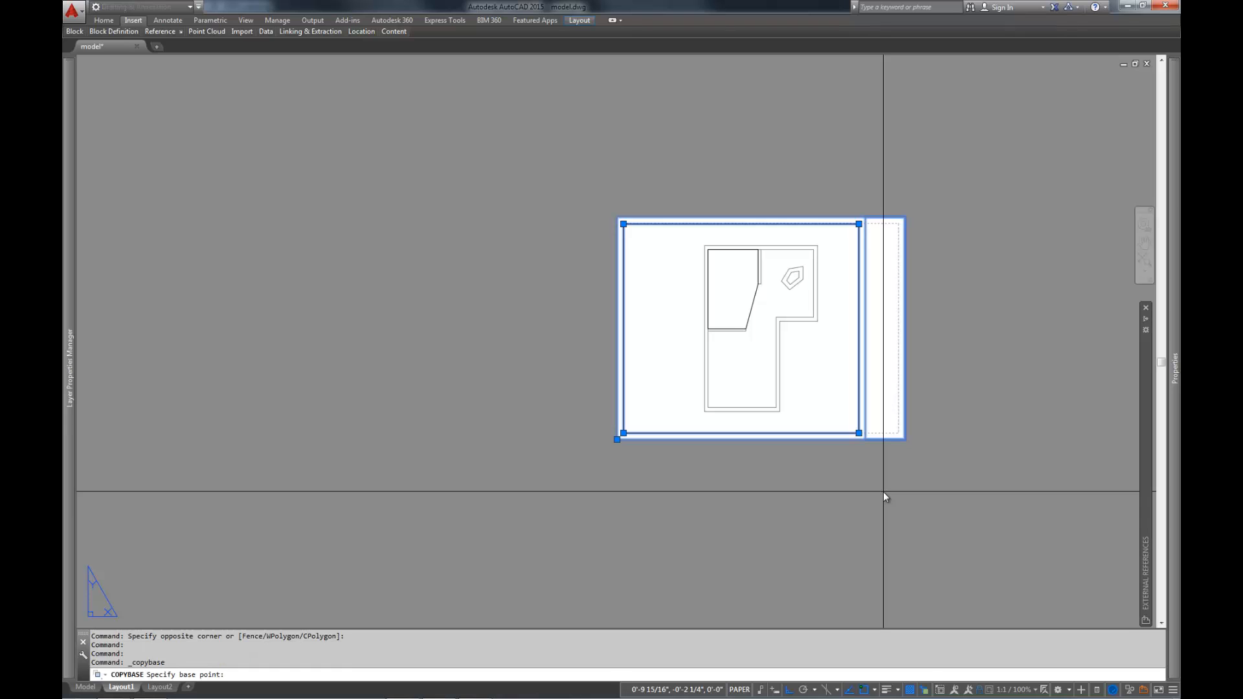
mouse_move(700, 513)
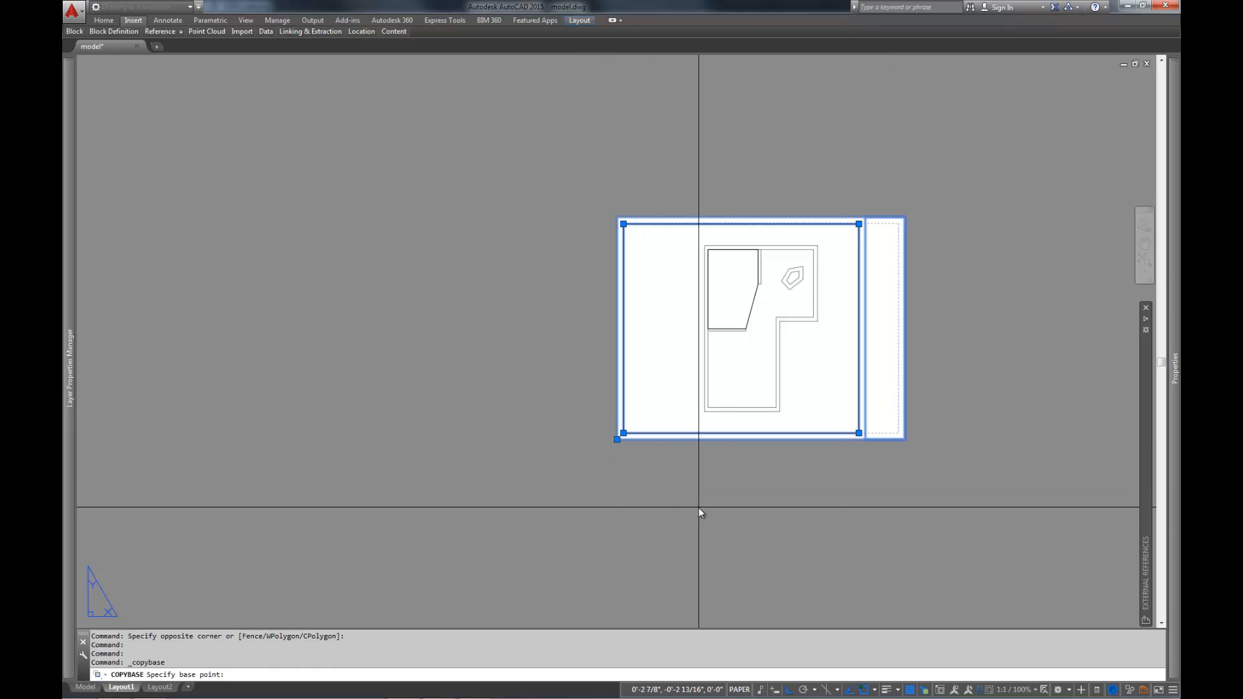
- Copy the viewport and title block with base point 0,0
text(0,0)
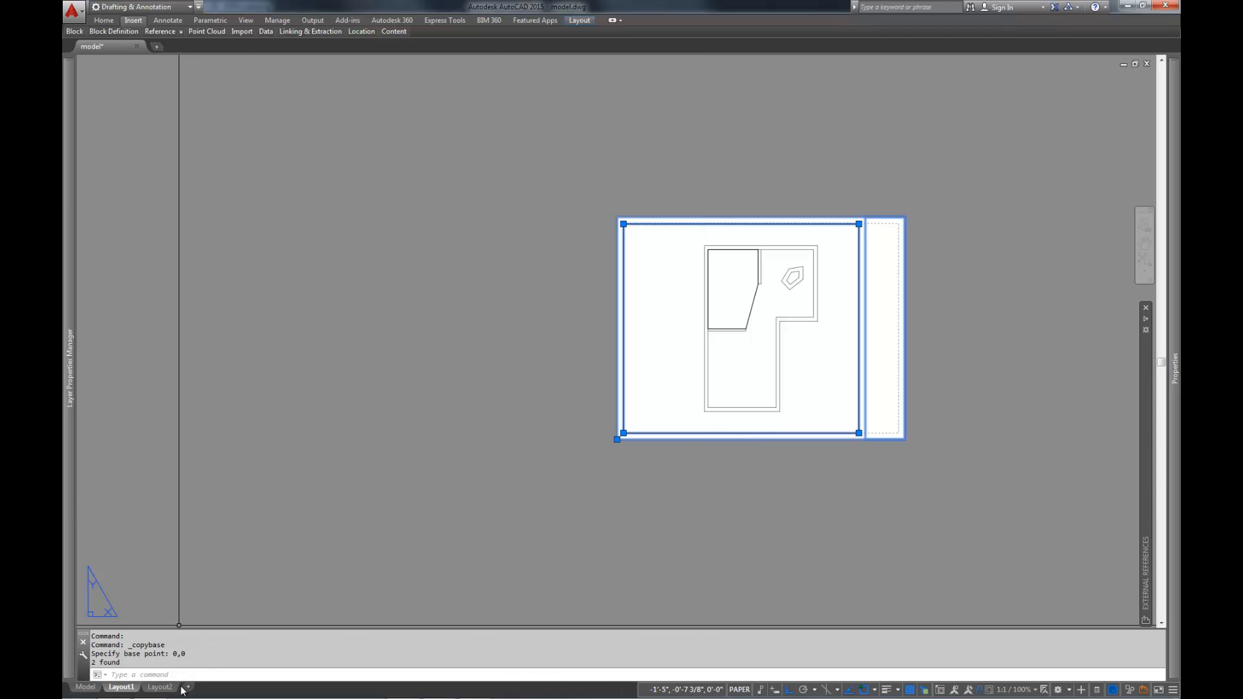
- Paste viewport and title block into Layout2 at 0,0, then VP-freeze the Background layer
click(159, 687)
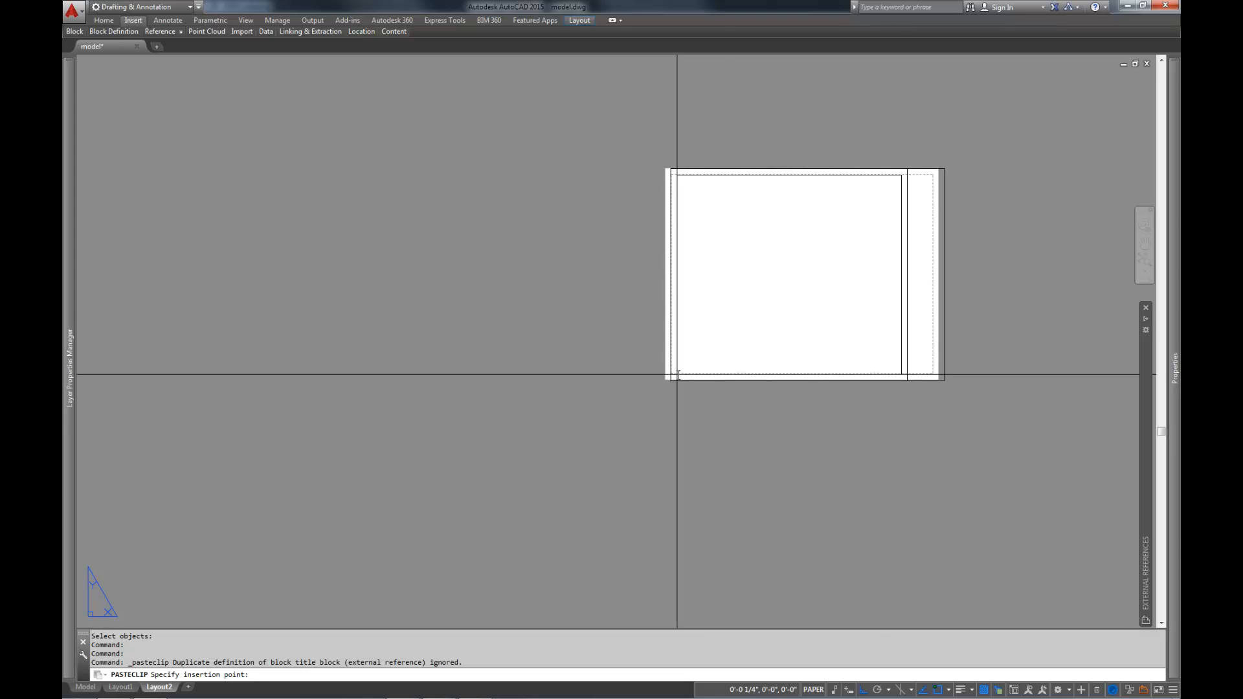
click(676, 374)
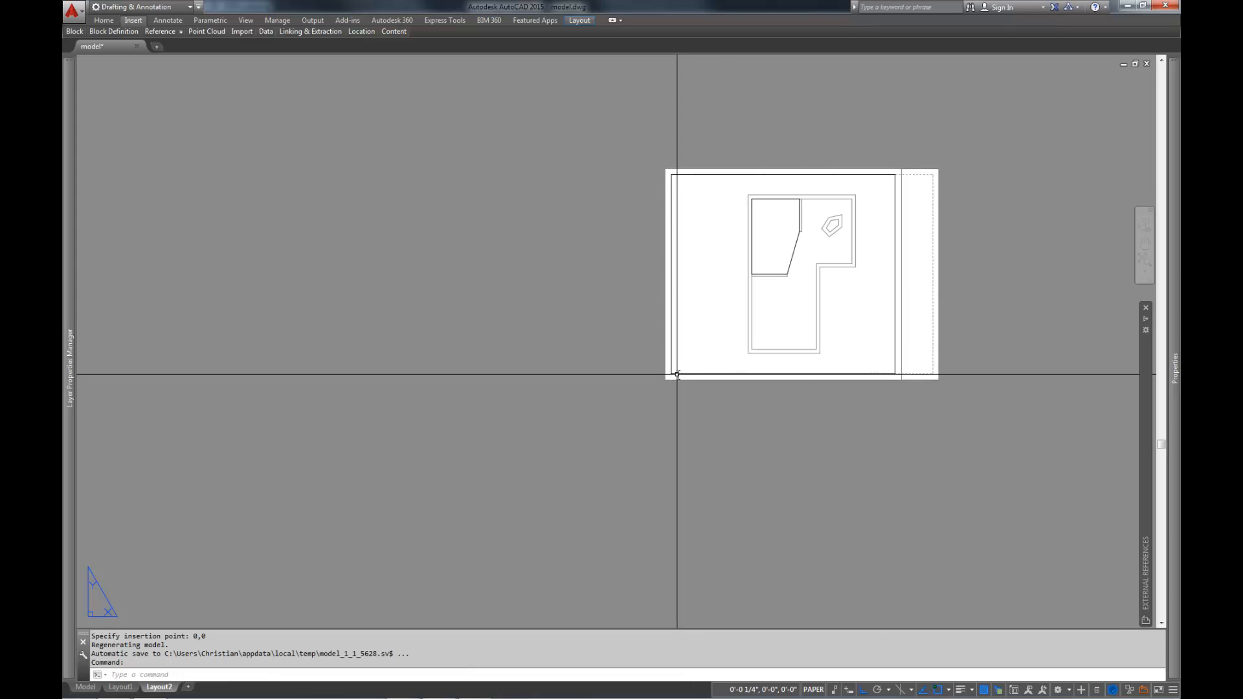
mouse_move(718, 363)
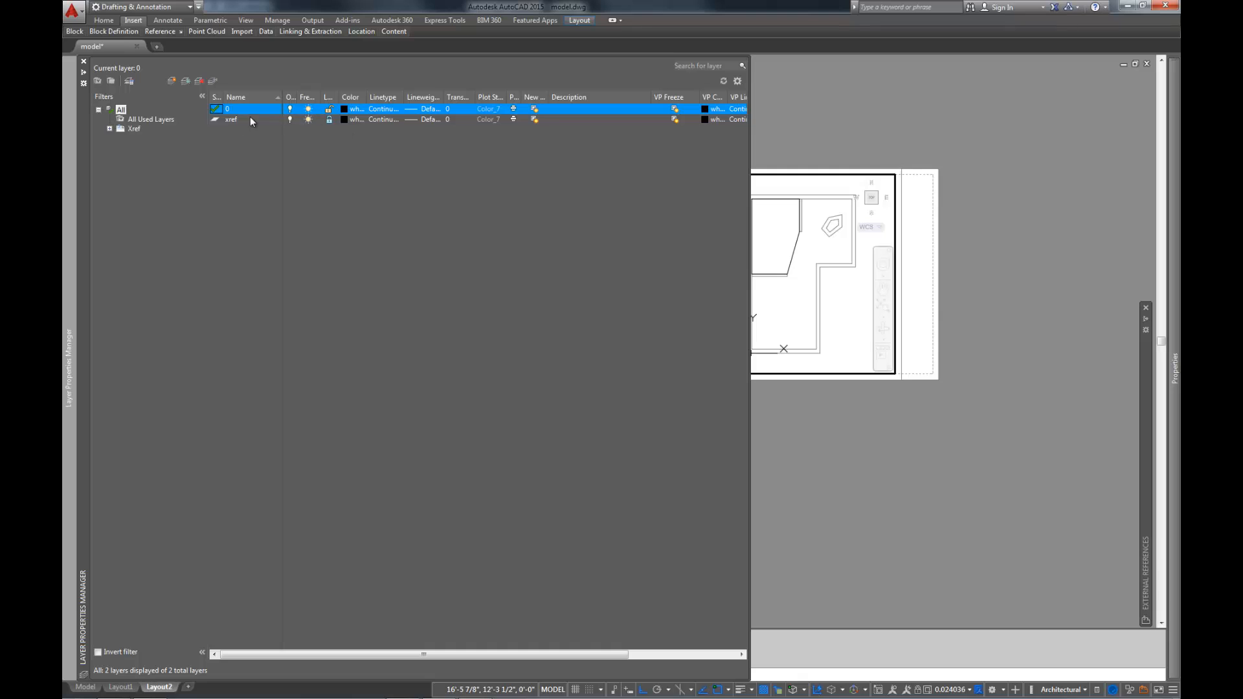
click(230, 120)
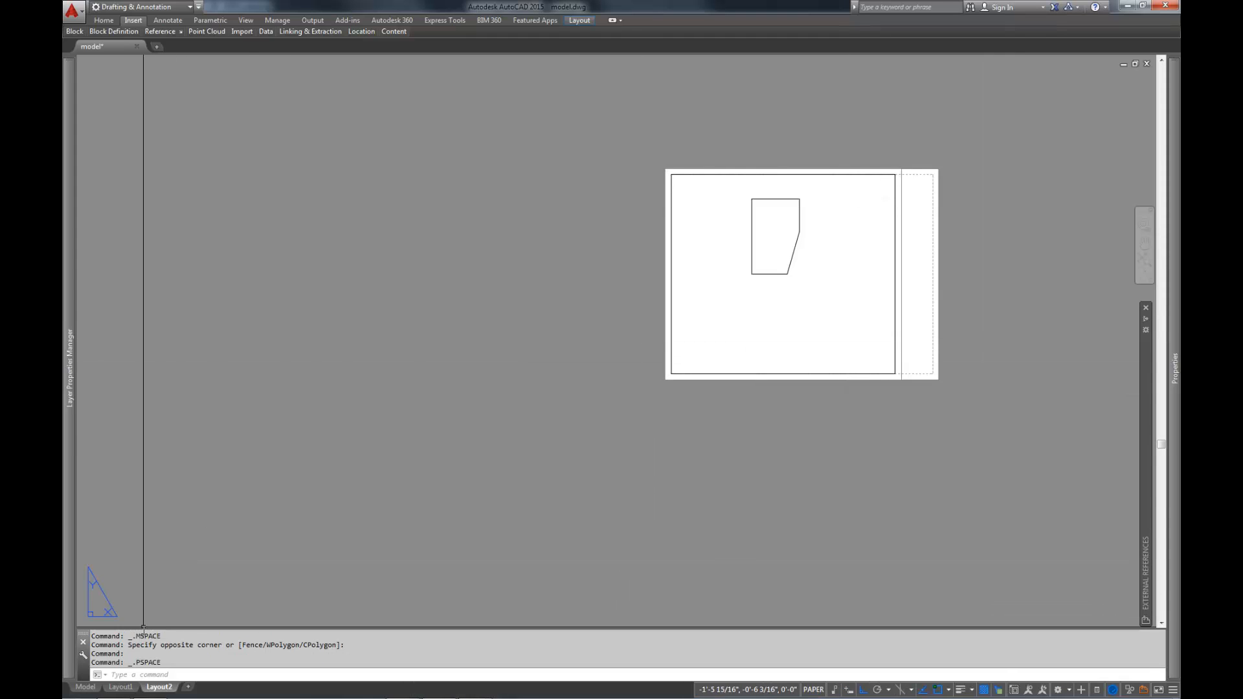
click(121, 686)
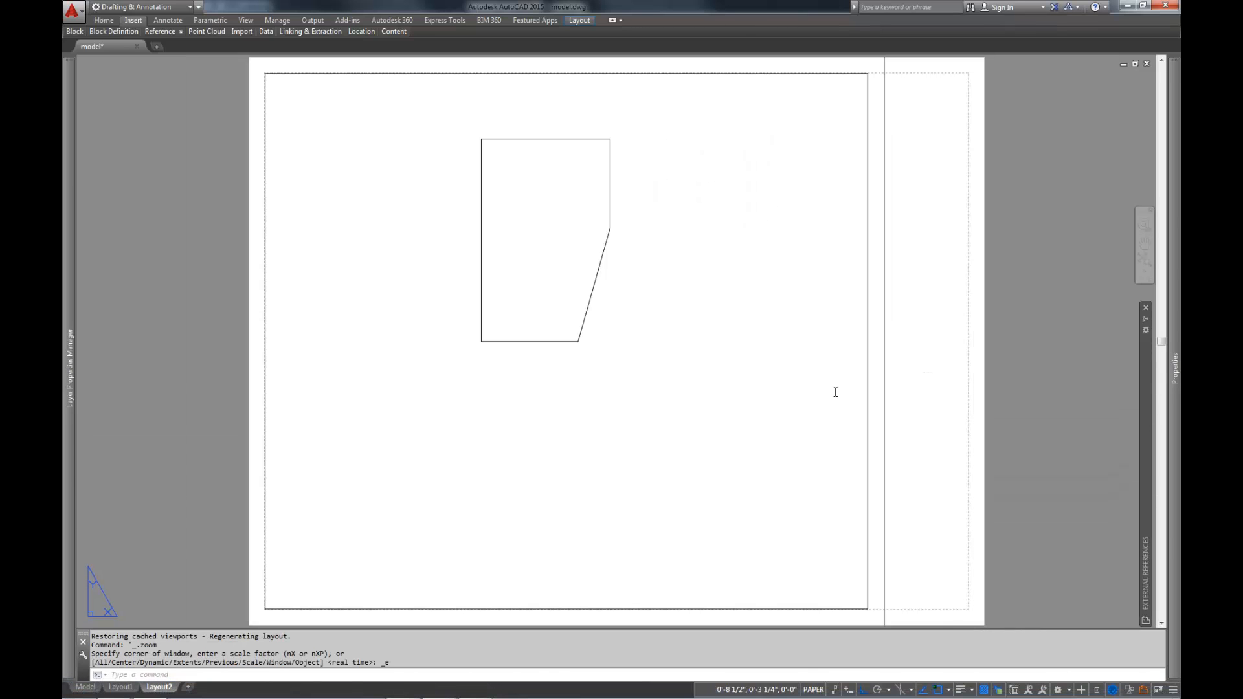
mouse_move(240, 241)
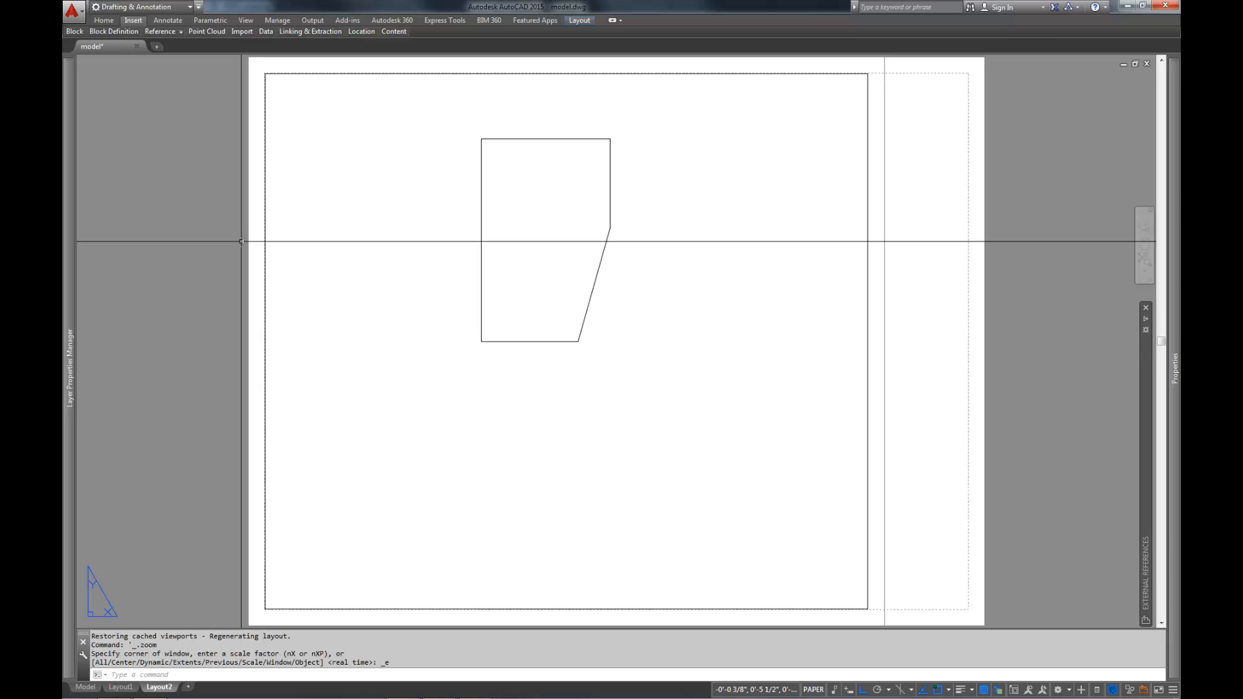
mouse_move(503, 216)
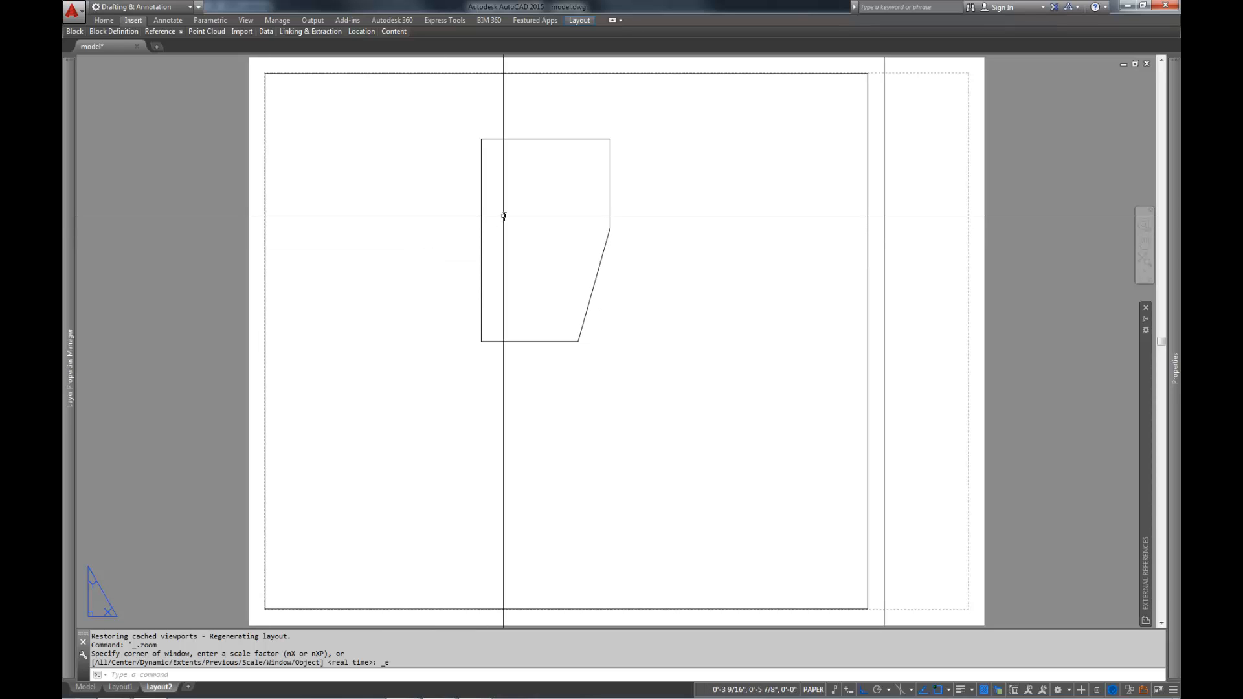